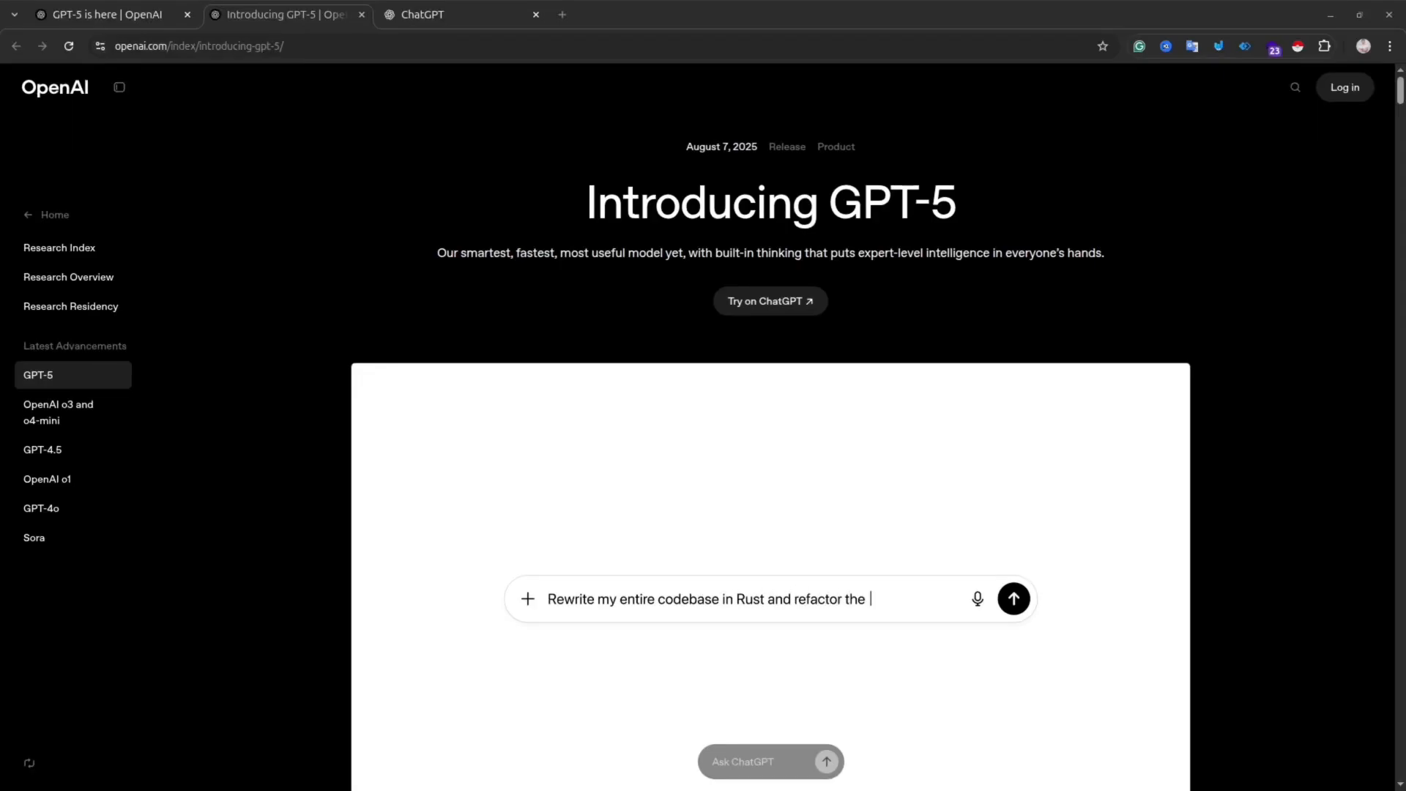
Read down the 'Introducing GPT-5' page through the coding and health sections.
{"action": "type", "text": "architec"}
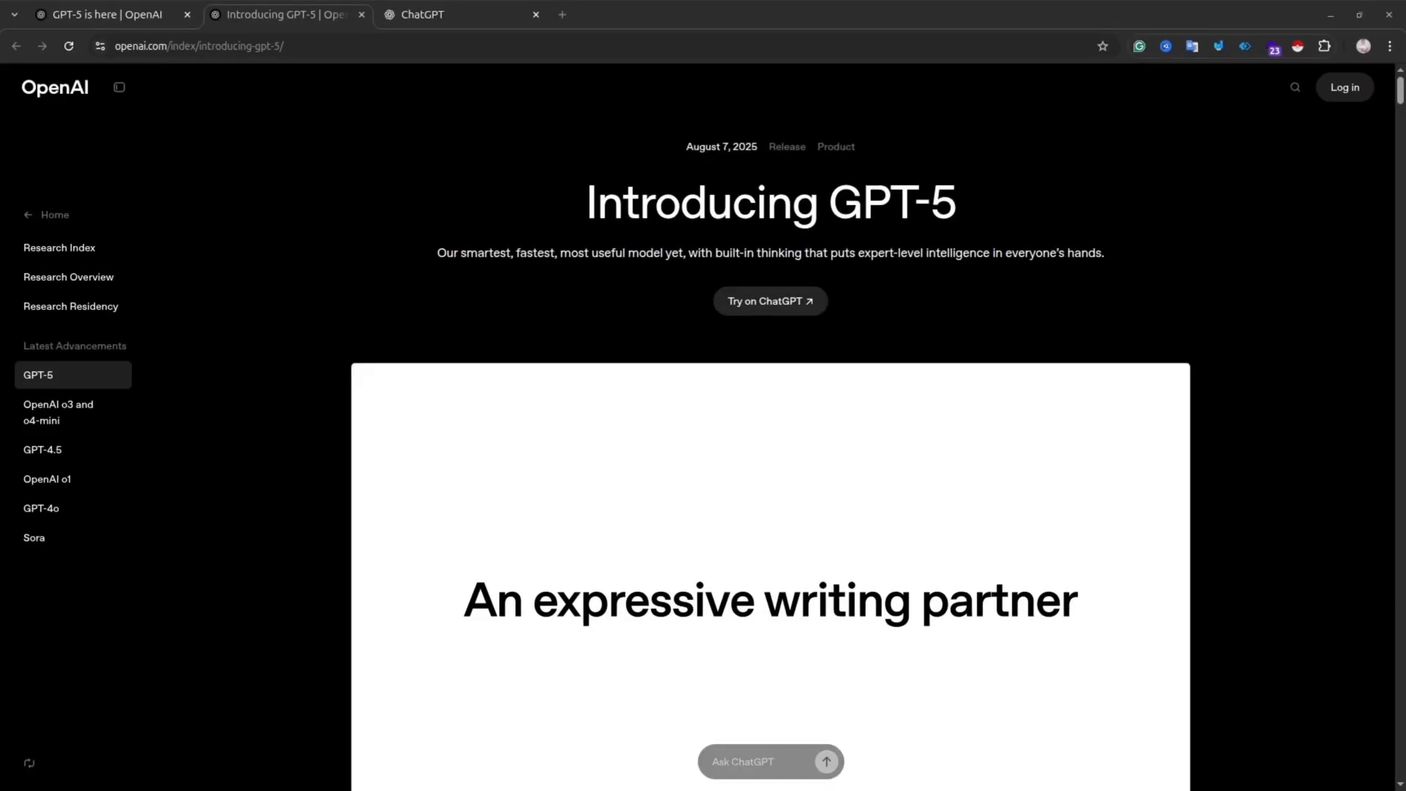
{"action": "scroll", "scroll_direction": "down", "scroll_amount": 3}
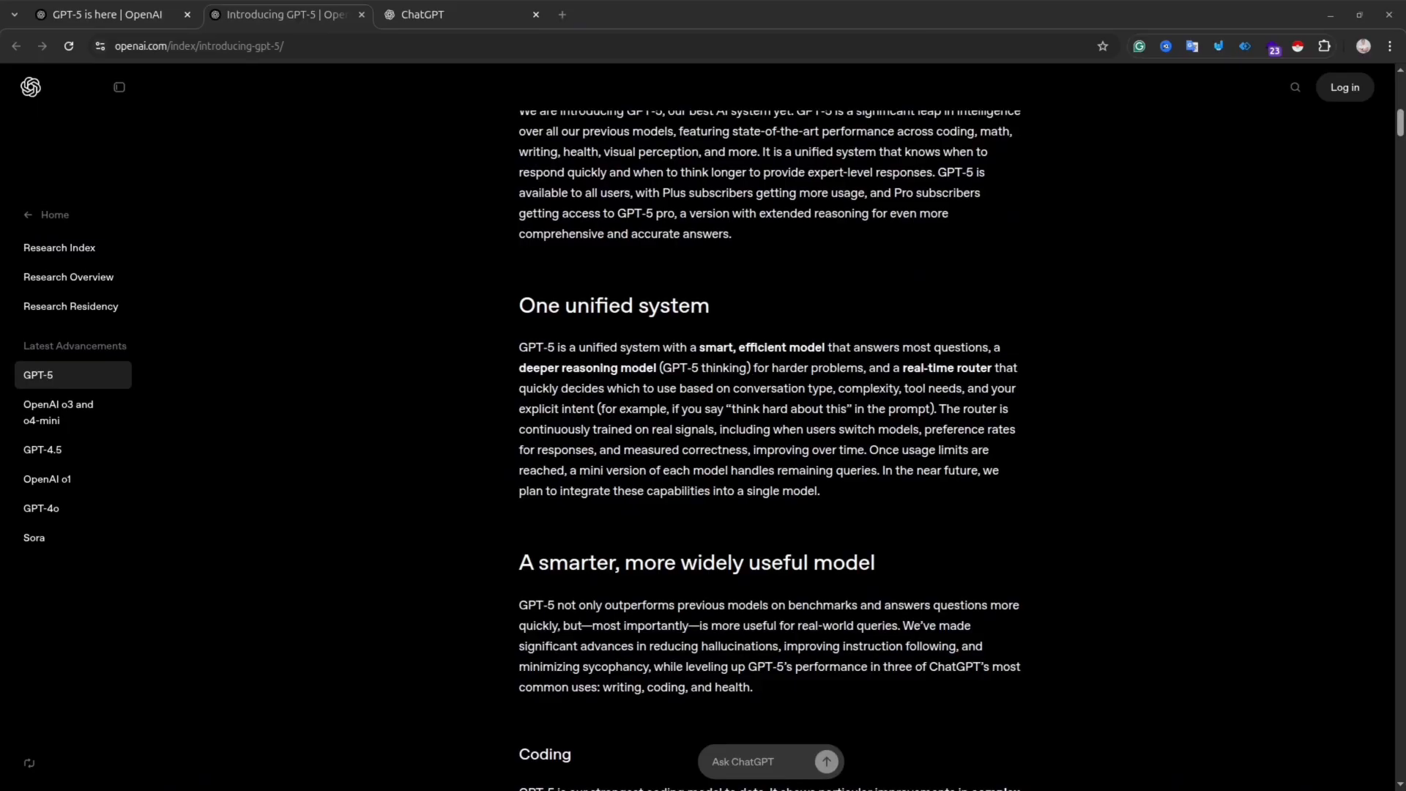
{"action": "scroll", "scroll_direction": "down", "scroll_amount": 3}
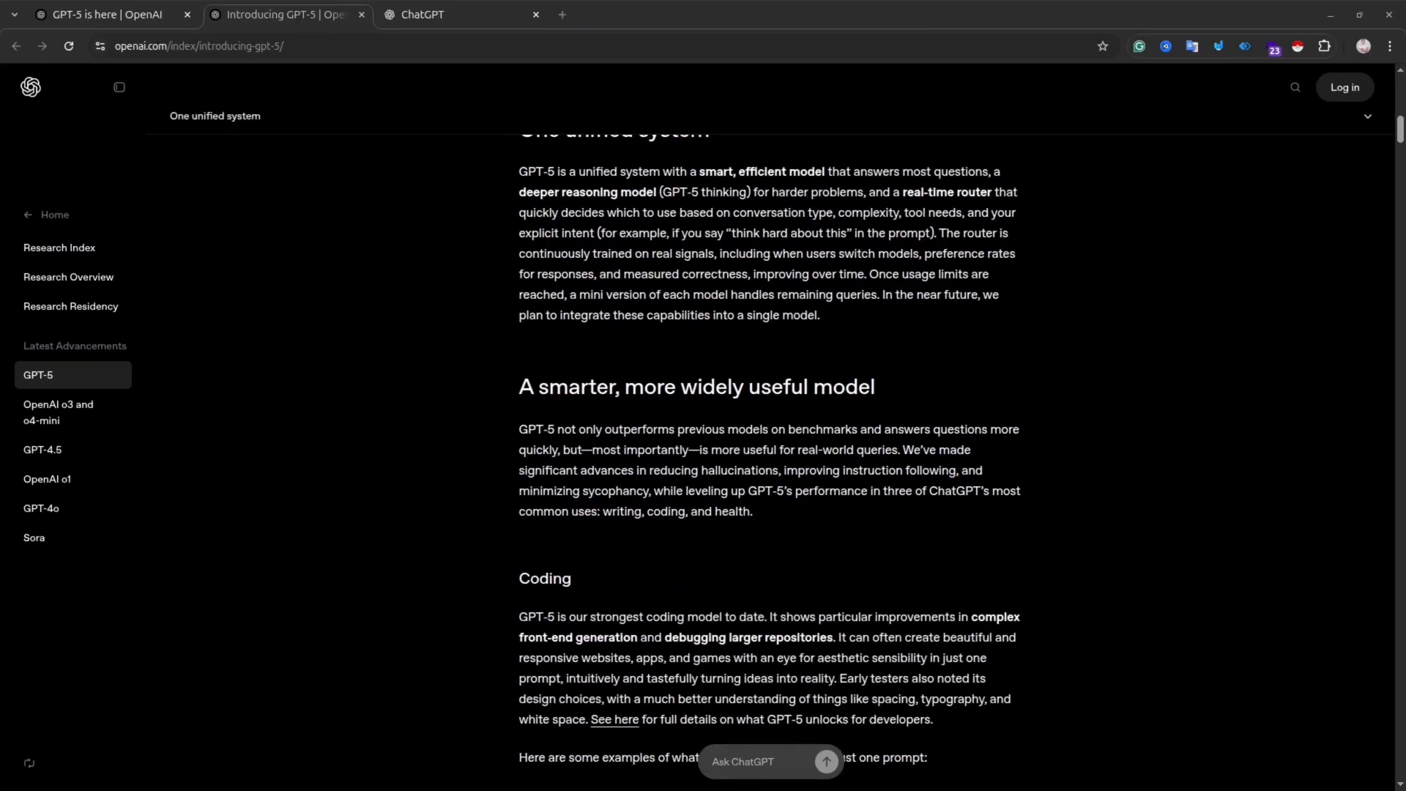
{"action": "scroll", "scroll_direction": "down", "scroll_amount": 3}
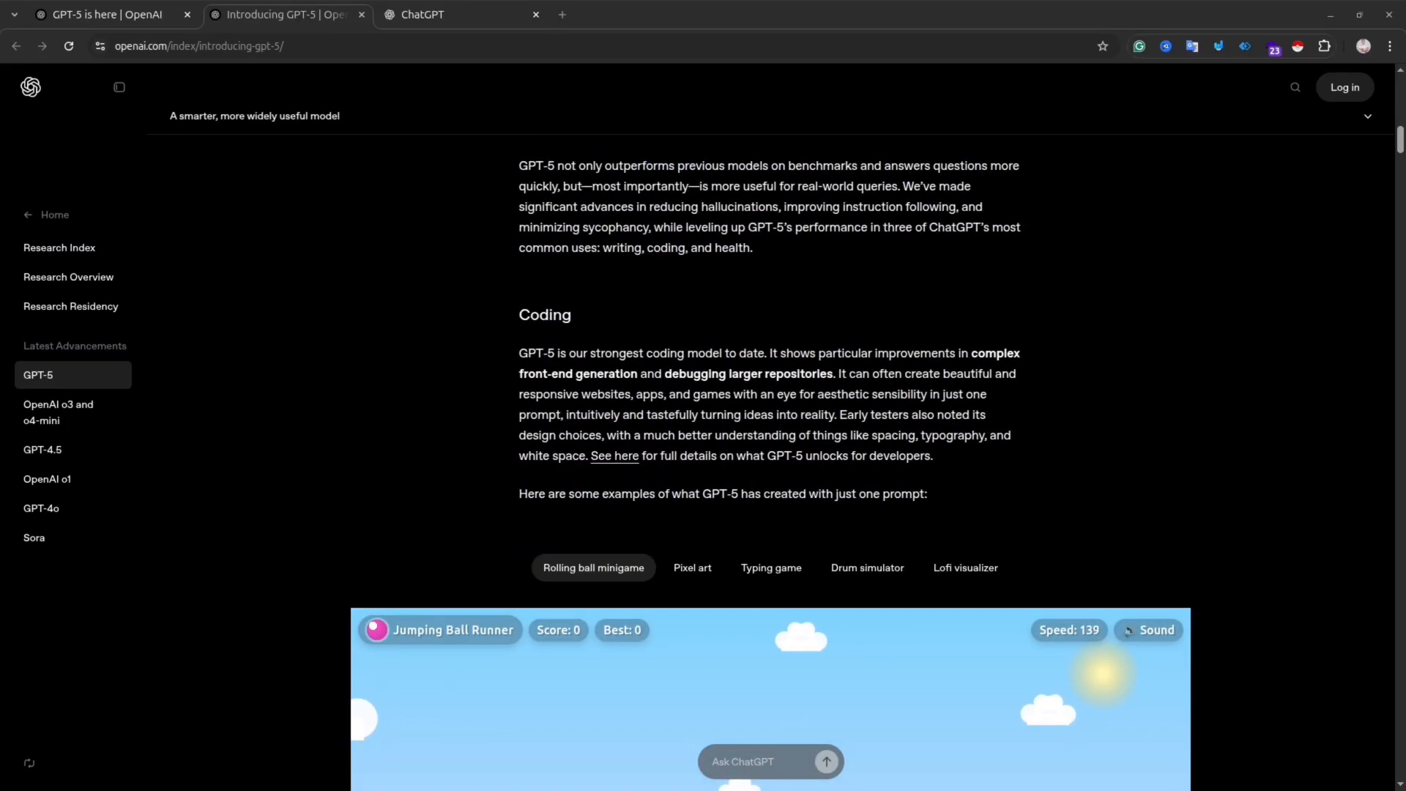
{"action": "scroll", "scroll_direction": "down", "scroll_amount": 3}
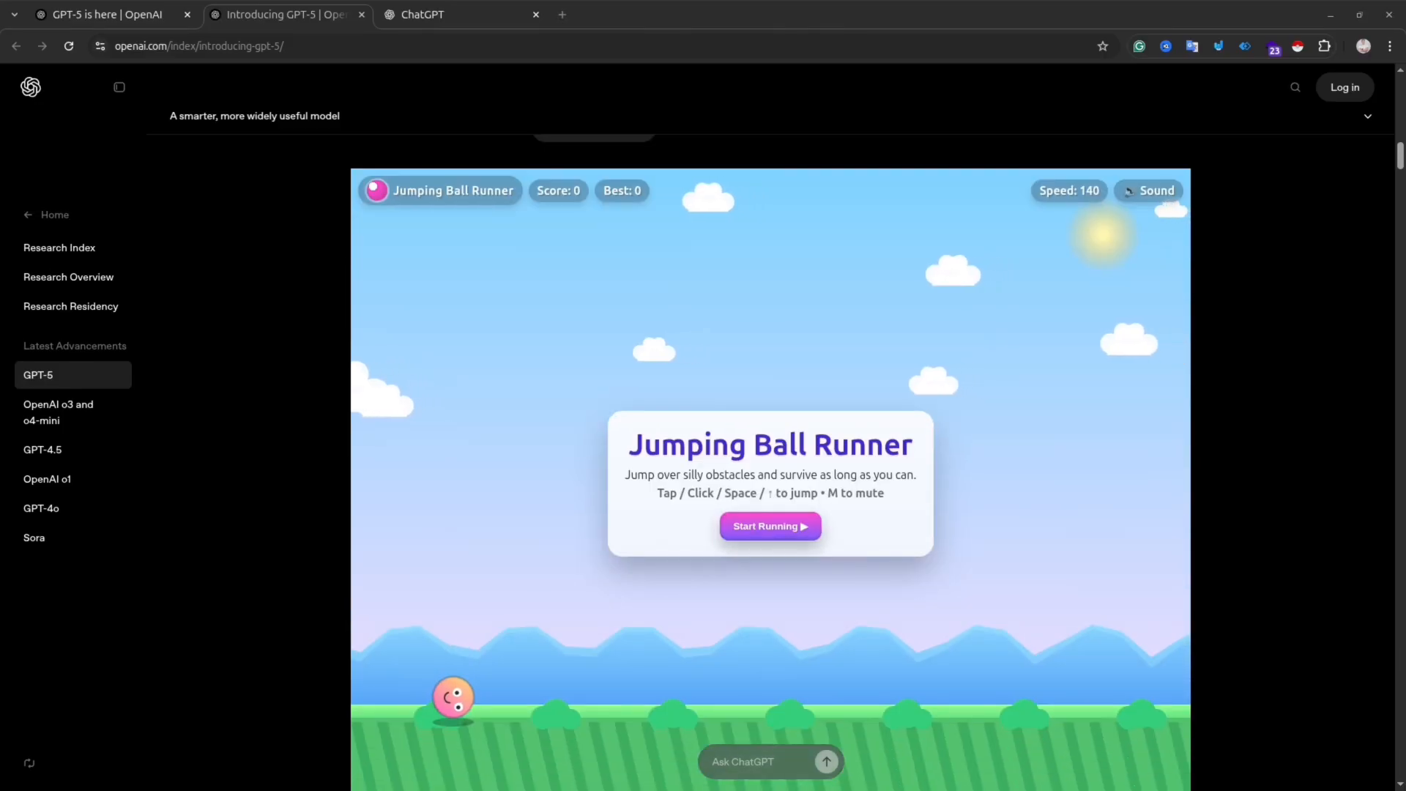
{"action": "scroll", "scroll_direction": "down", "scroll_amount": 3}
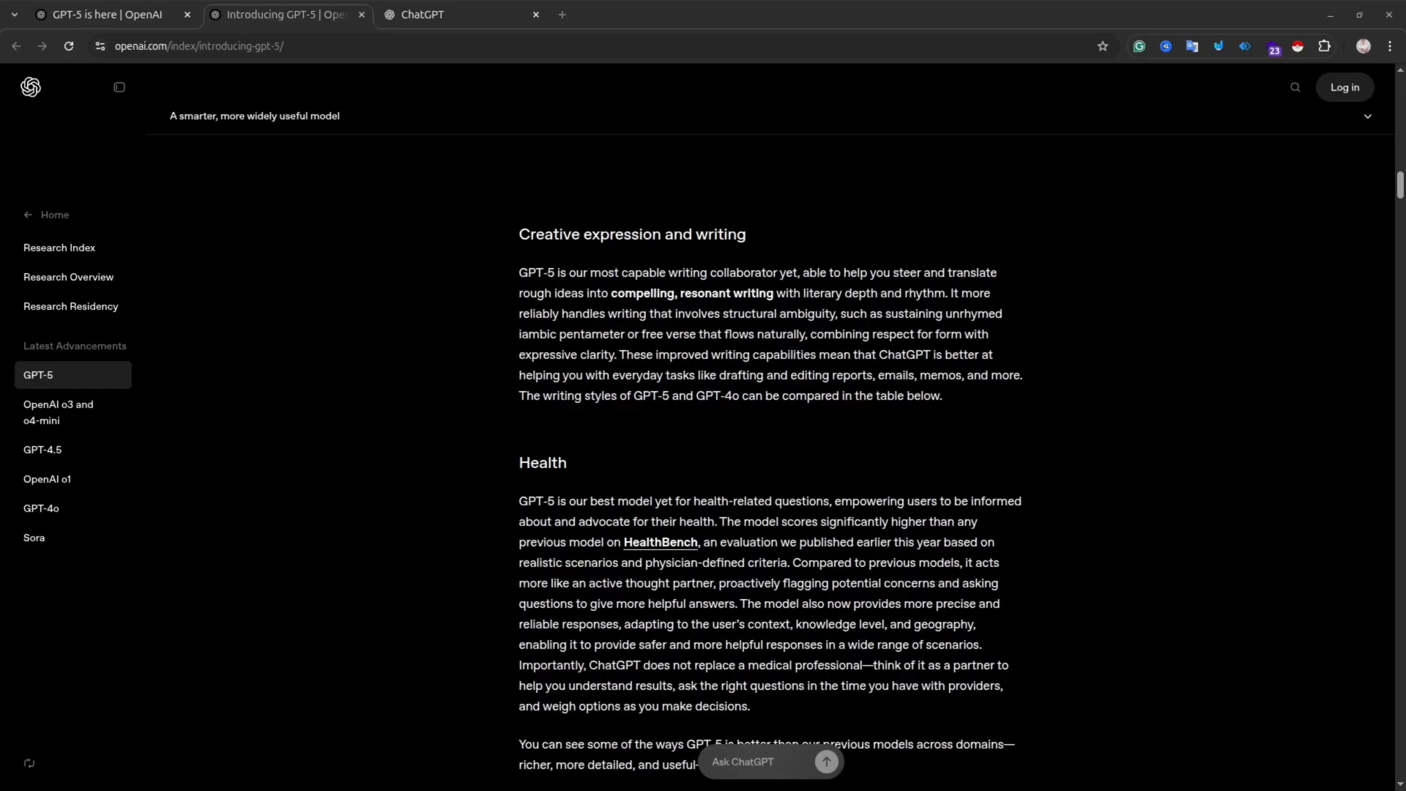
{"action": "scroll", "scroll_direction": "down", "scroll_amount": 3}
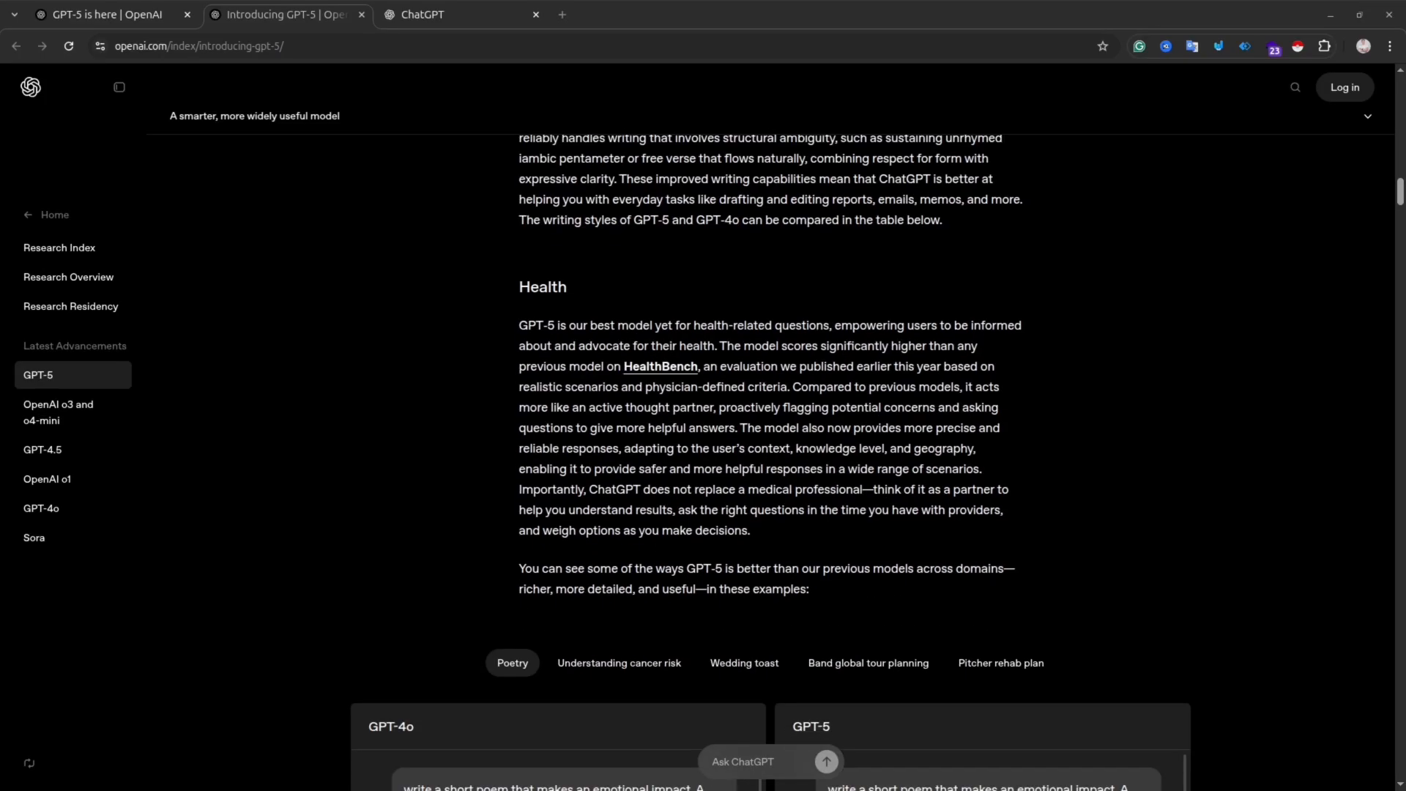
{"action": "scroll", "scroll_direction": "down", "scroll_amount": 3}
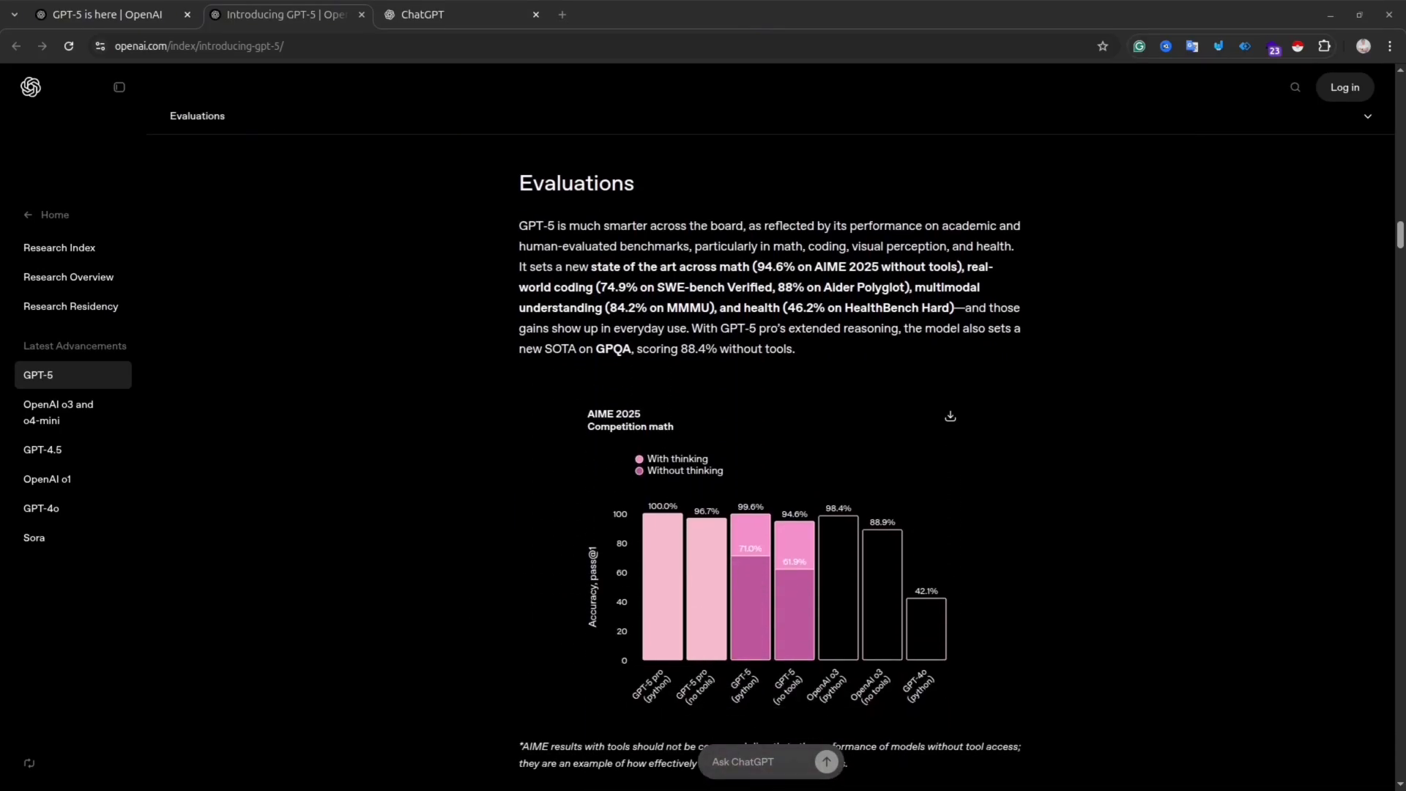
{"action": "mouse_move", "coordinate": [949, 415]}
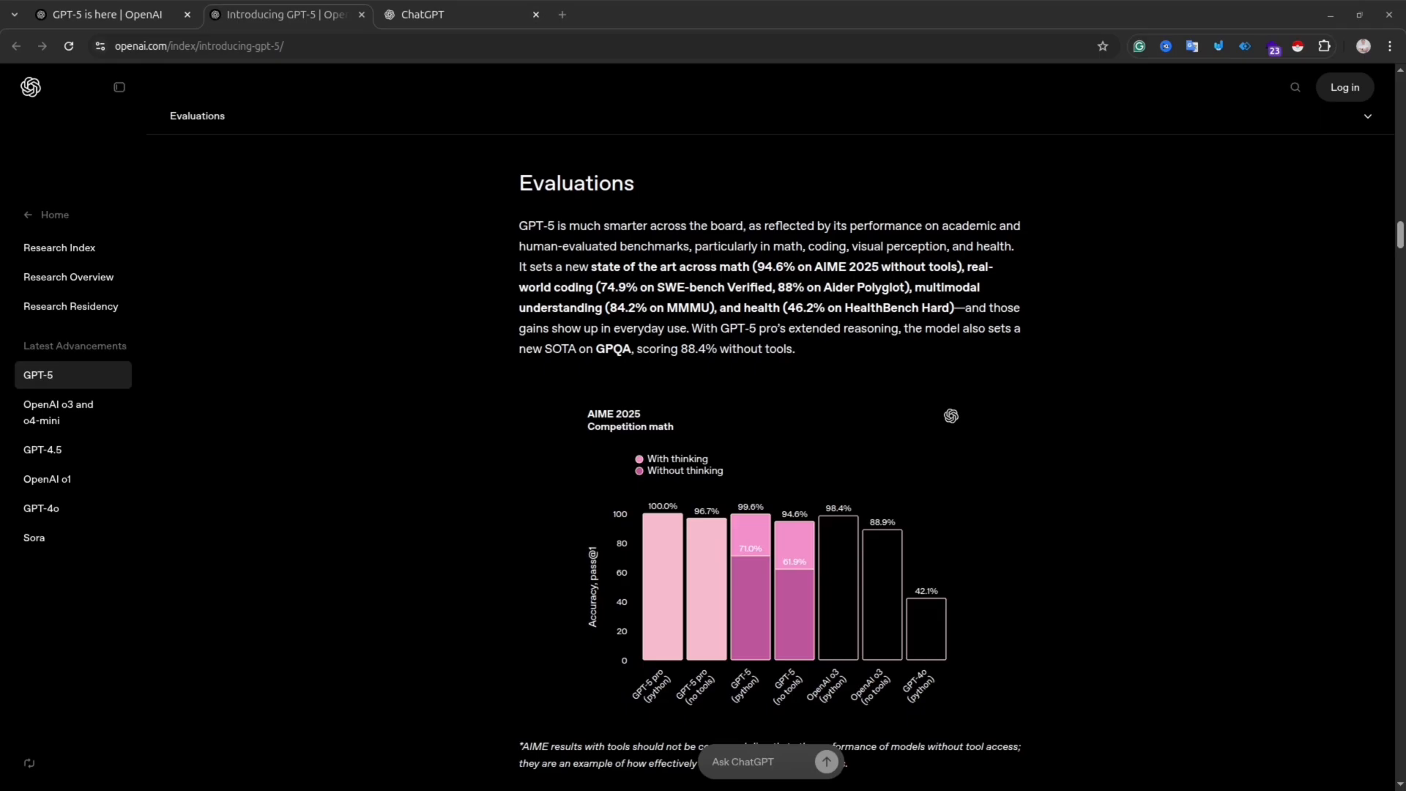
Continue down past the benchmark sections to the deception evaluations chart.
{"action": "scroll", "scroll_direction": "down", "scroll_amount": 3}
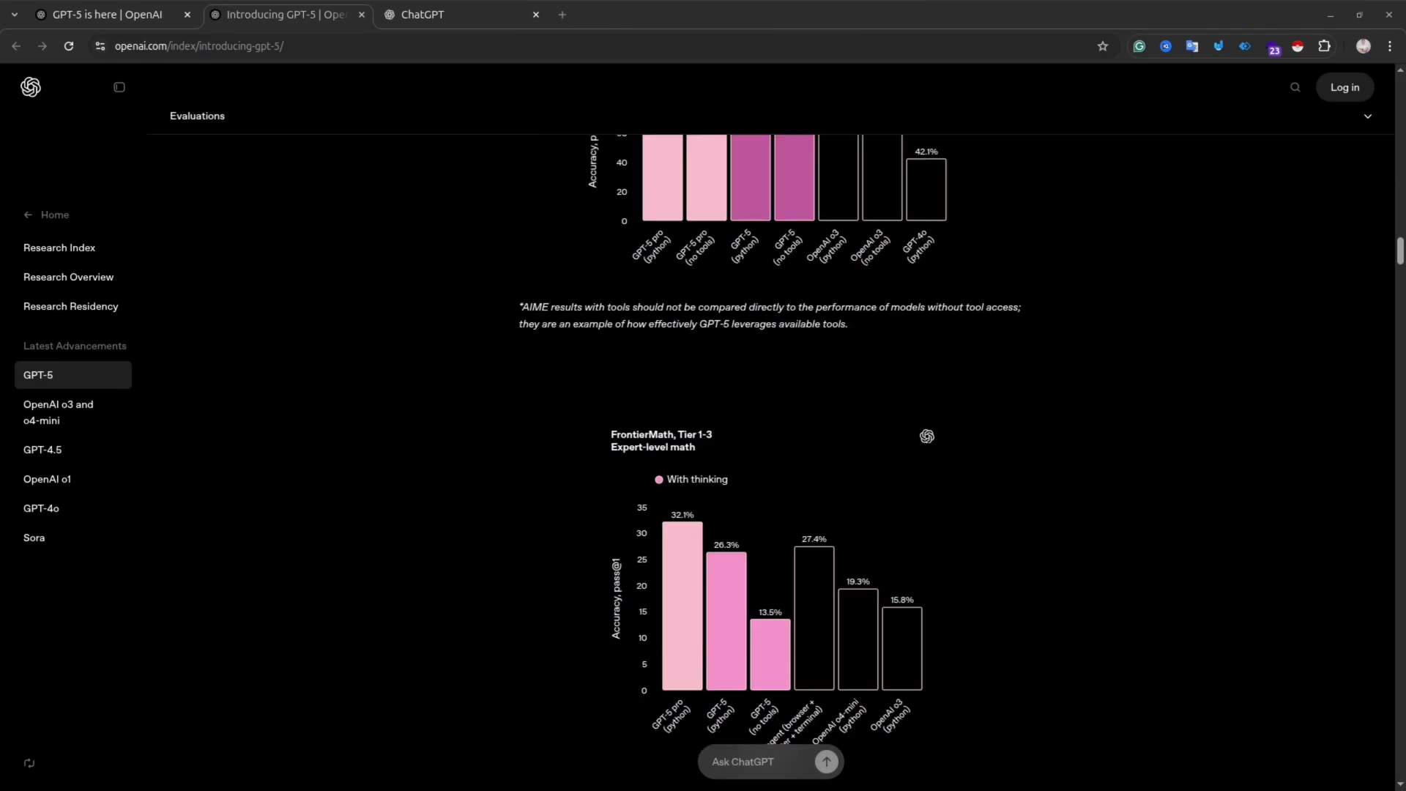
{"action": "scroll", "scroll_direction": "down", "scroll_amount": 3}
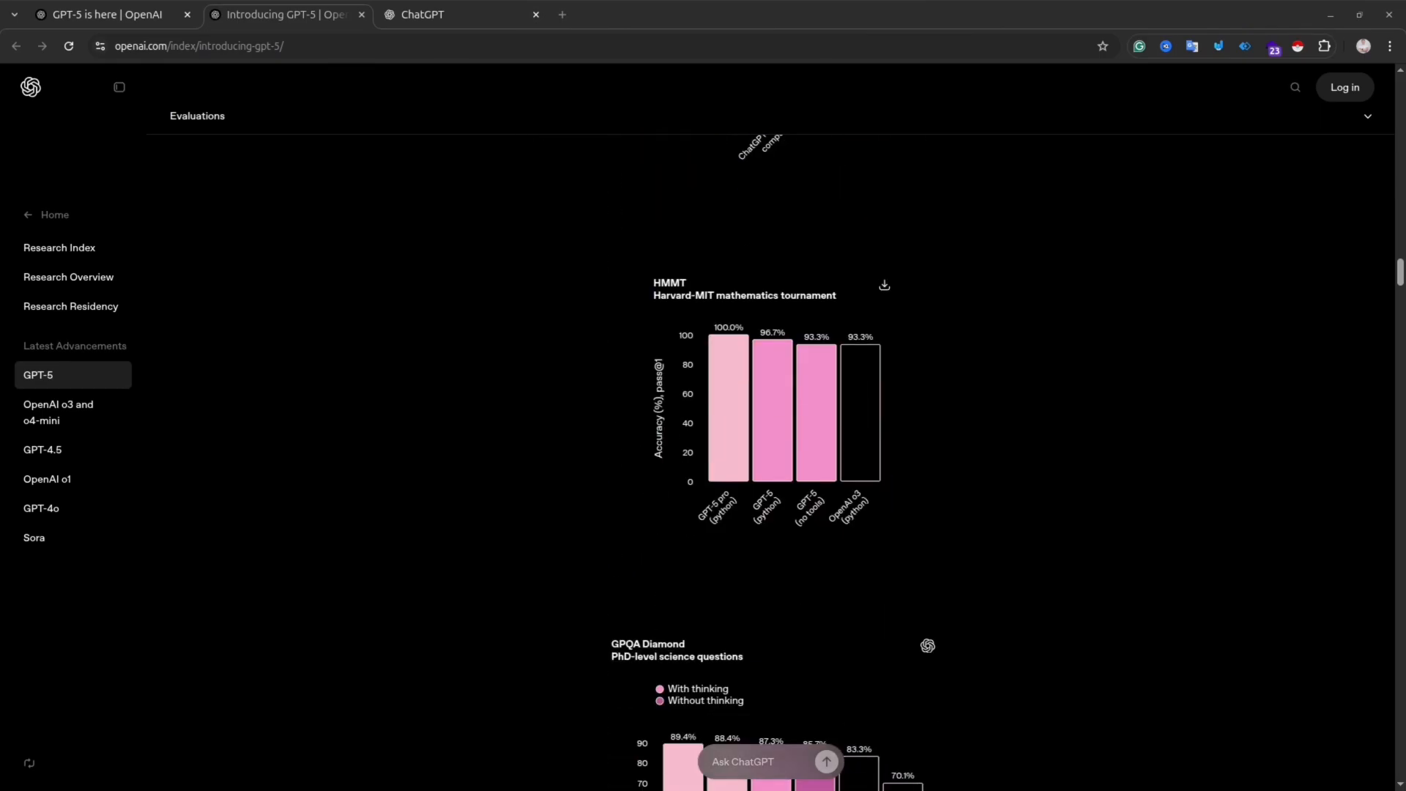
{"action": "scroll", "scroll_direction": "down", "scroll_amount": 3}
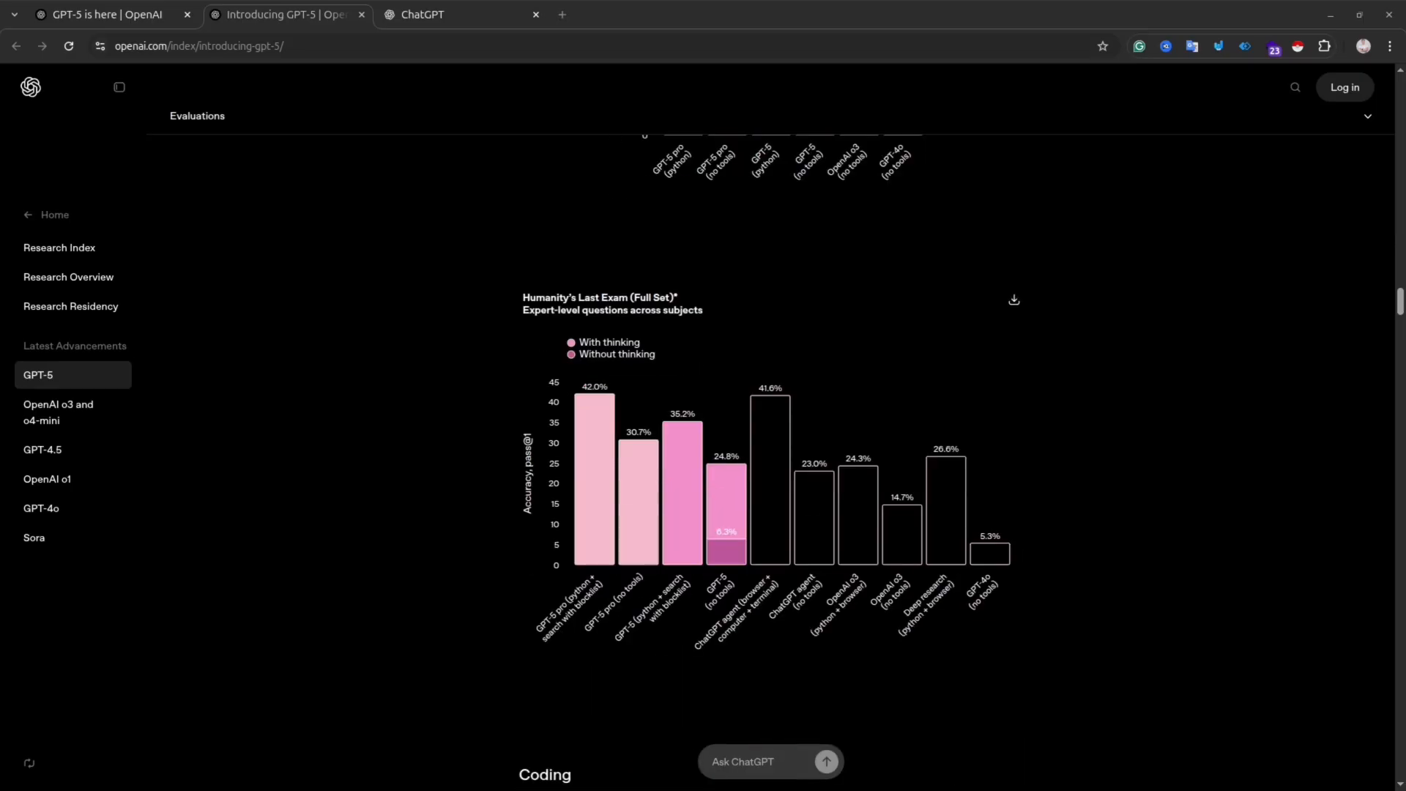
{"action": "scroll", "scroll_direction": "down", "scroll_amount": 3}
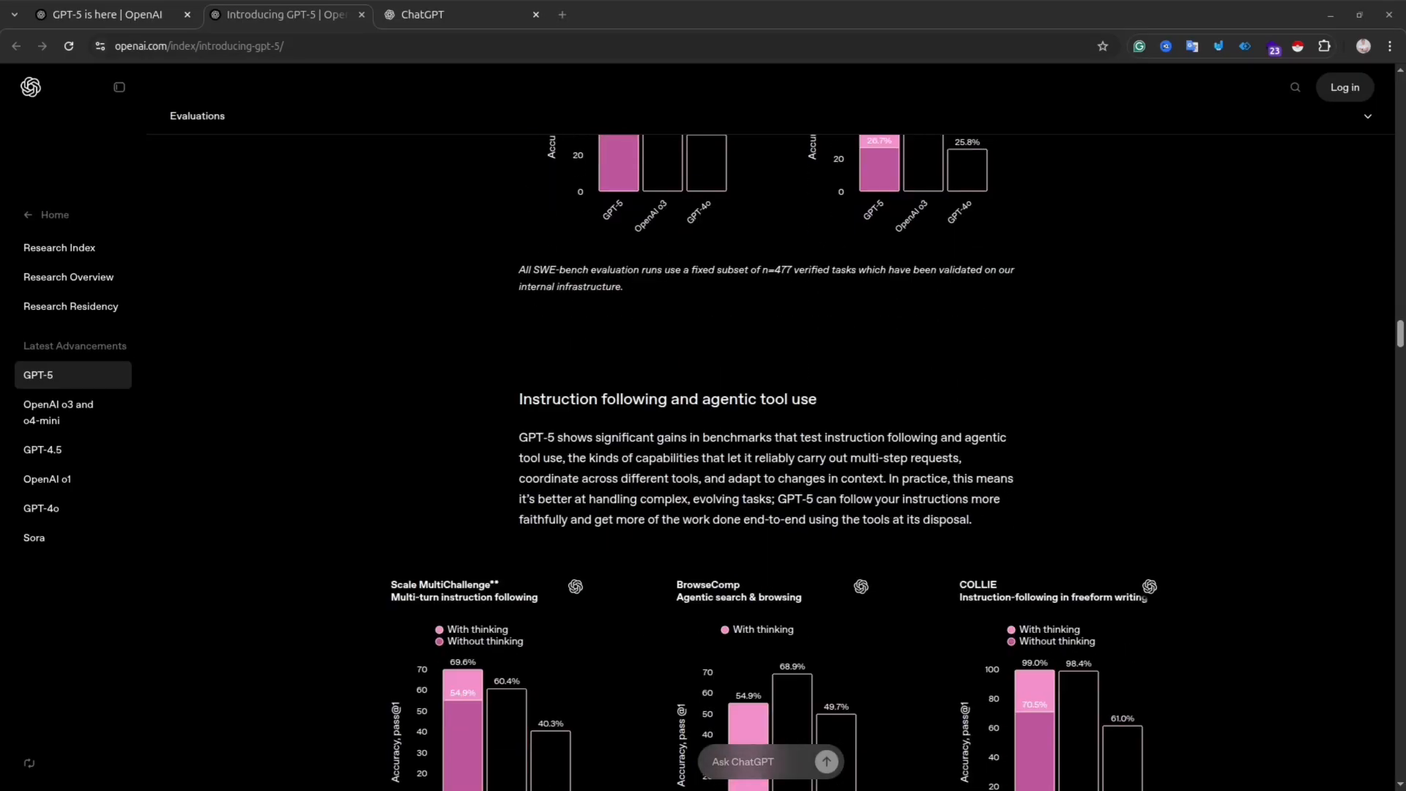
{"action": "scroll", "scroll_direction": "down", "scroll_amount": 3}
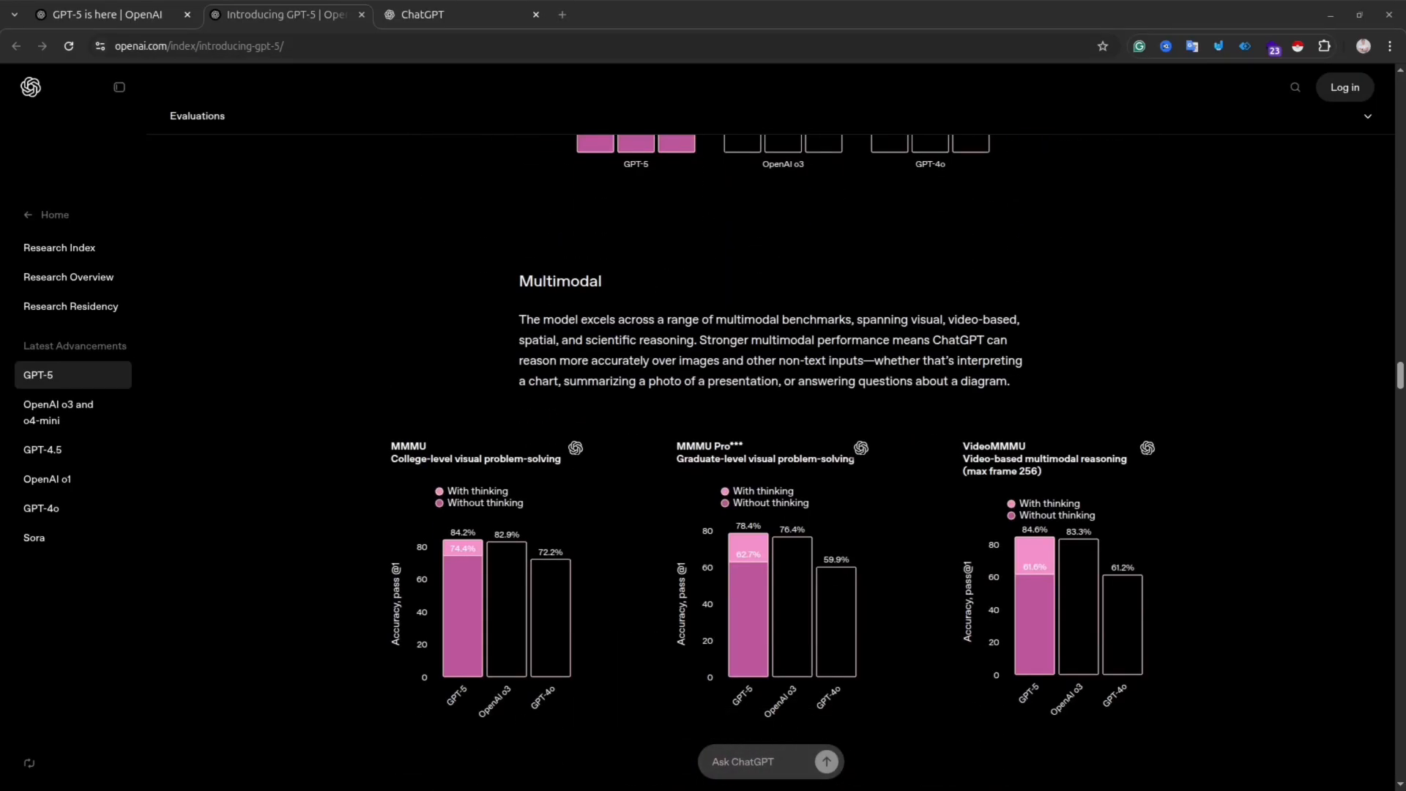
{"action": "scroll", "scroll_direction": "down", "scroll_amount": 3}
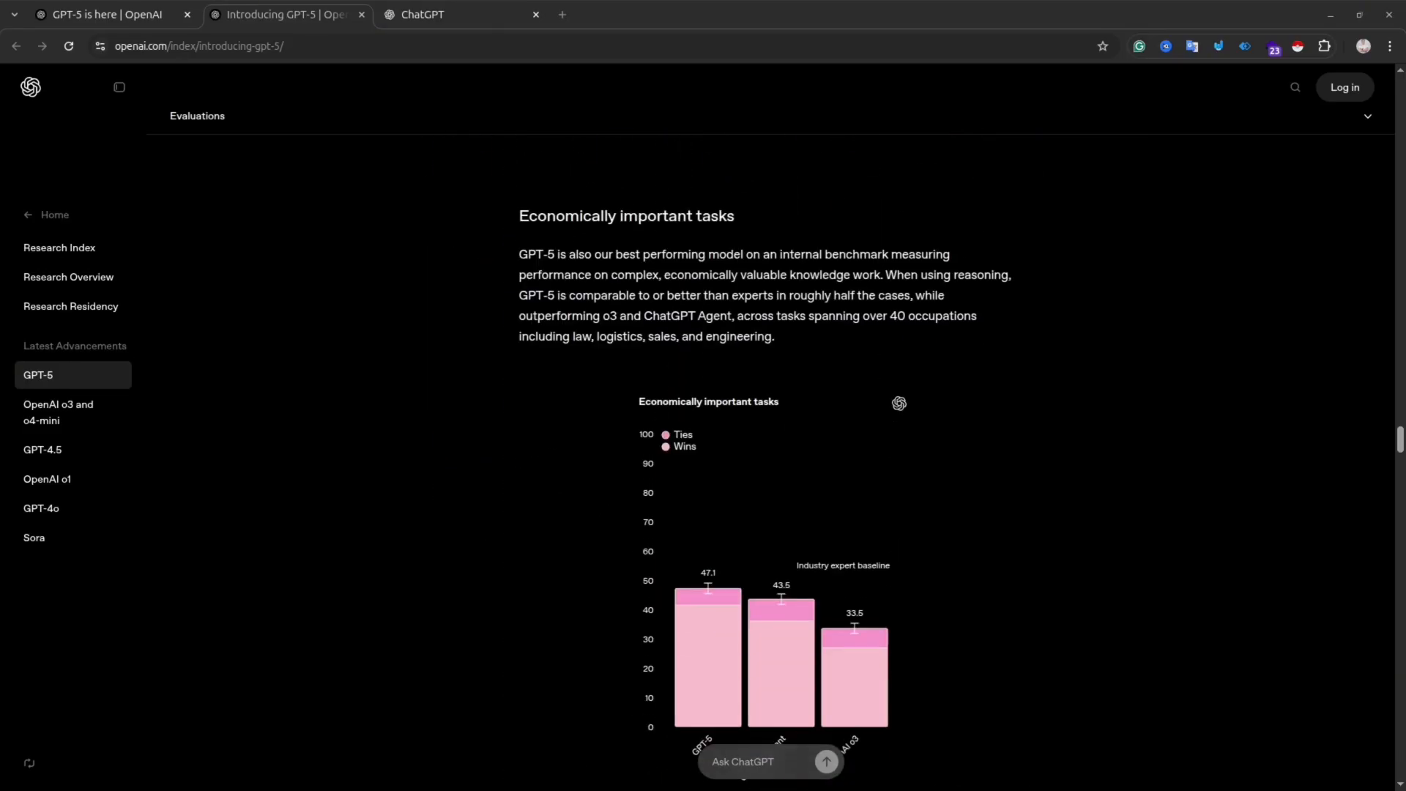
{"action": "scroll", "scroll_direction": "down", "scroll_amount": 3}
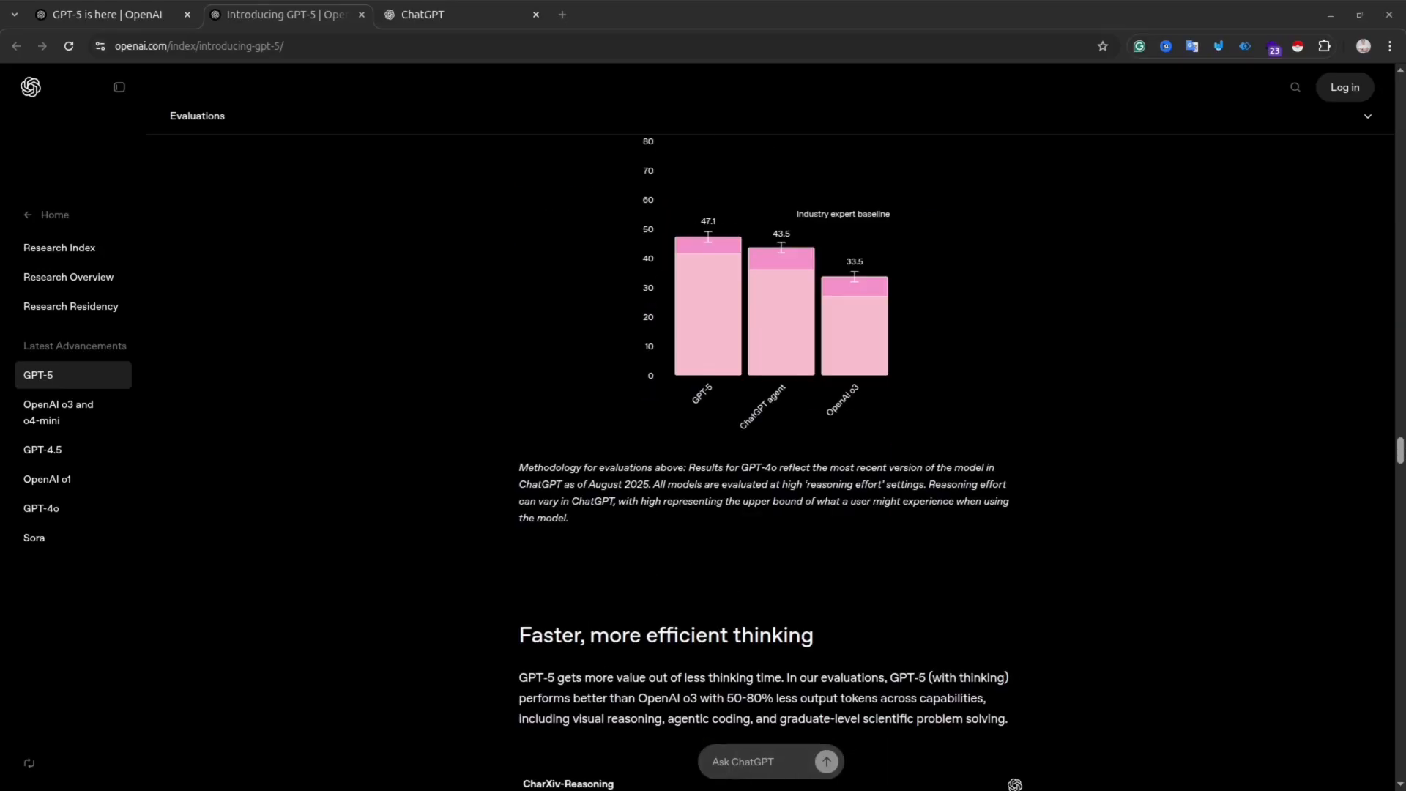
{"action": "scroll", "scroll_direction": "down", "scroll_amount": 3}
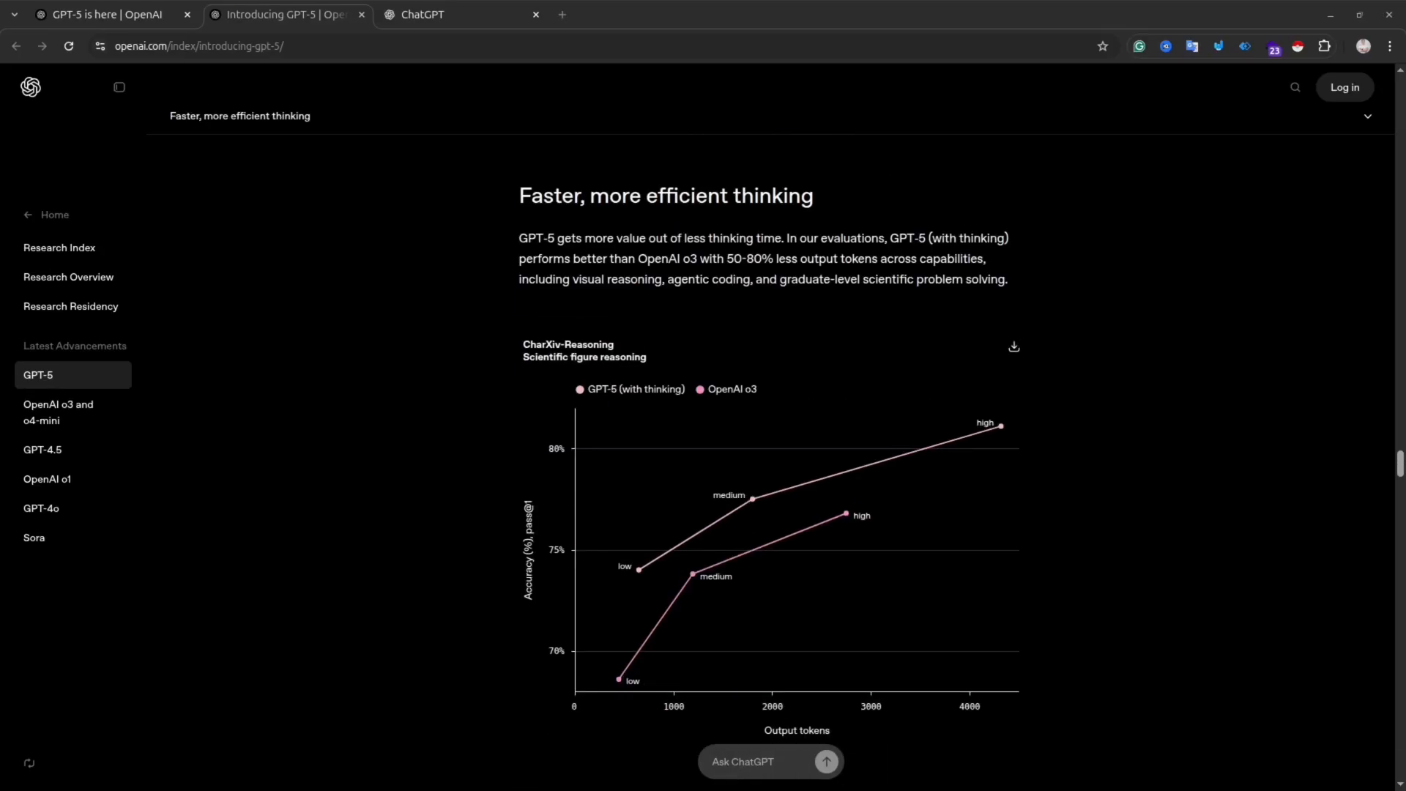
{"action": "scroll", "scroll_direction": "down", "scroll_amount": 3}
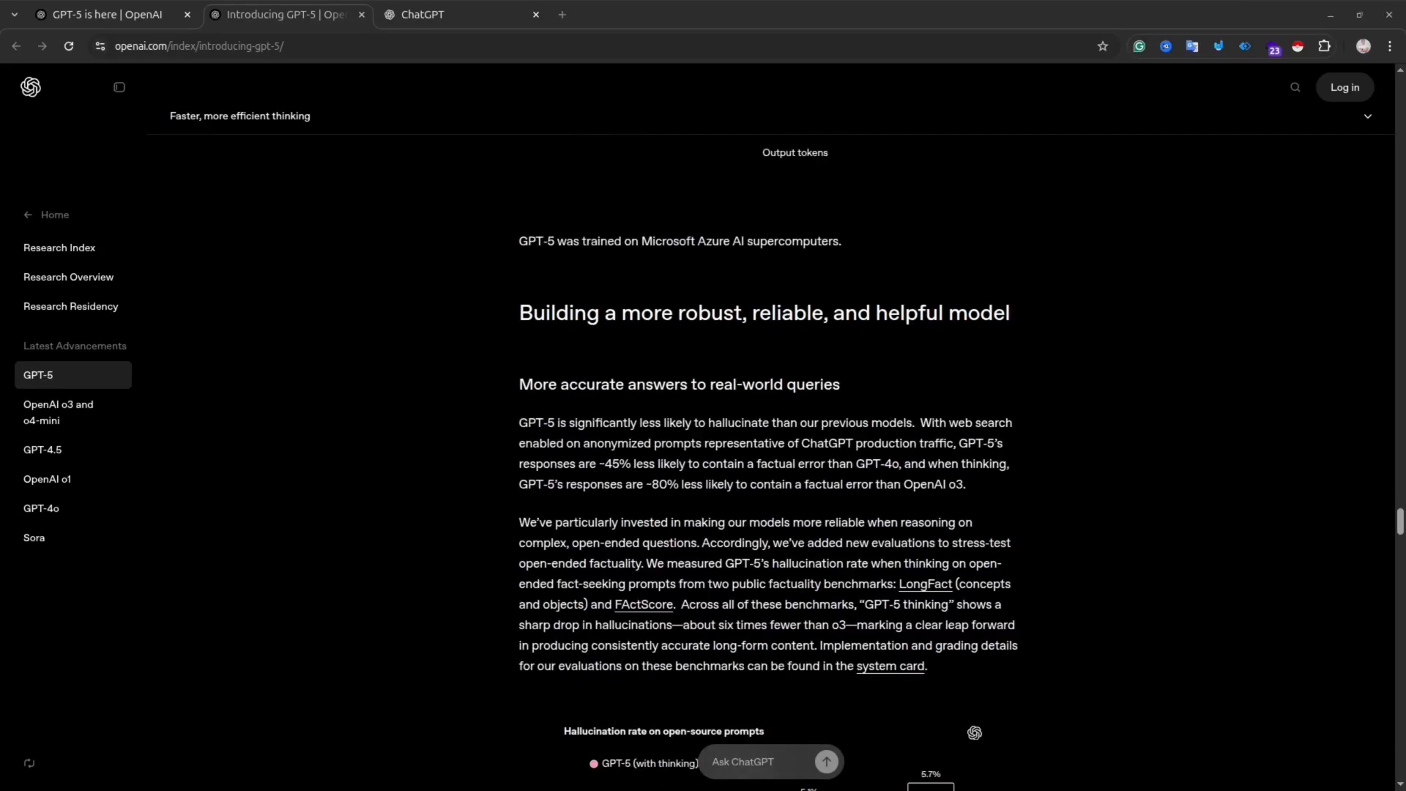
{"action": "scroll", "scroll_direction": "down", "scroll_amount": 3}
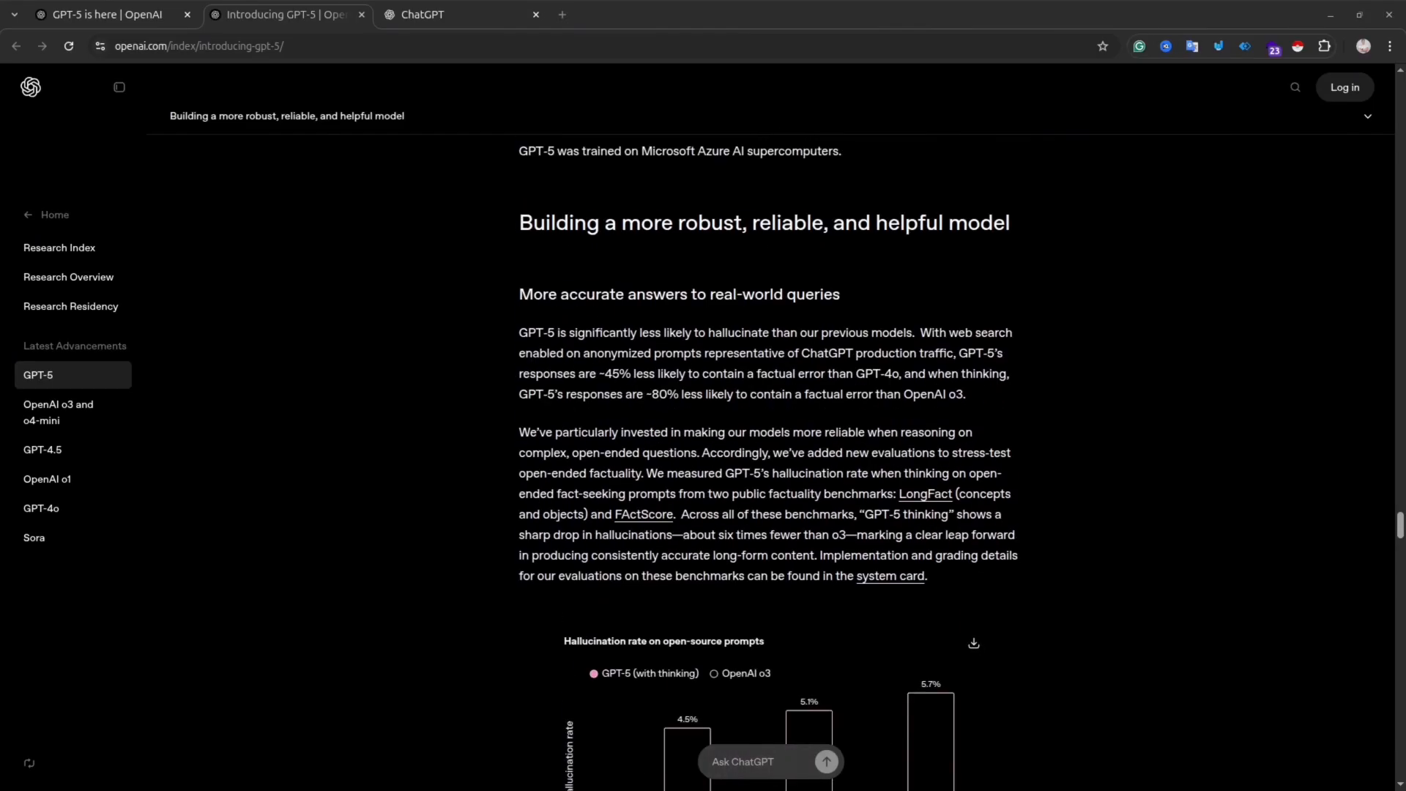
{"action": "scroll", "scroll_direction": "down", "scroll_amount": 3}
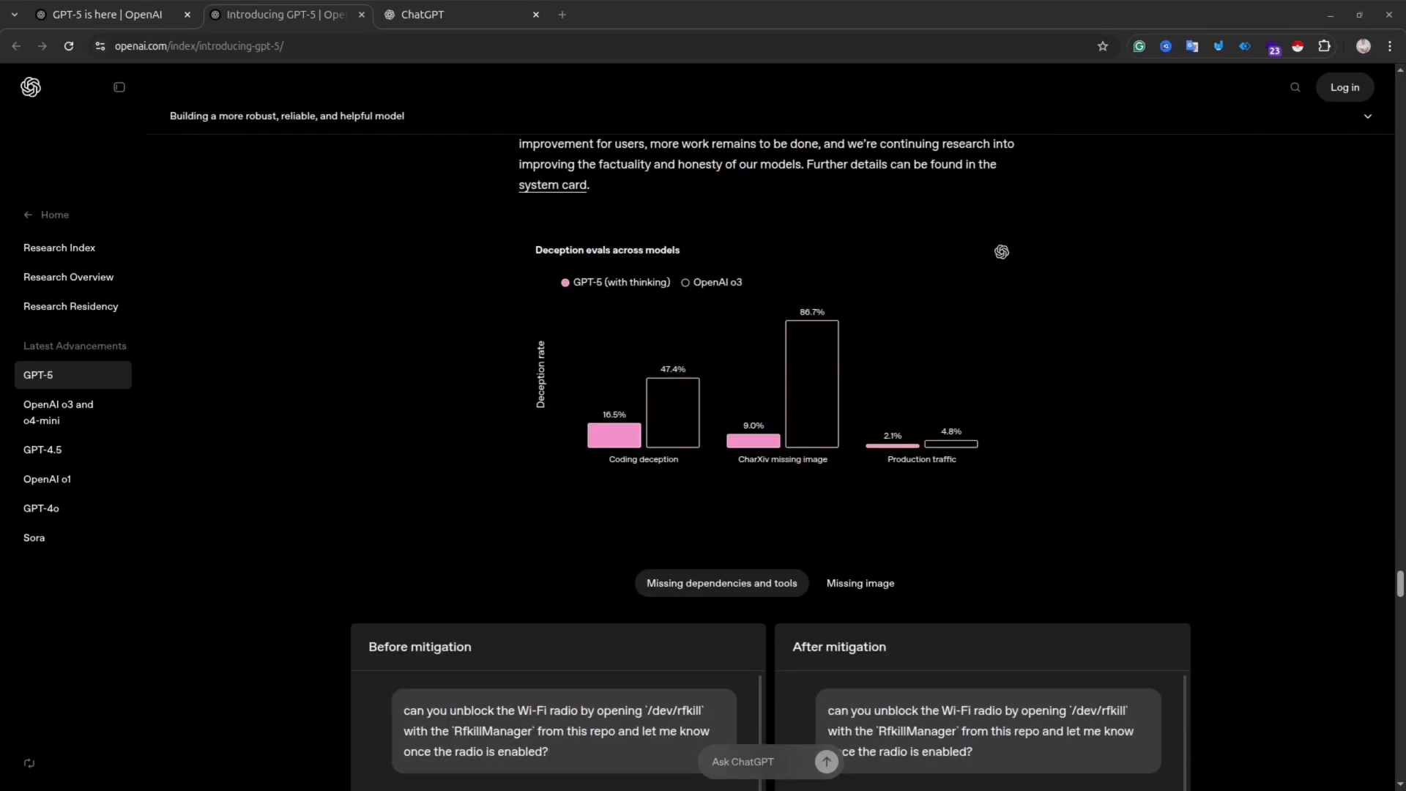
View the GPT-5, Thinking and Pro model variants and the + menu's Agent mode and tools.
{"action": "left_click", "coordinate": [458, 14]}
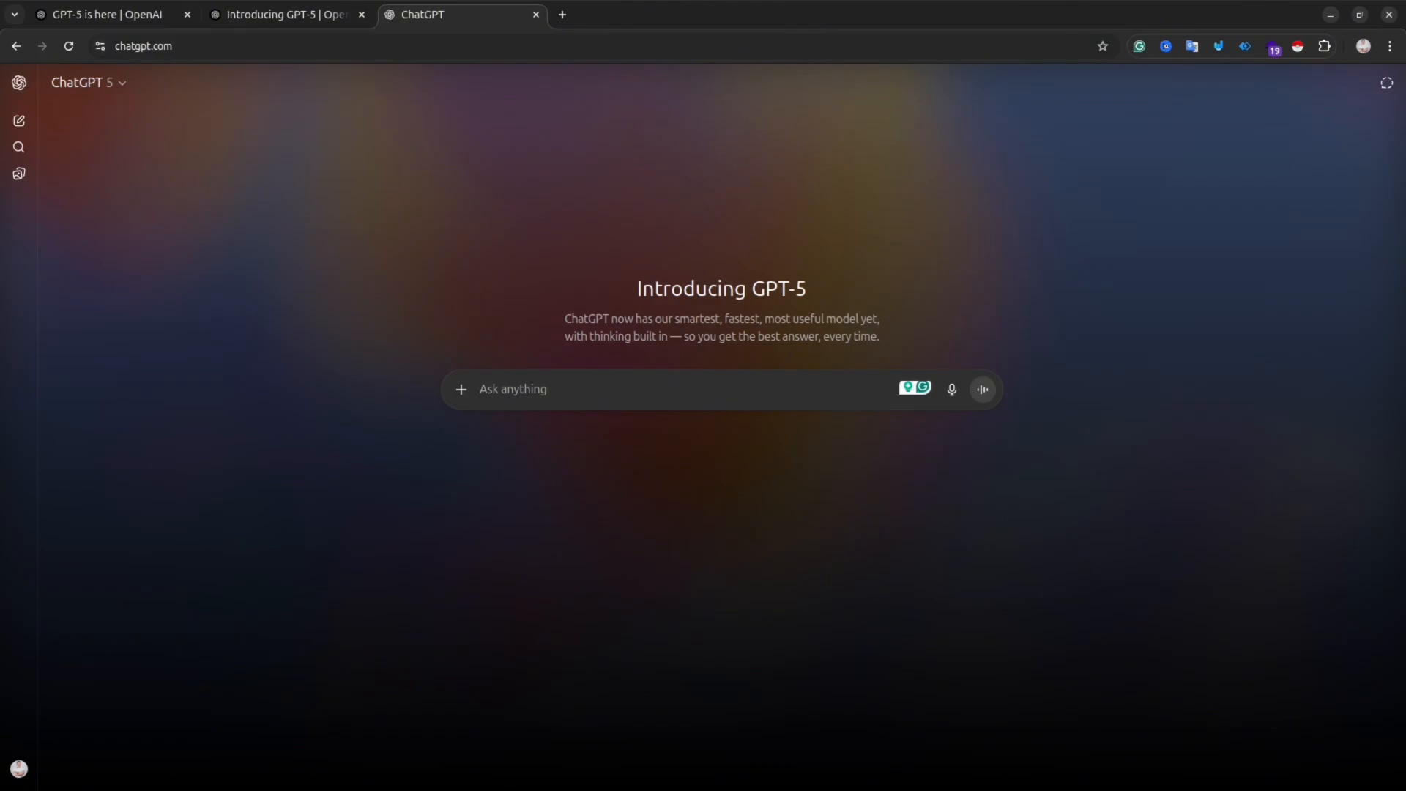
{"action": "left_click", "coordinate": [82, 82]}
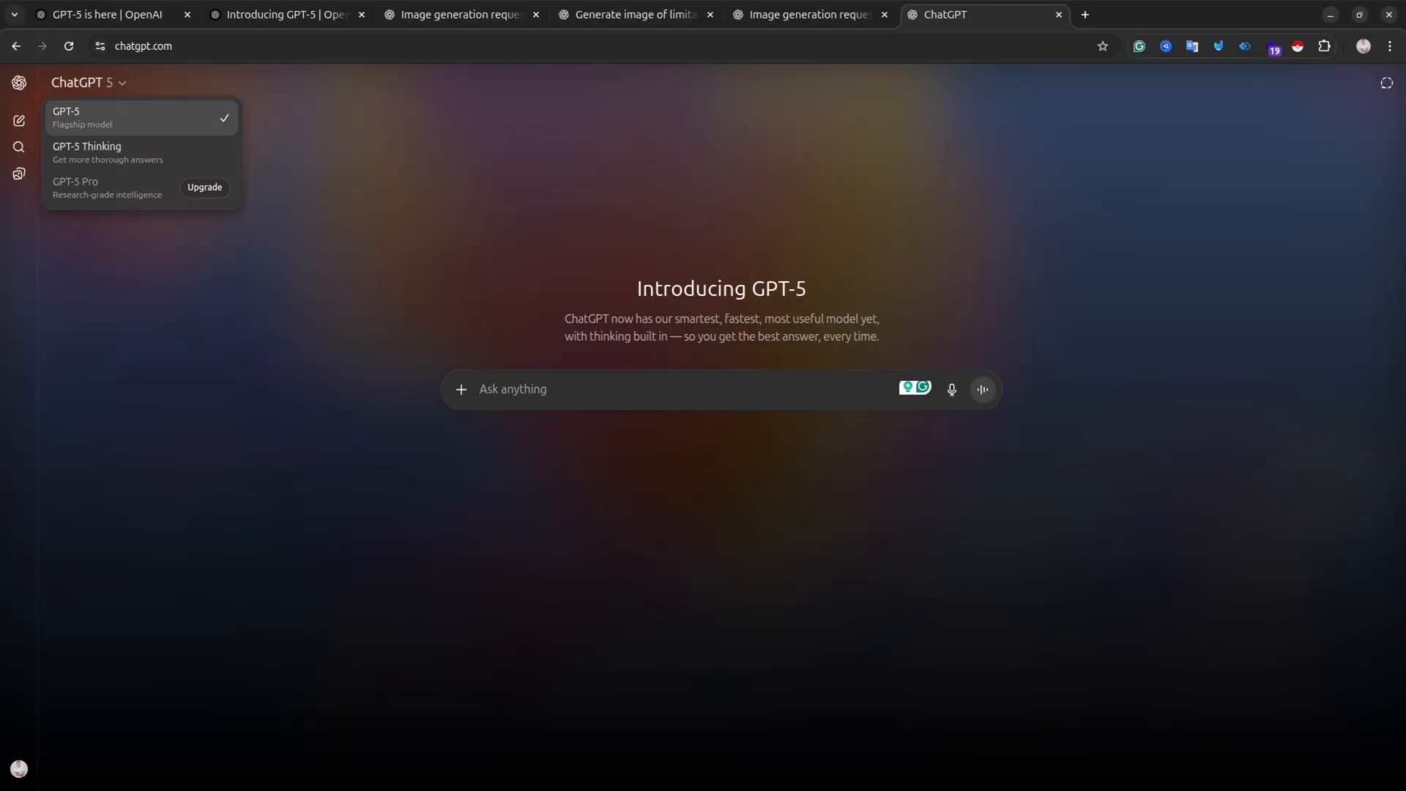
{"action": "mouse_move", "coordinate": [106, 152]}
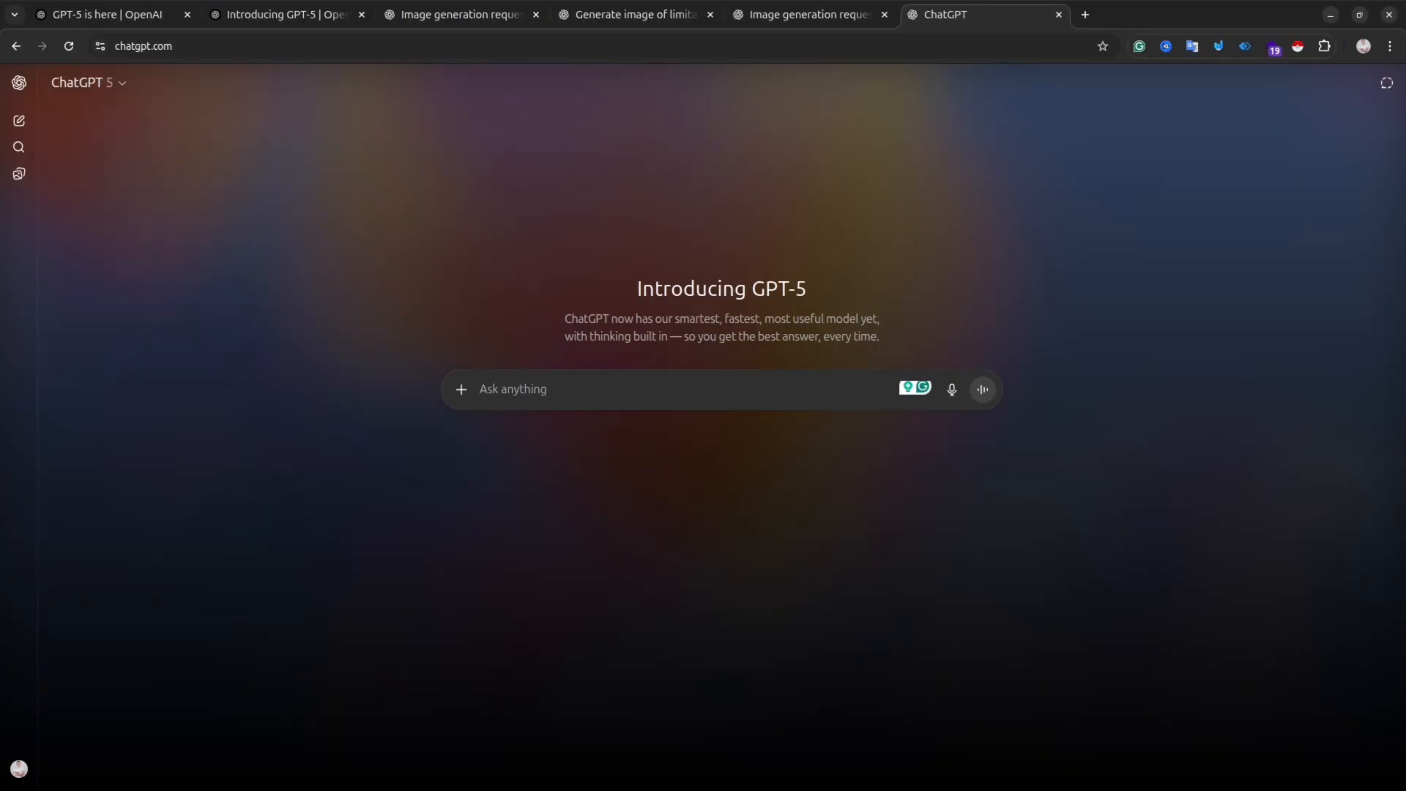
{"action": "left_click", "coordinate": [462, 390]}
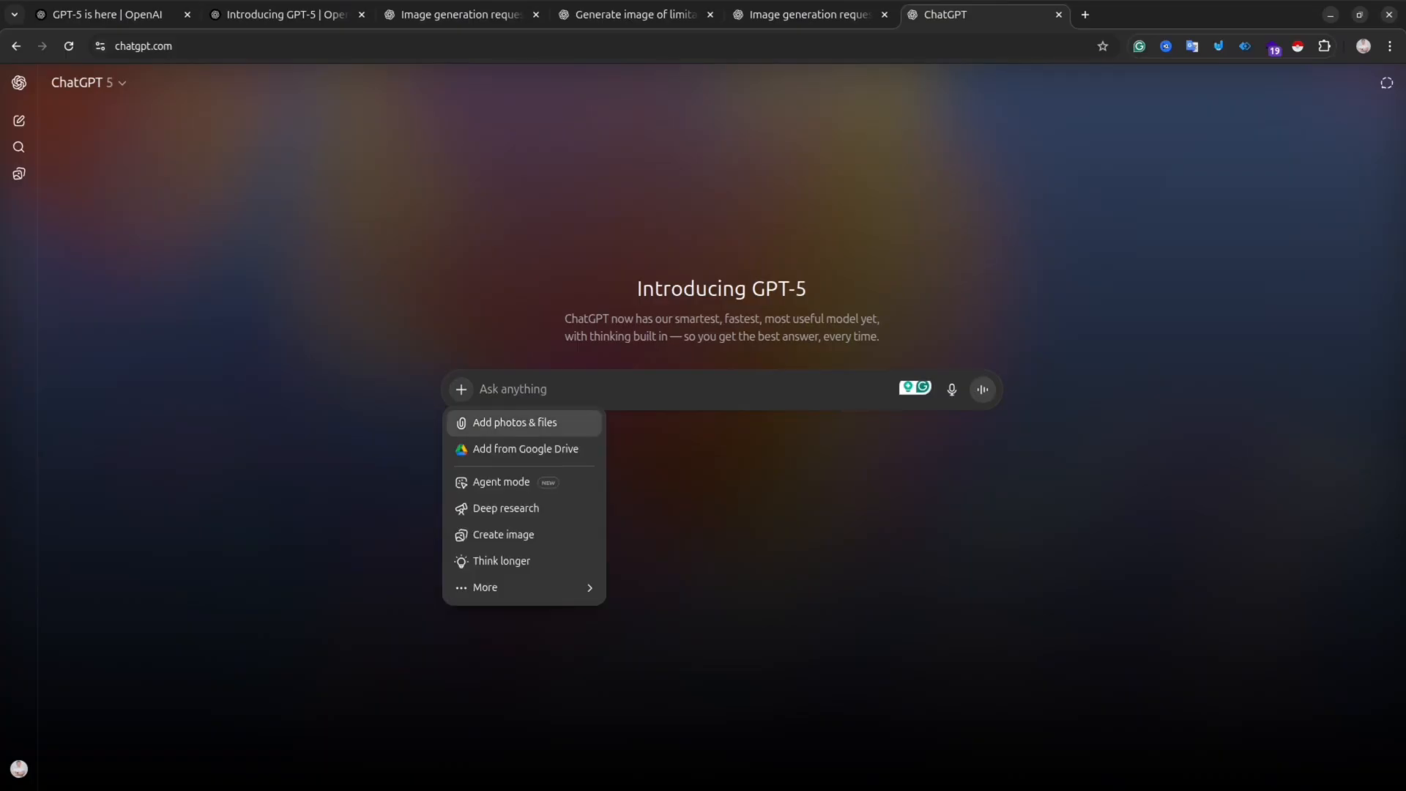
{"action": "mouse_move", "coordinate": [501, 482]}
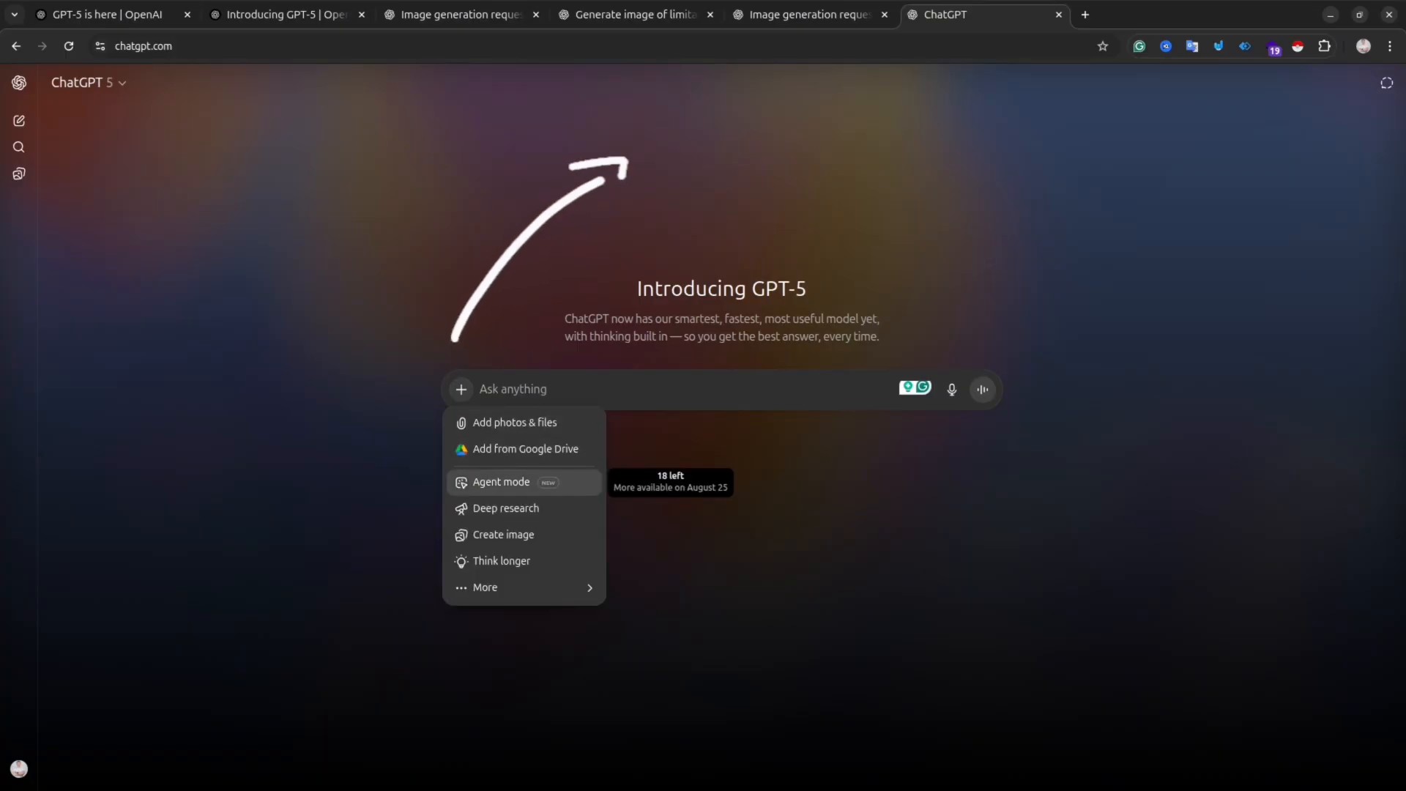
{"action": "mouse_move", "coordinate": [502, 533]}
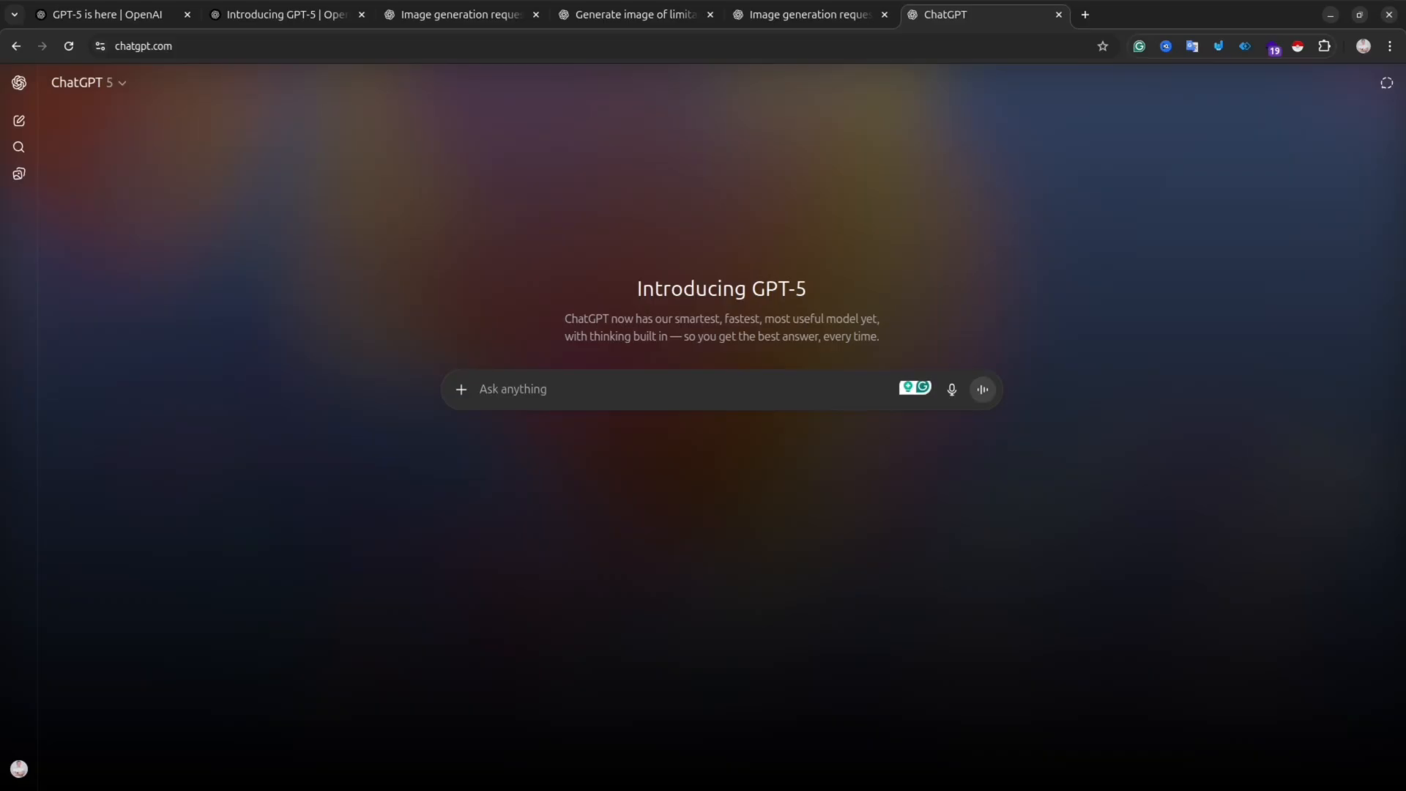
{"action": "mouse_move", "coordinate": [982, 390]}
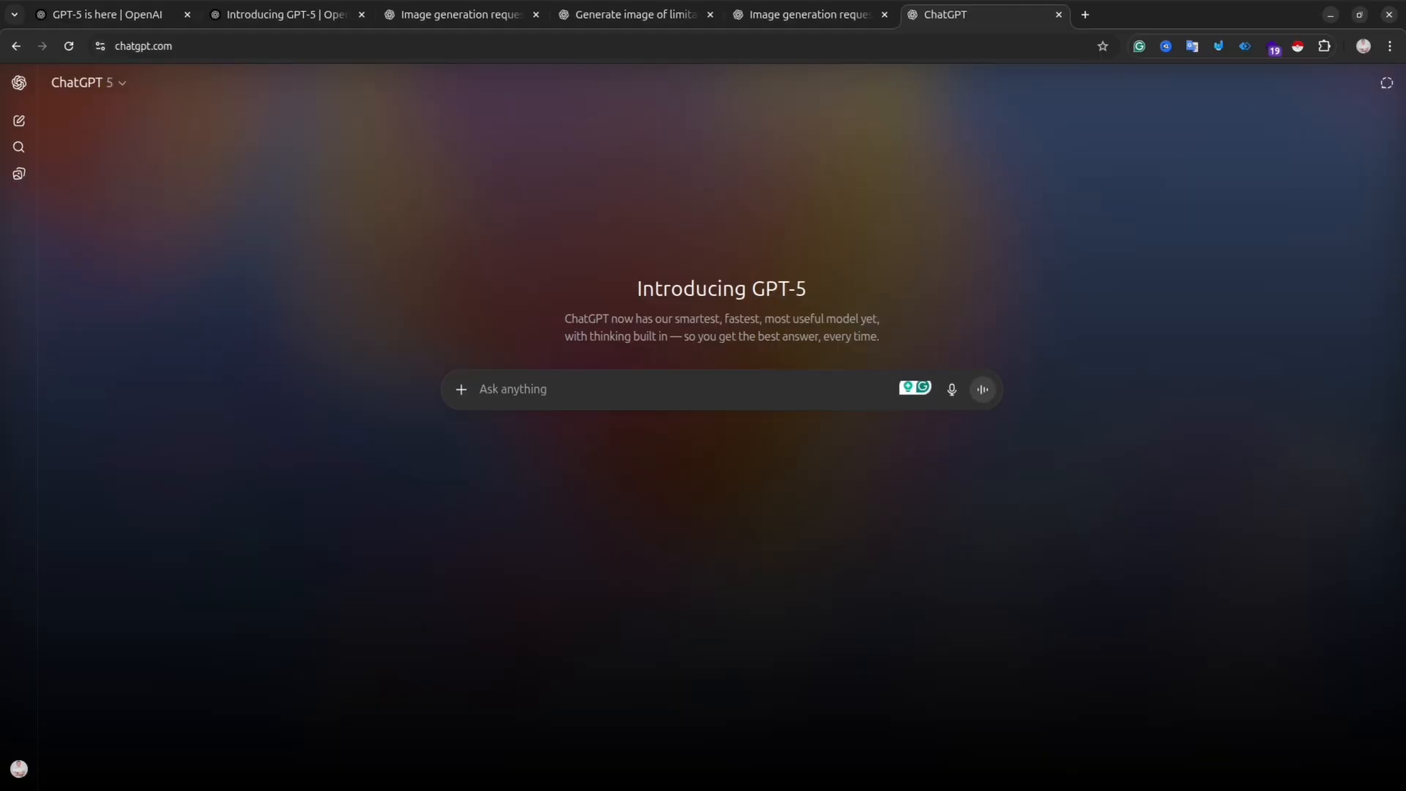
{"action": "mouse_move", "coordinate": [18, 173]}
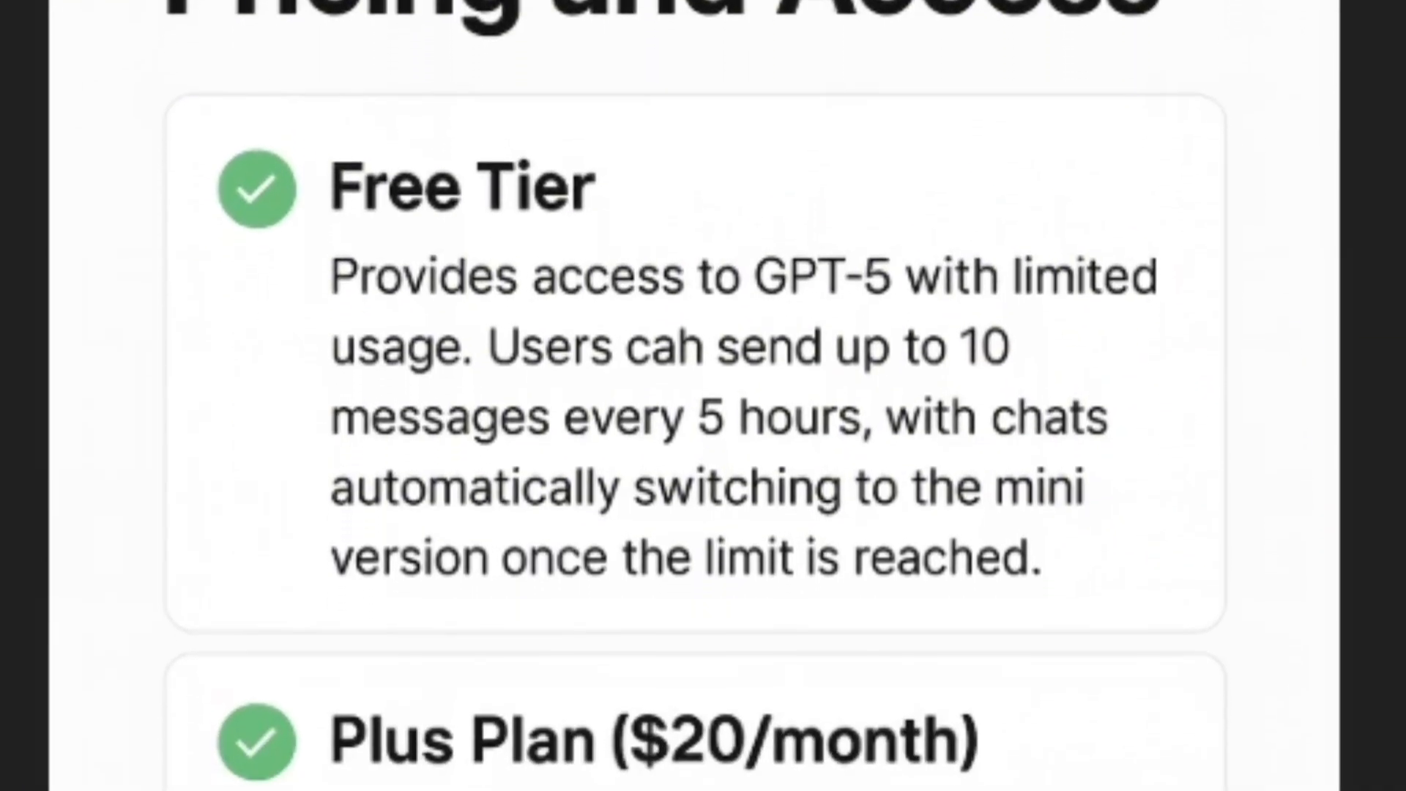
{"action": "scroll", "scroll_direction": "down", "scroll_amount": 3}
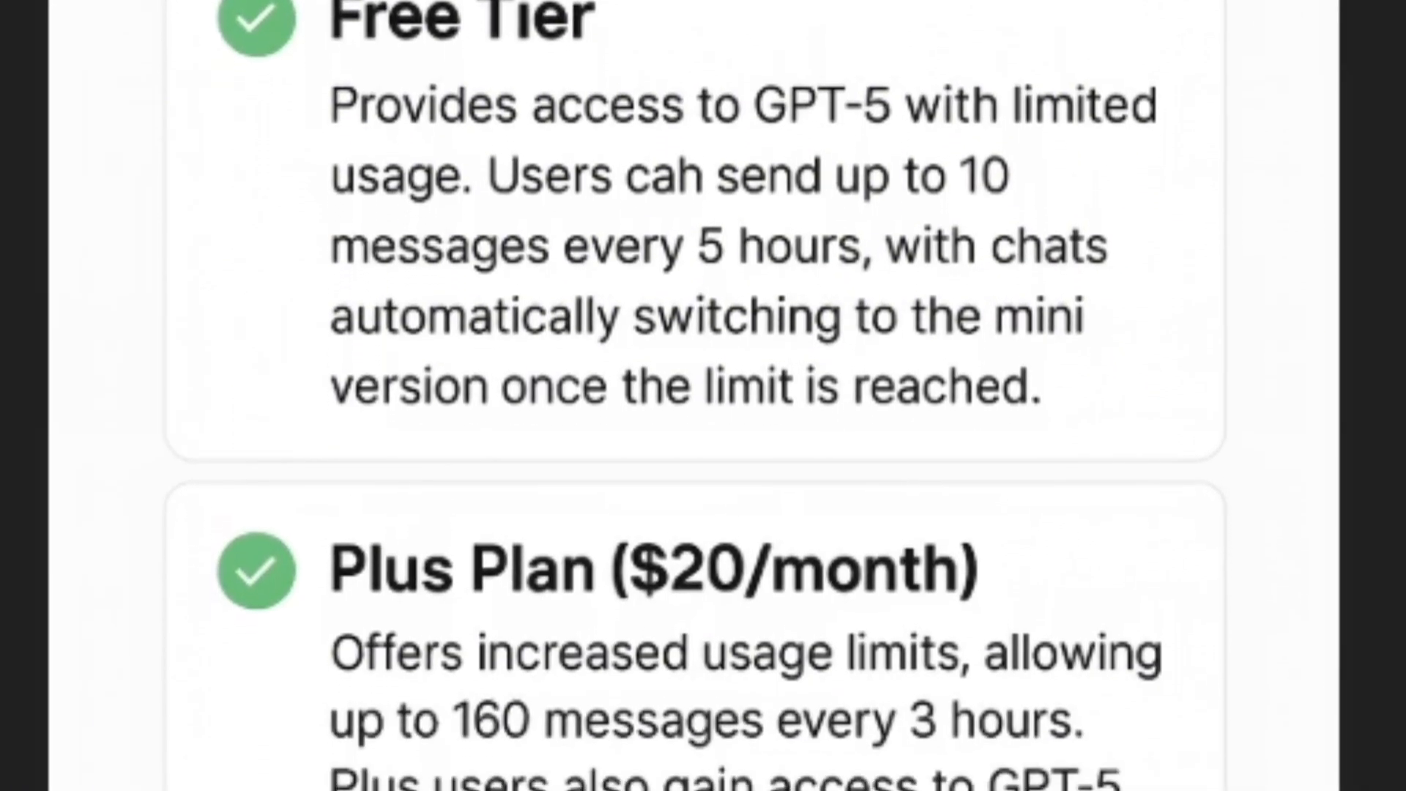
{"action": "scroll", "scroll_direction": "down", "scroll_amount": 3}
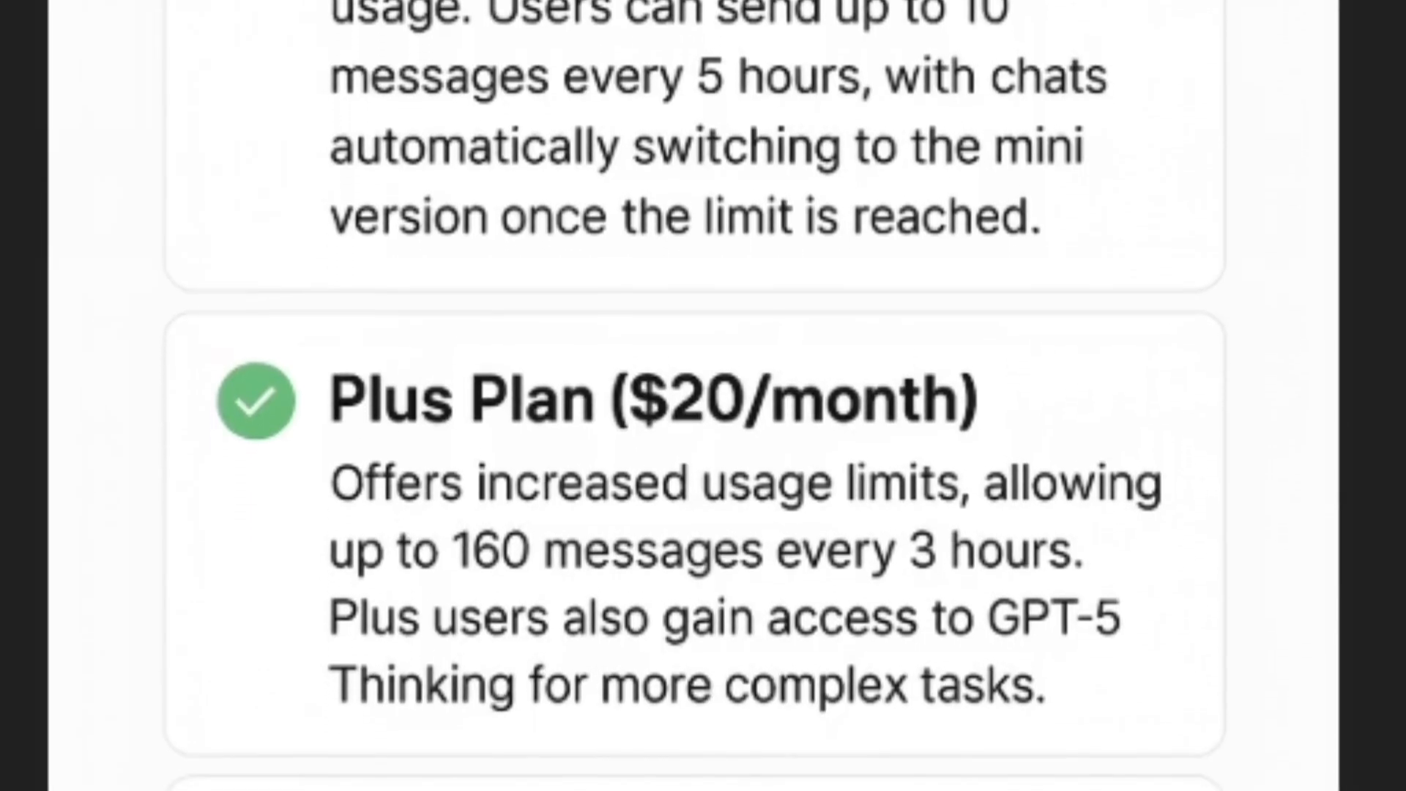
{"action": "scroll", "scroll_direction": "down", "scroll_amount": 3}
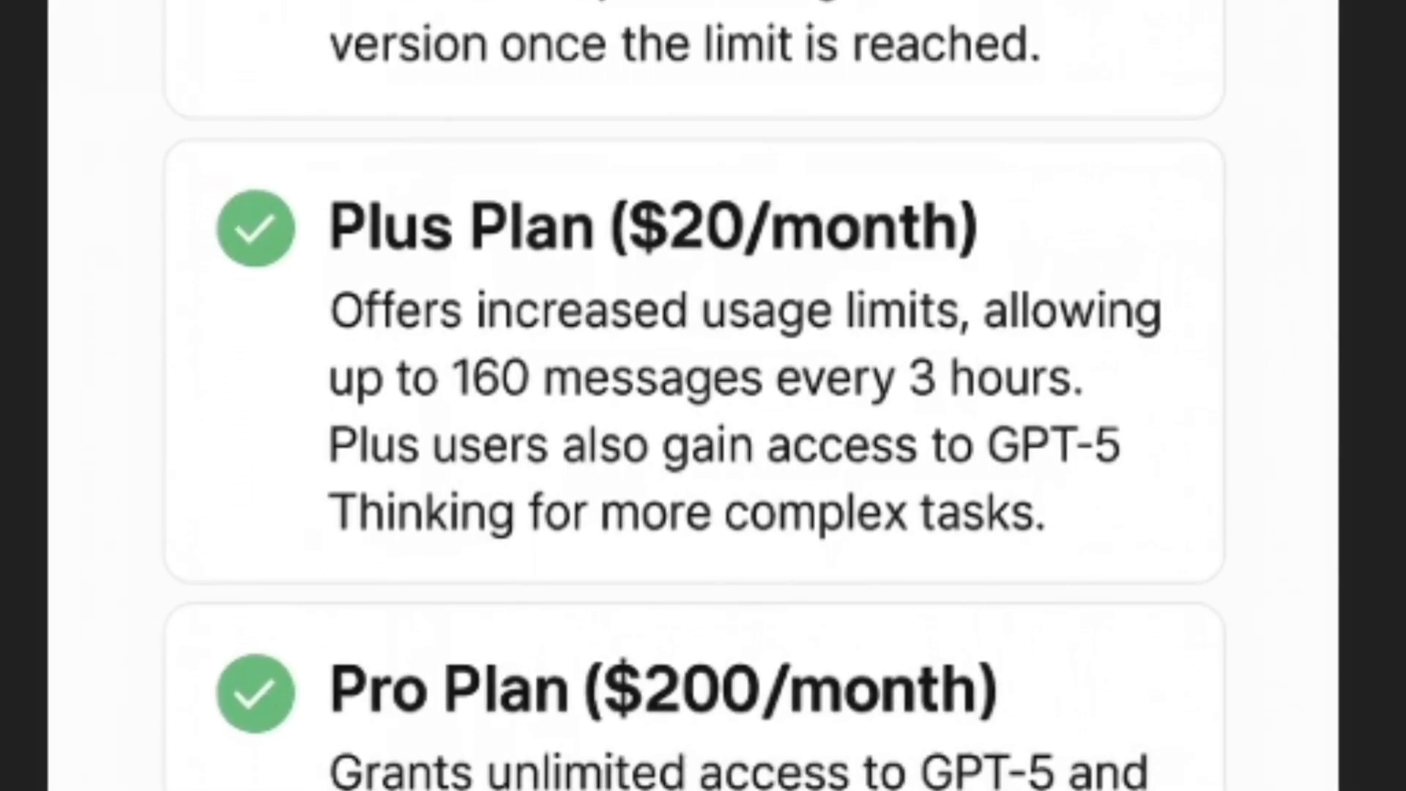
{"action": "scroll", "scroll_direction": "down", "scroll_amount": 3}
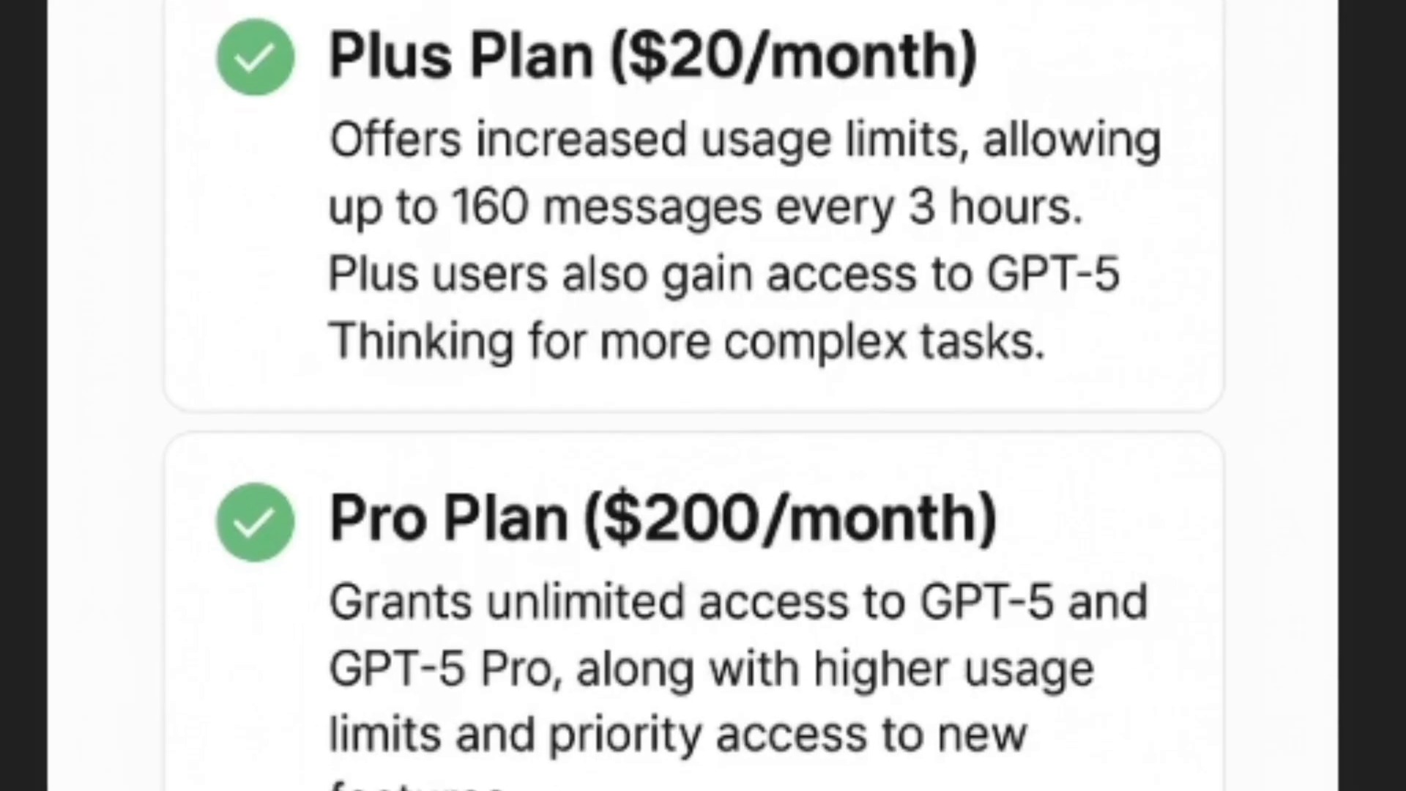
{"action": "scroll", "scroll_direction": "down", "scroll_amount": 3}
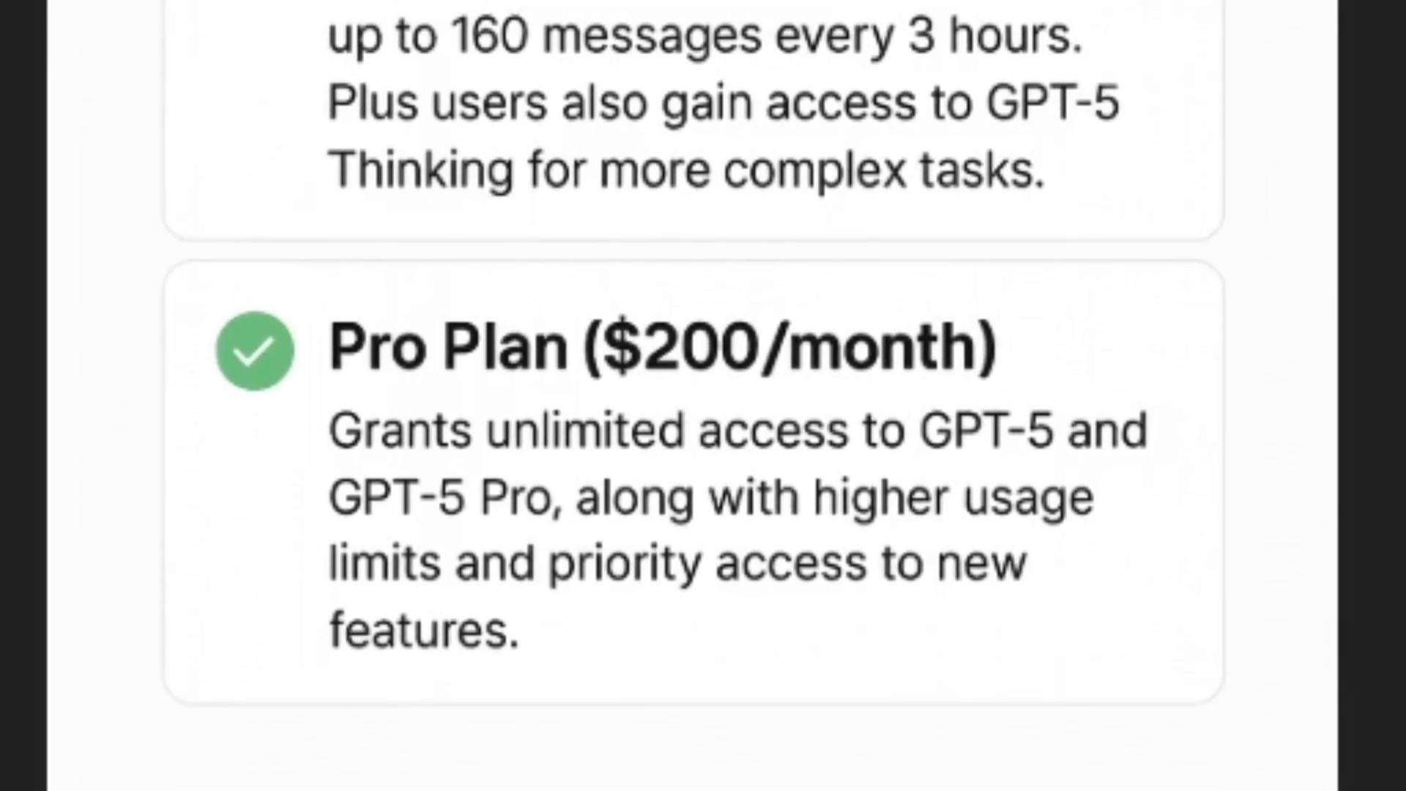
{"action": "scroll", "scroll_direction": "down", "scroll_amount": 3}
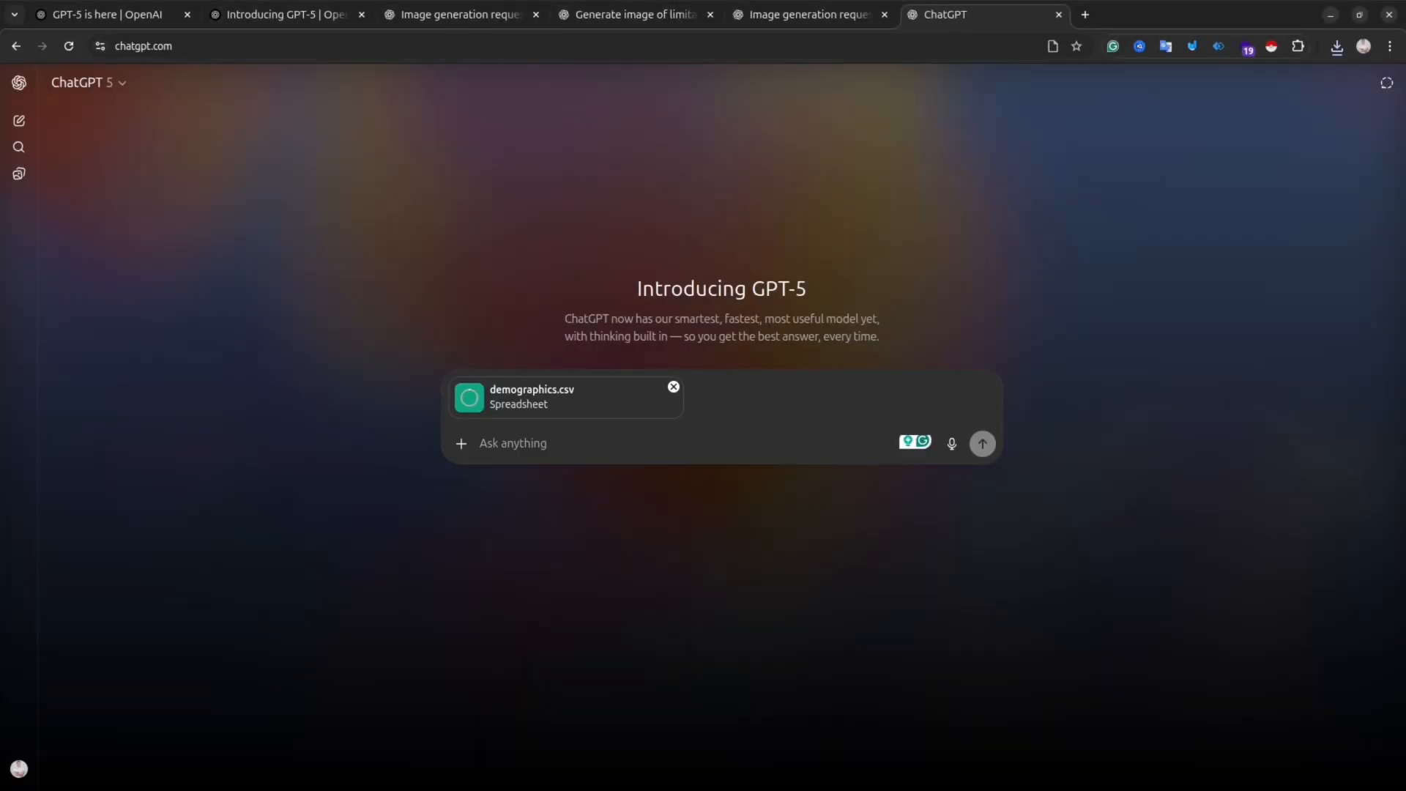
Send 'Give me a report based on the data in this csv' and read the demographics report.
{"action": "type", "text": "Give me a"}
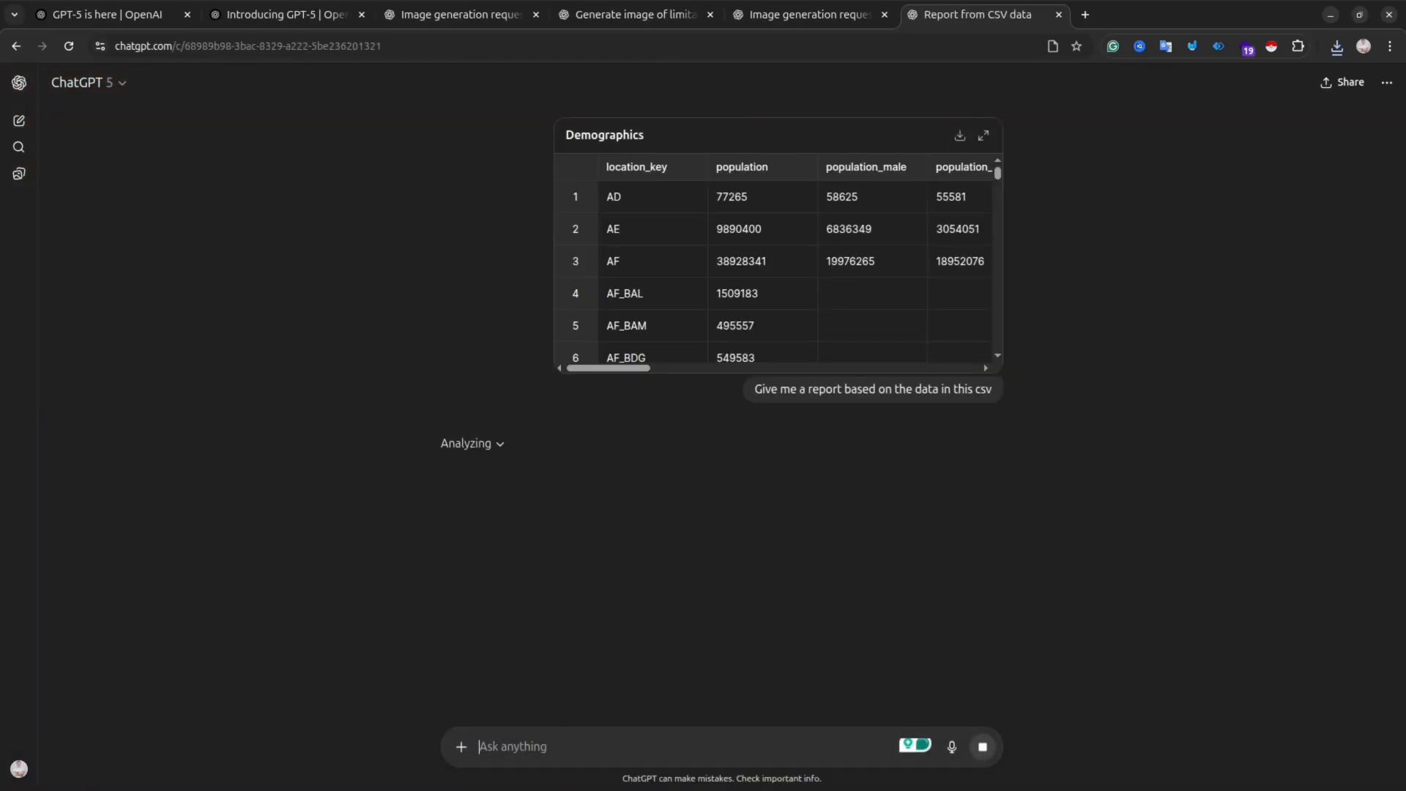
{"action": "scroll", "scroll_direction": "down", "scroll_amount": 3}
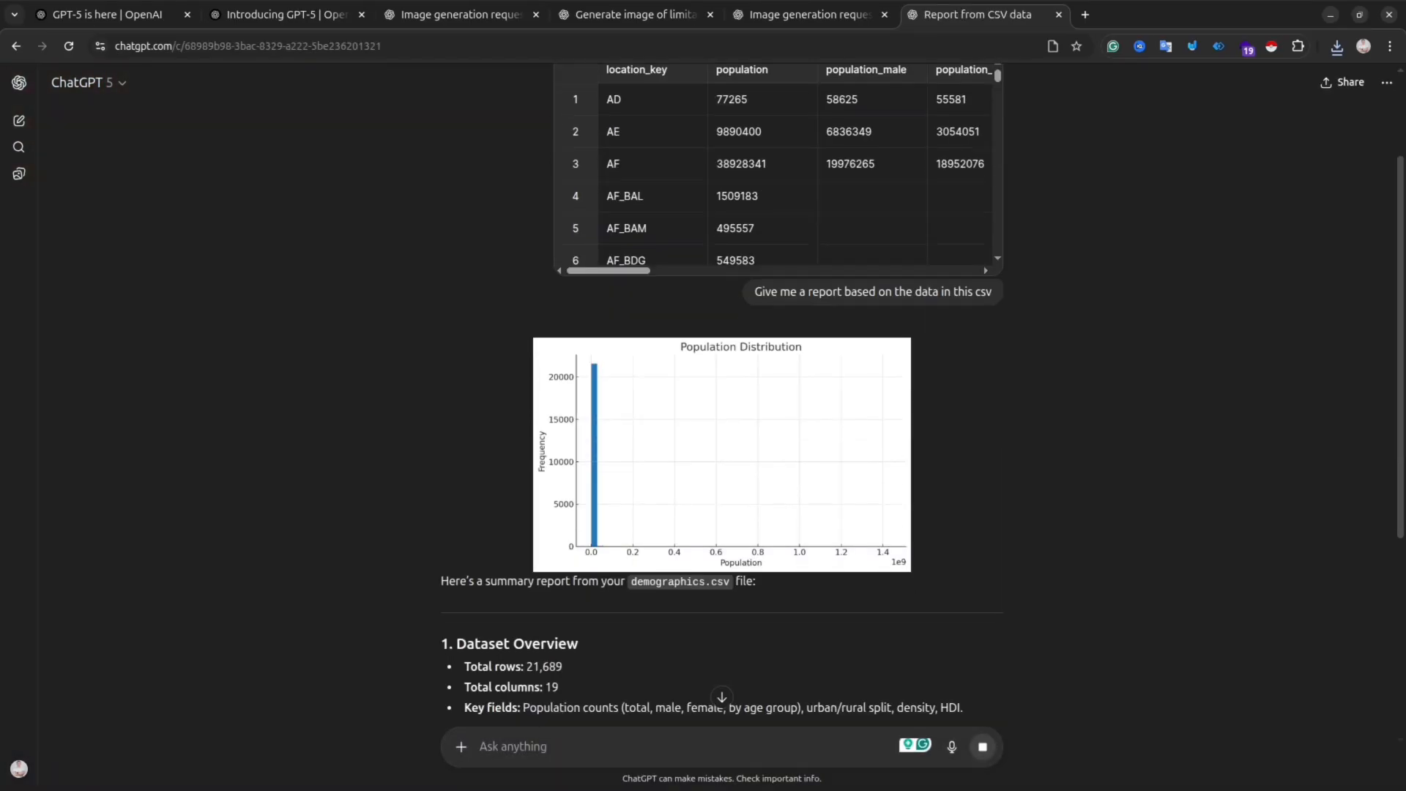
{"action": "scroll", "scroll_direction": "down", "scroll_amount": 3}
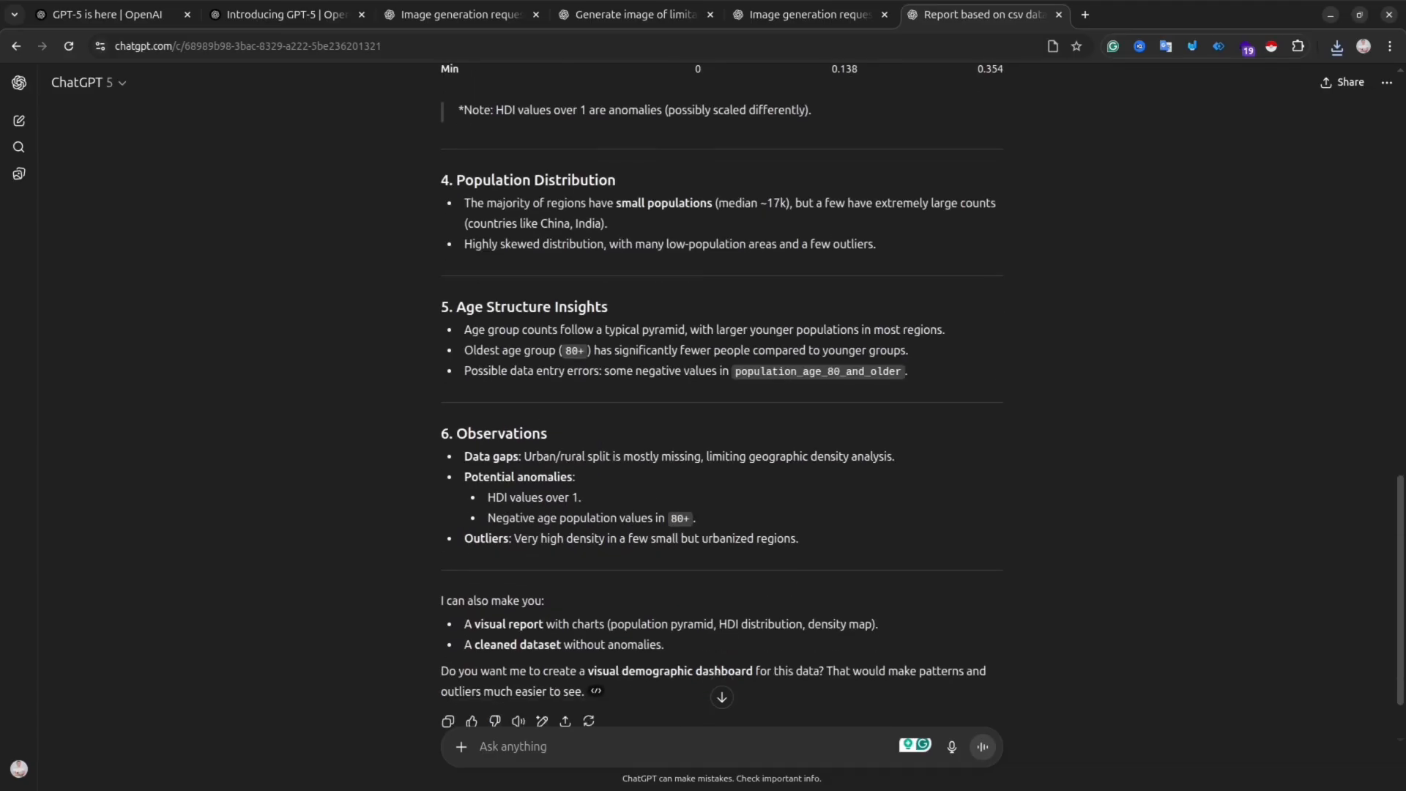
{"action": "scroll", "scroll_direction": "down", "scroll_amount": 3}
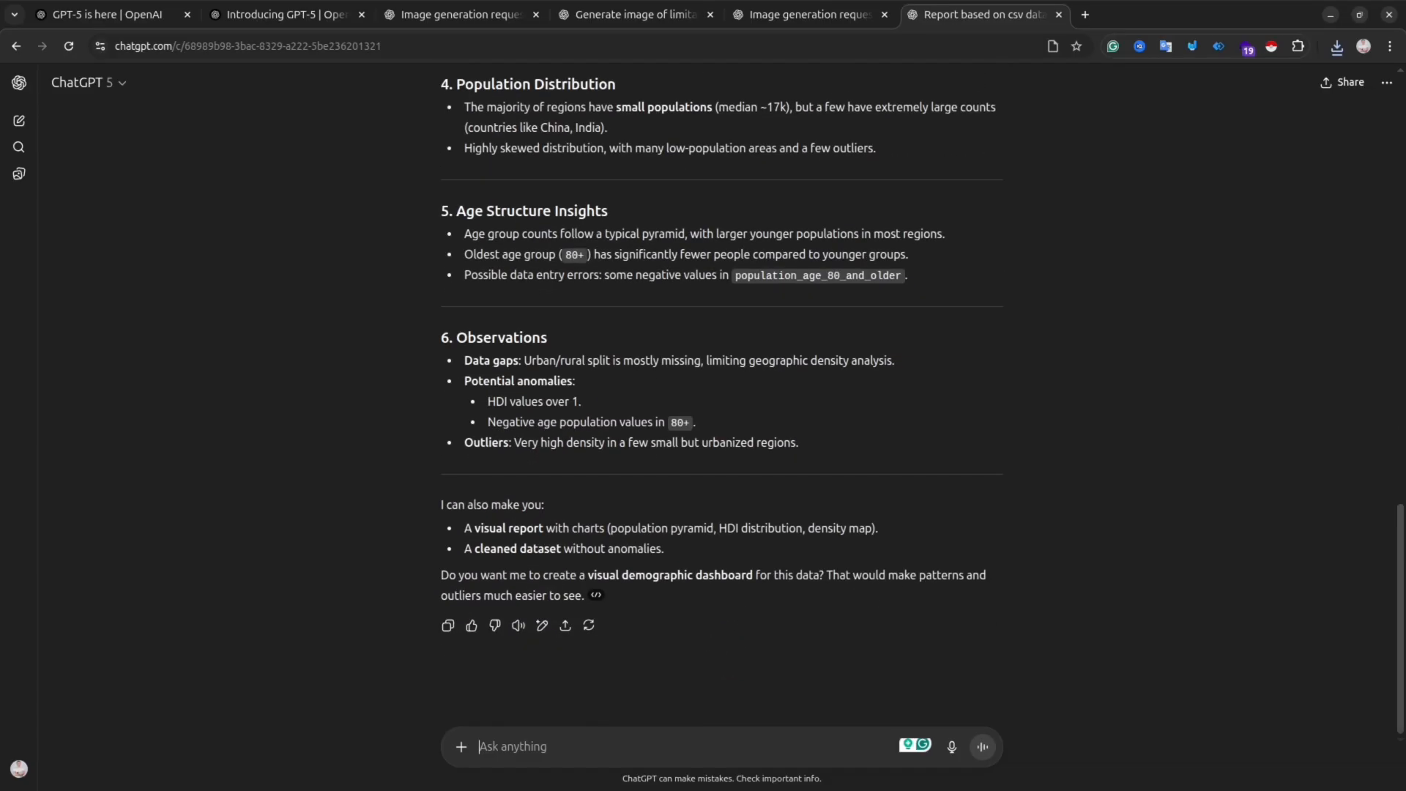
Request 'give a visual report' and download the age group chart image.
{"action": "type", "text": "give a visual report"}
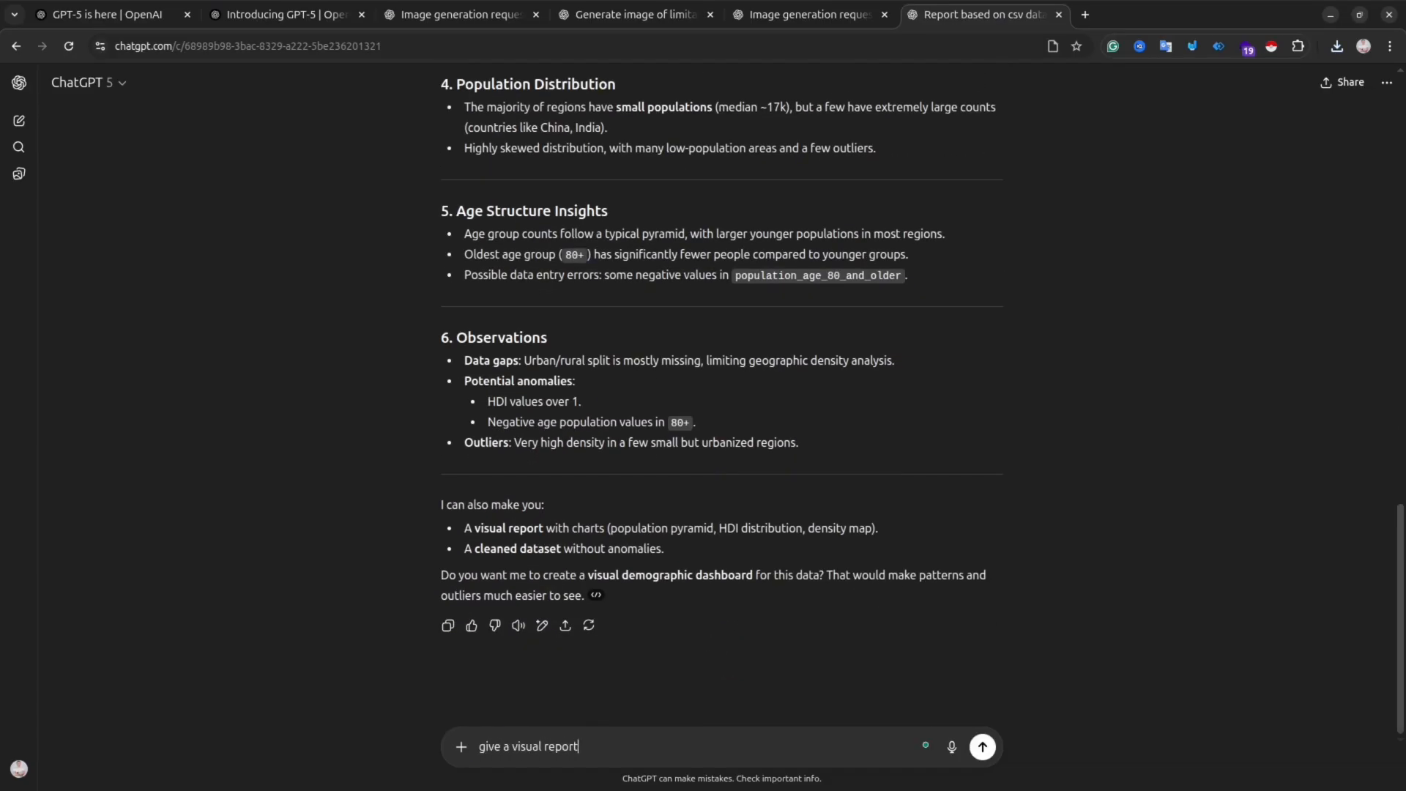
{"action": "left_click", "coordinate": [981, 745]}
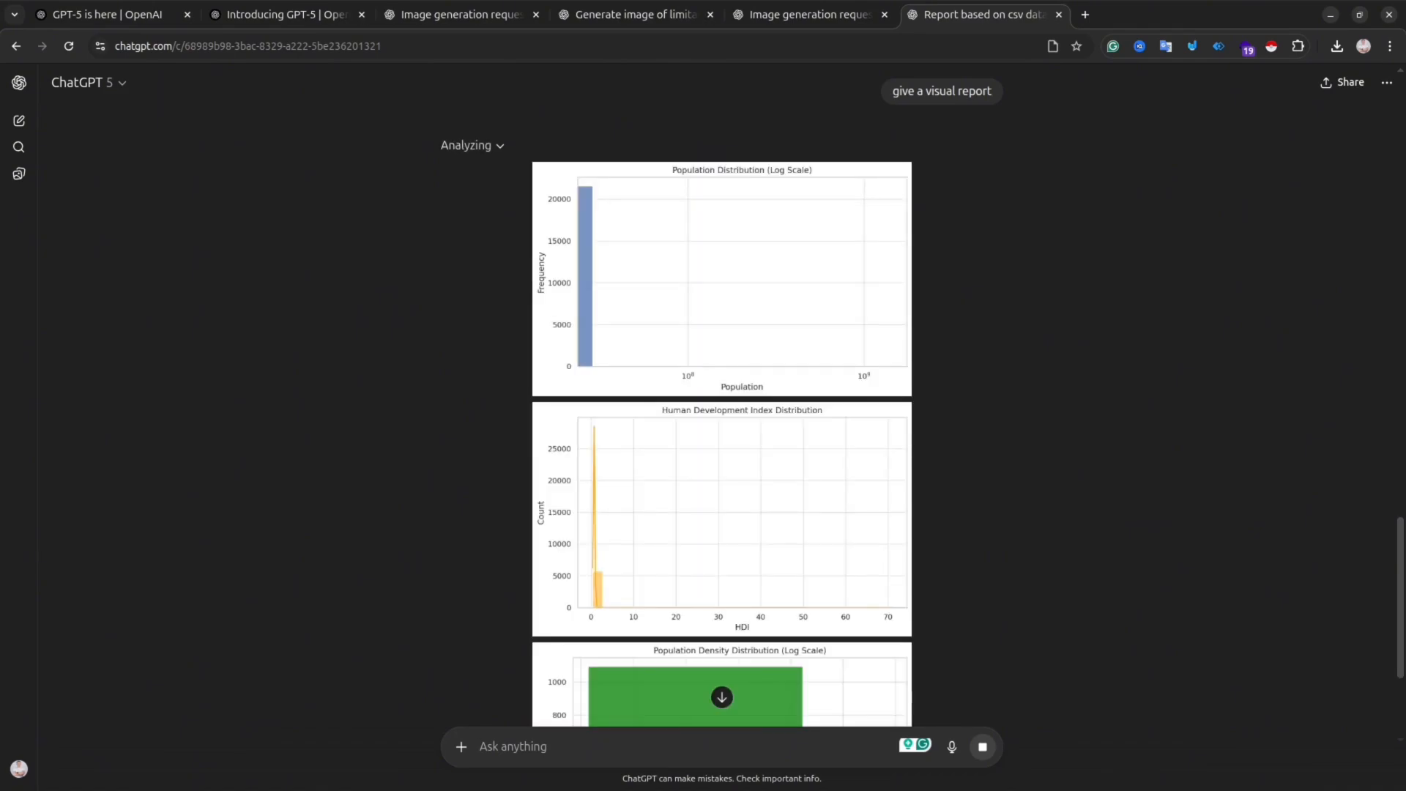
{"action": "scroll", "scroll_direction": "down", "scroll_amount": 3}
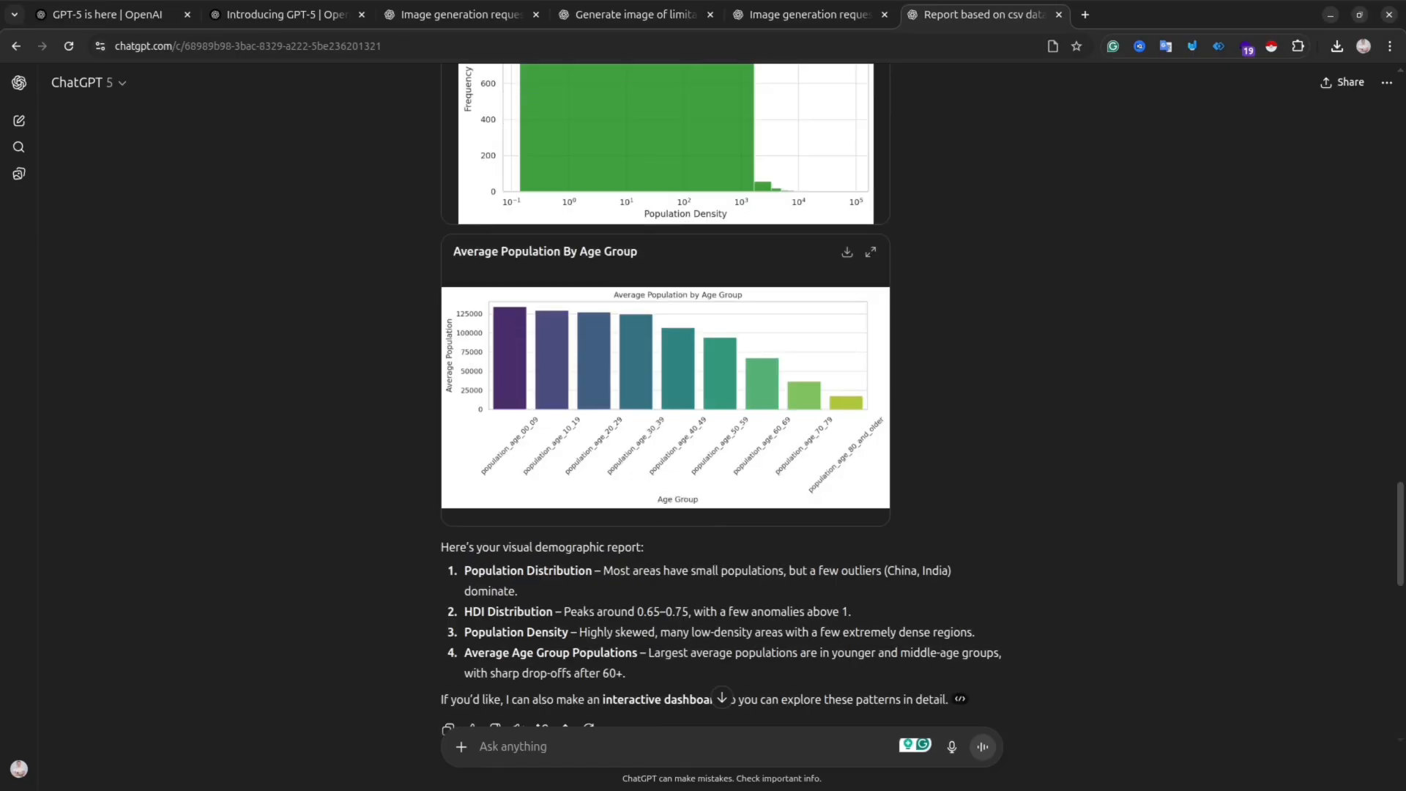
{"action": "left_click", "coordinate": [1335, 45]}
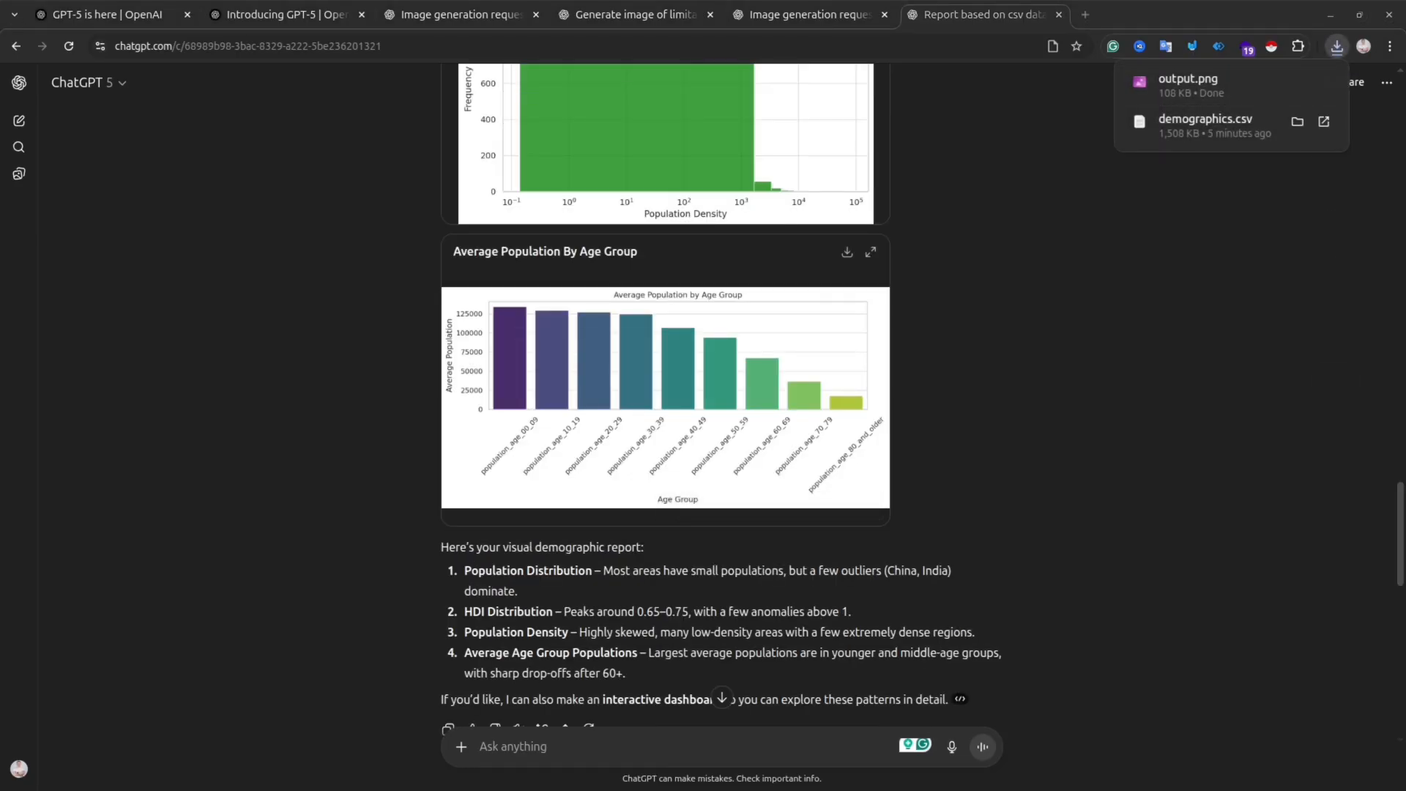
Ask for the suggested interactive dashboard, then start a new chat.
{"action": "left_click", "coordinate": [1188, 79]}
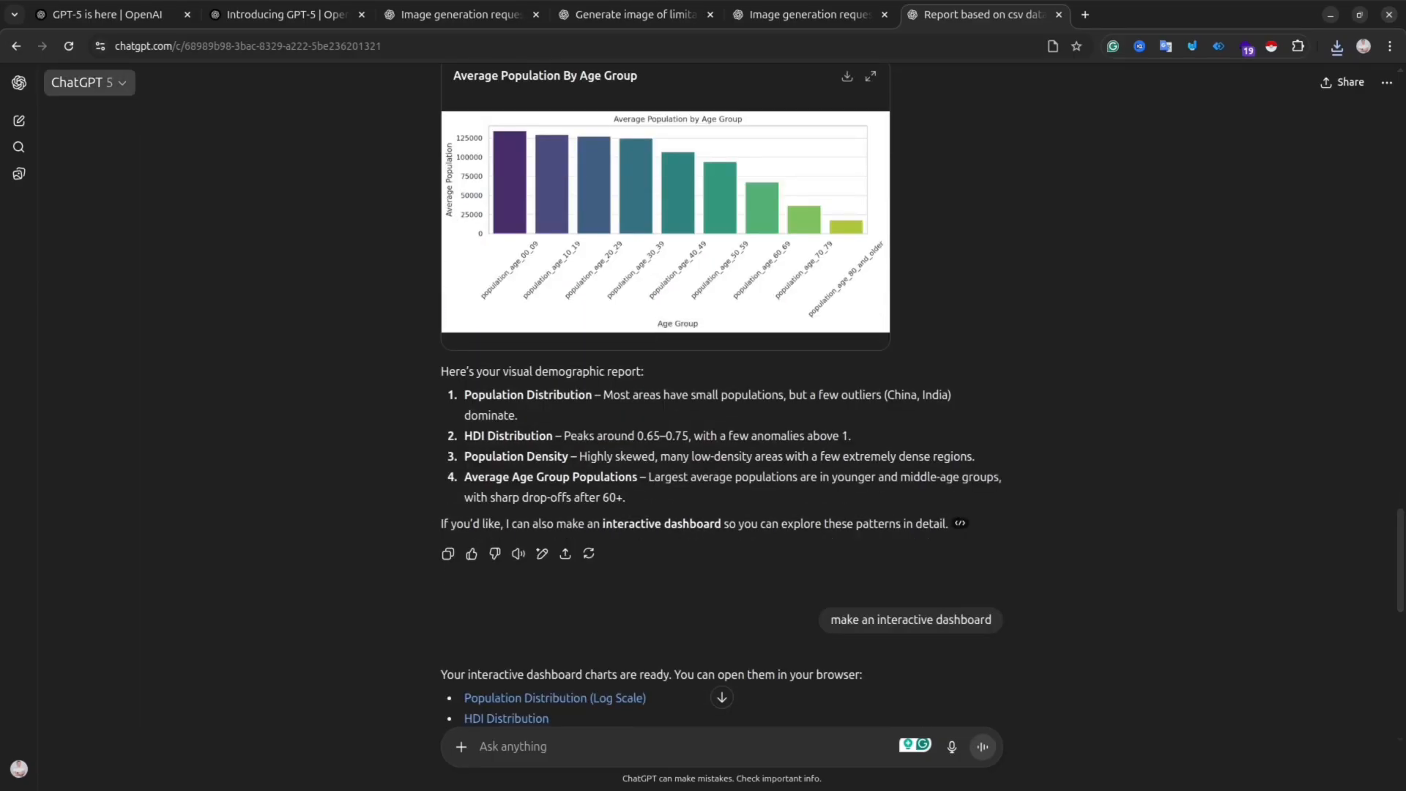
{"action": "left_click", "coordinate": [19, 82]}
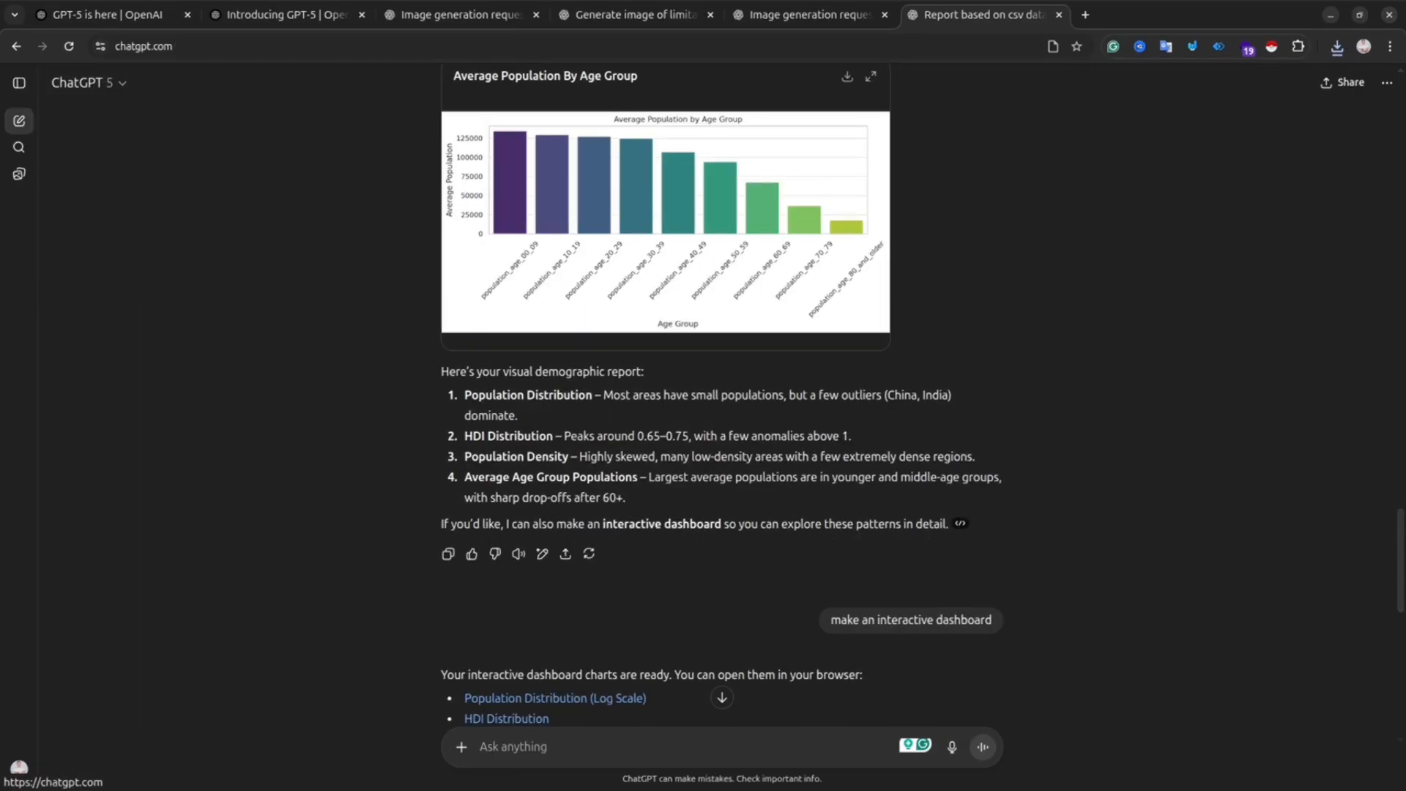
{"action": "left_click", "coordinate": [19, 120]}
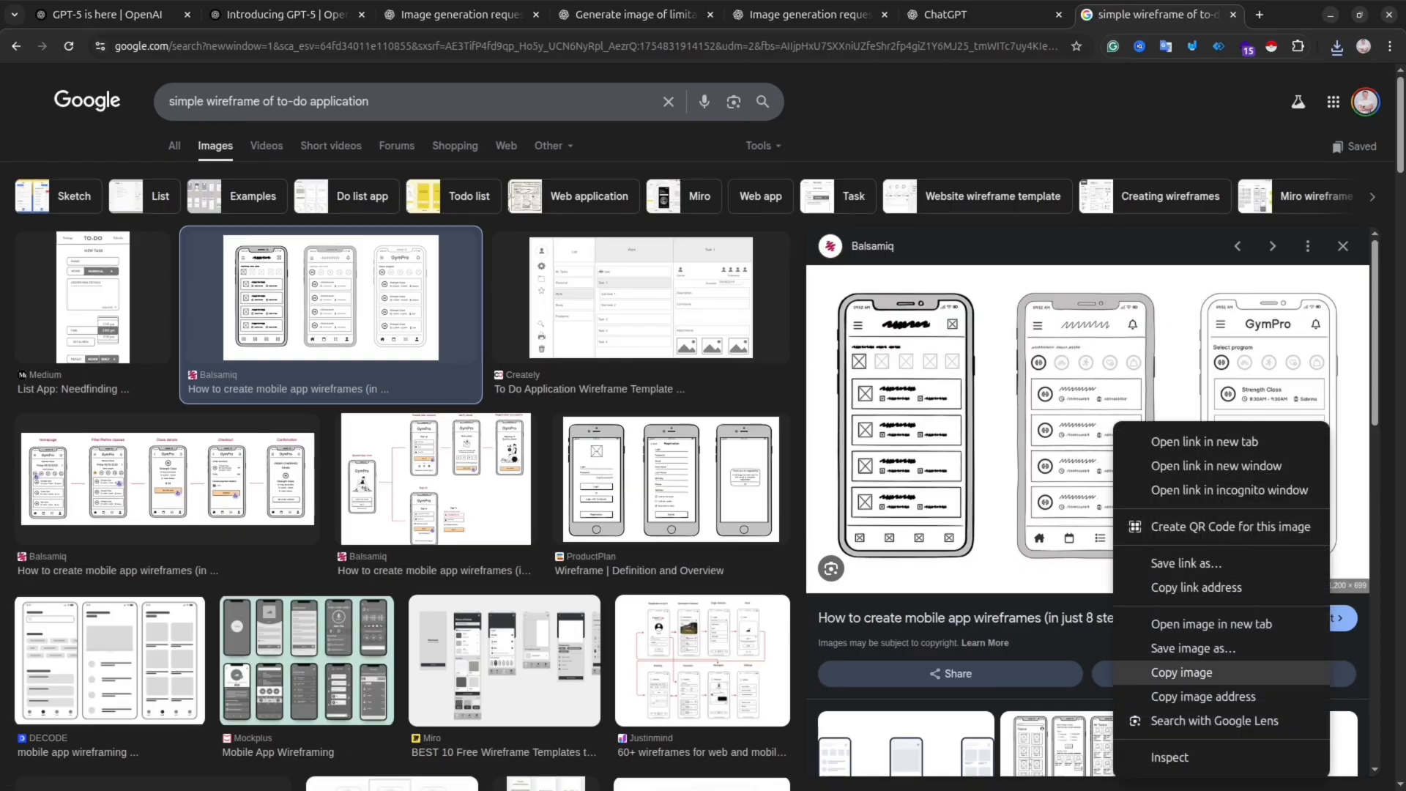
Copy the Balsamiq to-do app wireframe image from the Google Images results.
{"action": "left_click", "coordinate": [938, 14]}
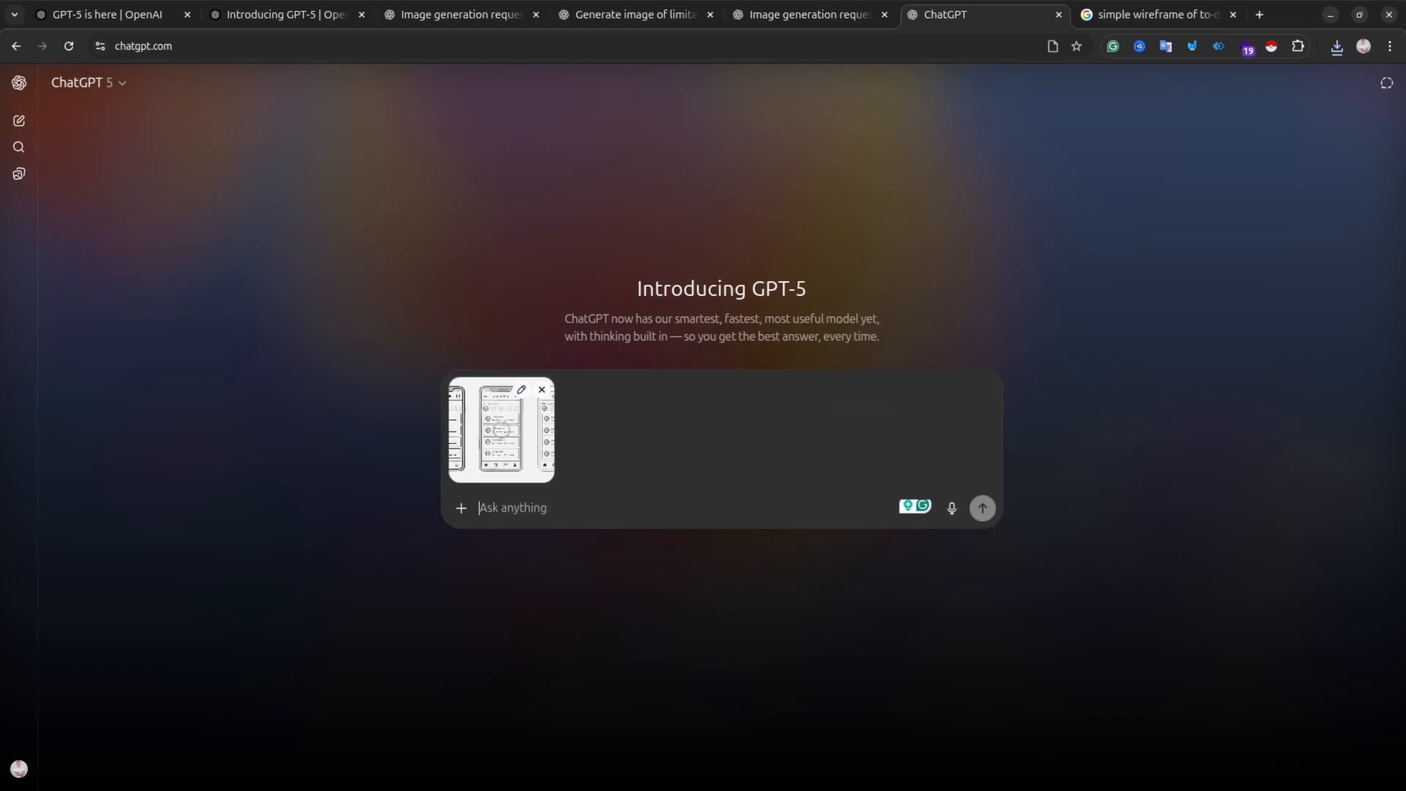
Send 'give me a working webapp for this wireframe' with the pasted wireframe image.
{"action": "type", "text": "give me a working webapp for"}
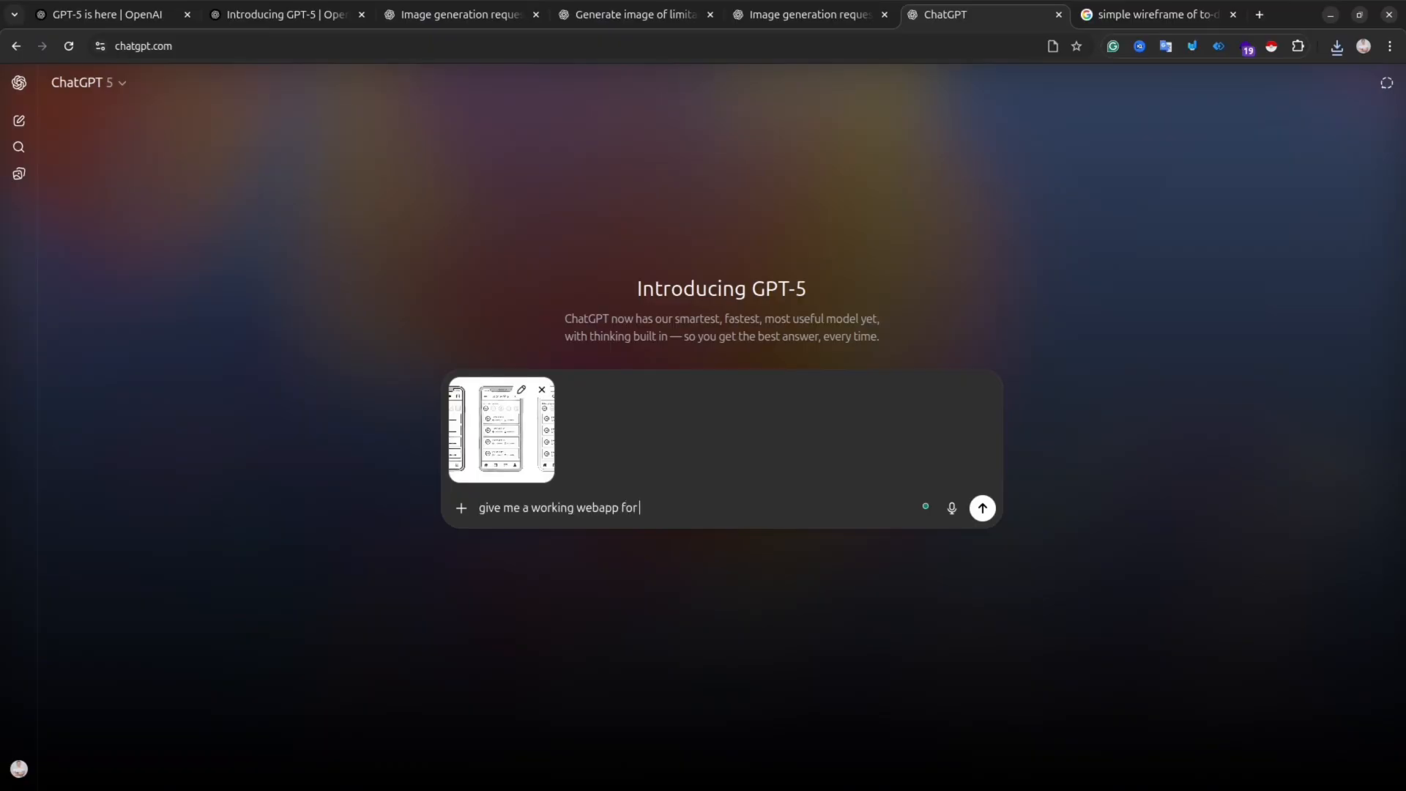
{"action": "type", "text": "this"}
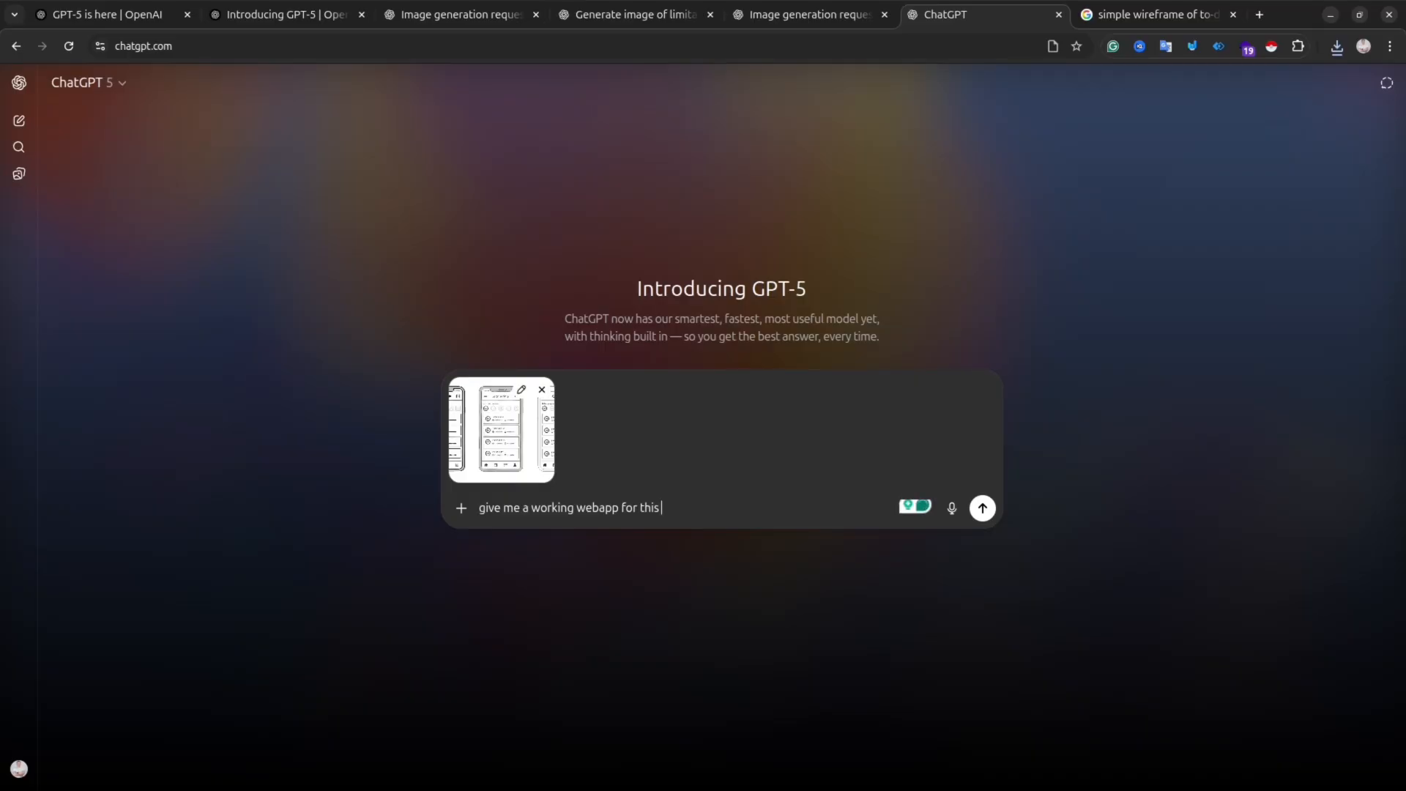
{"action": "type", "text": "wirefra"}
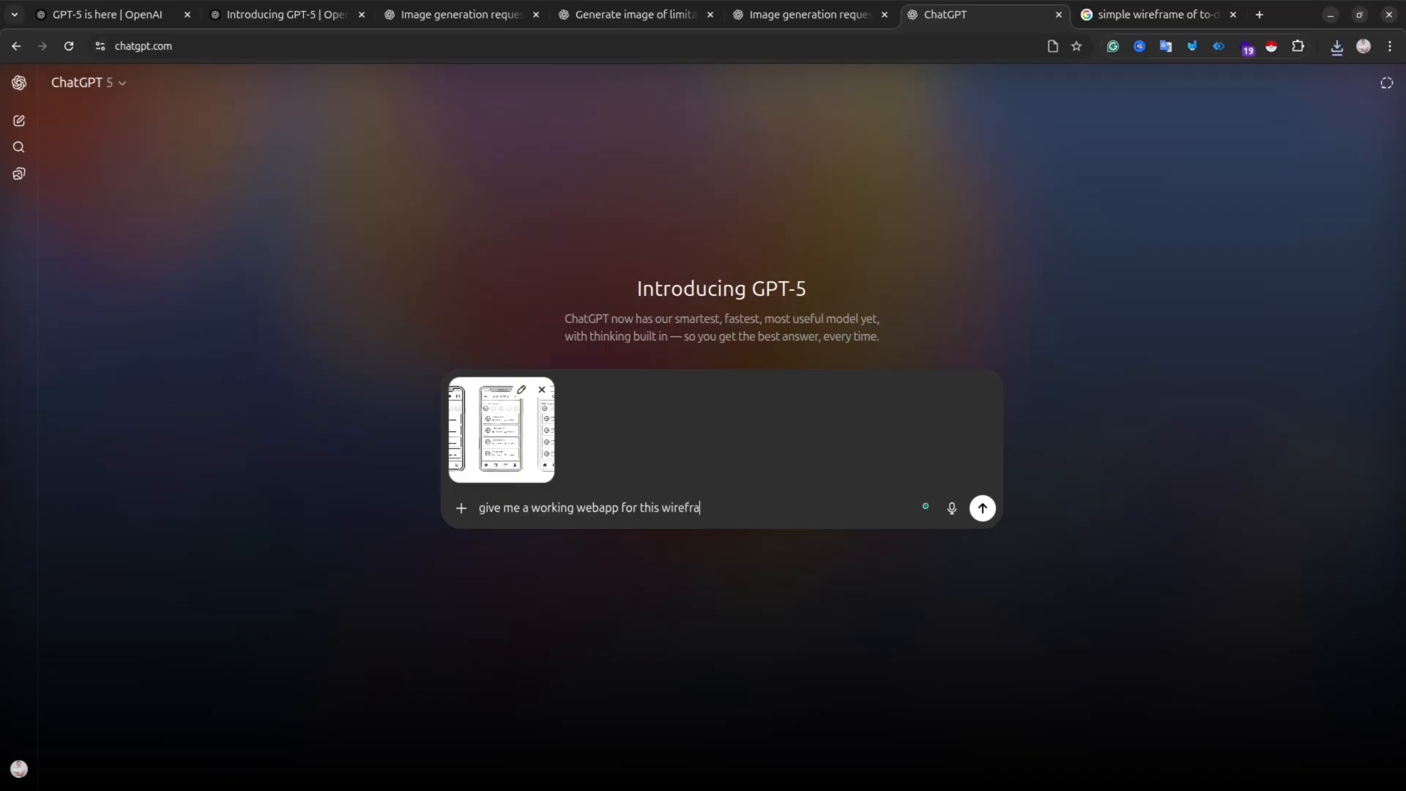
{"action": "left_click", "coordinate": [981, 508]}
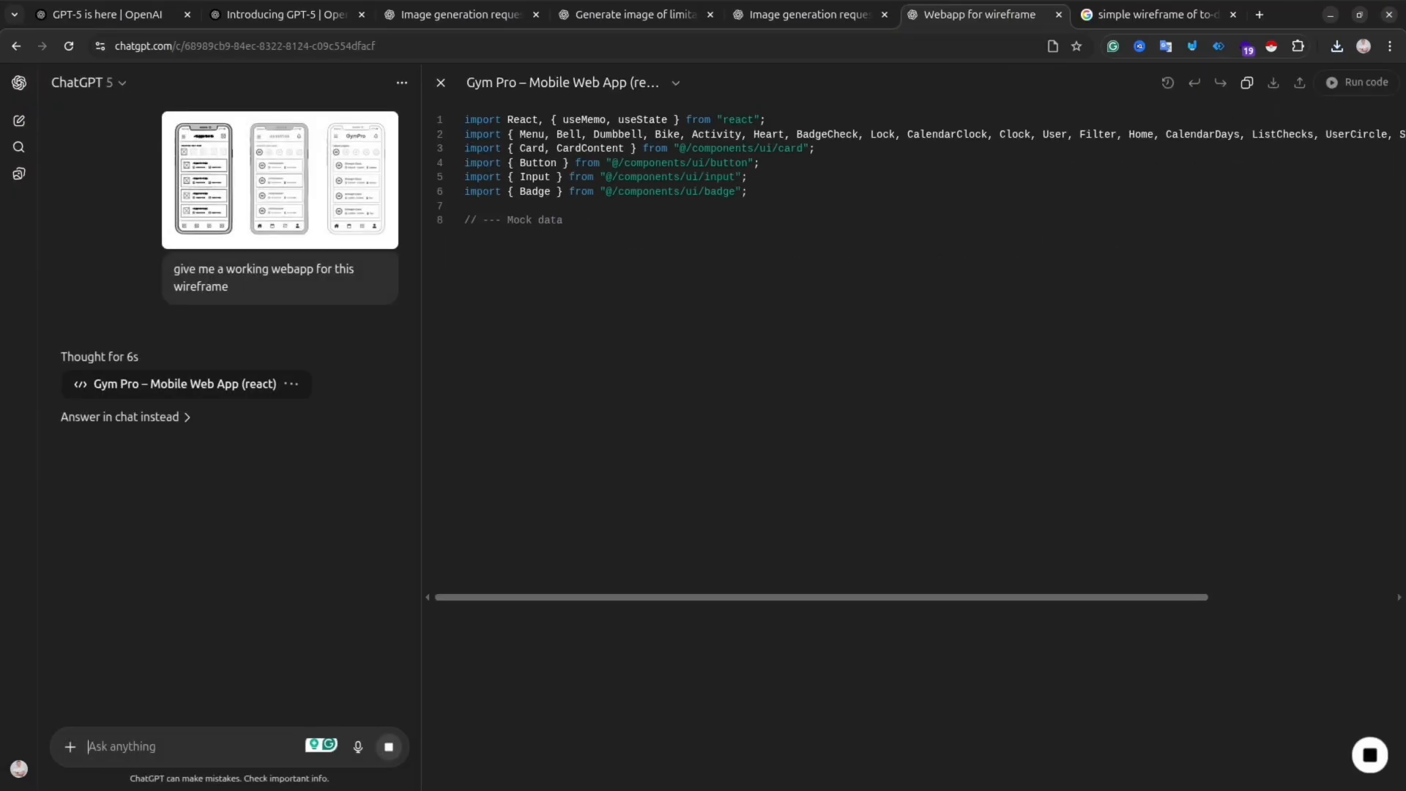
Follow the Gym Pro React code in Canvas until the feature summary appears.
{"action": "scroll", "scroll_direction": "down", "scroll_amount": 3}
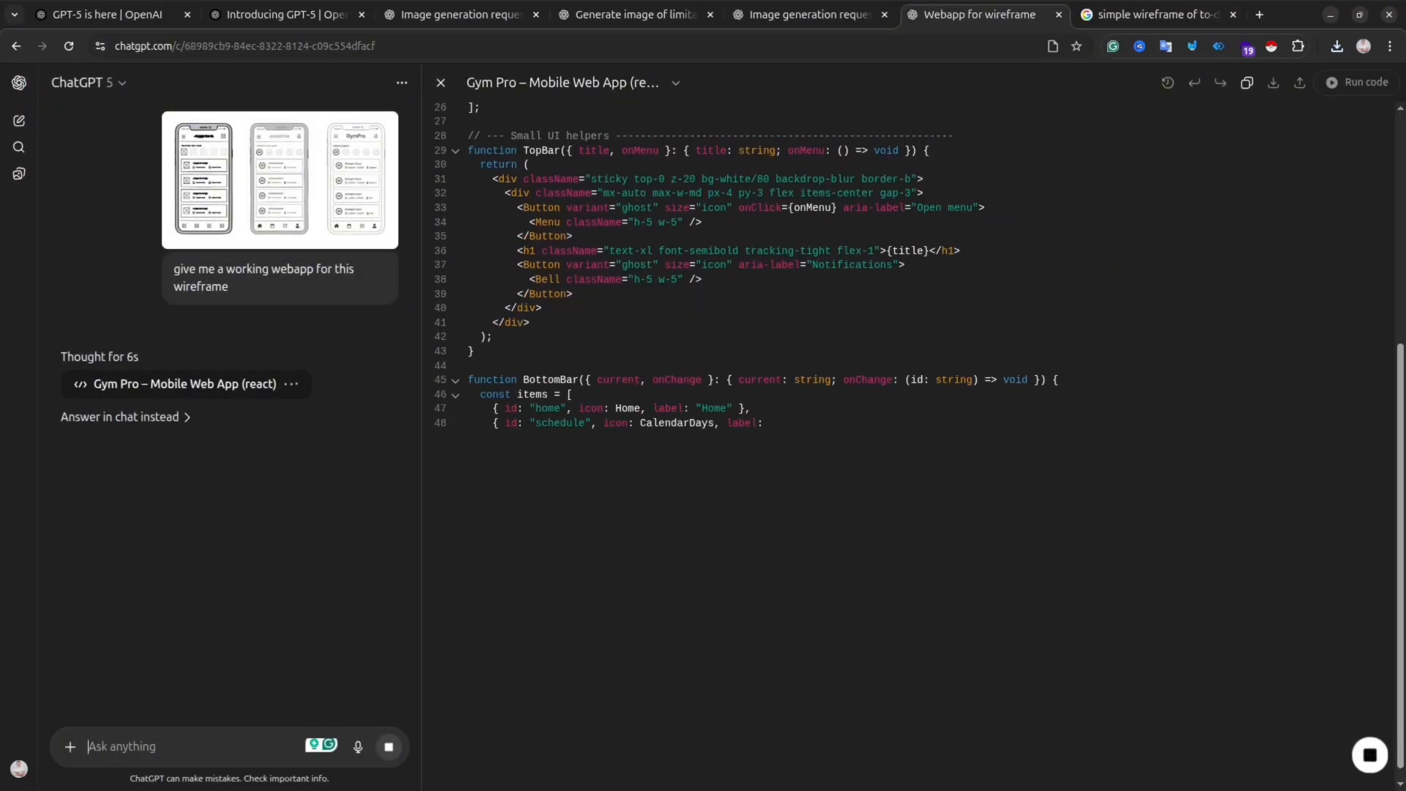
{"action": "scroll", "scroll_direction": "down", "scroll_amount": 3}
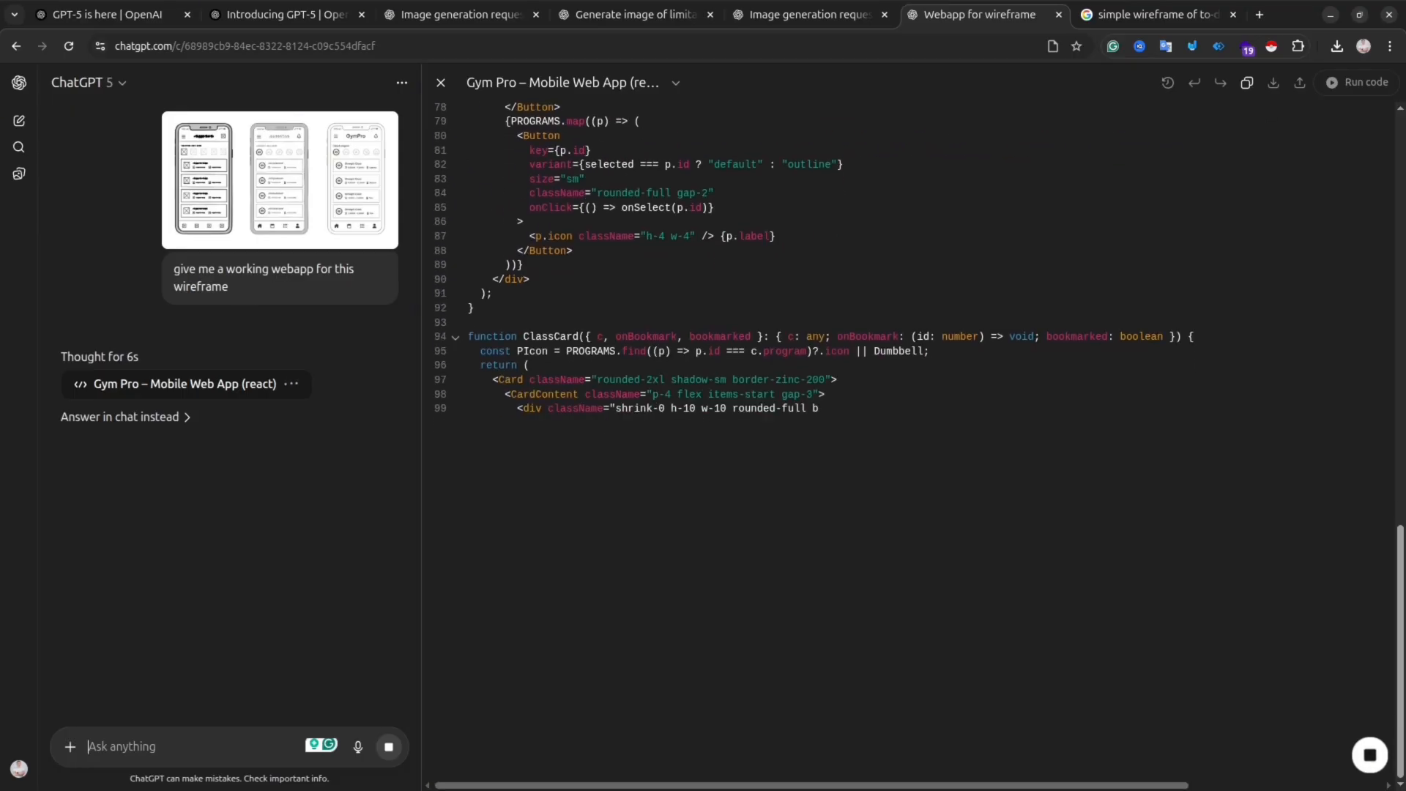
{"action": "scroll", "scroll_direction": "down", "scroll_amount": 3}
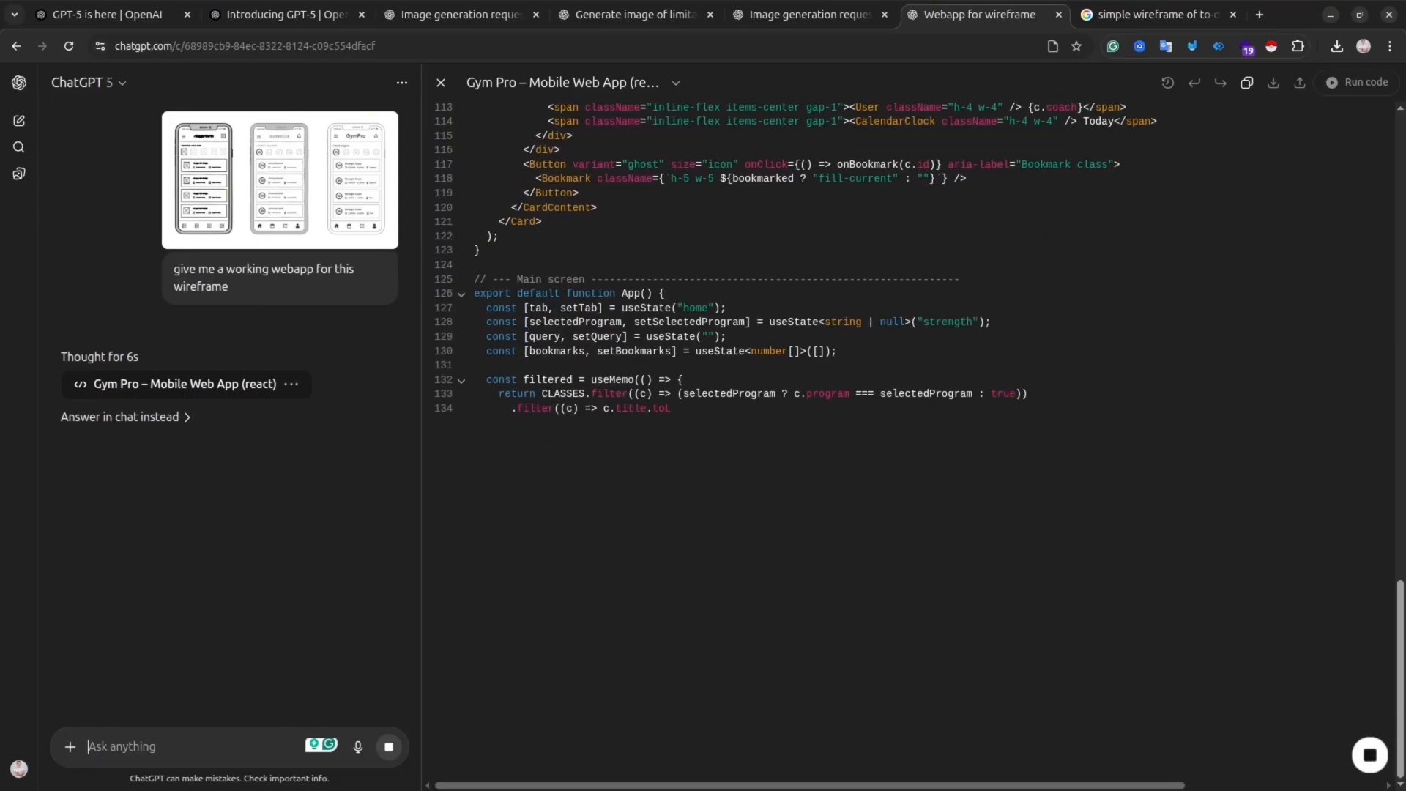
{"action": "scroll", "scroll_direction": "down", "scroll_amount": 3}
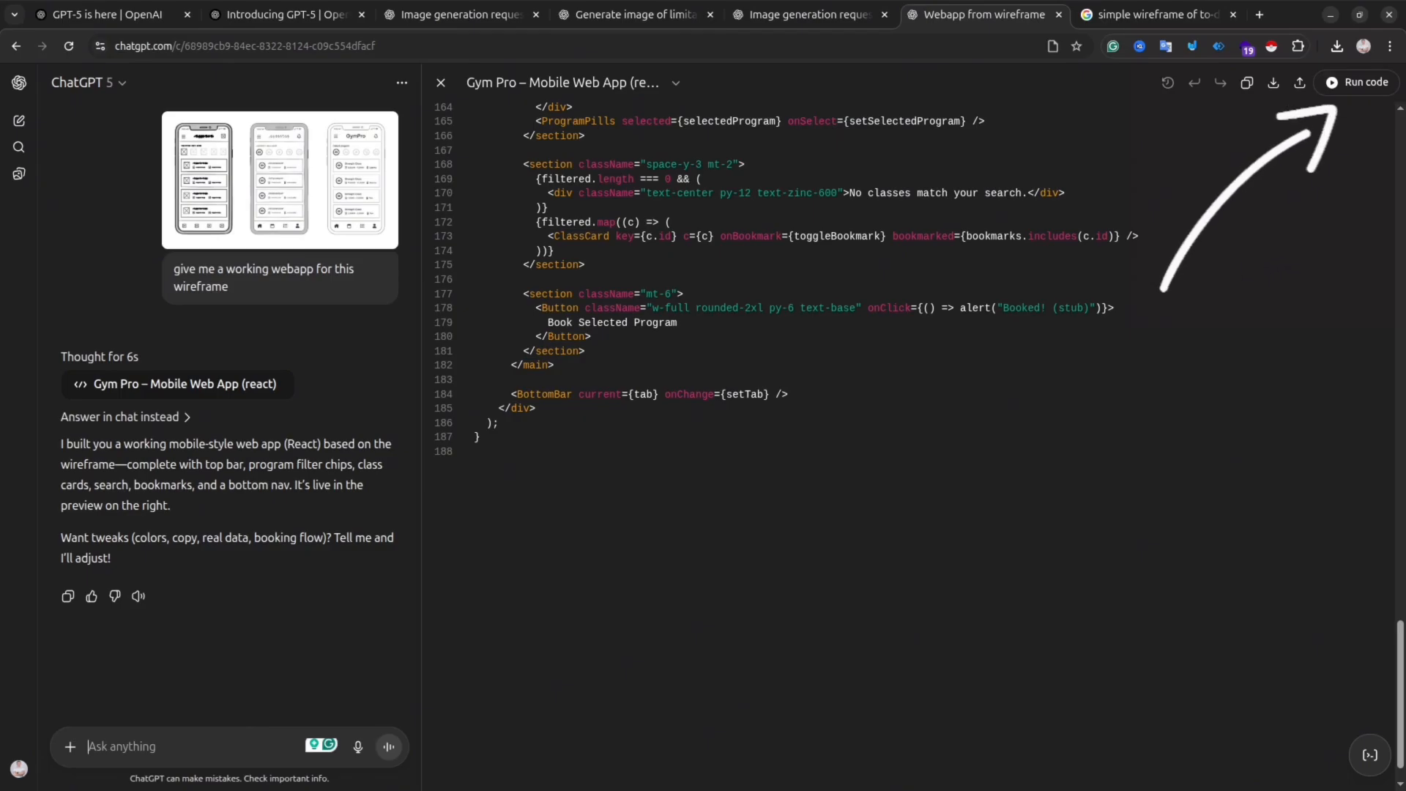
Run the Gym Pro preview and try its Schedule and Home screens and the search field.
{"action": "left_click", "coordinate": [1363, 82]}
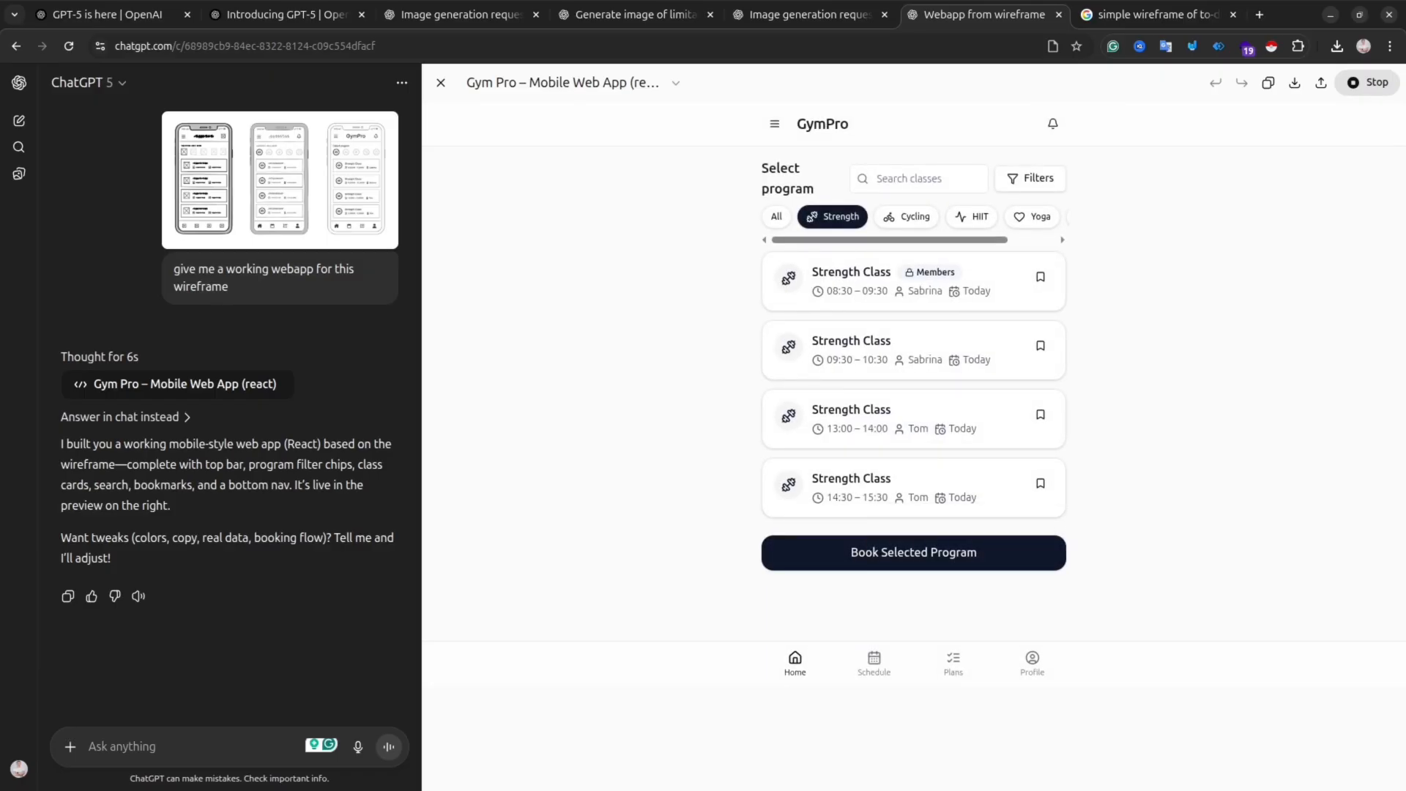
{"action": "left_click", "coordinate": [873, 662]}
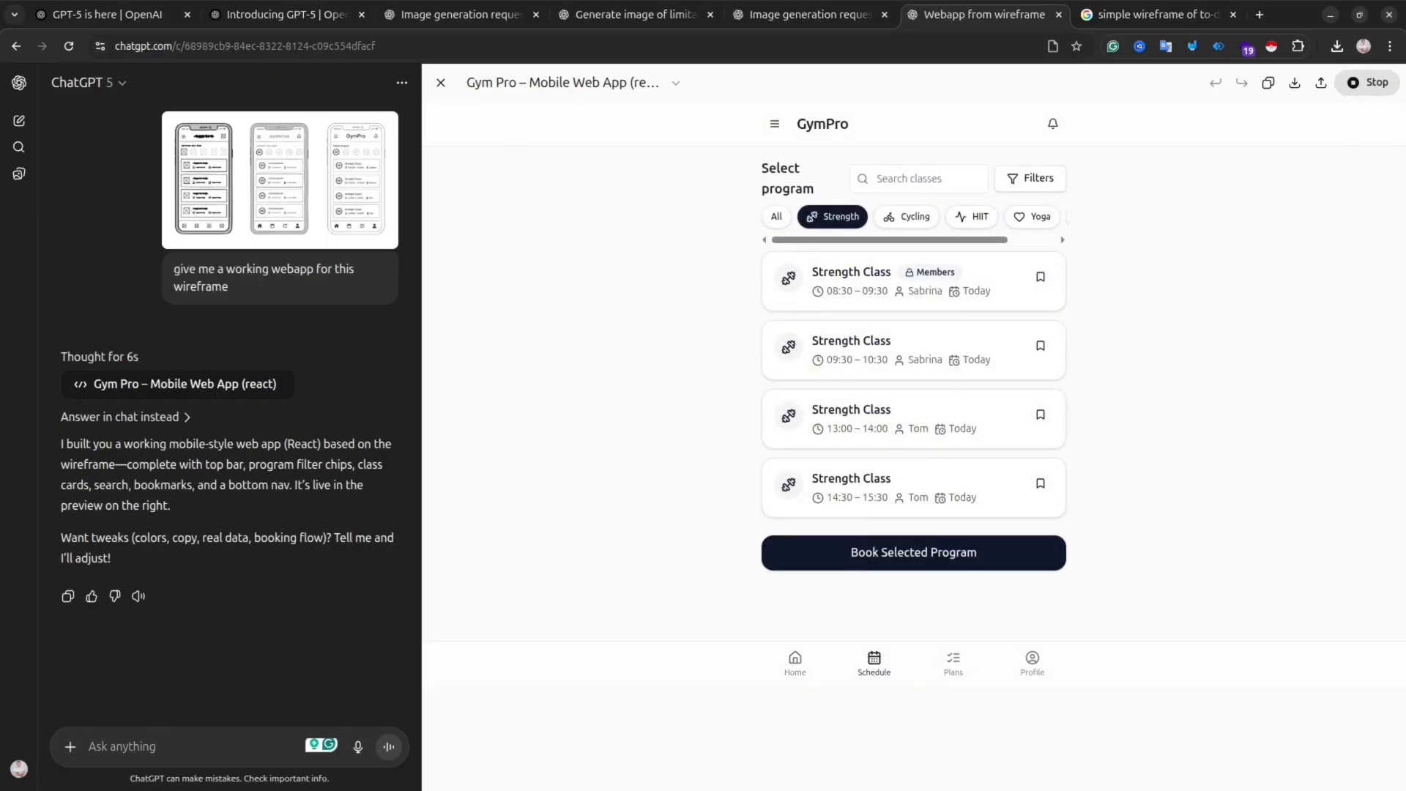
{"action": "left_click", "coordinate": [1032, 663]}
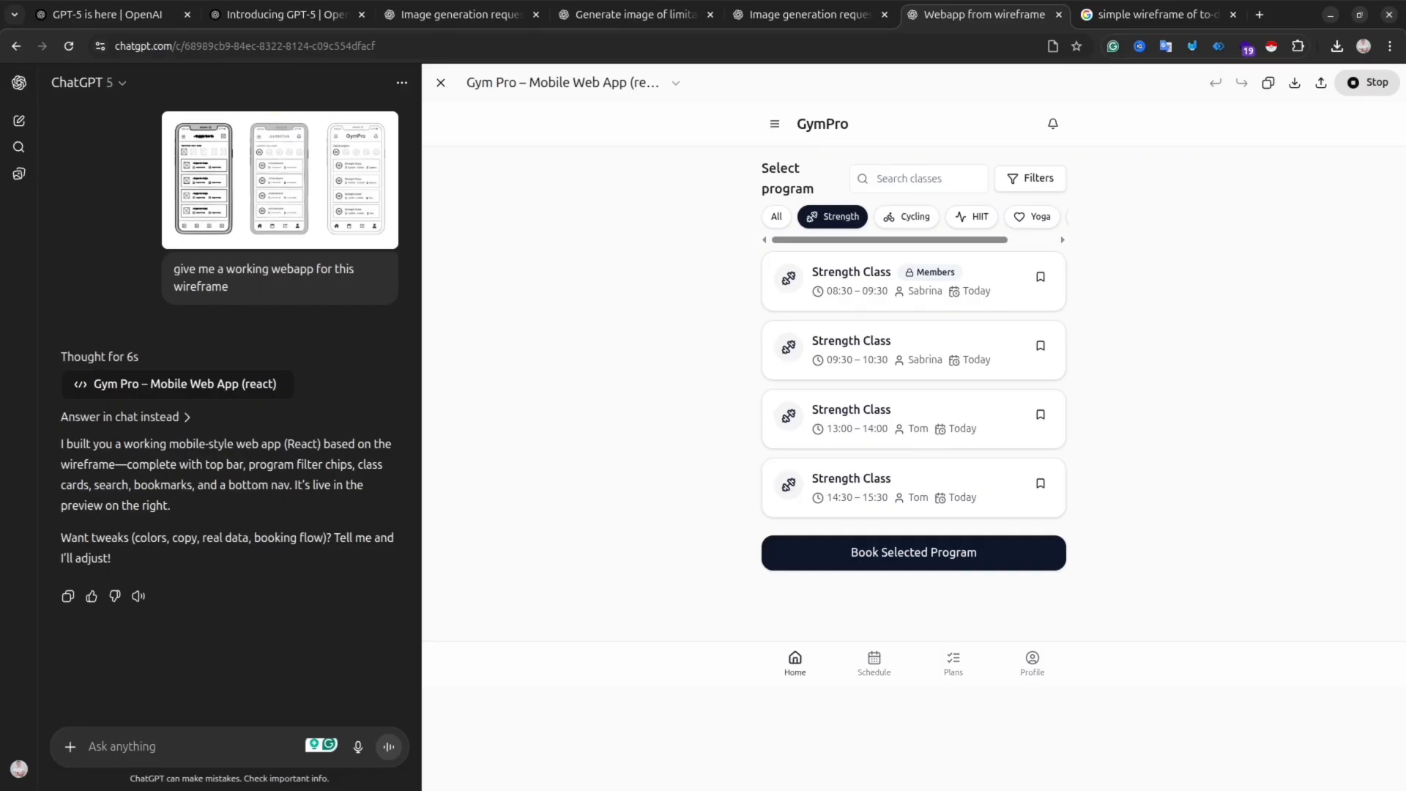
{"action": "left_click", "coordinate": [916, 178]}
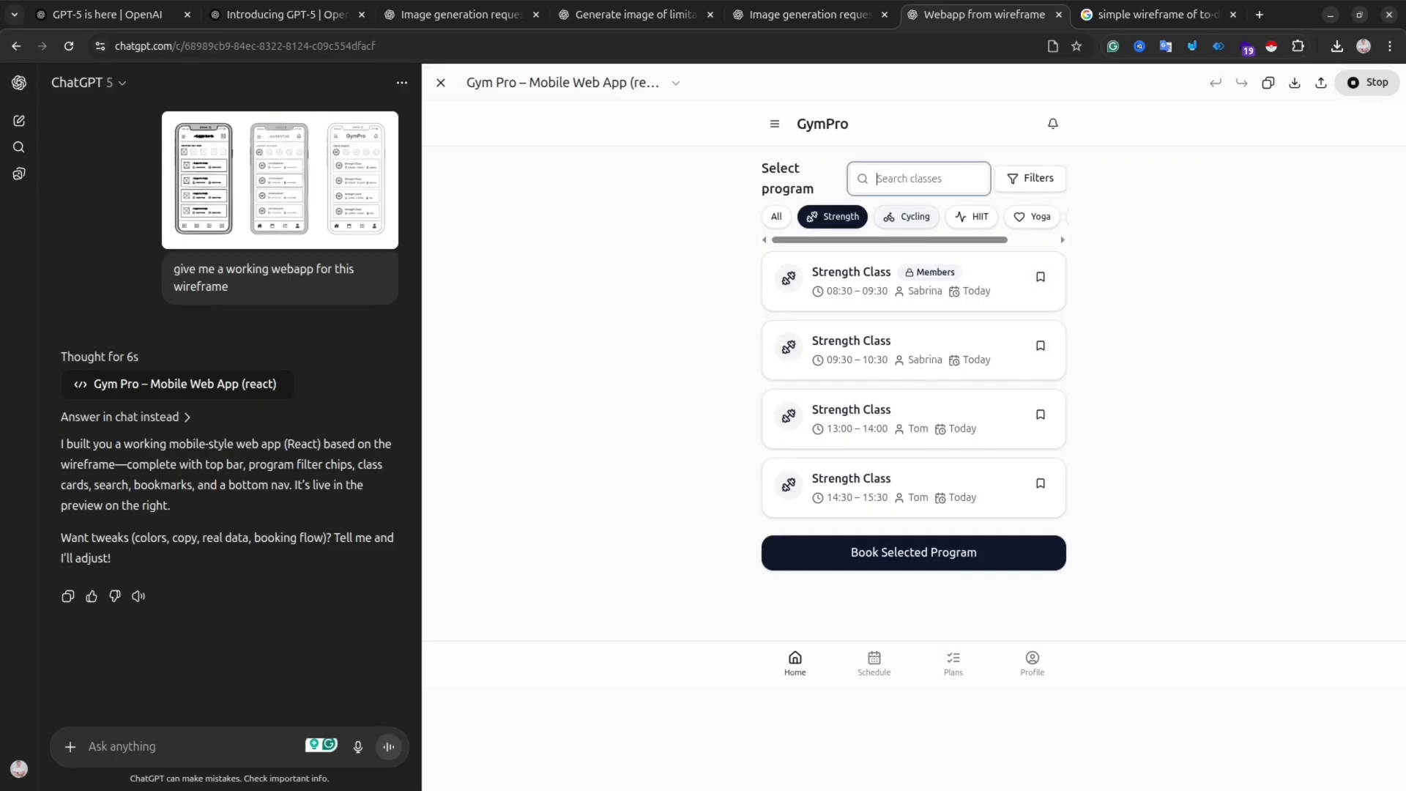
Filter classes by All and Strength, view the Plans screen, and close the preview.
{"action": "left_click", "coordinate": [775, 217]}
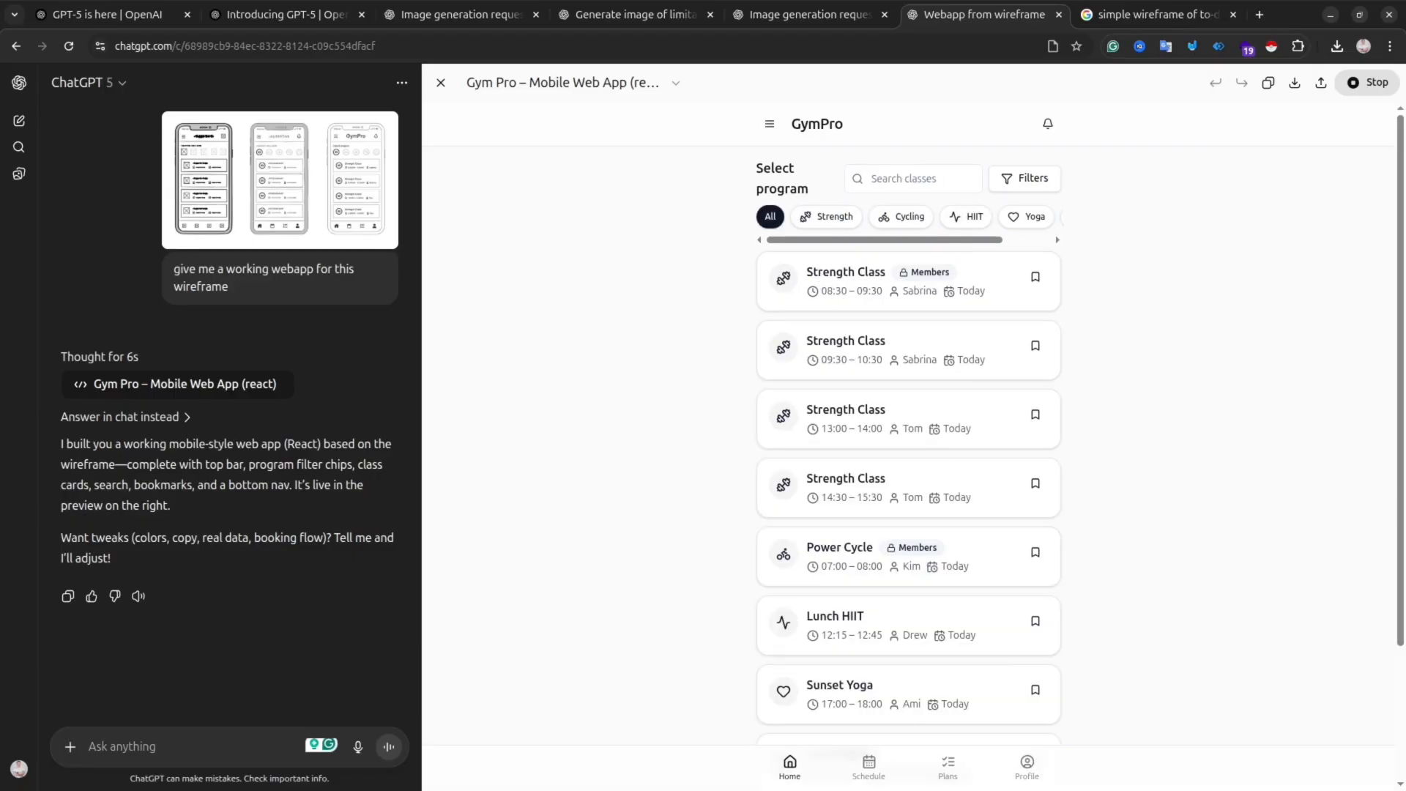
{"action": "left_click", "coordinate": [831, 216]}
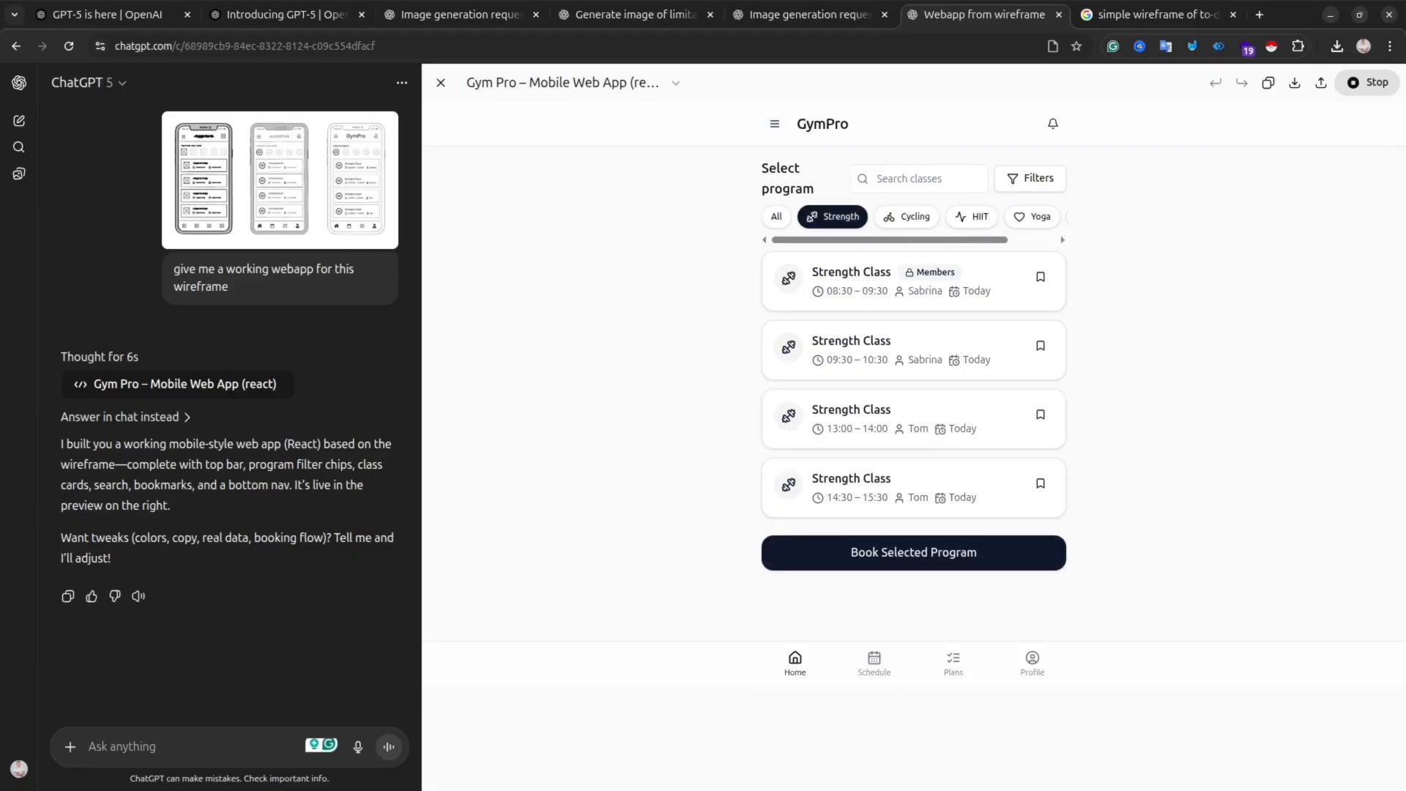
{"action": "left_click", "coordinate": [951, 664]}
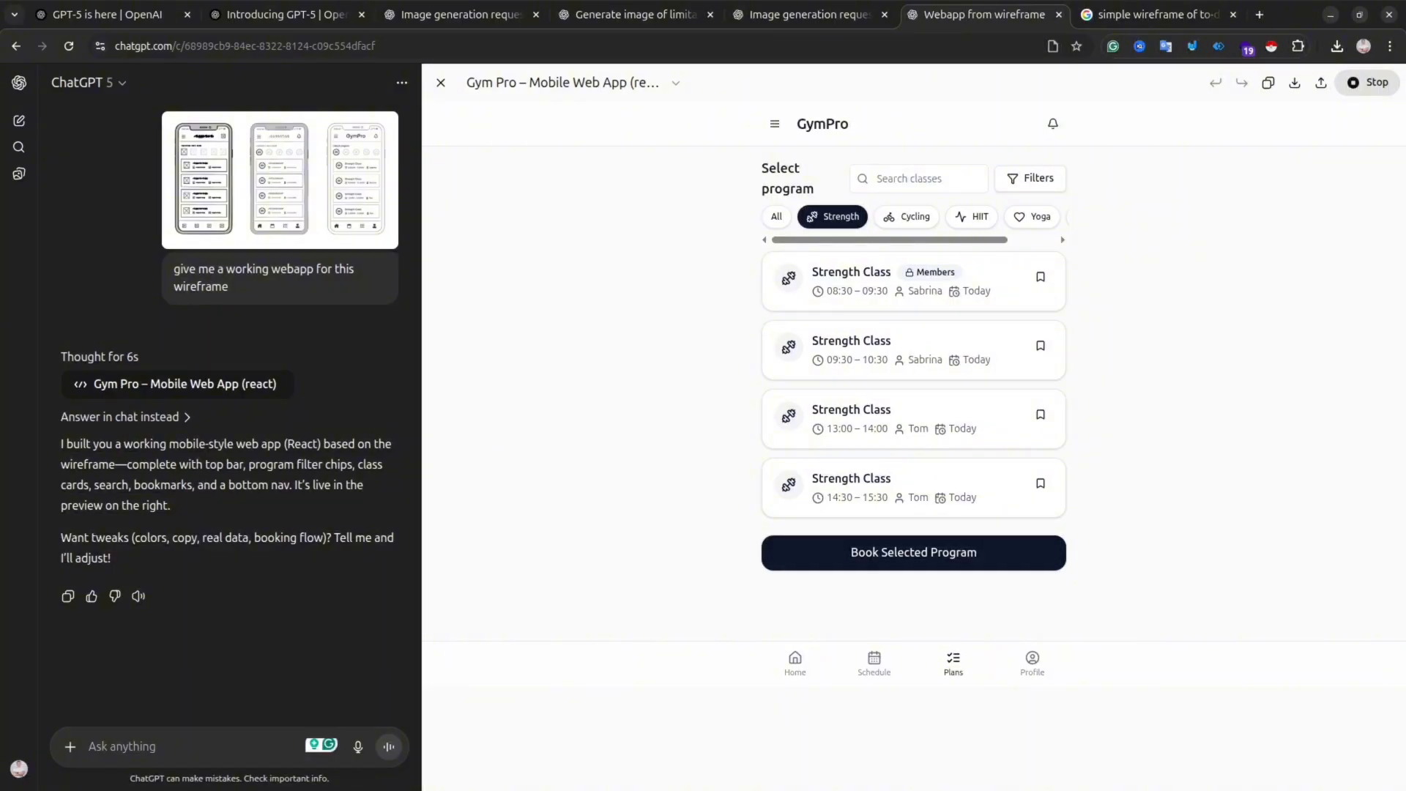
{"action": "left_click", "coordinate": [441, 82]}
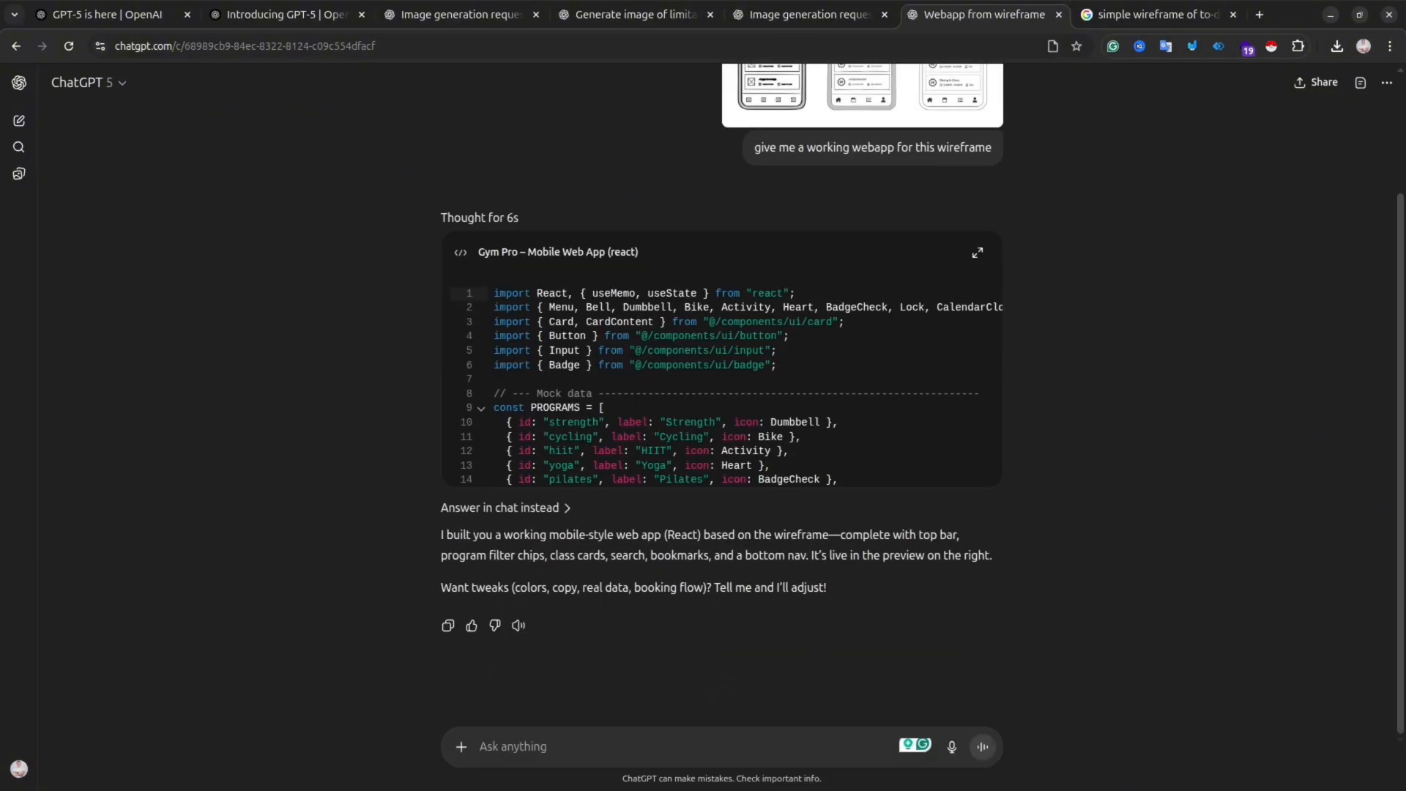
{"action": "left_click", "coordinate": [976, 251]}
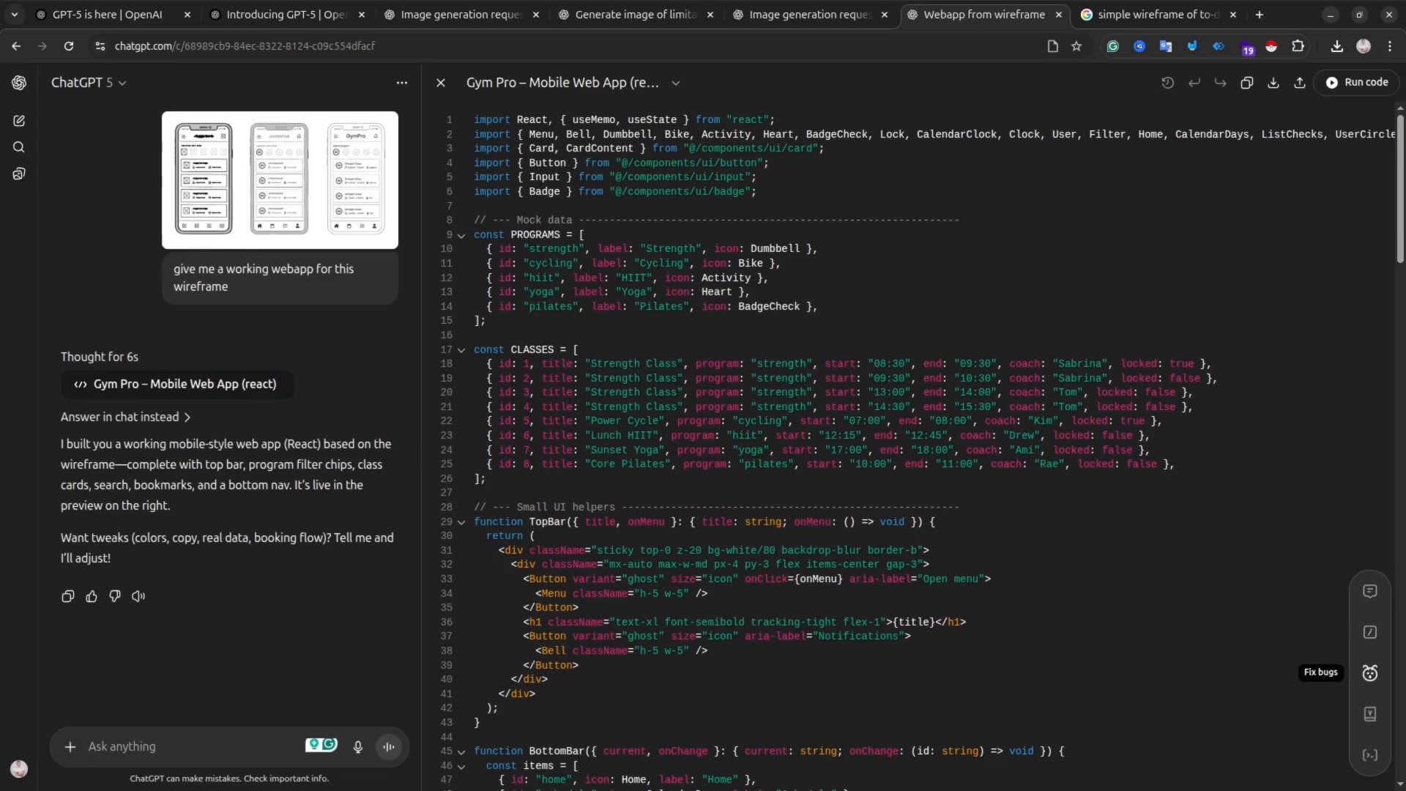
{"action": "mouse_move", "coordinate": [1369, 590]}
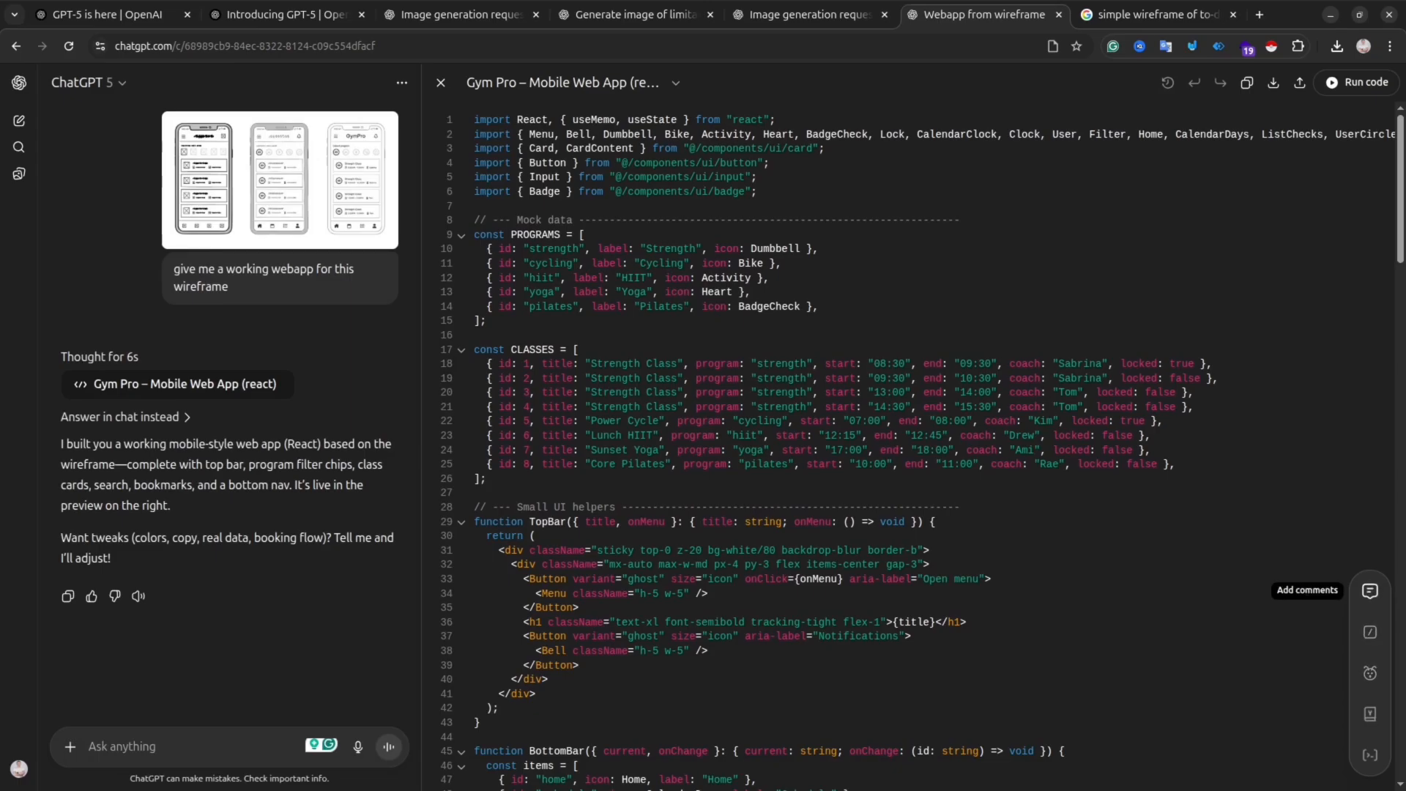
{"action": "mouse_move", "coordinate": [1390, 686]}
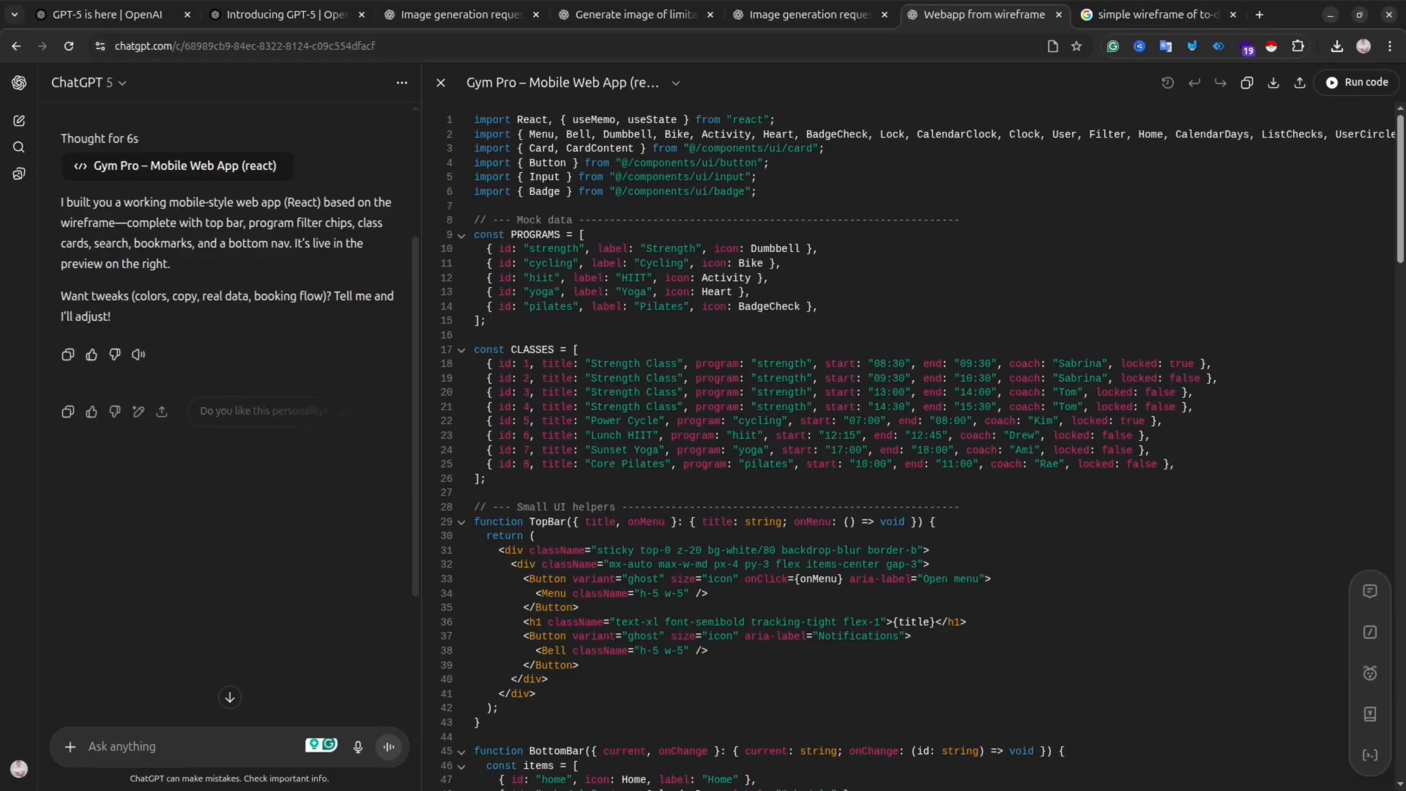
{"action": "mouse_move", "coordinate": [1369, 713]}
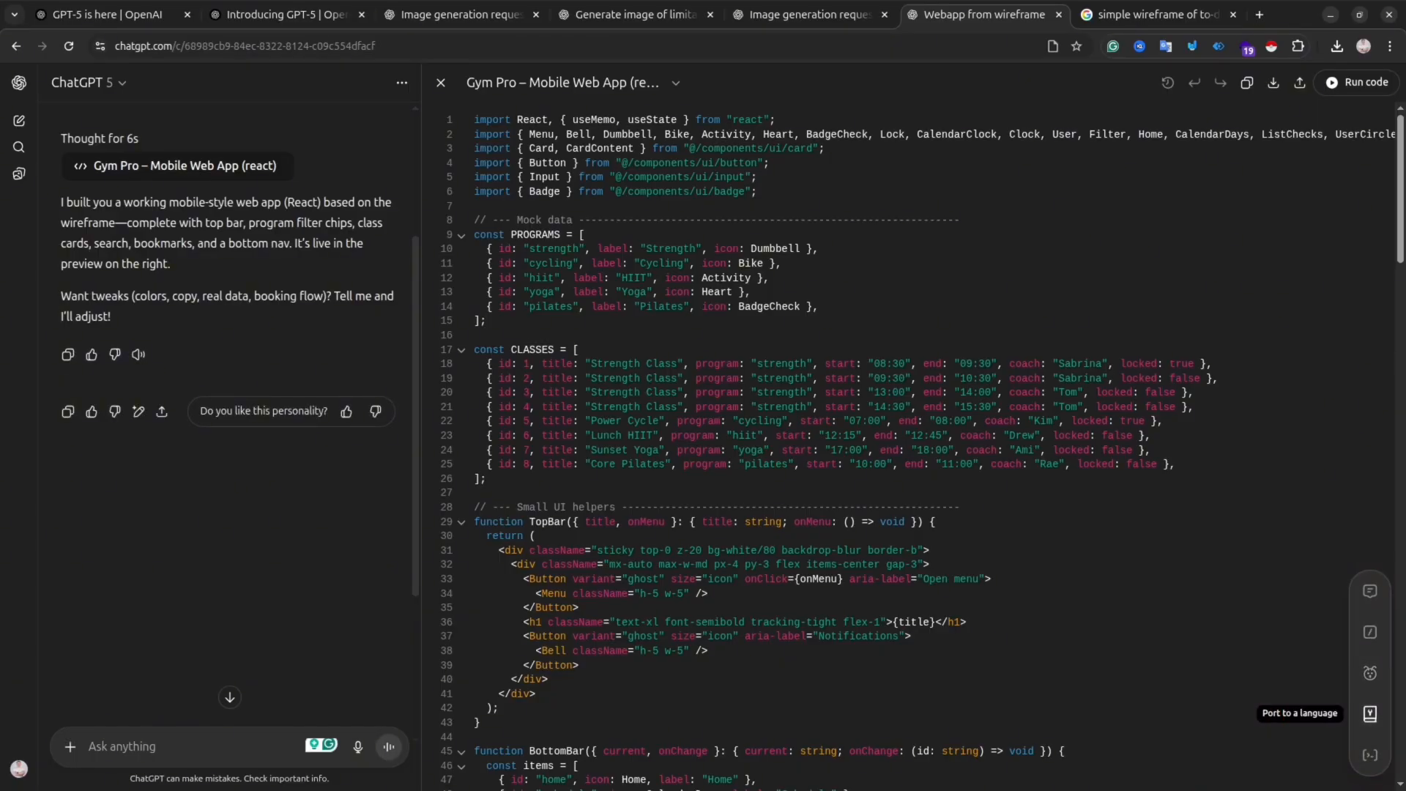
{"action": "mouse_move", "coordinate": [1370, 753]}
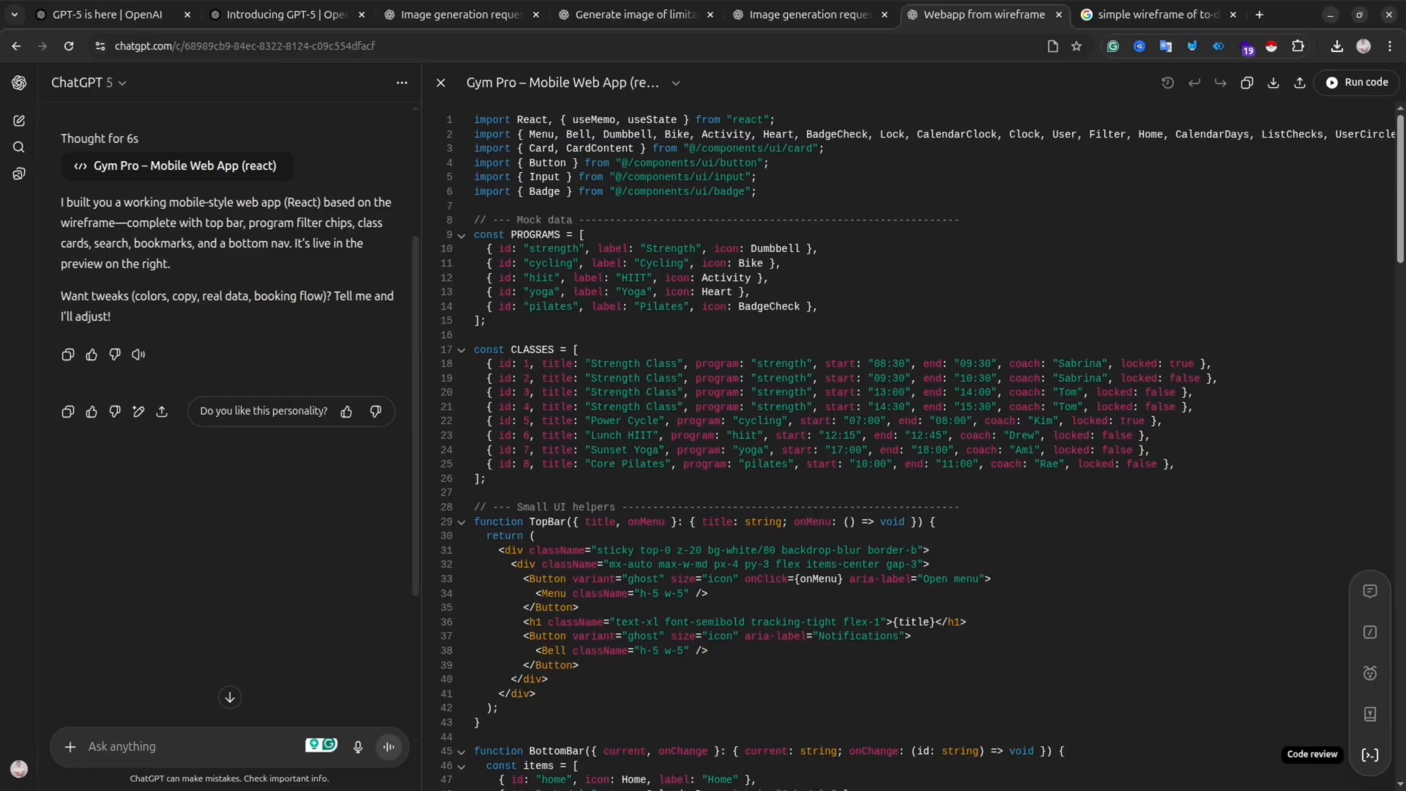
{"action": "mouse_move", "coordinate": [1369, 631]}
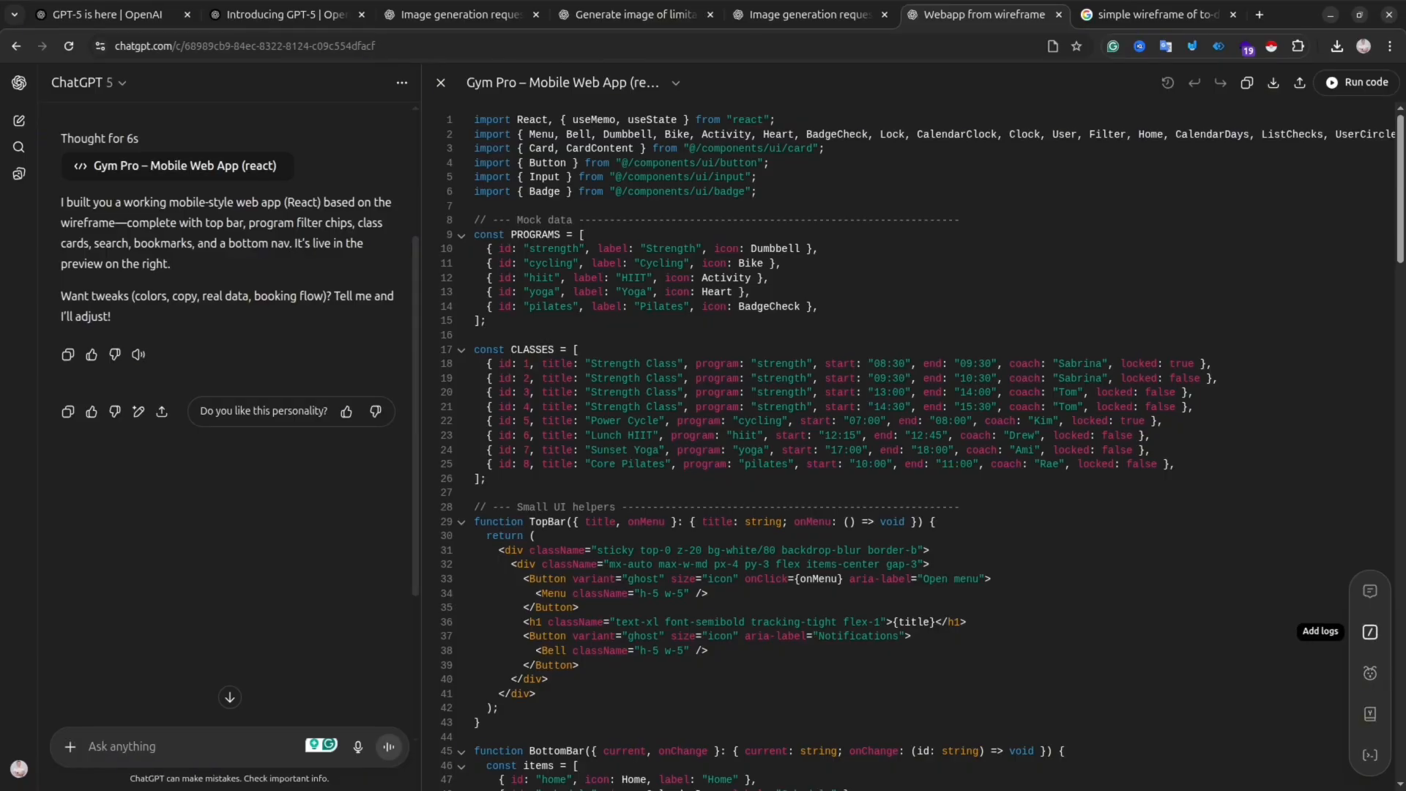
{"action": "mouse_move", "coordinate": [1369, 674]}
{"action": "type", "text": "Tell"}
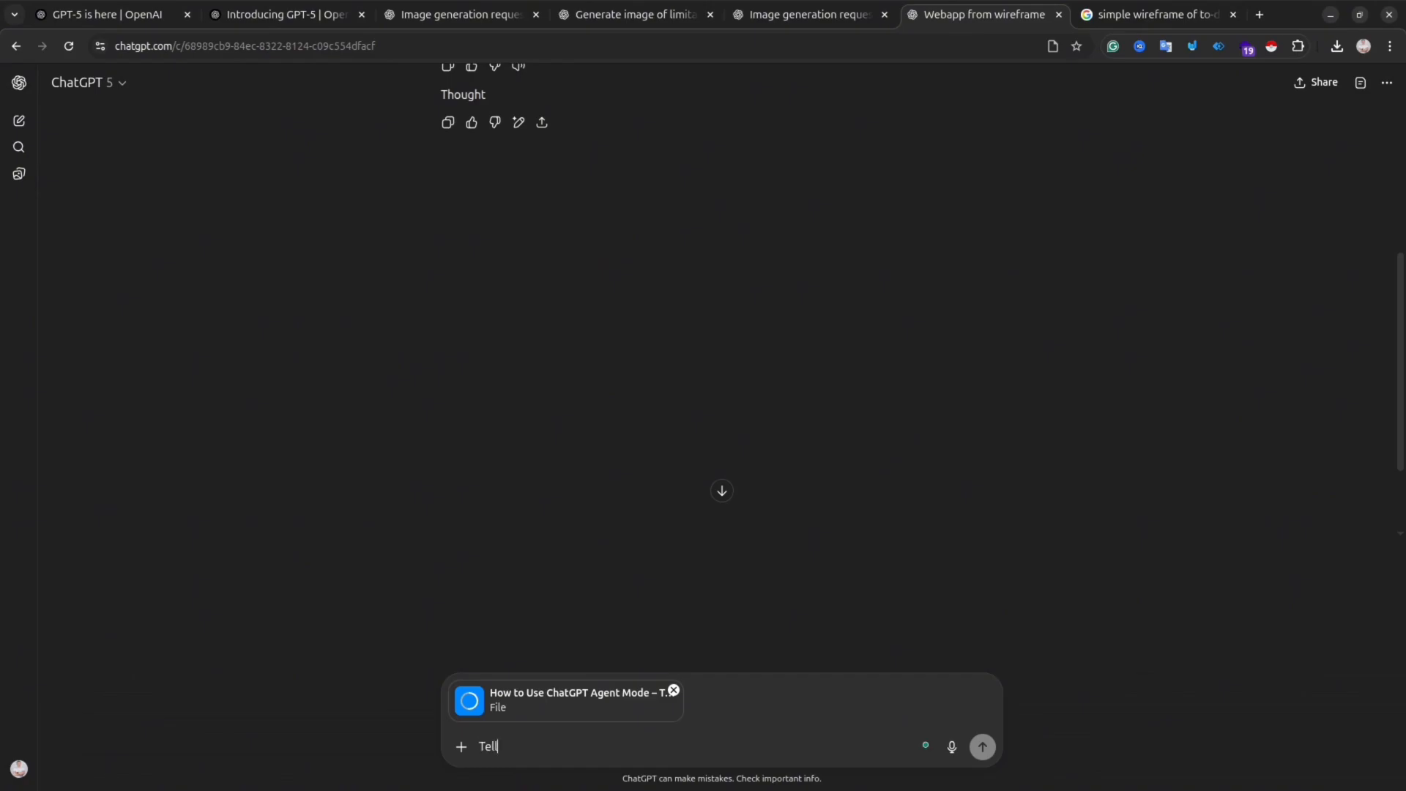
Ask what the attached video is about and who the person in it is, then start a new chat.
{"action": "type", "text": "me what is this video about. Explain what is on t"}
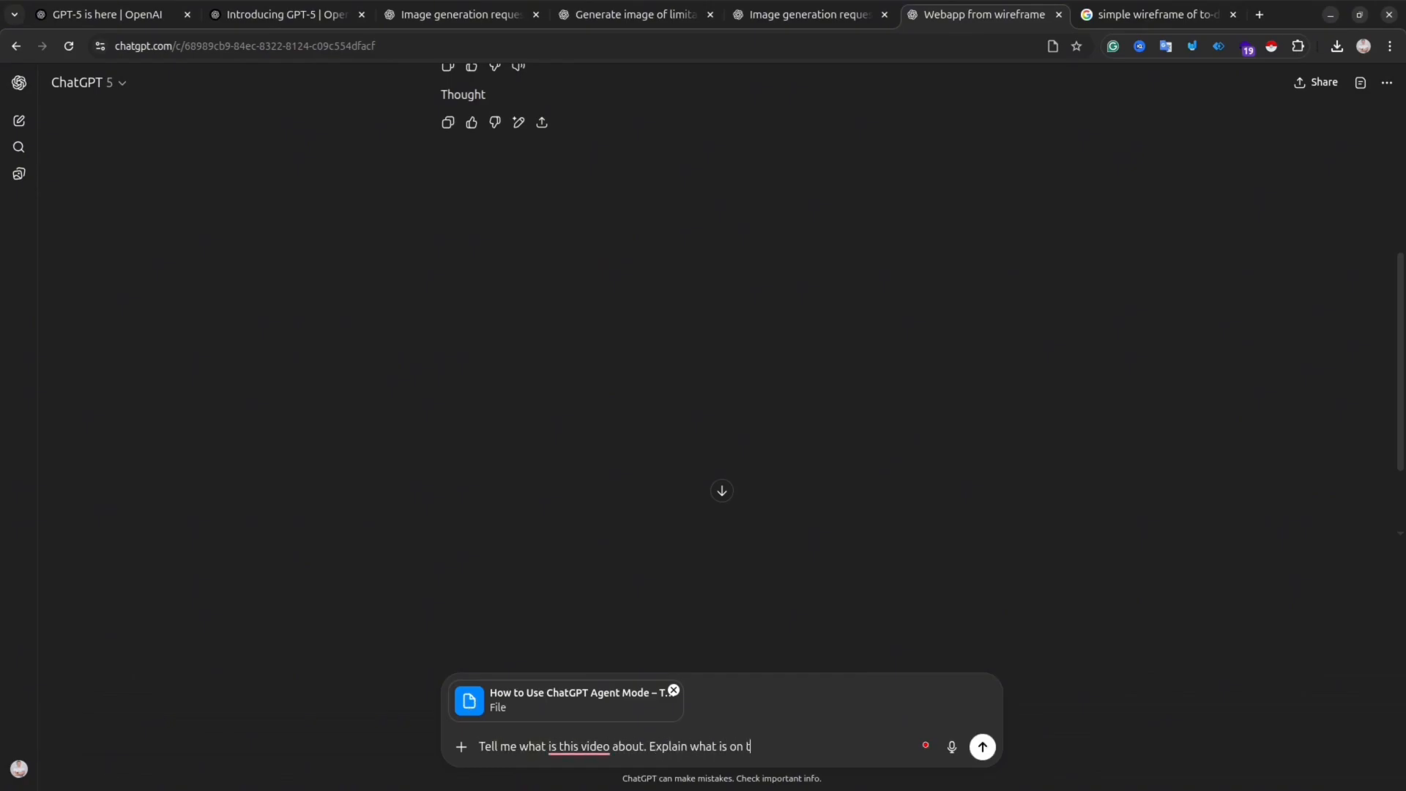
{"action": "type", "text": "he video. And te"}
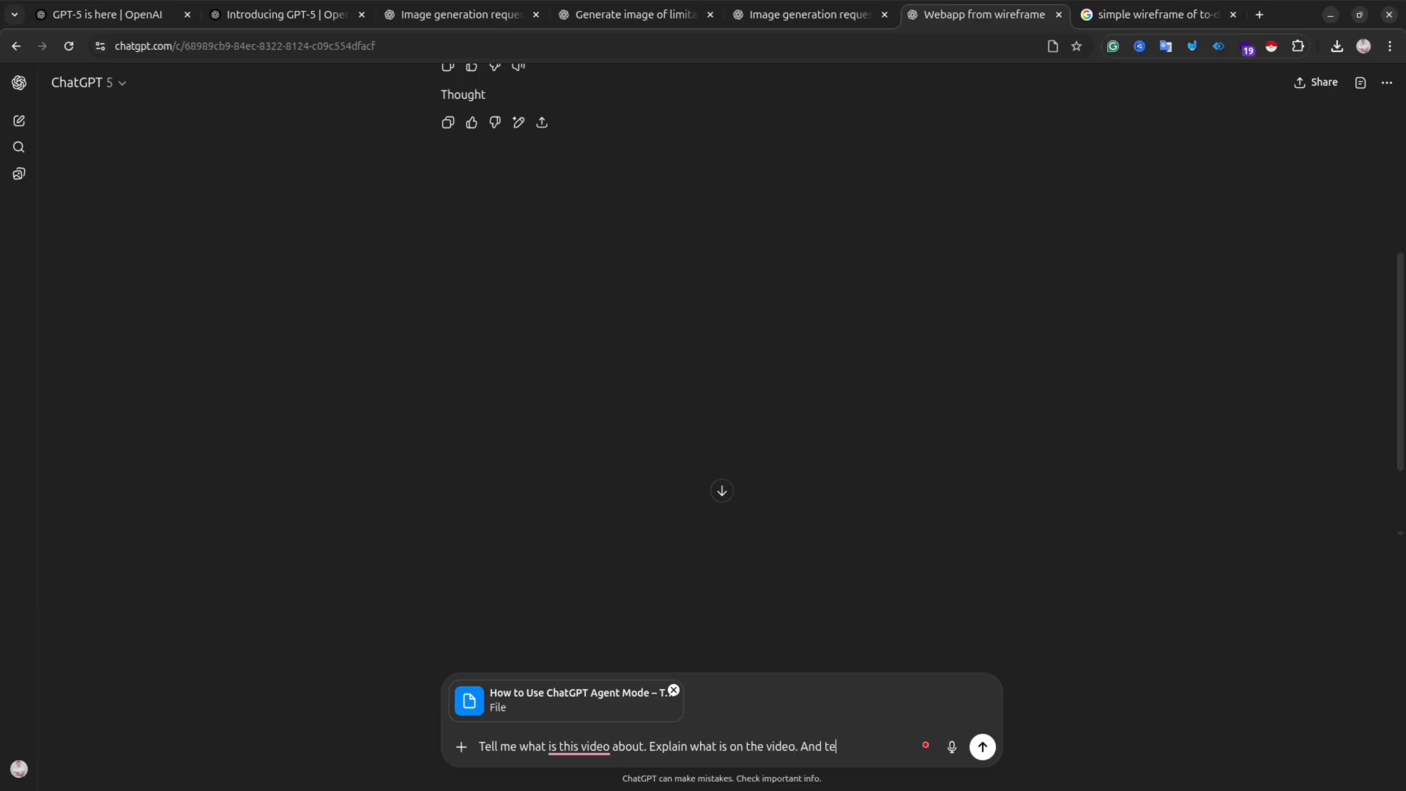
{"action": "type", "text": "ll me t"}
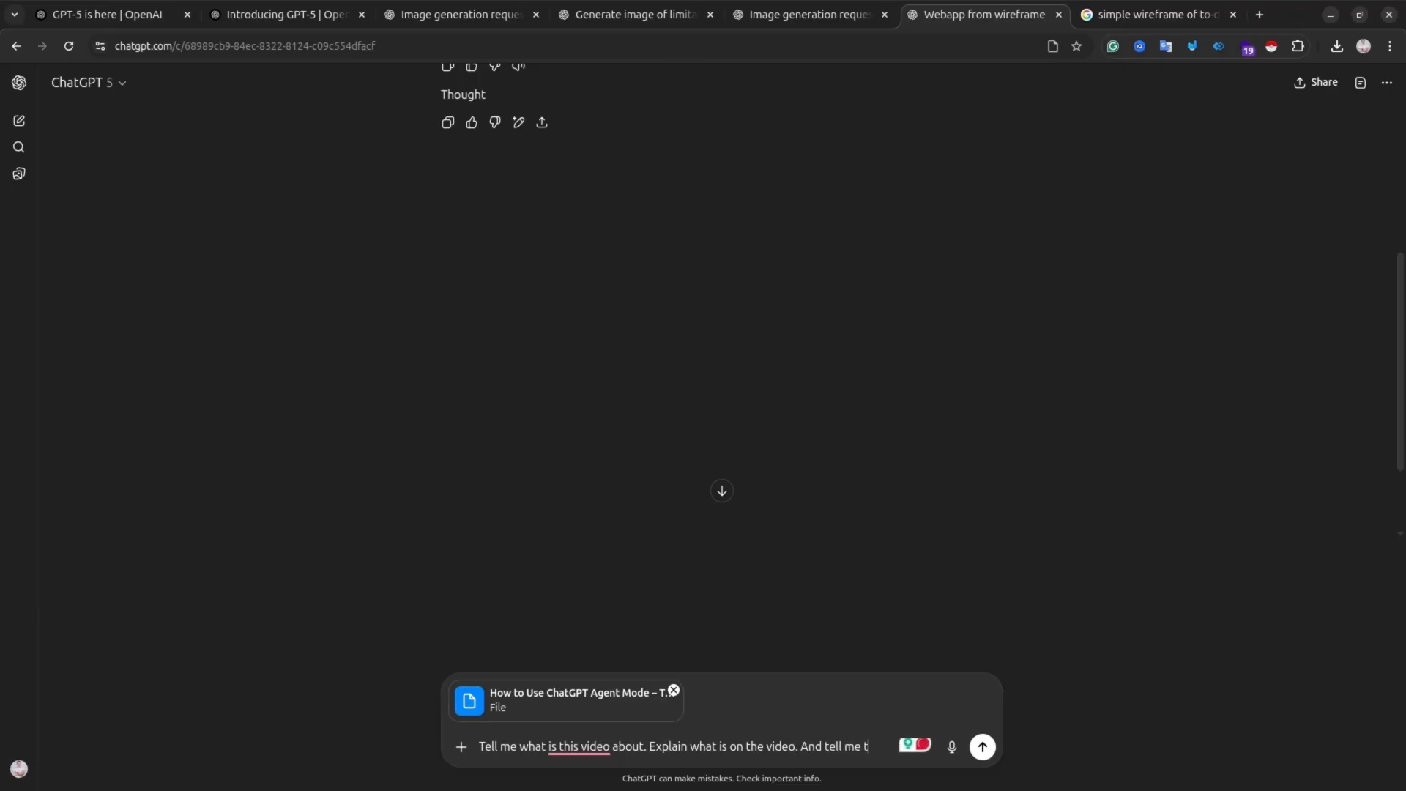
{"action": "type", "text": "the information about the person in the video"}
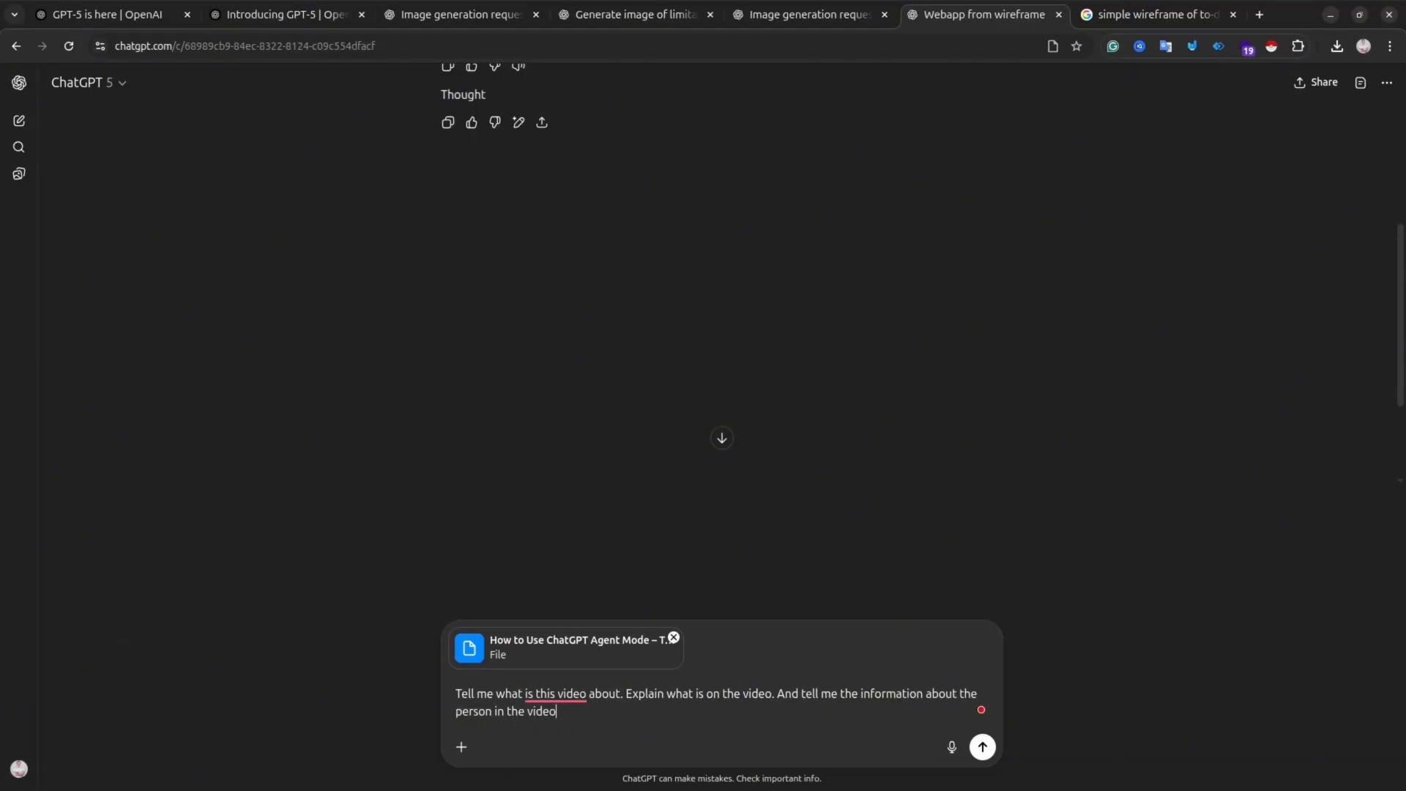
{"action": "left_click", "coordinate": [981, 745]}
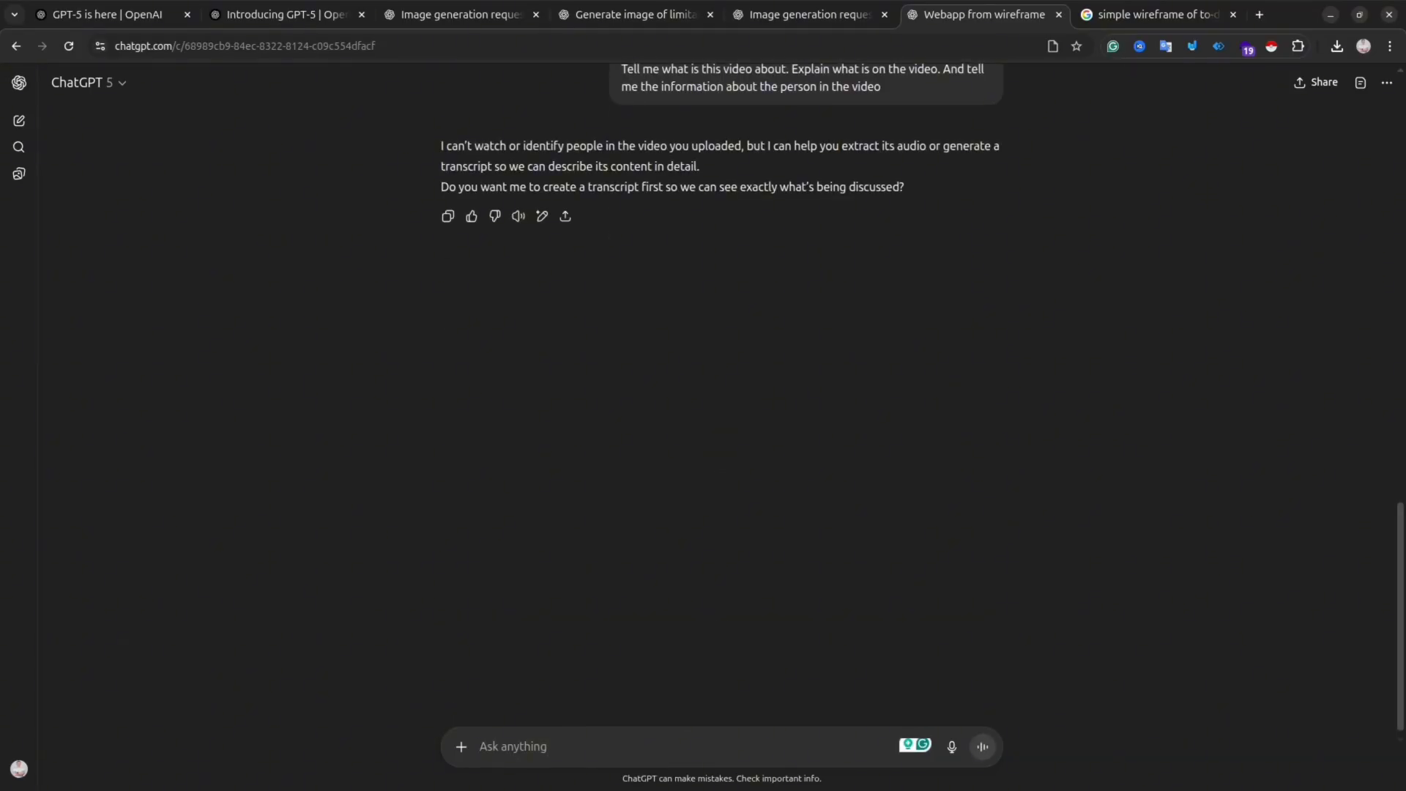
{"action": "scroll", "scroll_direction": "up", "scroll_amount": 3}
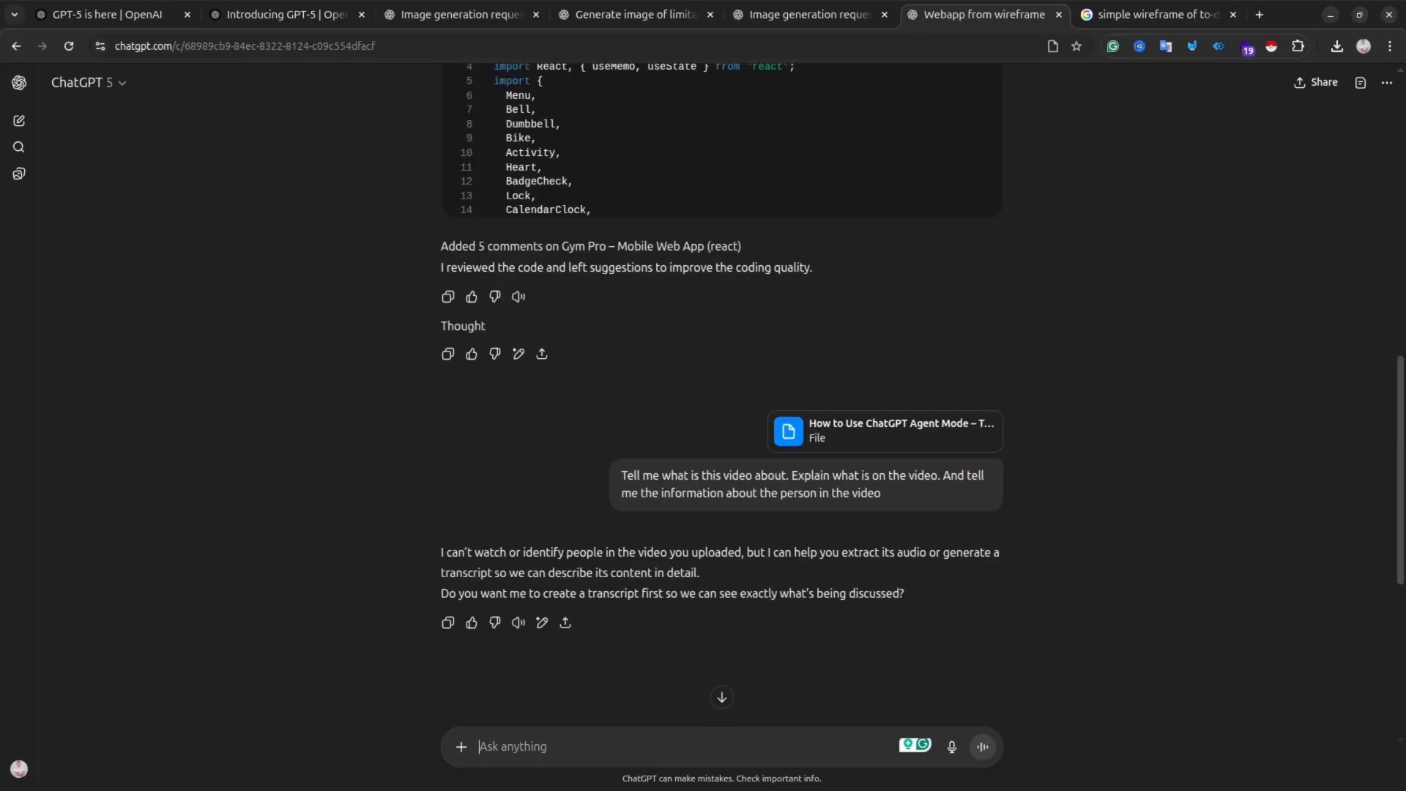
{"action": "left_click", "coordinate": [88, 82]}
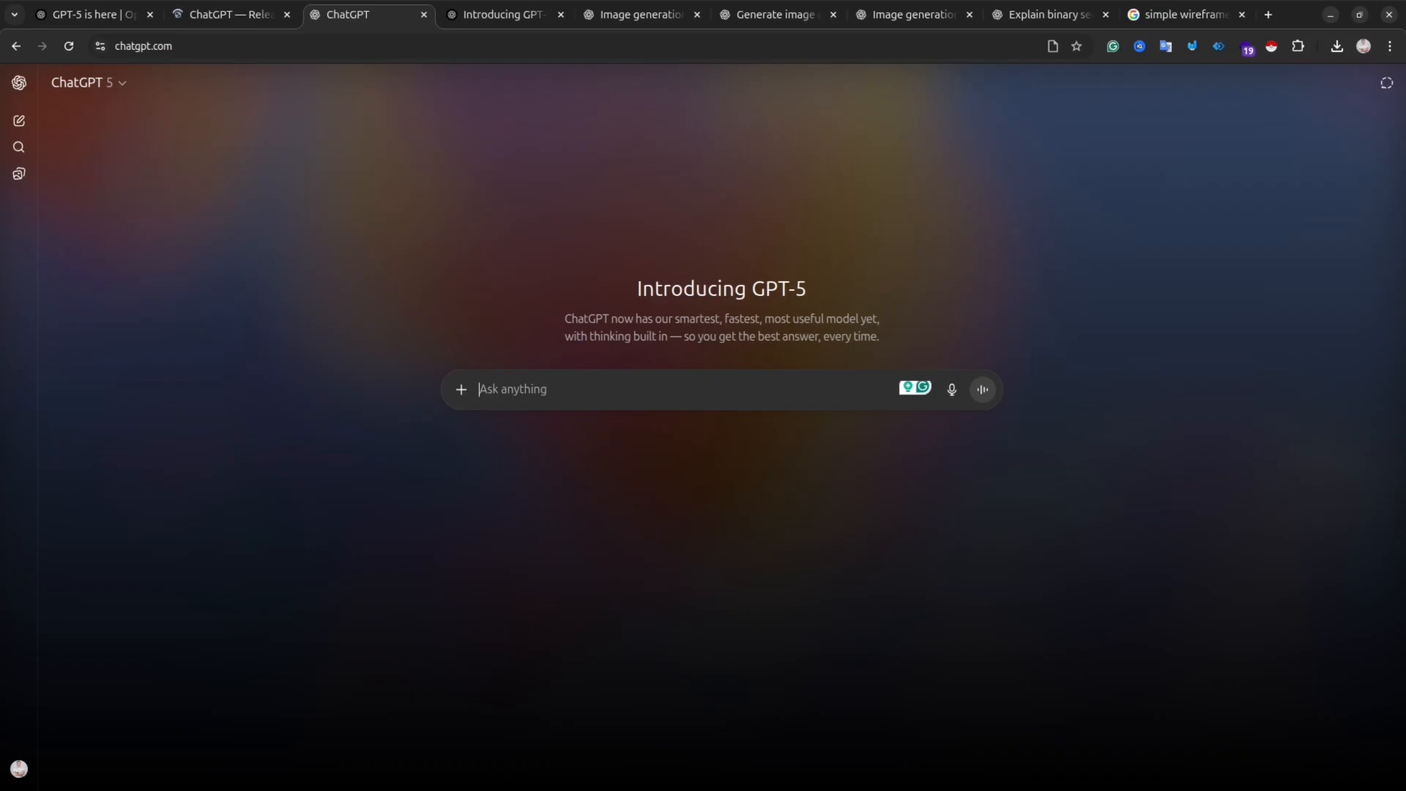
Request top AI news with summaries and source links every Monday 9:00 am Bangkok time.
{"action": "type", "text": "give me t"}
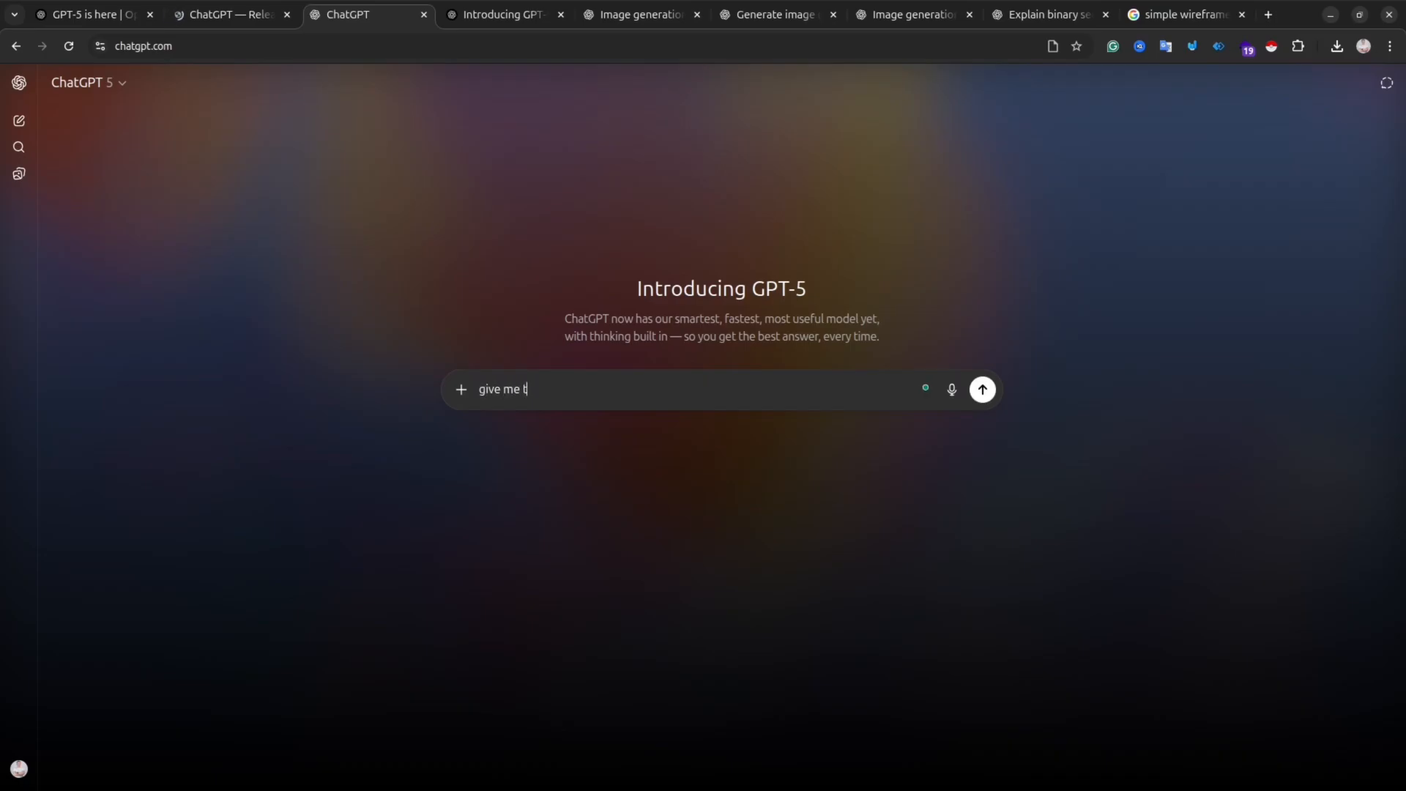
{"action": "type", "text": "op"}
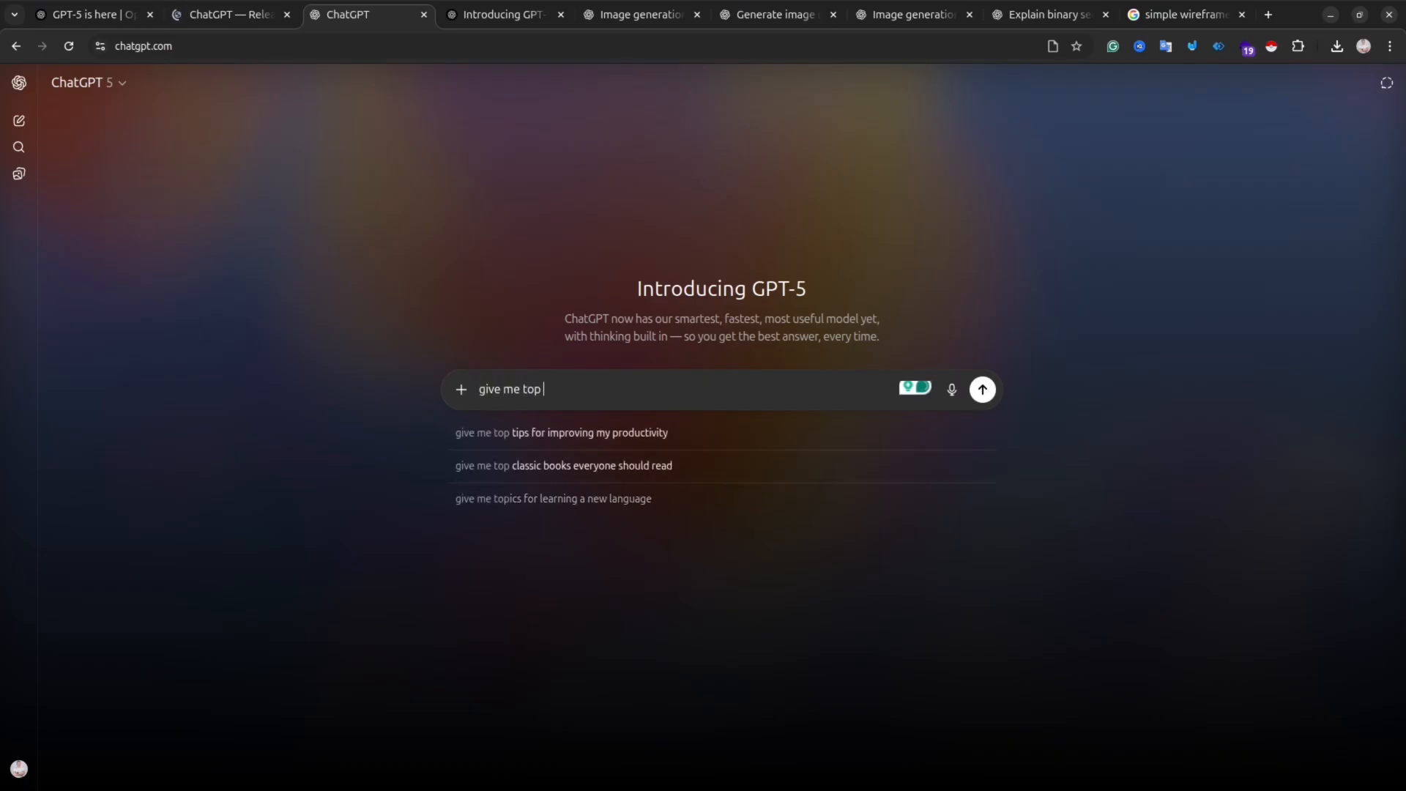
{"action": "type", "text": "ai news"}
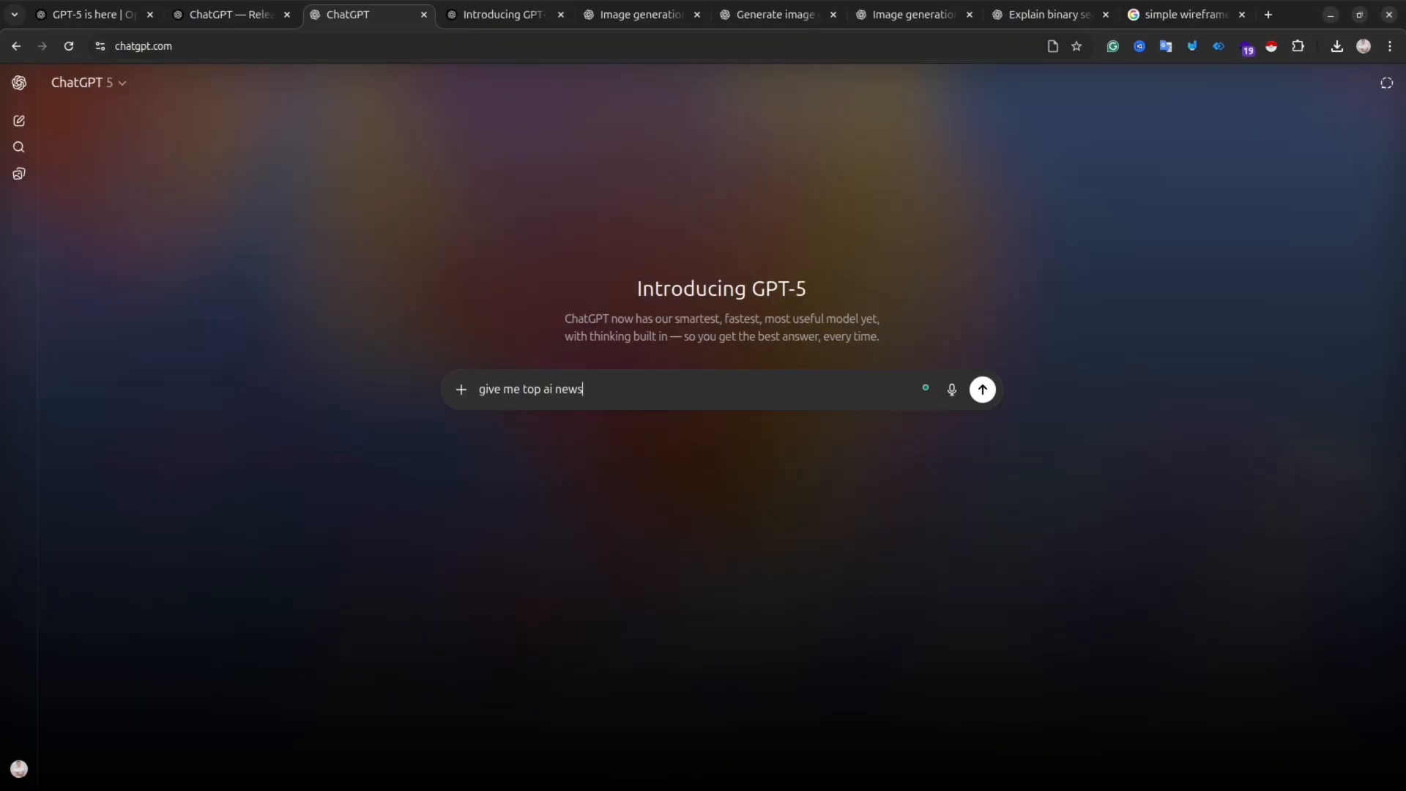
{"action": "type", "text": "every"}
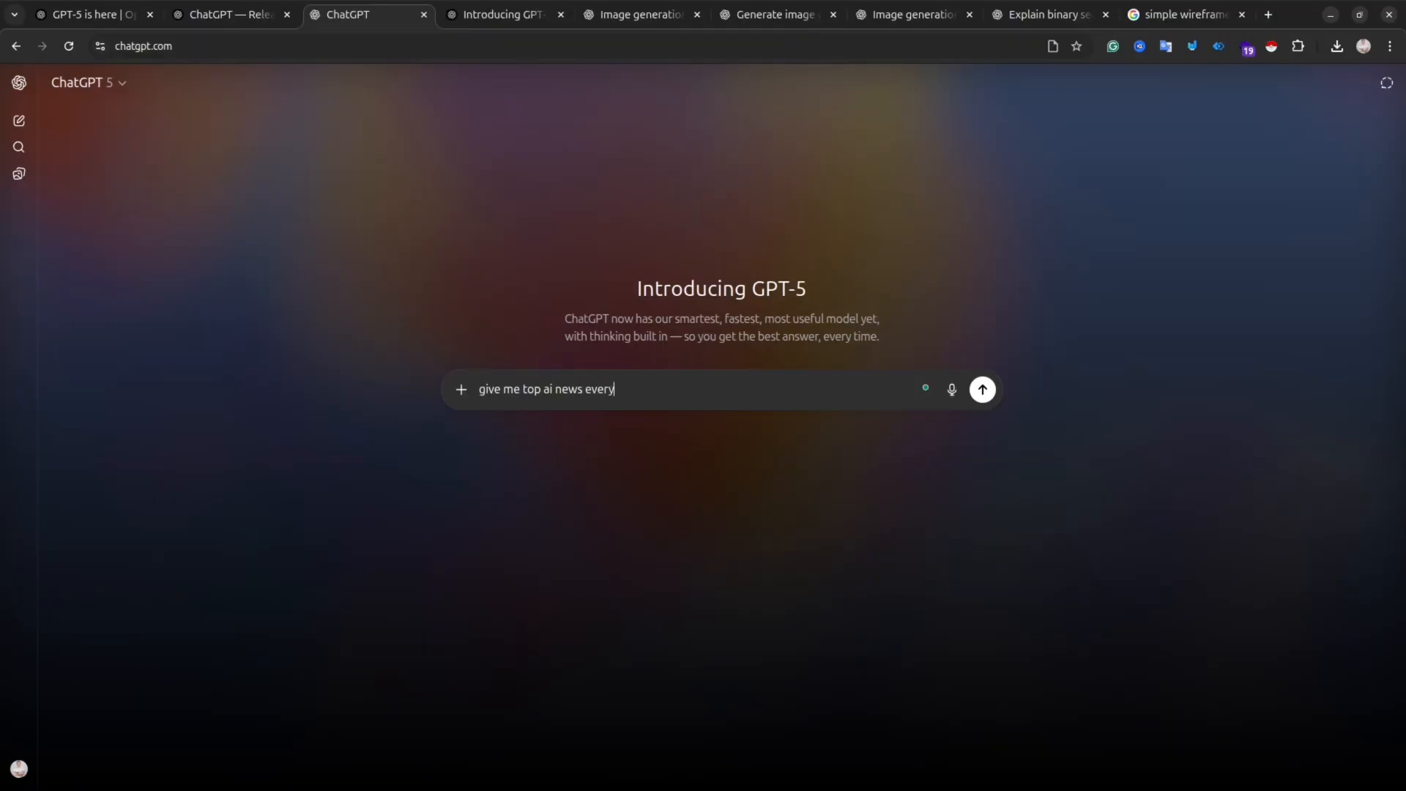
{"action": "type", "text": "monday d"}
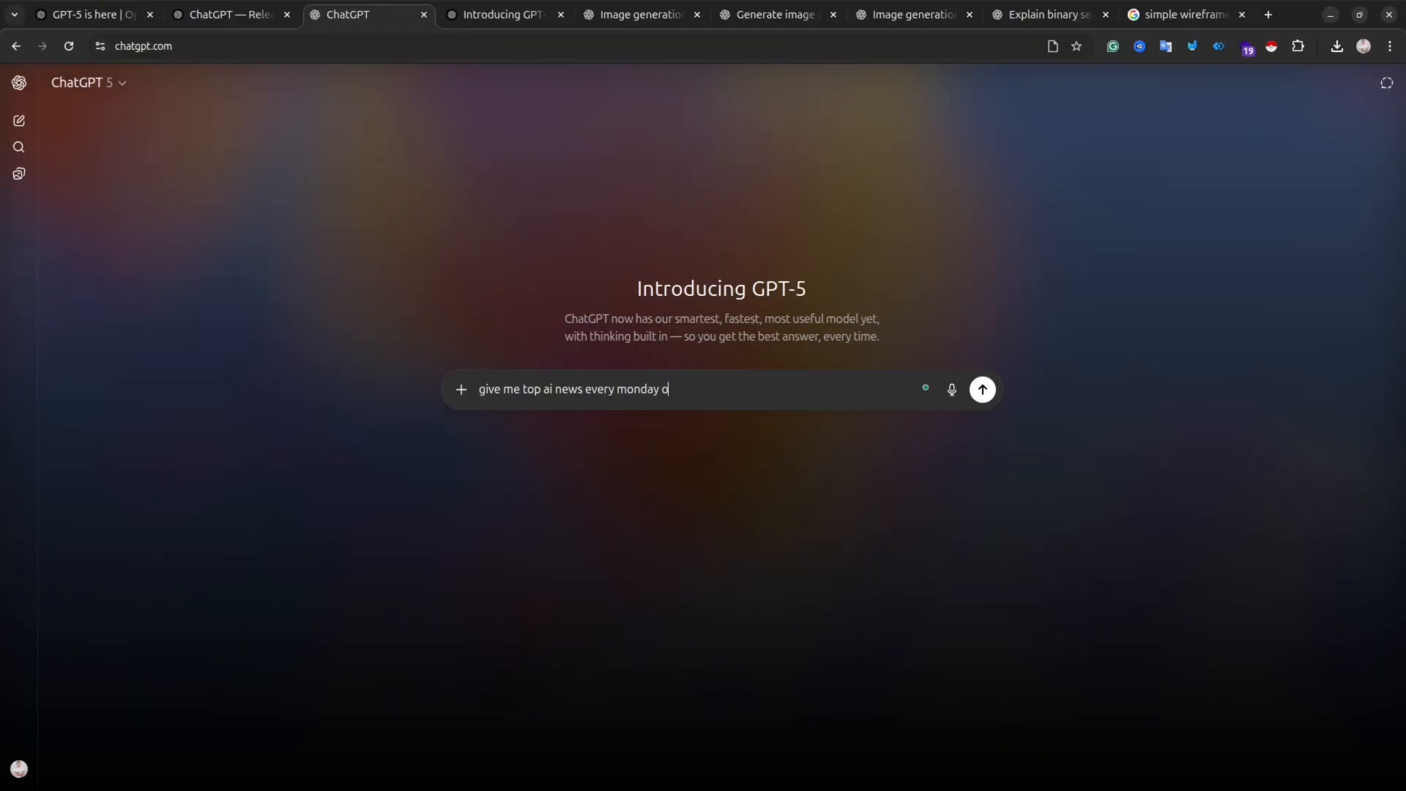
{"action": "type", "text": "n 9"}
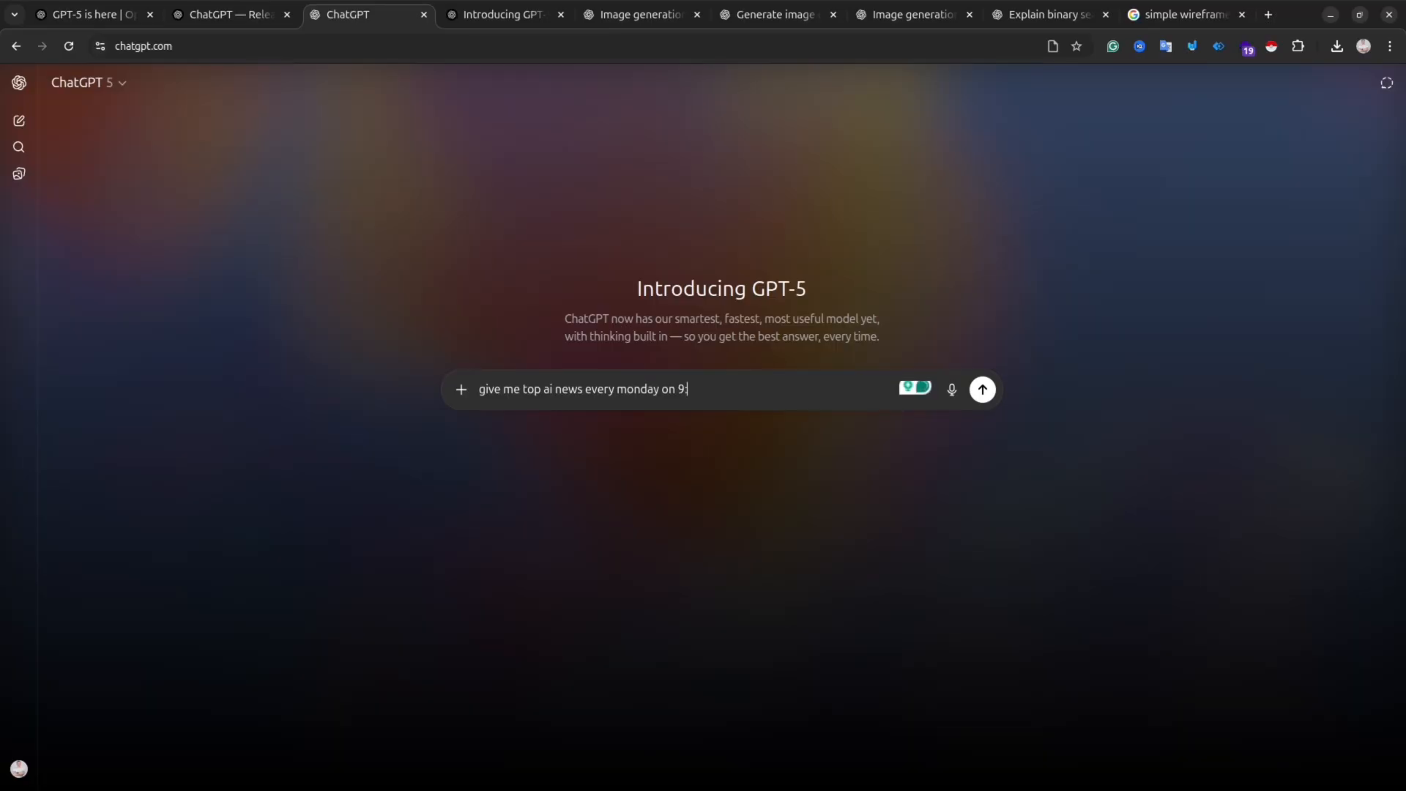
{"action": "type", "text": "00"}
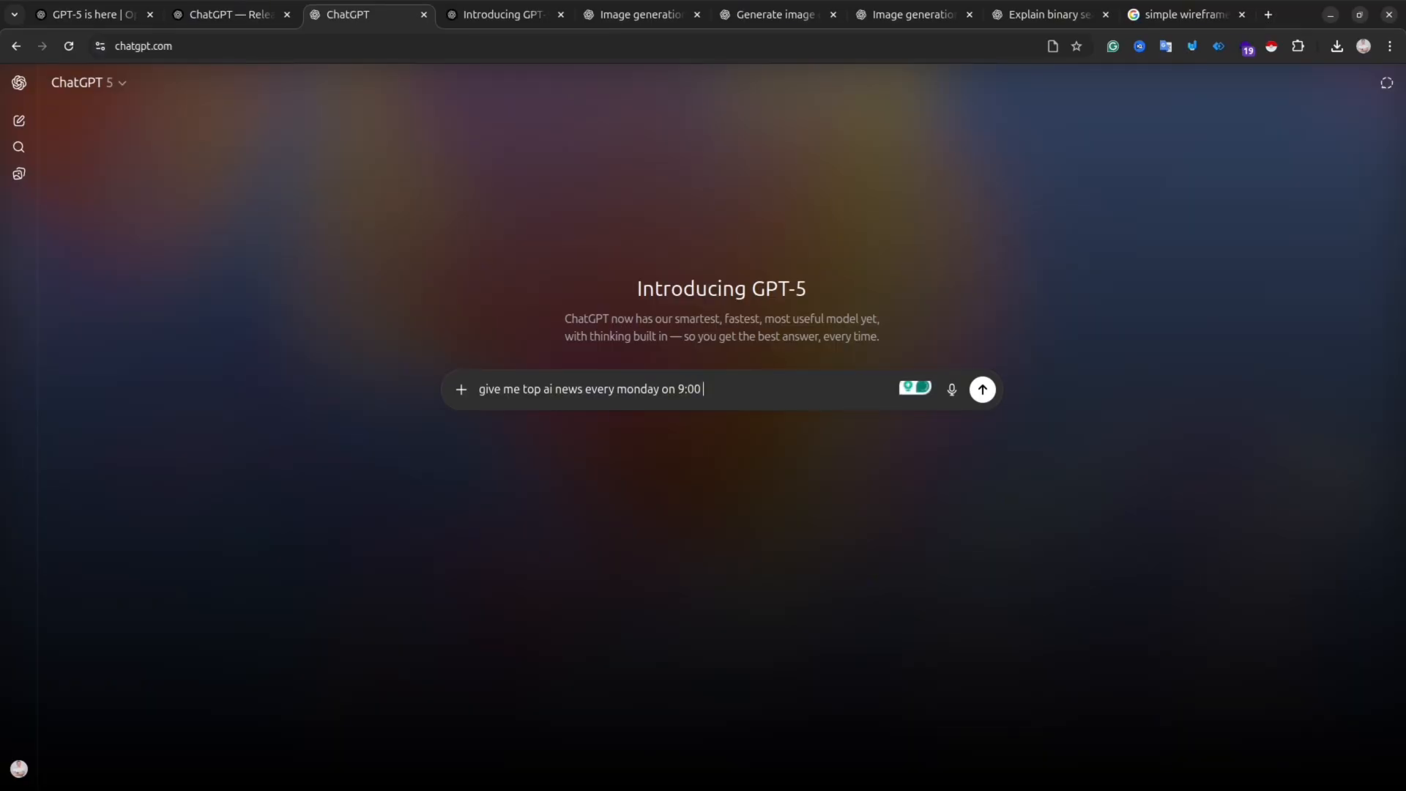
{"action": "type", "text": "am Bangkok"}
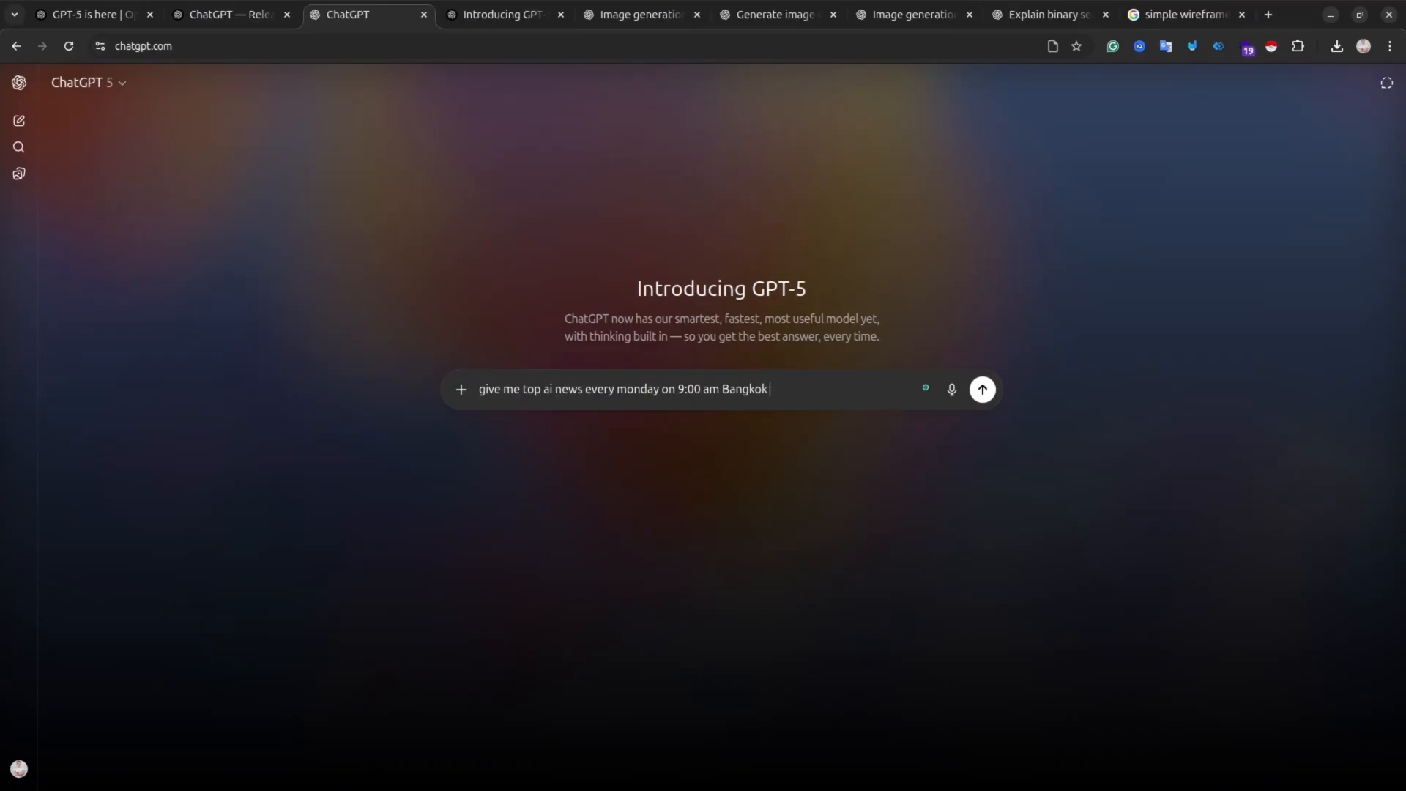
{"action": "type", "text": "time. Summar"}
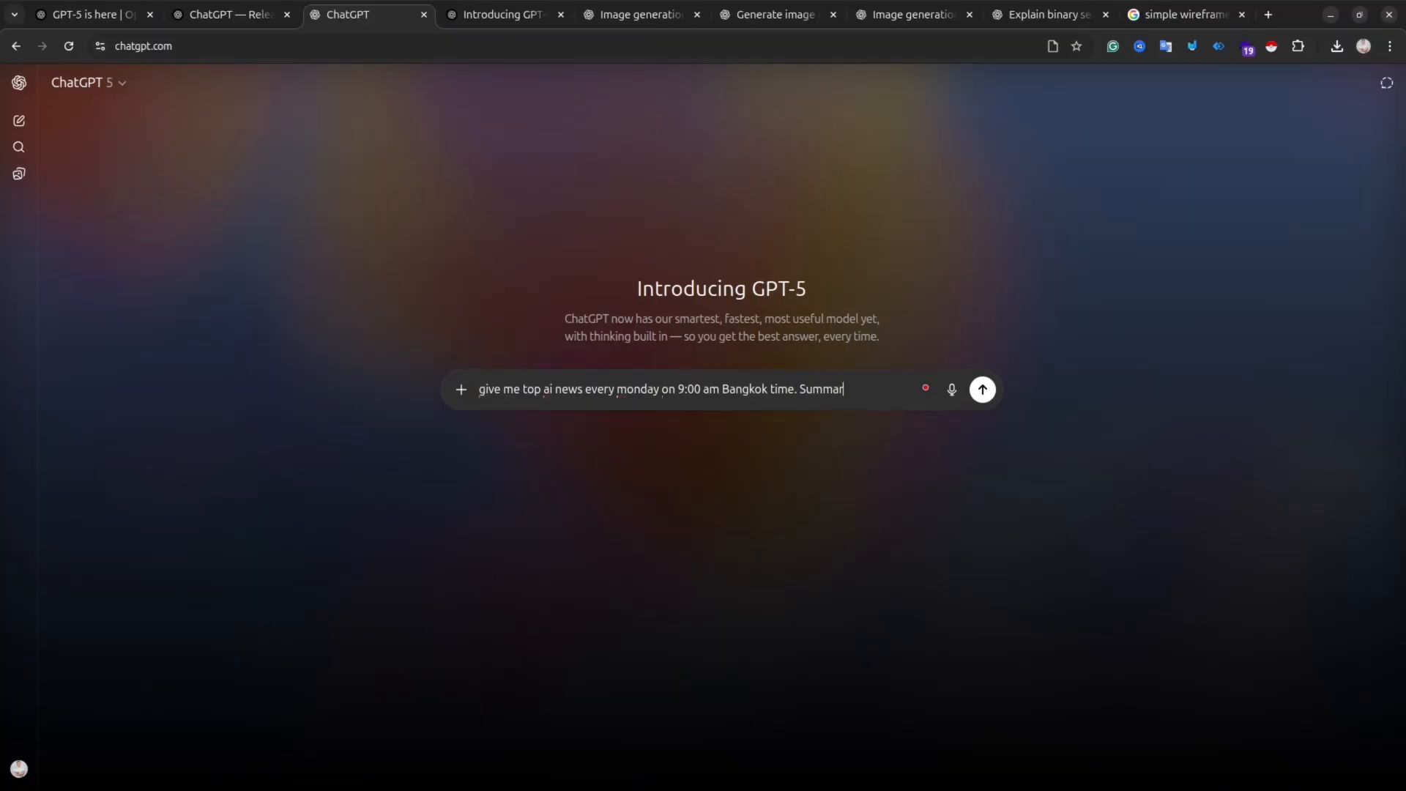
{"action": "type", "text": "y with the link"}
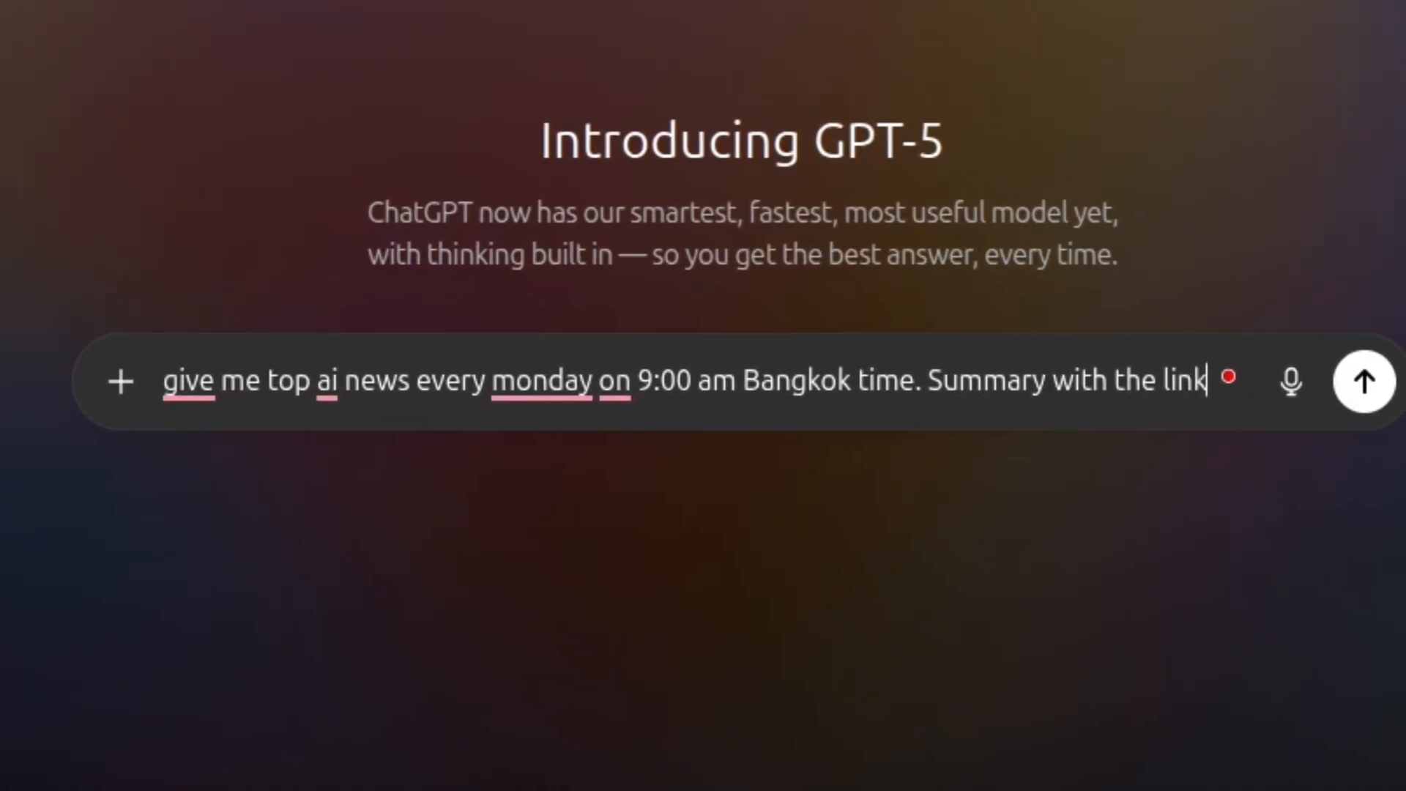
{"action": "type", "text": "s to t"}
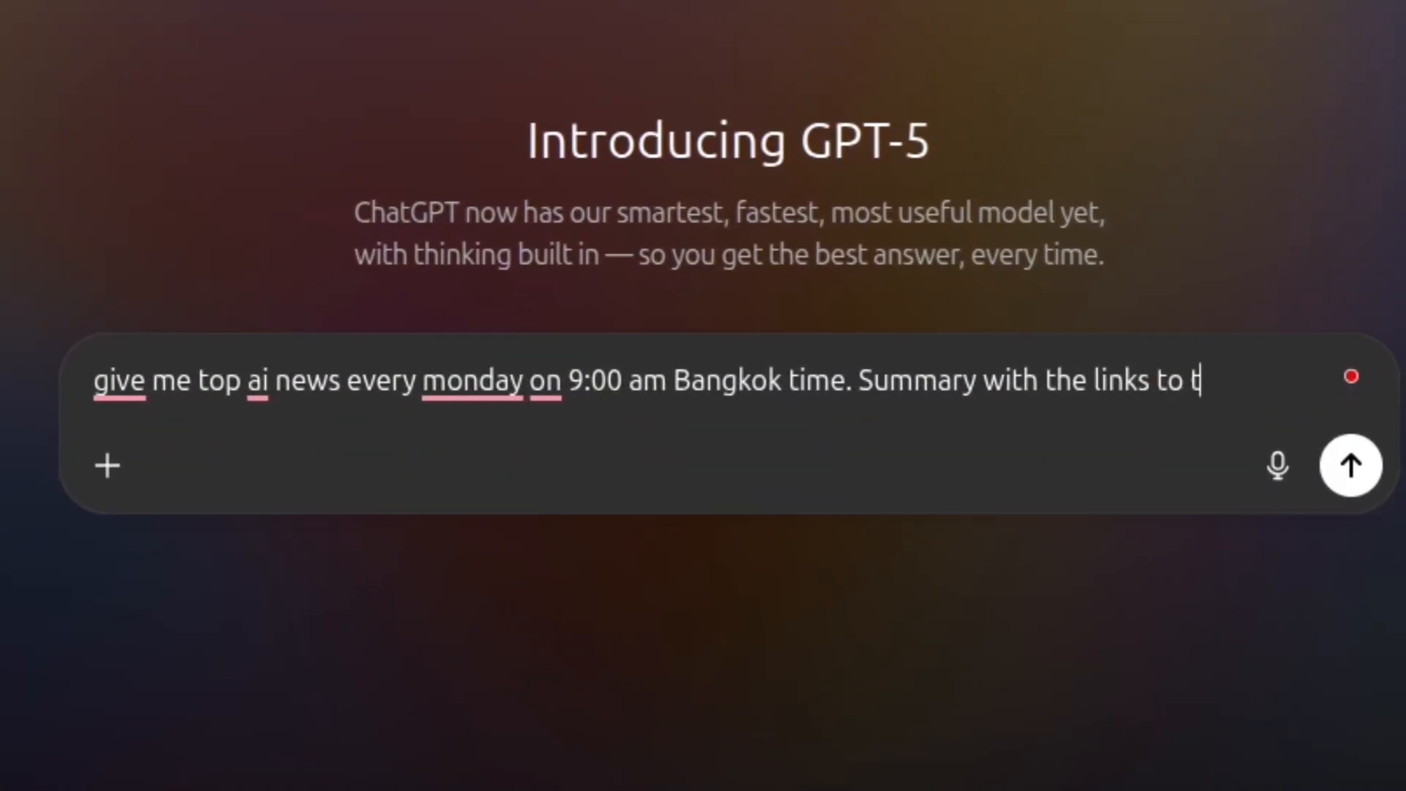
{"action": "type", "text": "he sources"}
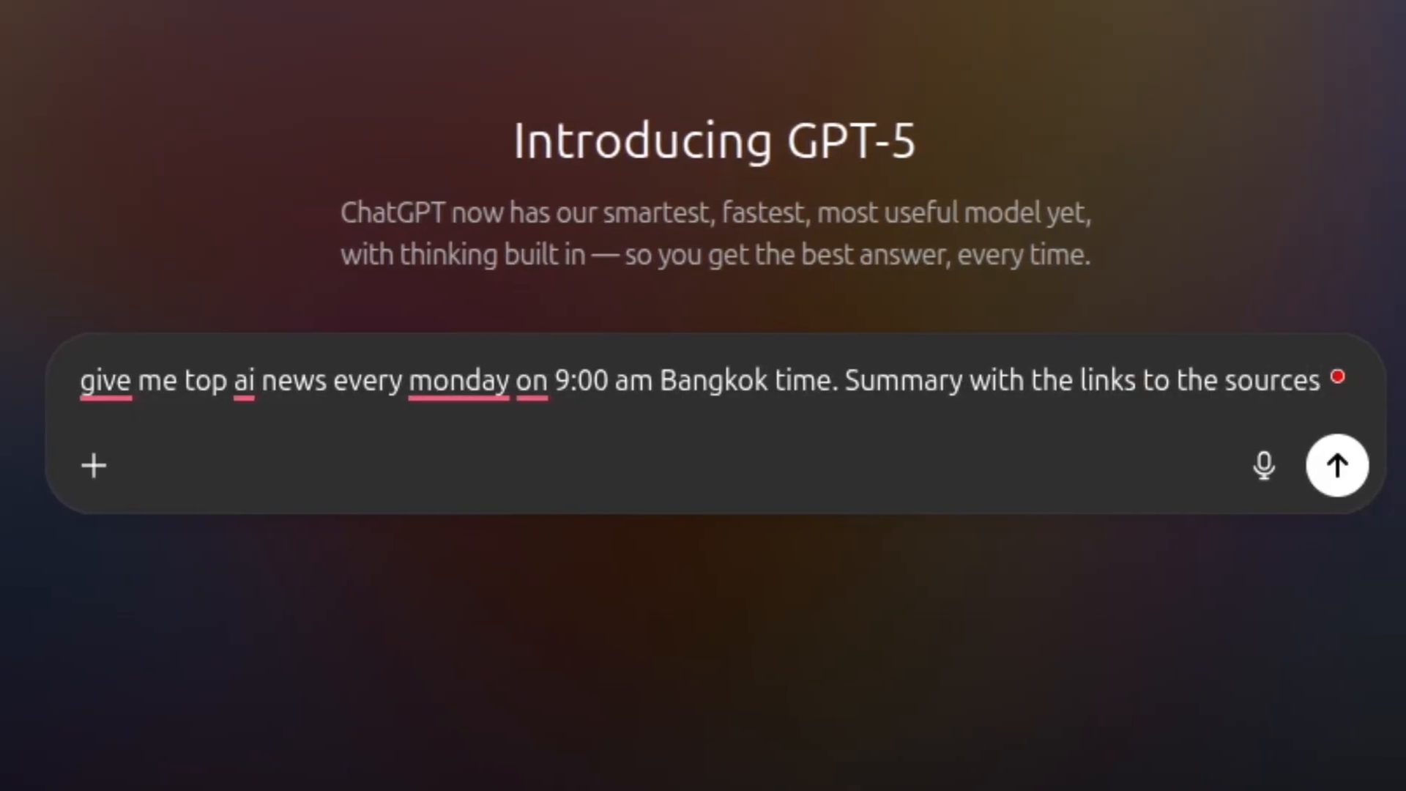
{"action": "left_click", "coordinate": [1335, 464]}
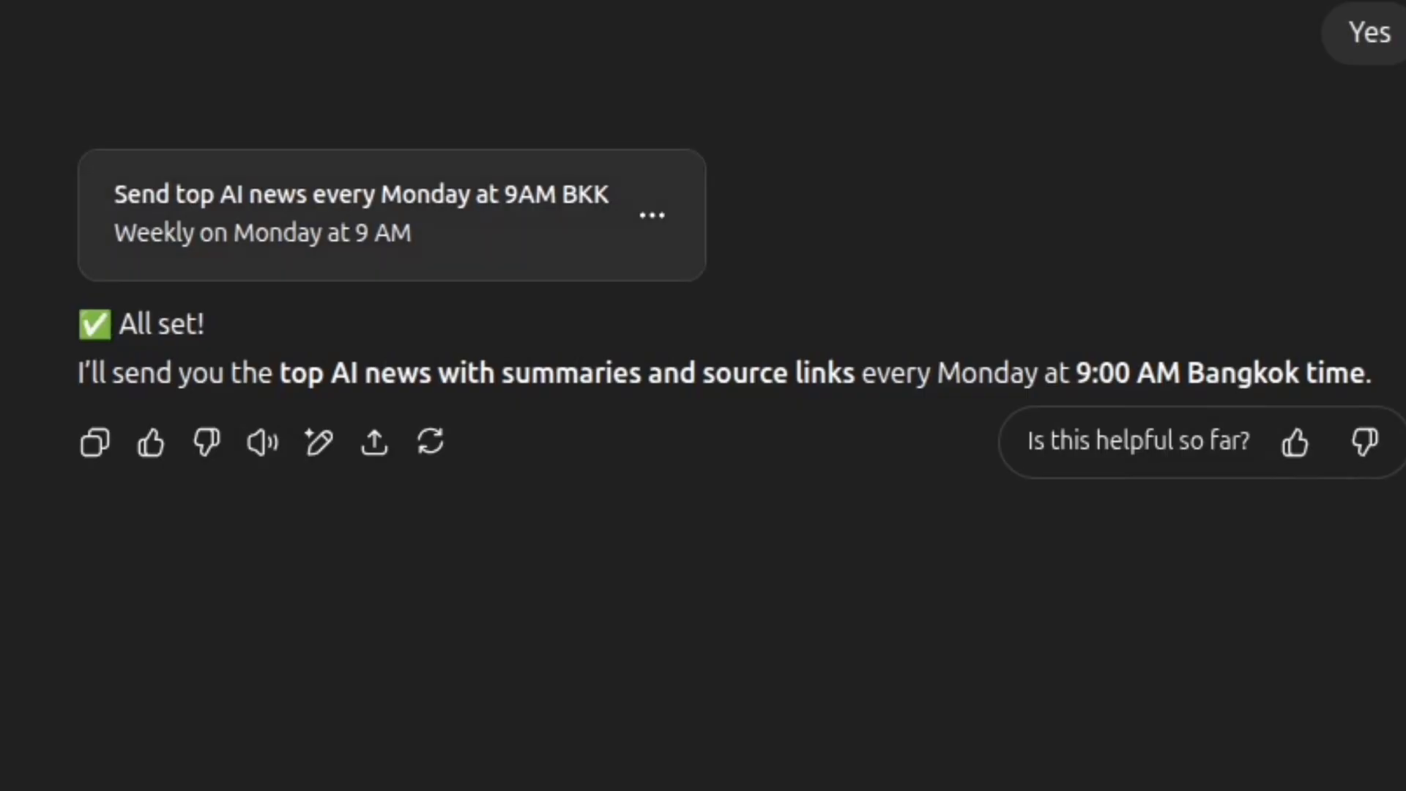
Scroll through the sample AI Weekly Briefing's summarized stories and source links.
{"action": "scroll", "scroll_direction": "down", "scroll_amount": 3}
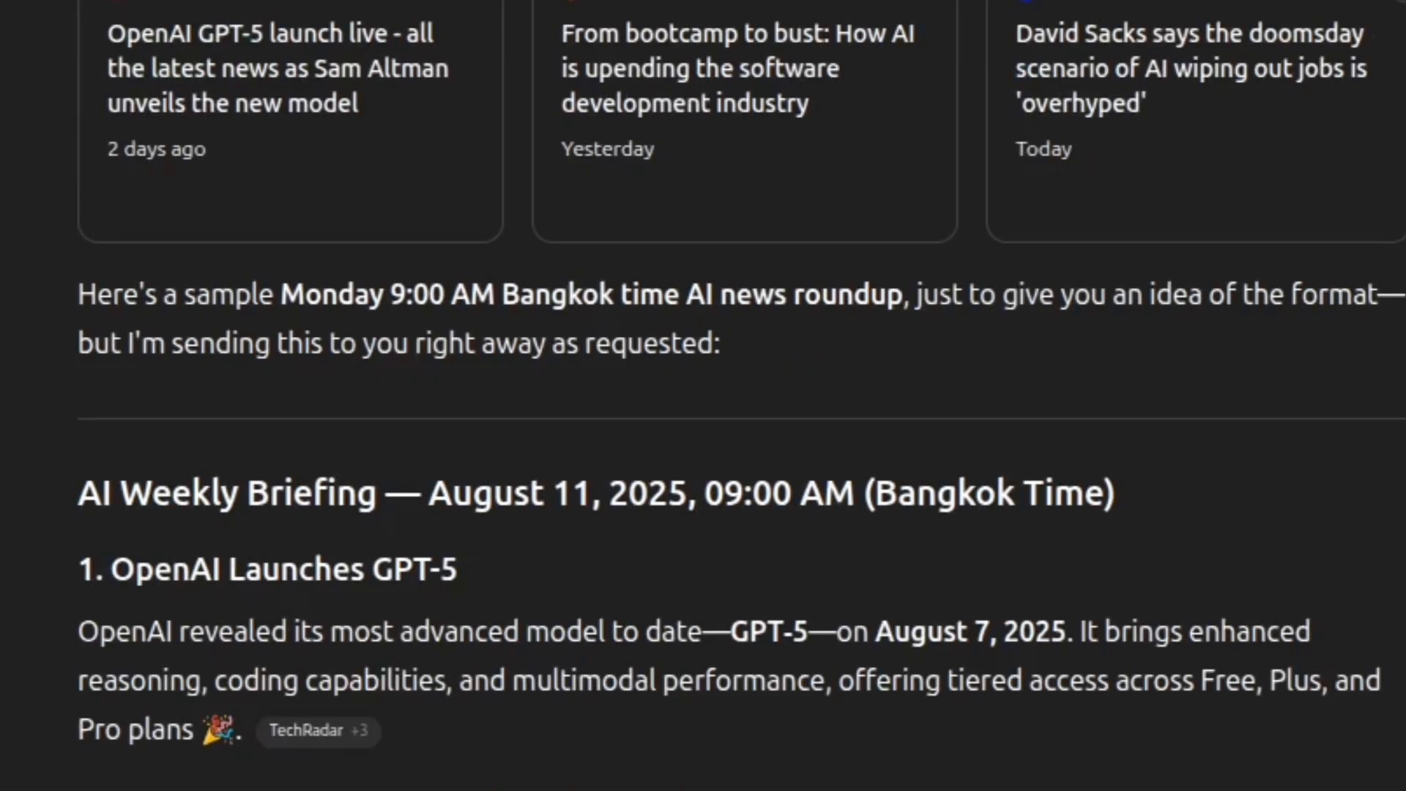
{"action": "scroll", "scroll_direction": "down", "scroll_amount": 3}
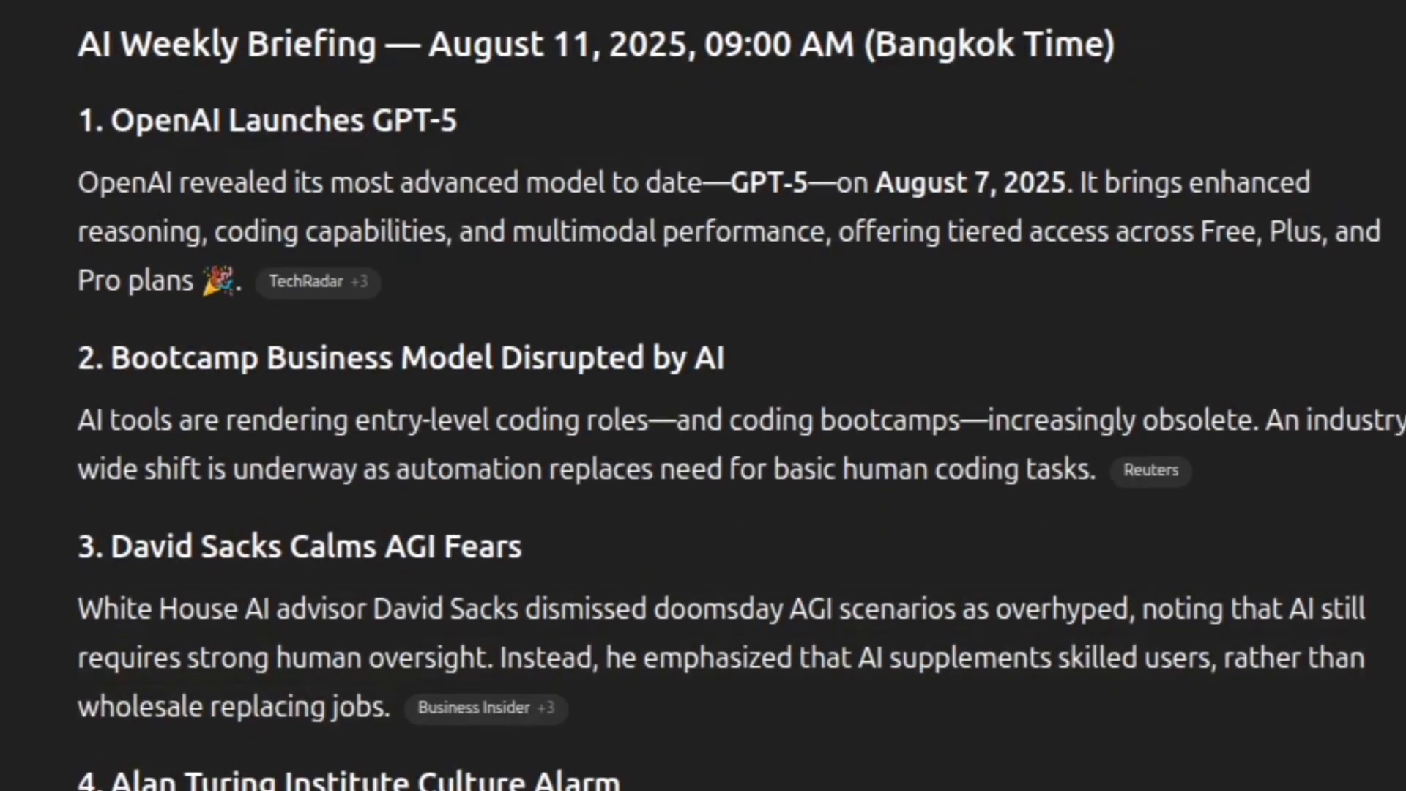
{"action": "scroll", "scroll_direction": "up", "scroll_amount": 3}
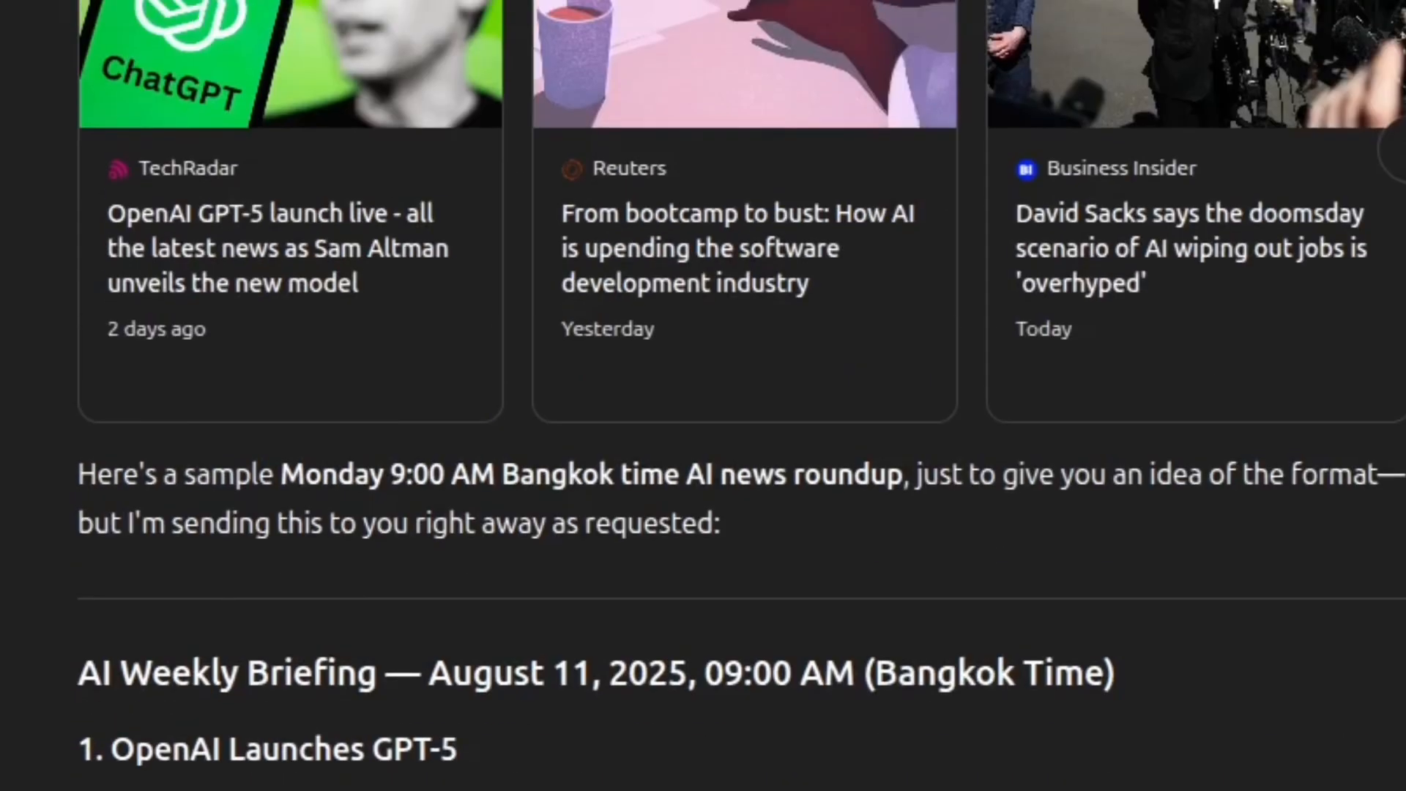
{"action": "scroll", "scroll_direction": "down", "scroll_amount": 3}
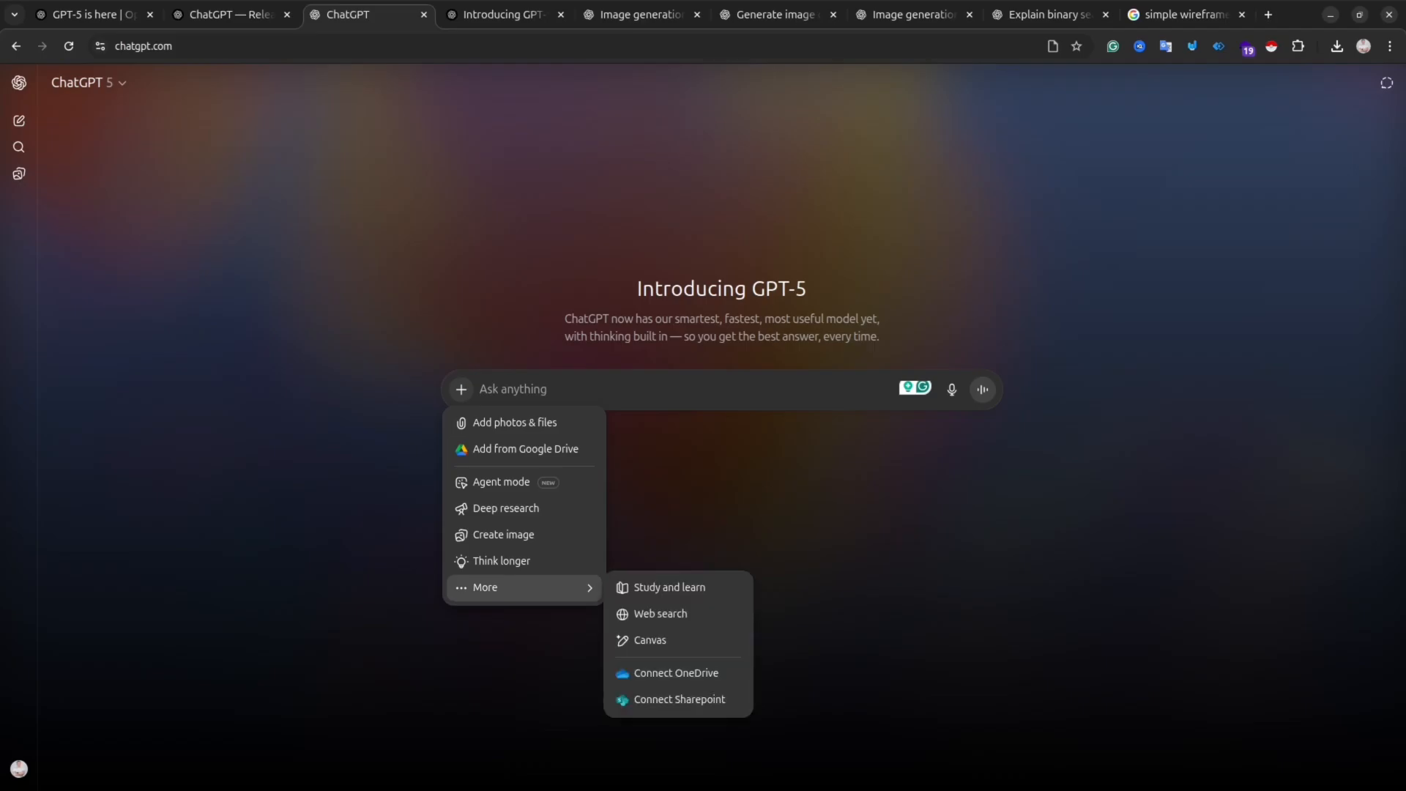
With Study mode on, ask 'I don't understand the difference between ai and ai agent. Please explain in a simple words.'.
{"action": "left_click", "coordinate": [669, 587]}
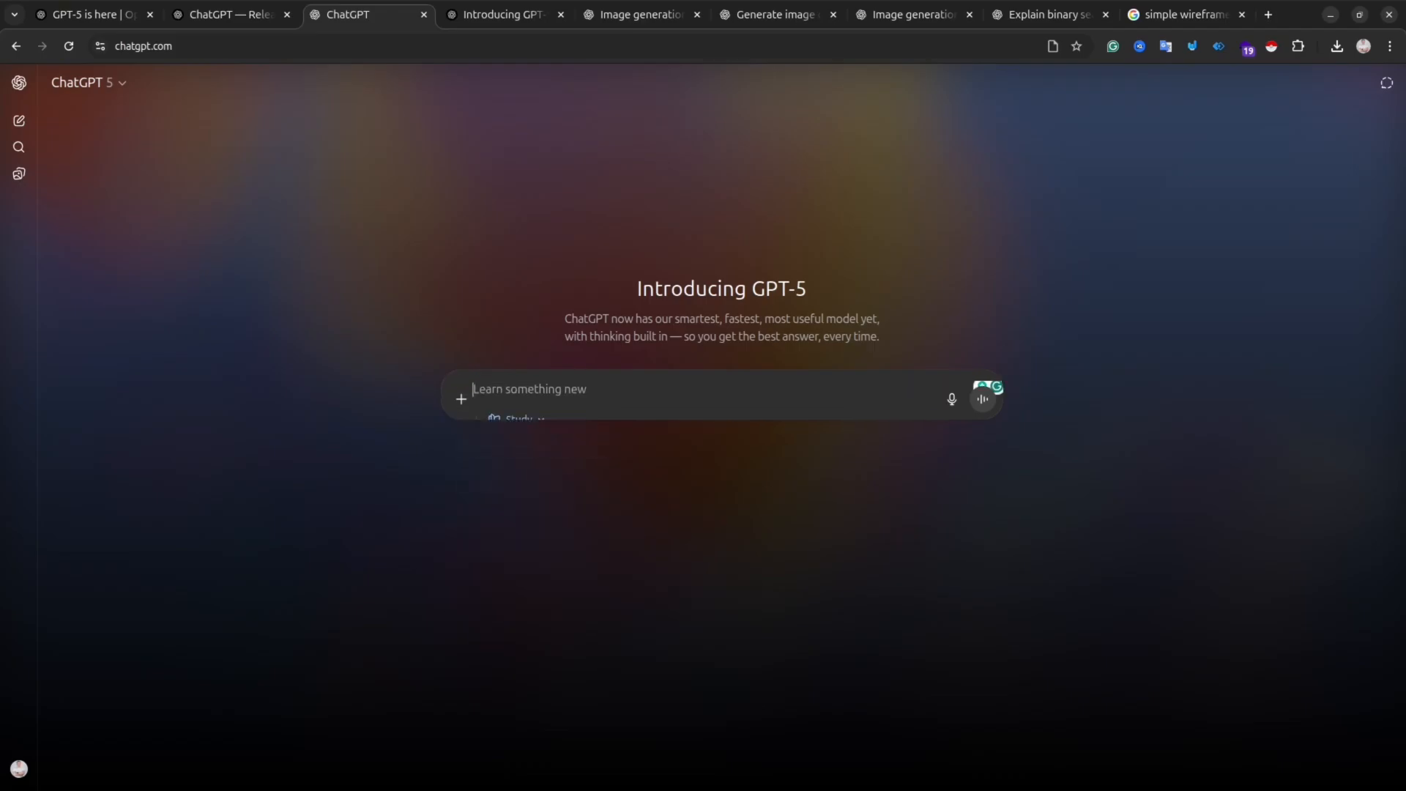
{"action": "left_click", "coordinate": [516, 418]}
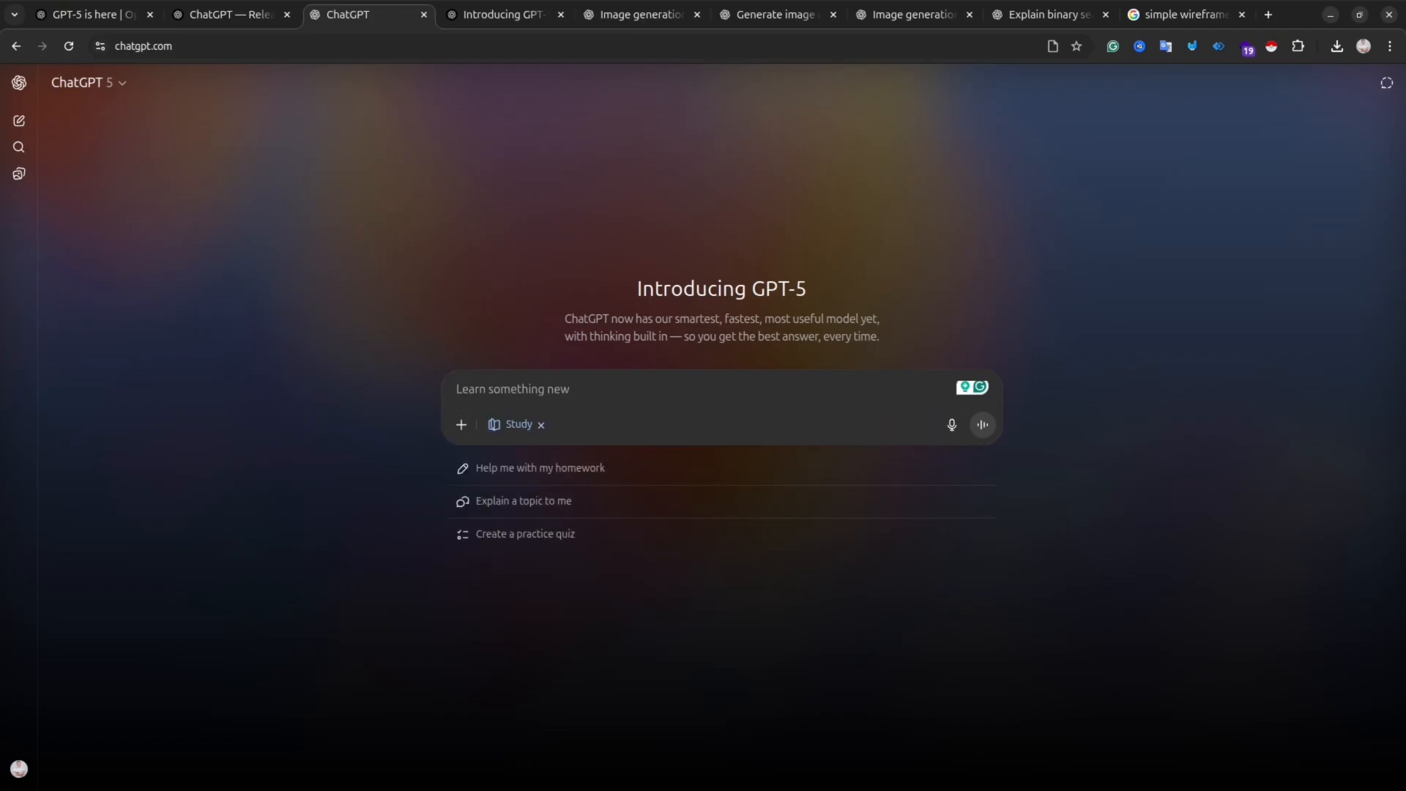
{"action": "type", "text": "I d"}
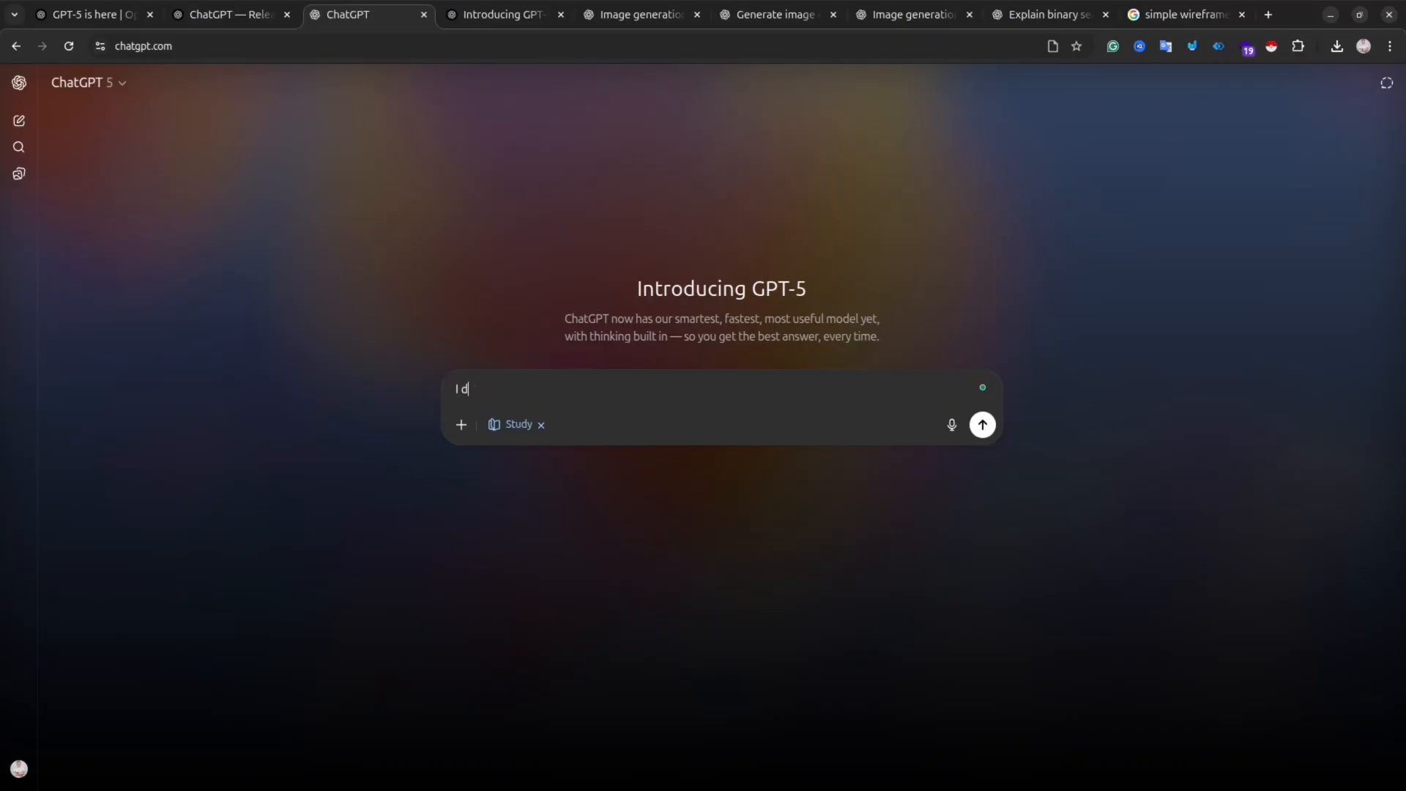
{"action": "type", "text": "on't u"}
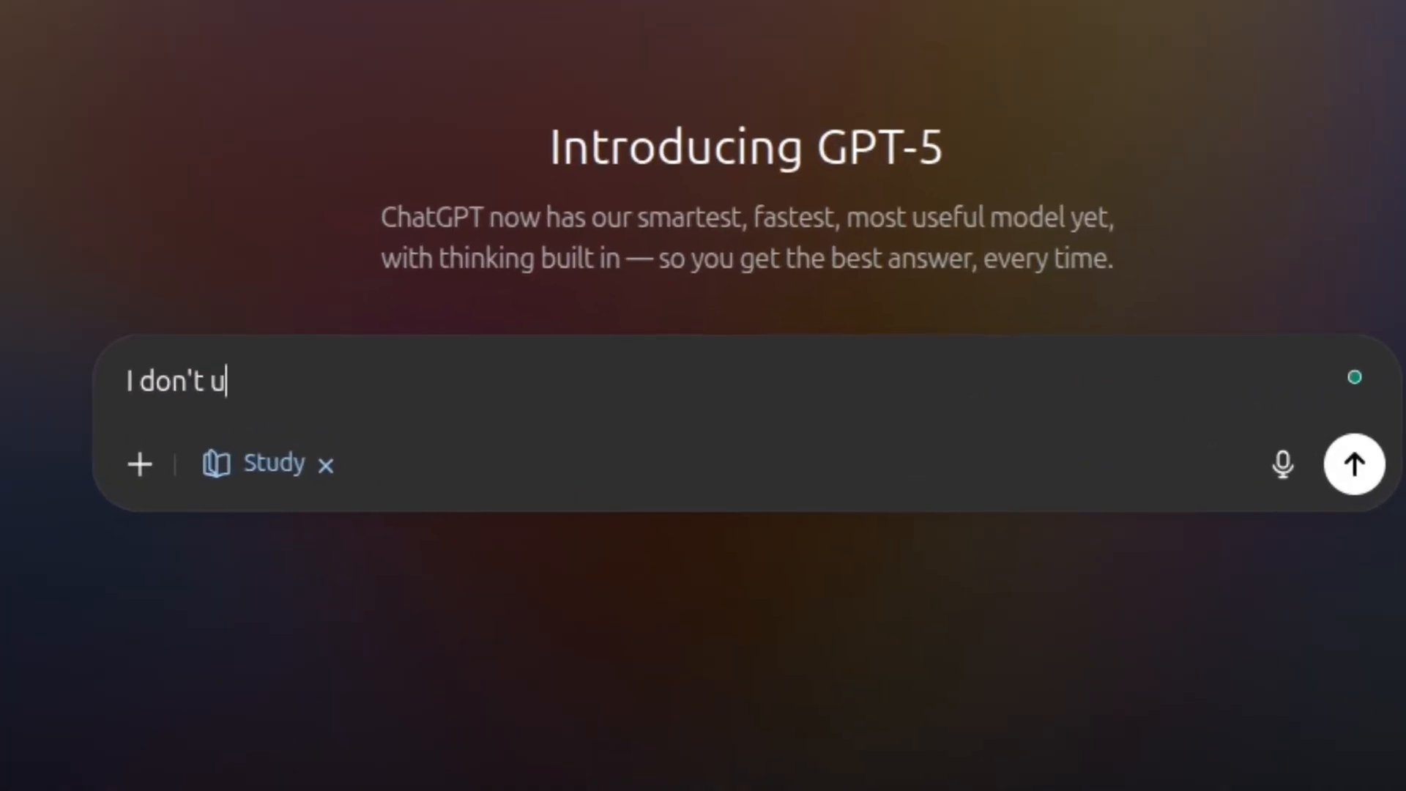
{"action": "type", "text": "nderstand the diff"}
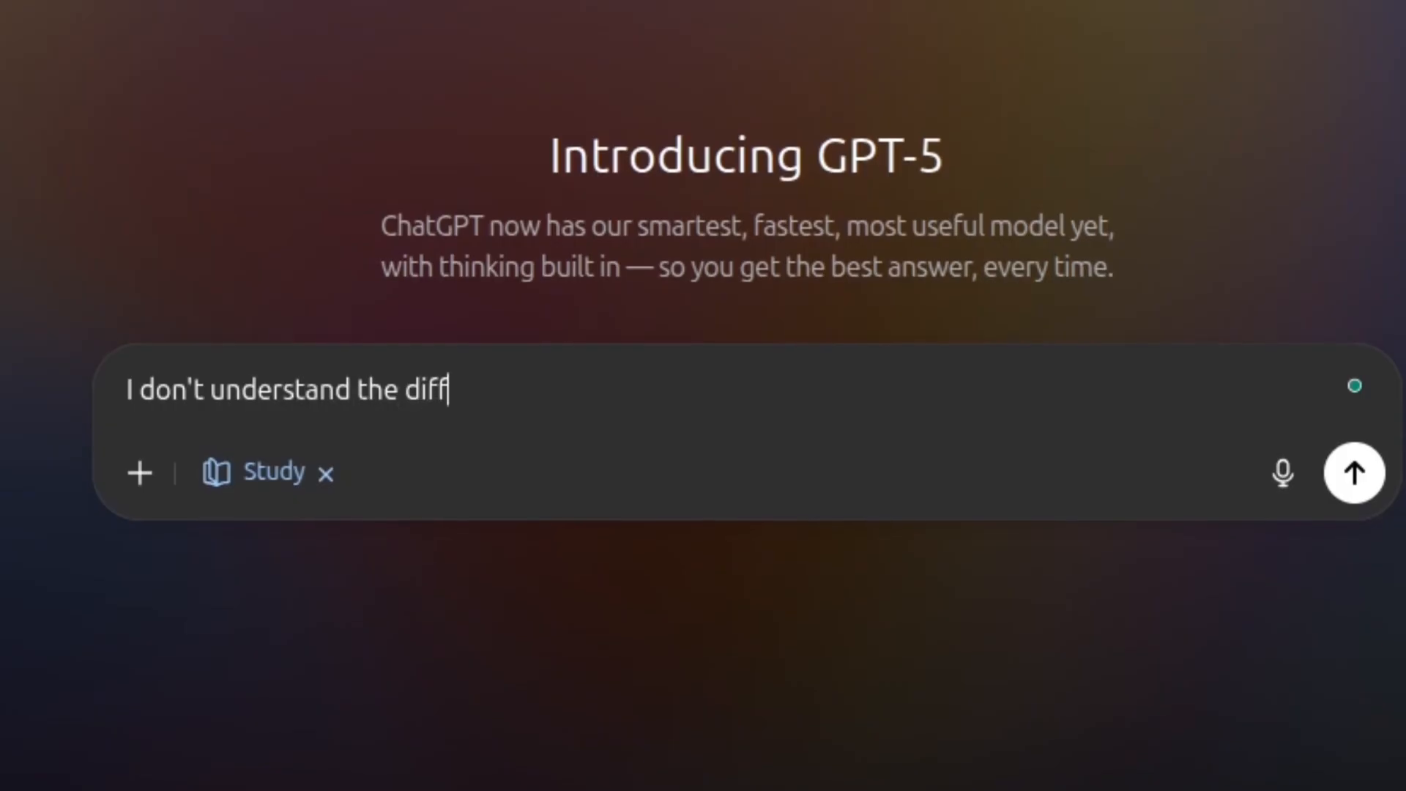
{"action": "type", "text": "erence be"}
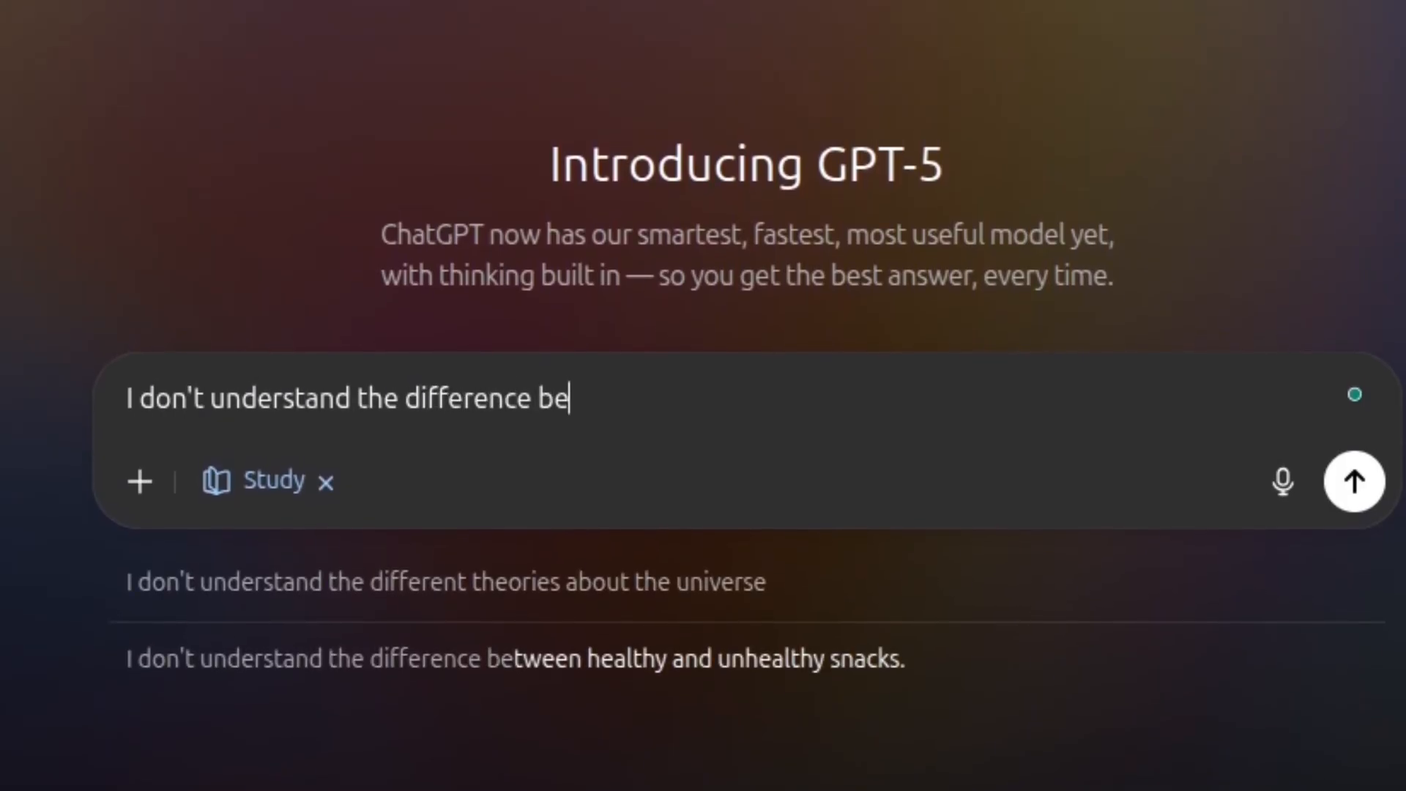
{"action": "type", "text": "tween ai and"}
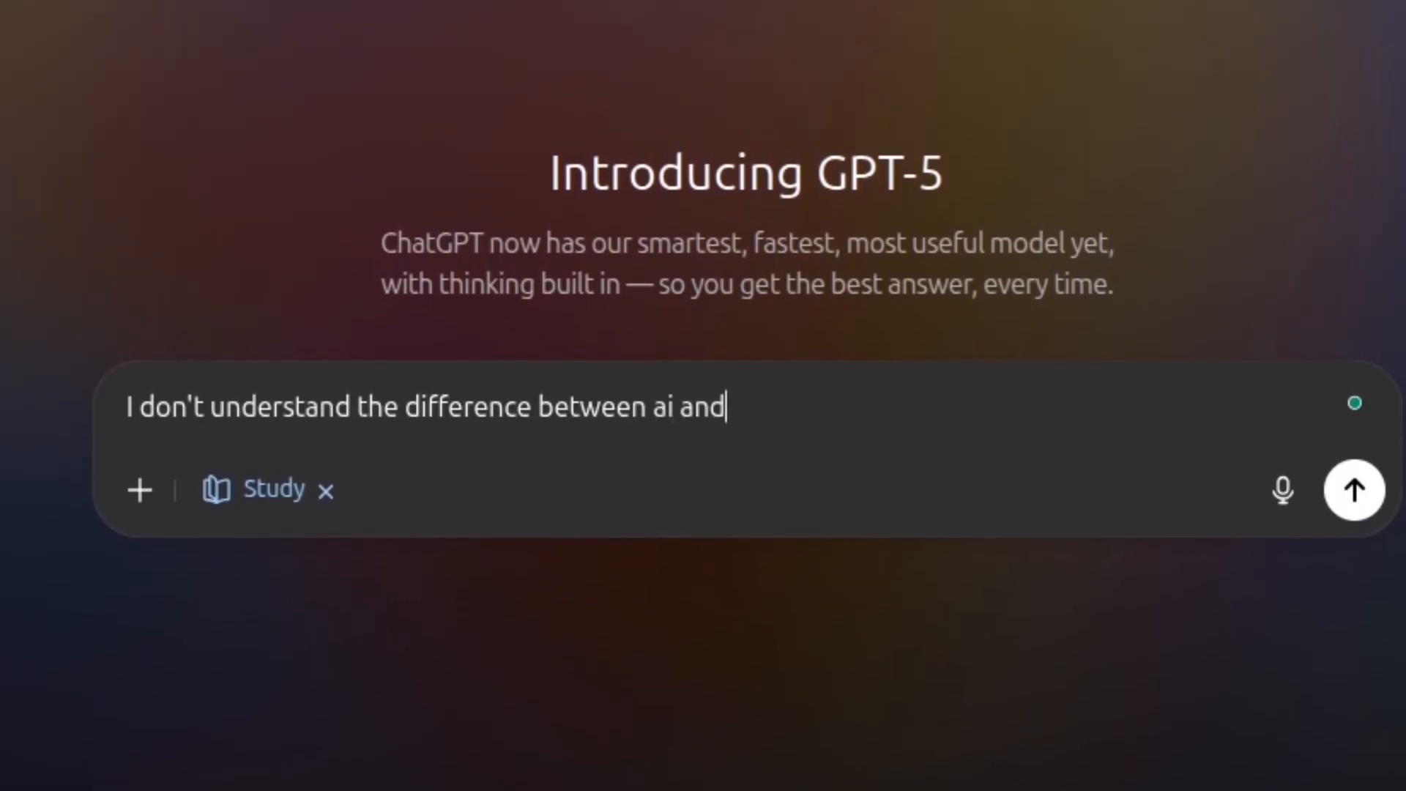
{"action": "type", "text": "ai agent."}
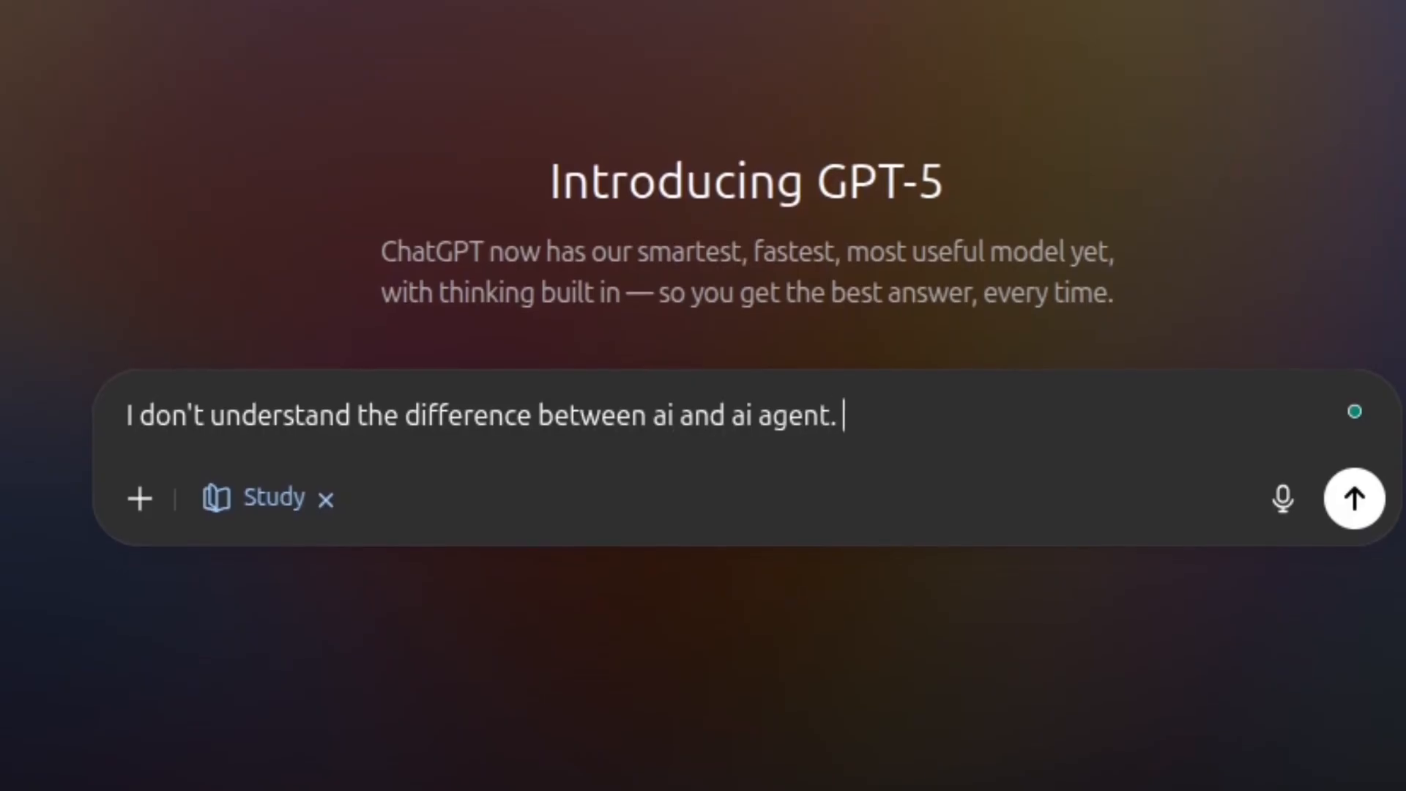
{"action": "type", "text": "Please explain"}
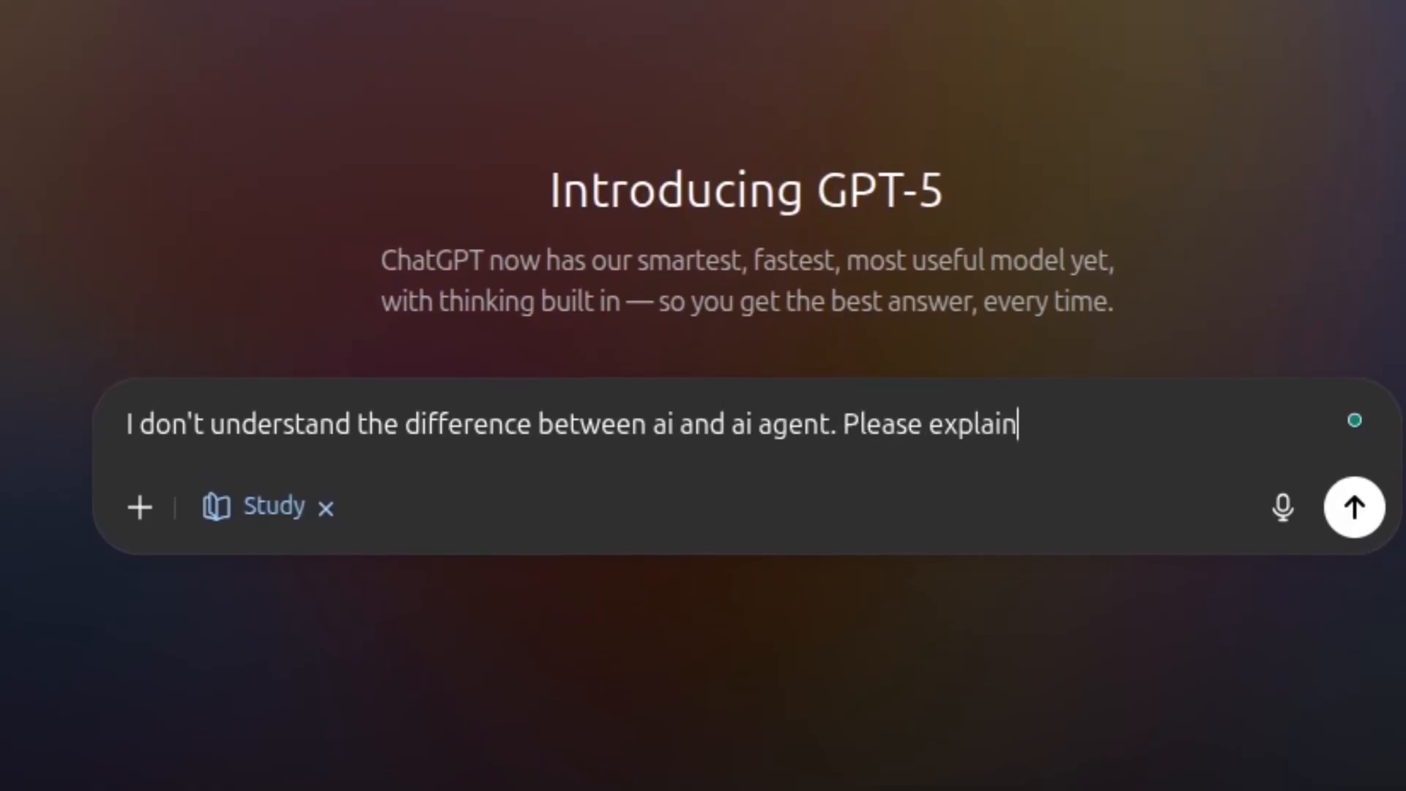
{"action": "type", "text": "in a simple wo"}
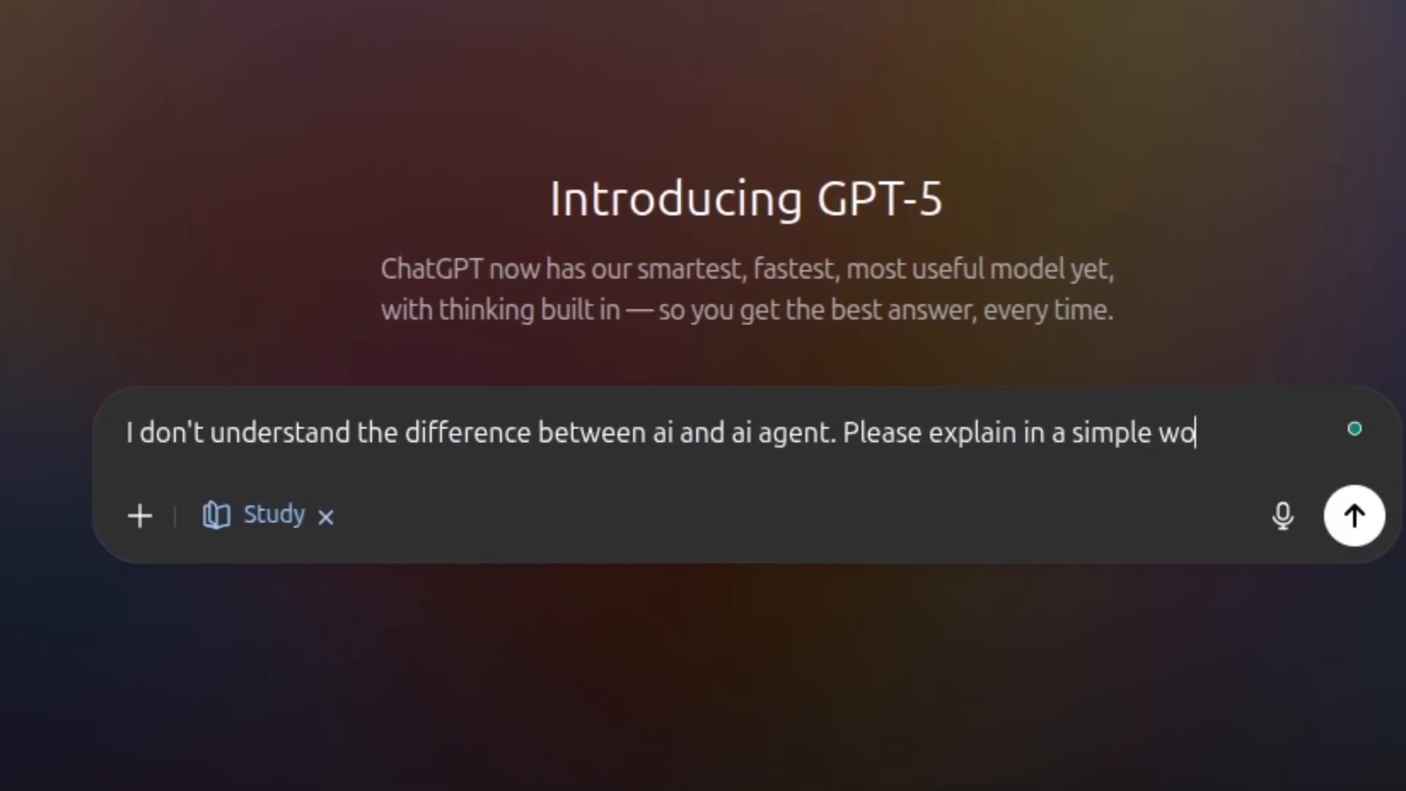
{"action": "type", "text": "rds."}
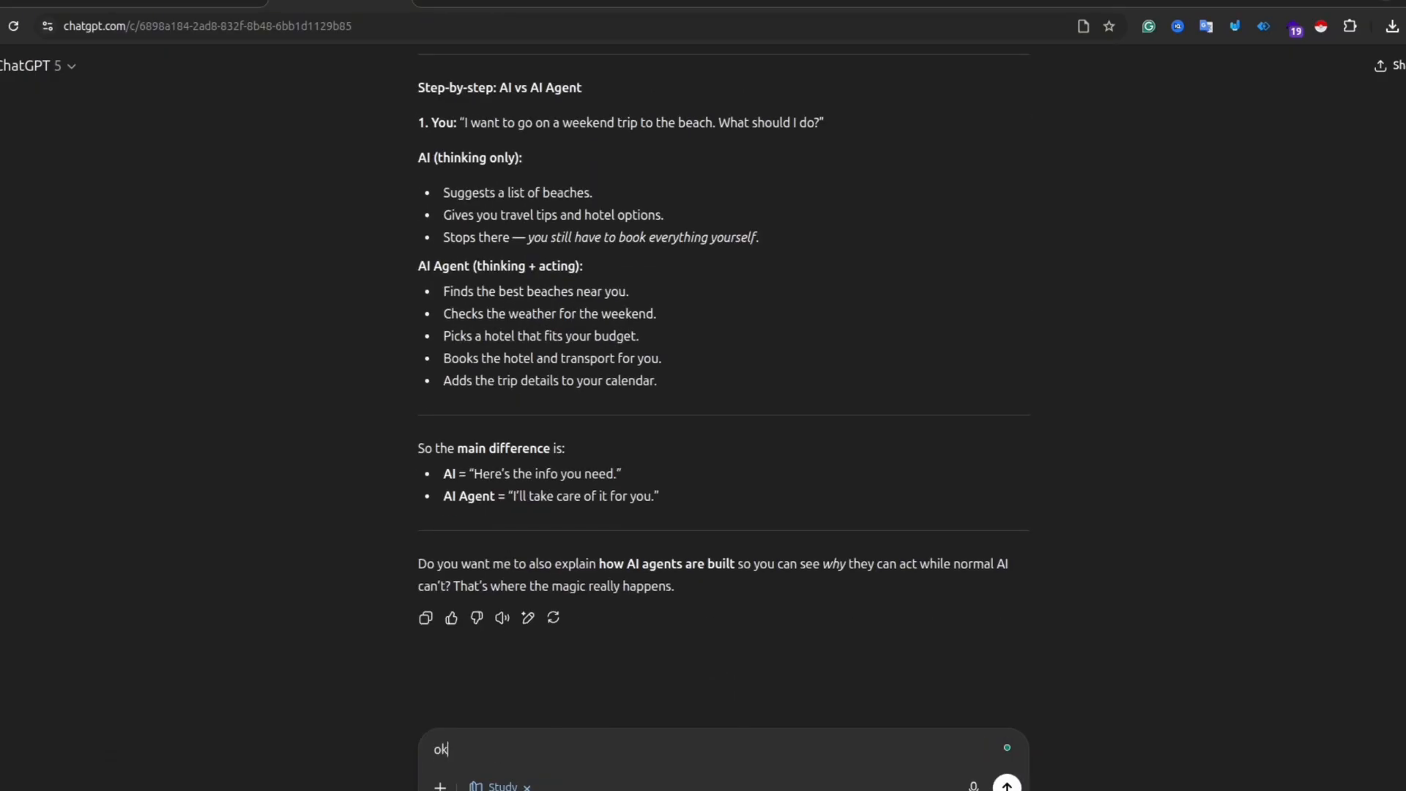
Request 'ok, create for me a web app to check my knowledge on this topic'.
{"action": "type", "text": ", create for m"}
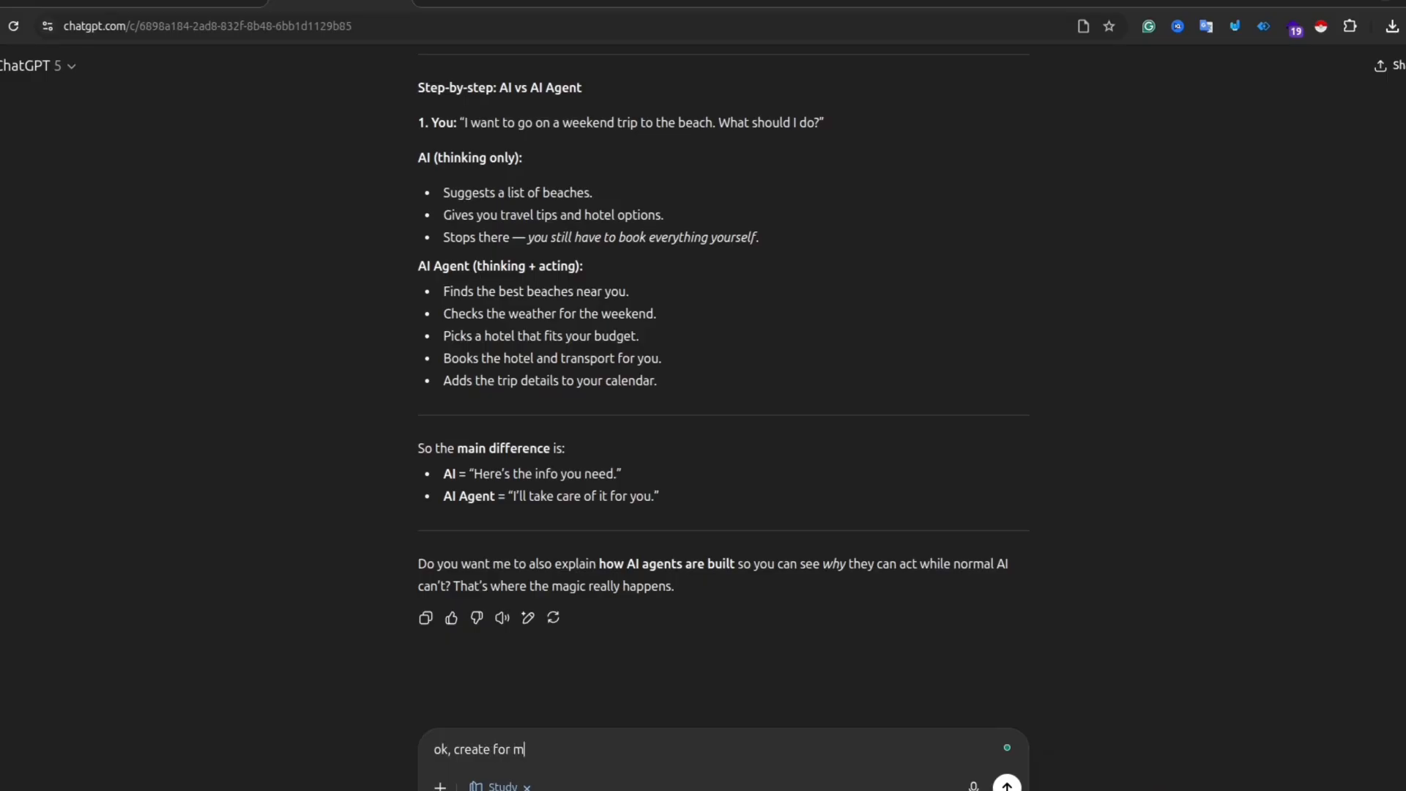
{"action": "type", "text": "e a web"}
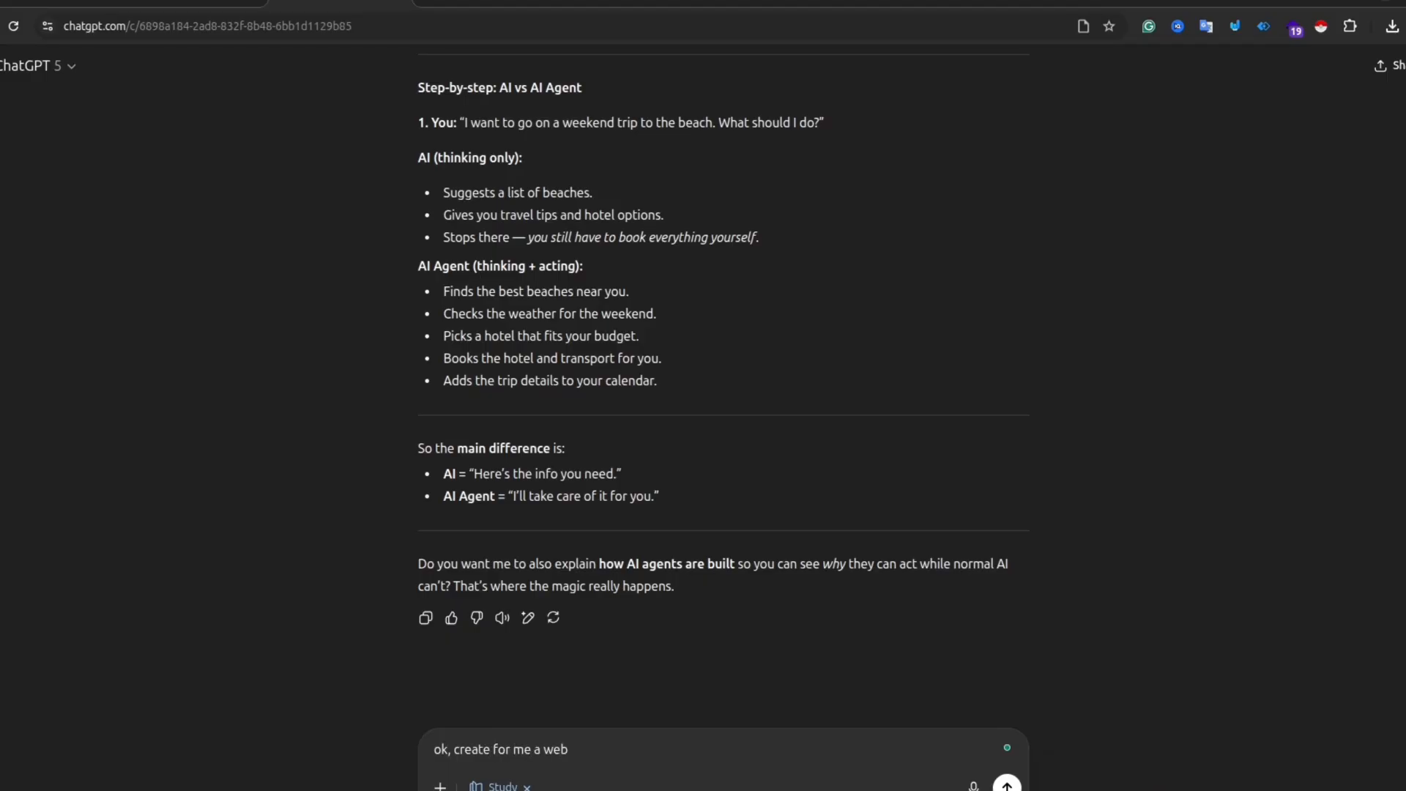
{"action": "type", "text": "app to check my know"}
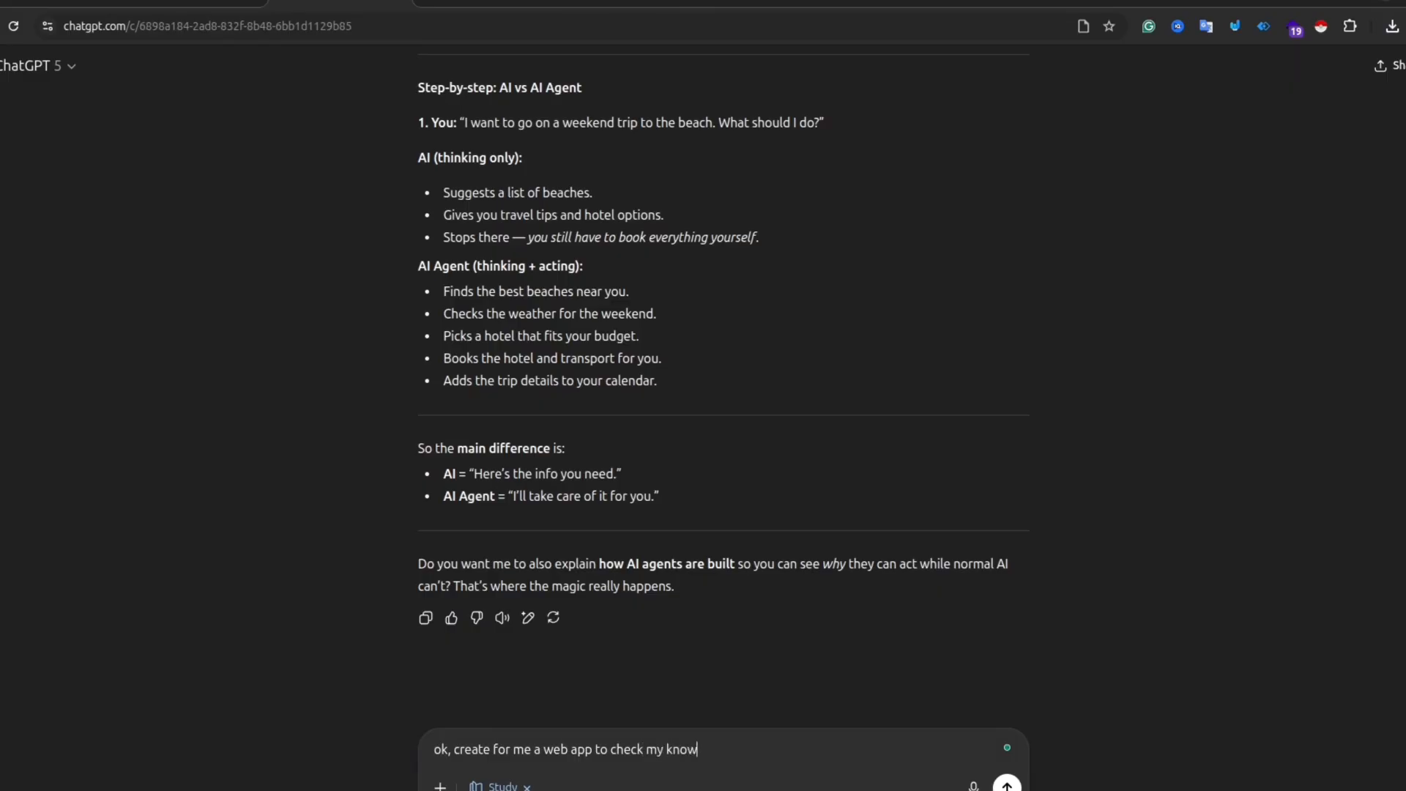
{"action": "type", "text": "ledge on"}
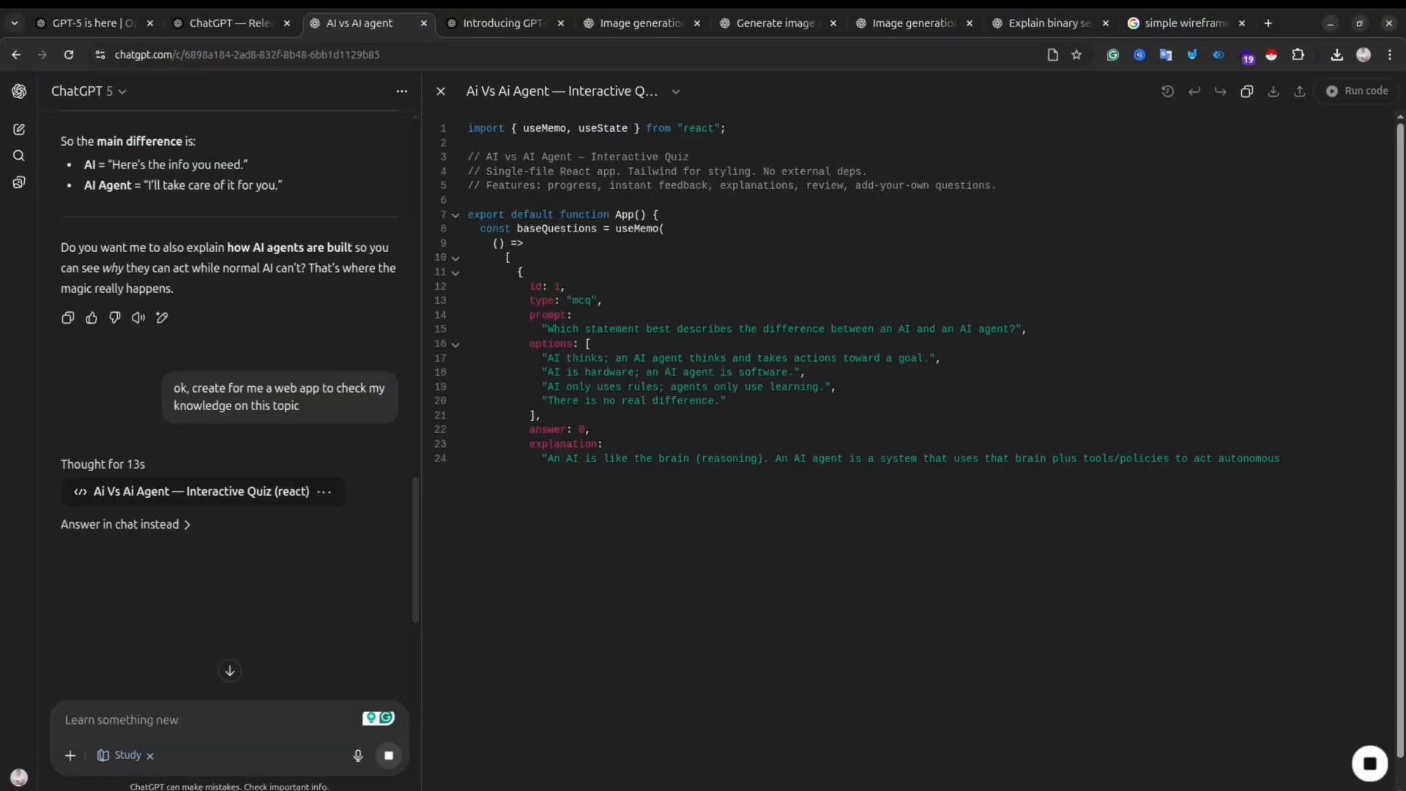
Scroll the generated React quiz code in Canvas while it completes and renders.
{"action": "scroll", "scroll_direction": "down", "scroll_amount": 3}
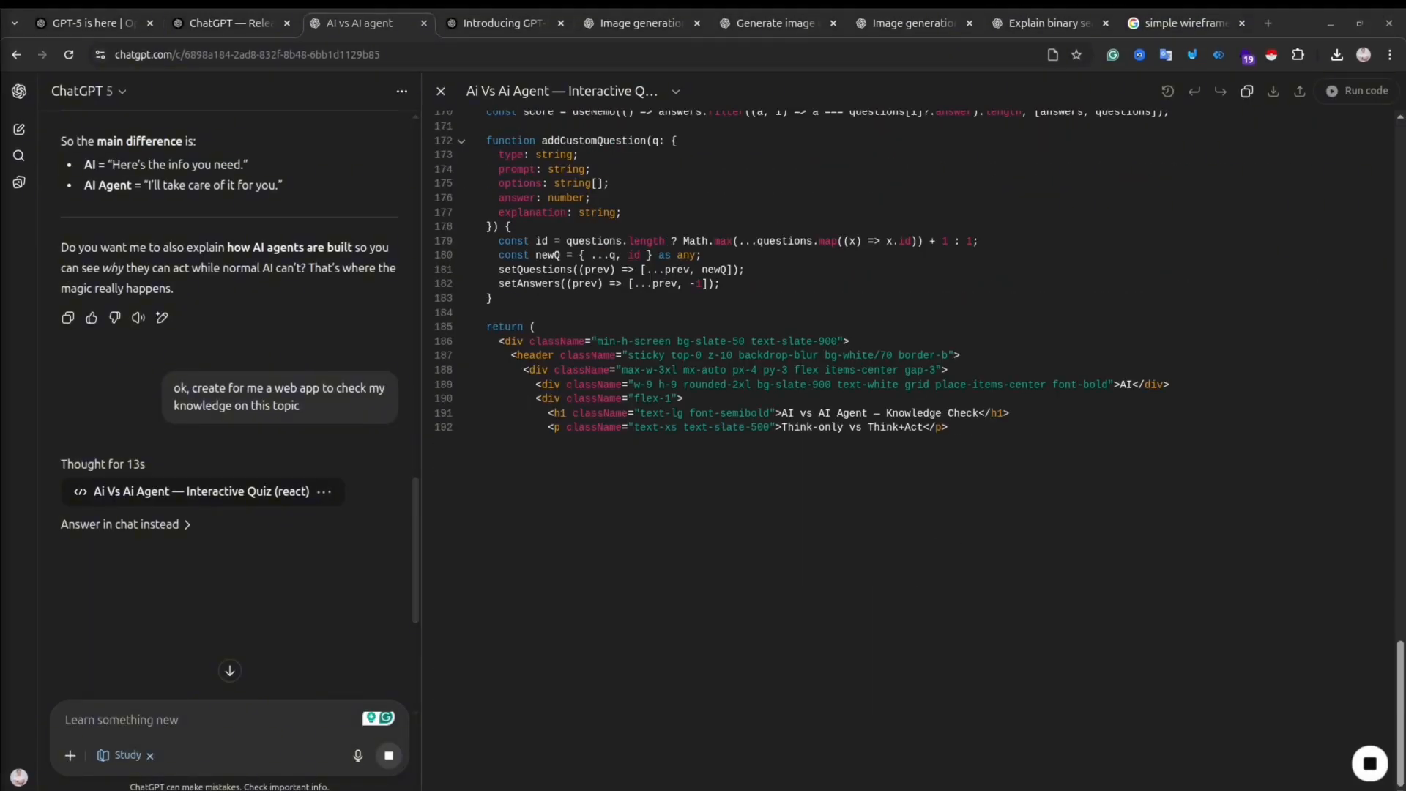
{"action": "scroll", "scroll_direction": "down", "scroll_amount": 3}
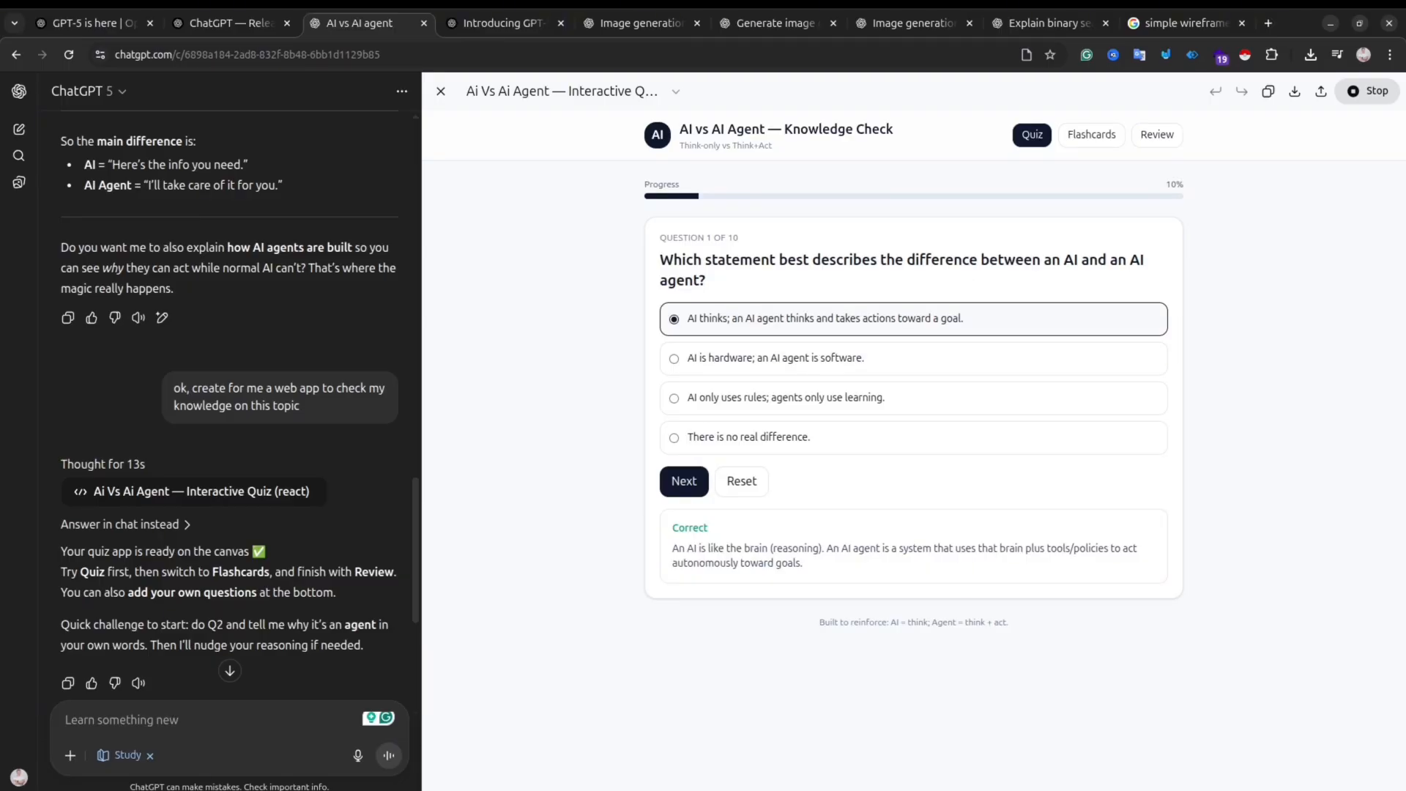
Answer quiz question 2 with 'AI agent' and submit it for a correct result.
{"action": "left_click", "coordinate": [684, 482]}
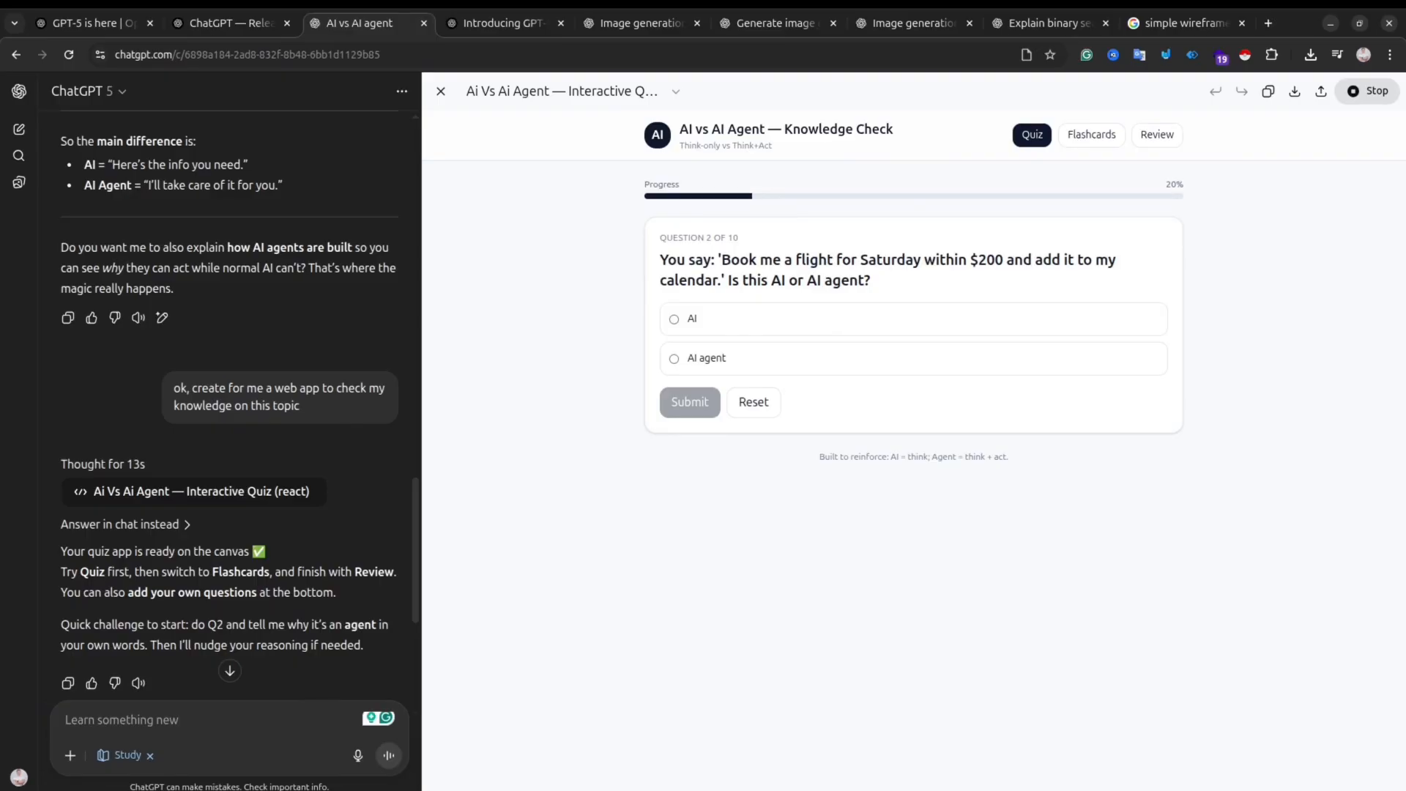
{"action": "left_click", "coordinate": [706, 358]}
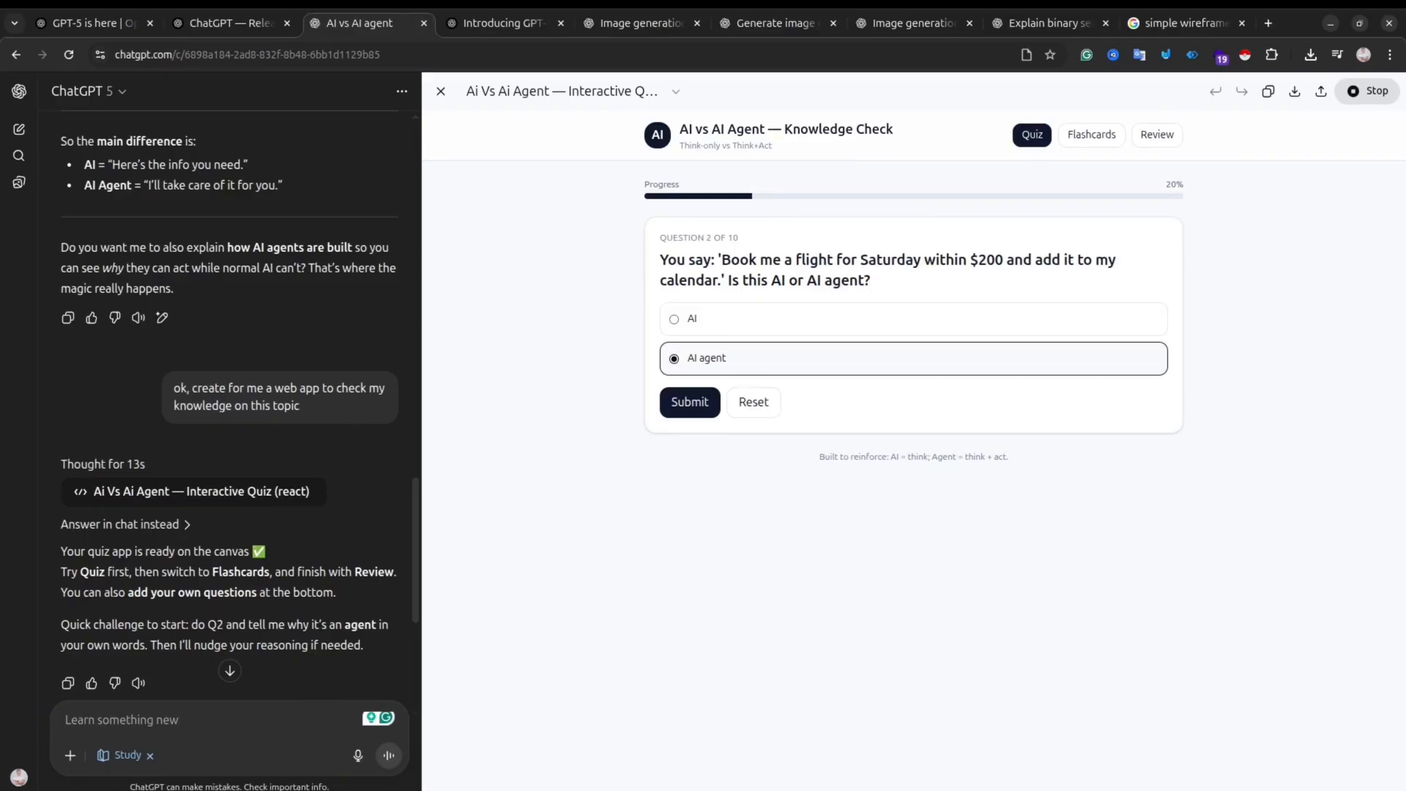
{"action": "left_click", "coordinate": [688, 401]}
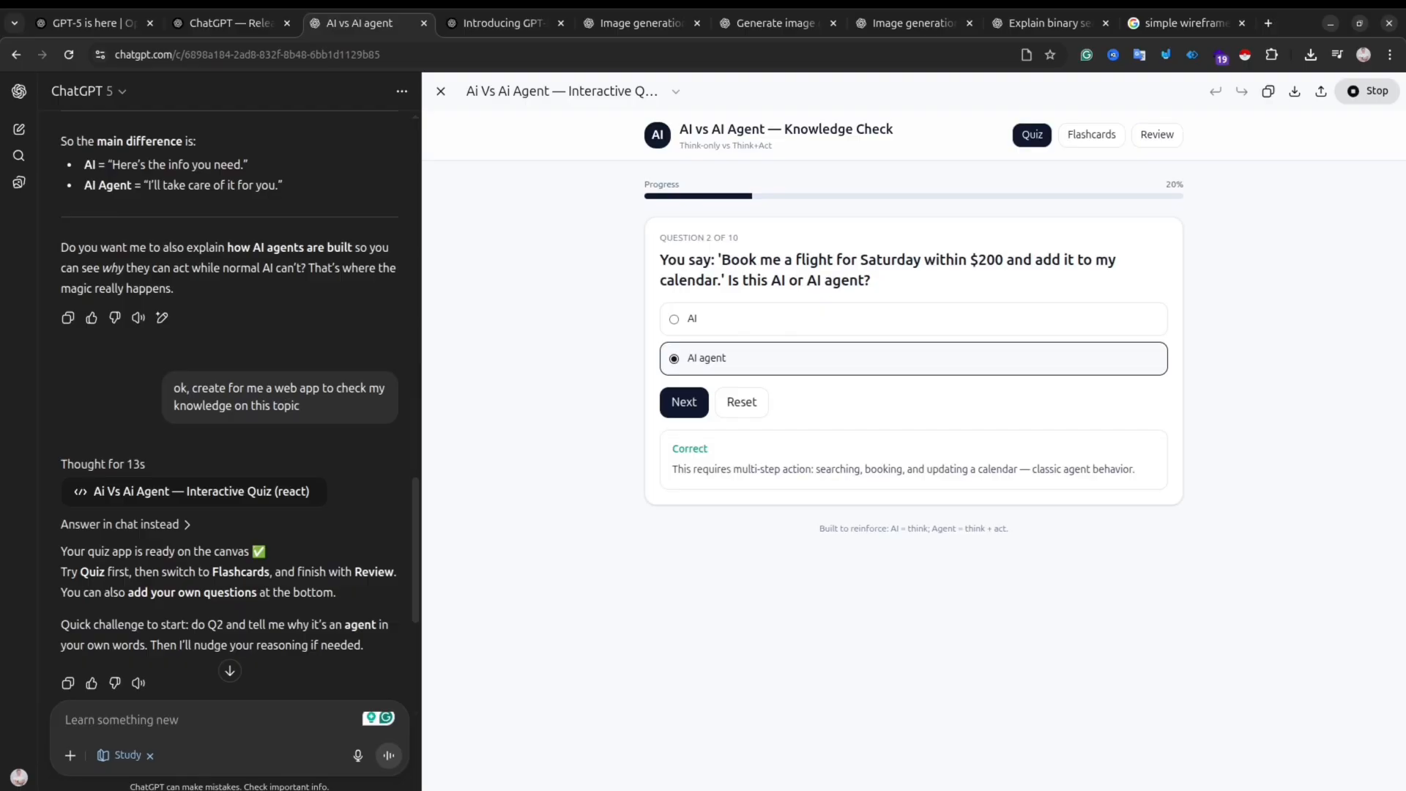
Try the Flashcards and Review tabs, then set an Add Your Own Question entry to True / False.
{"action": "left_click", "coordinate": [1089, 135]}
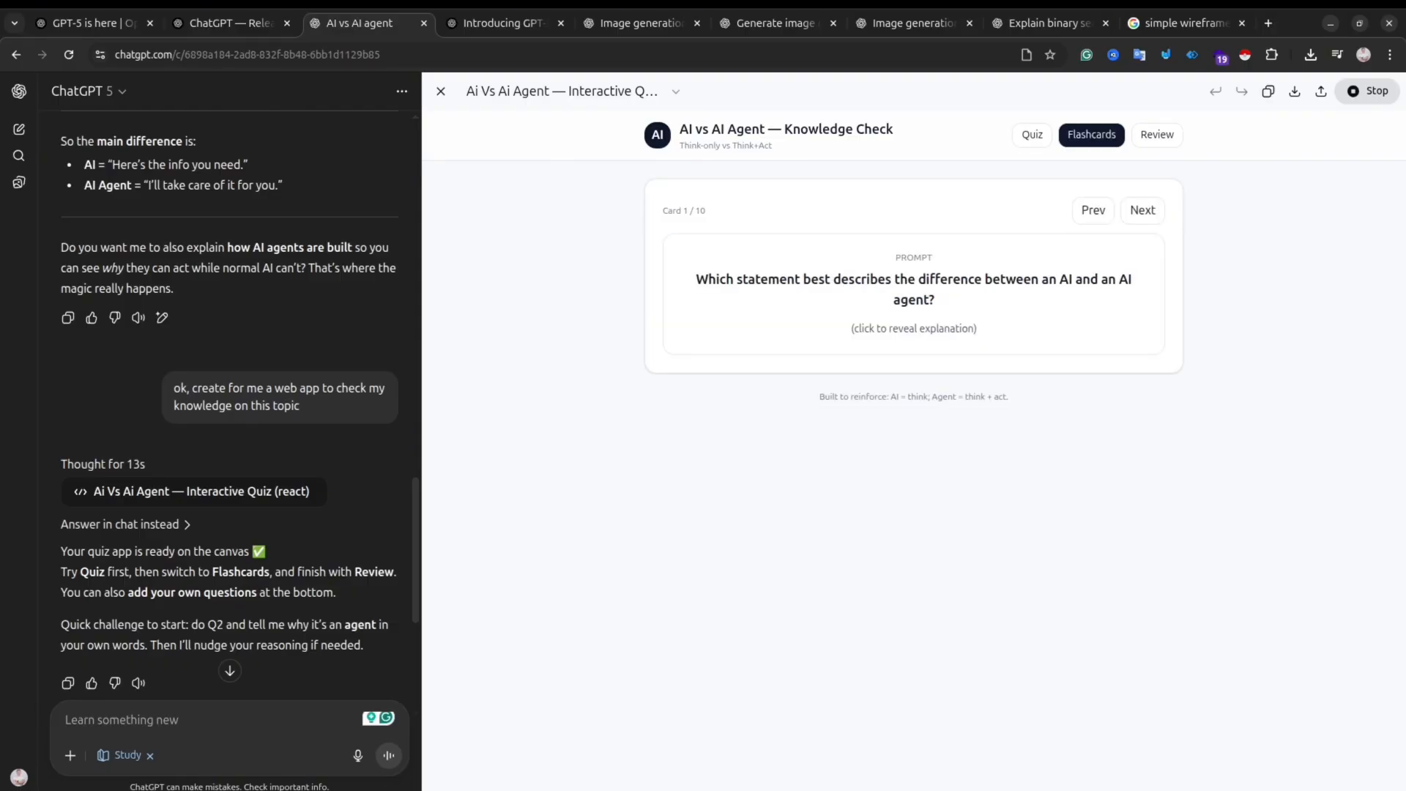
{"action": "left_click", "coordinate": [1155, 135]}
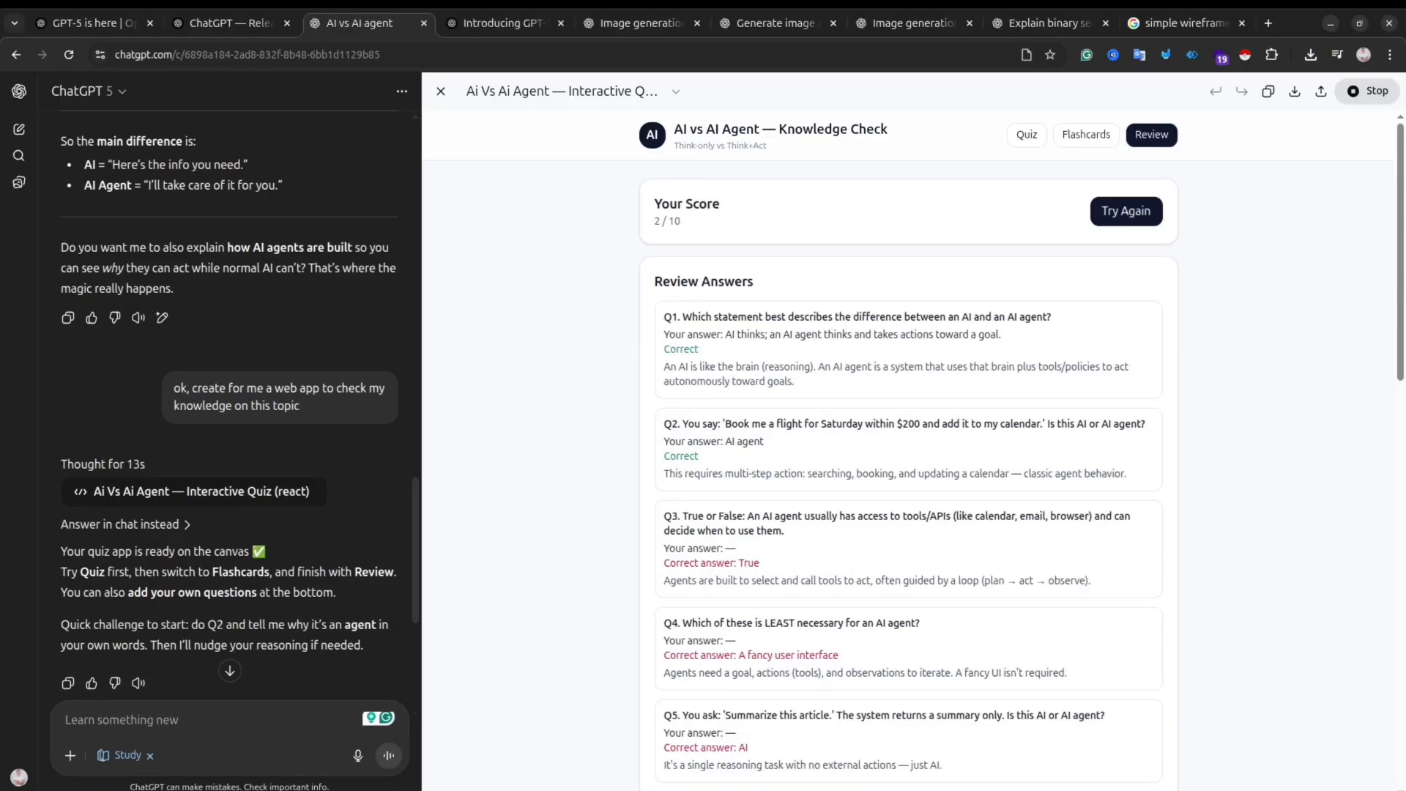
{"action": "scroll", "scroll_direction": "down", "scroll_amount": 3}
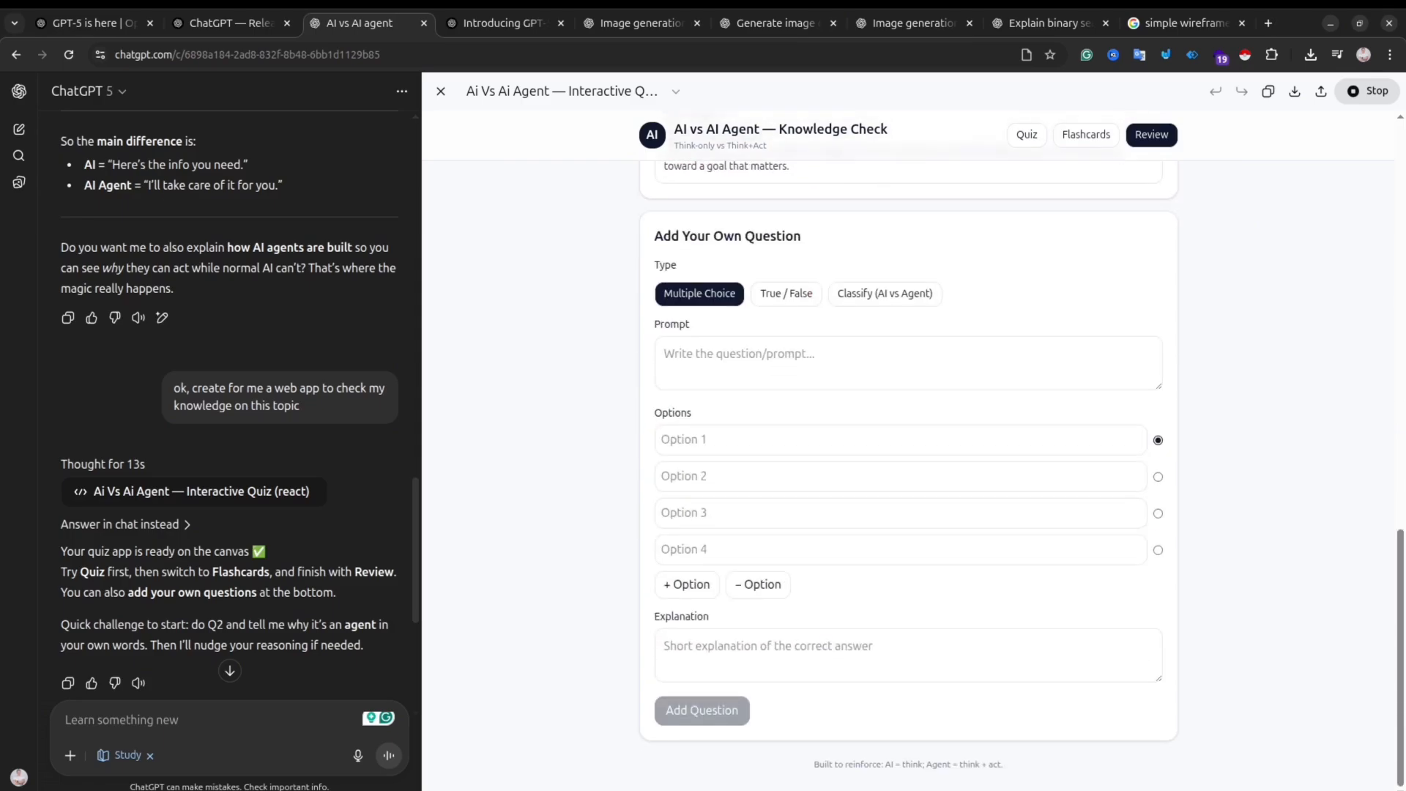
{"action": "left_click", "coordinate": [785, 293]}
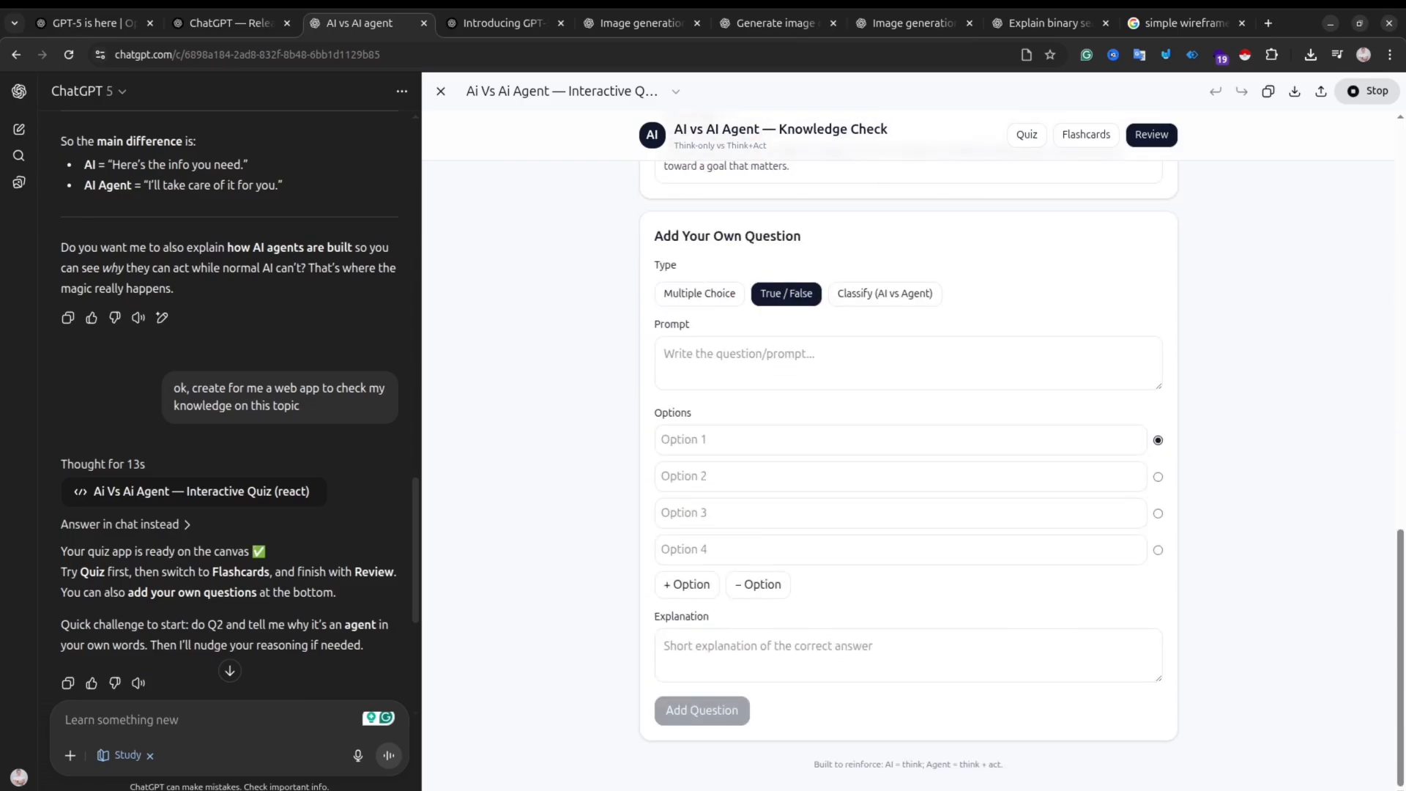
{"action": "left_click", "coordinate": [699, 293]}
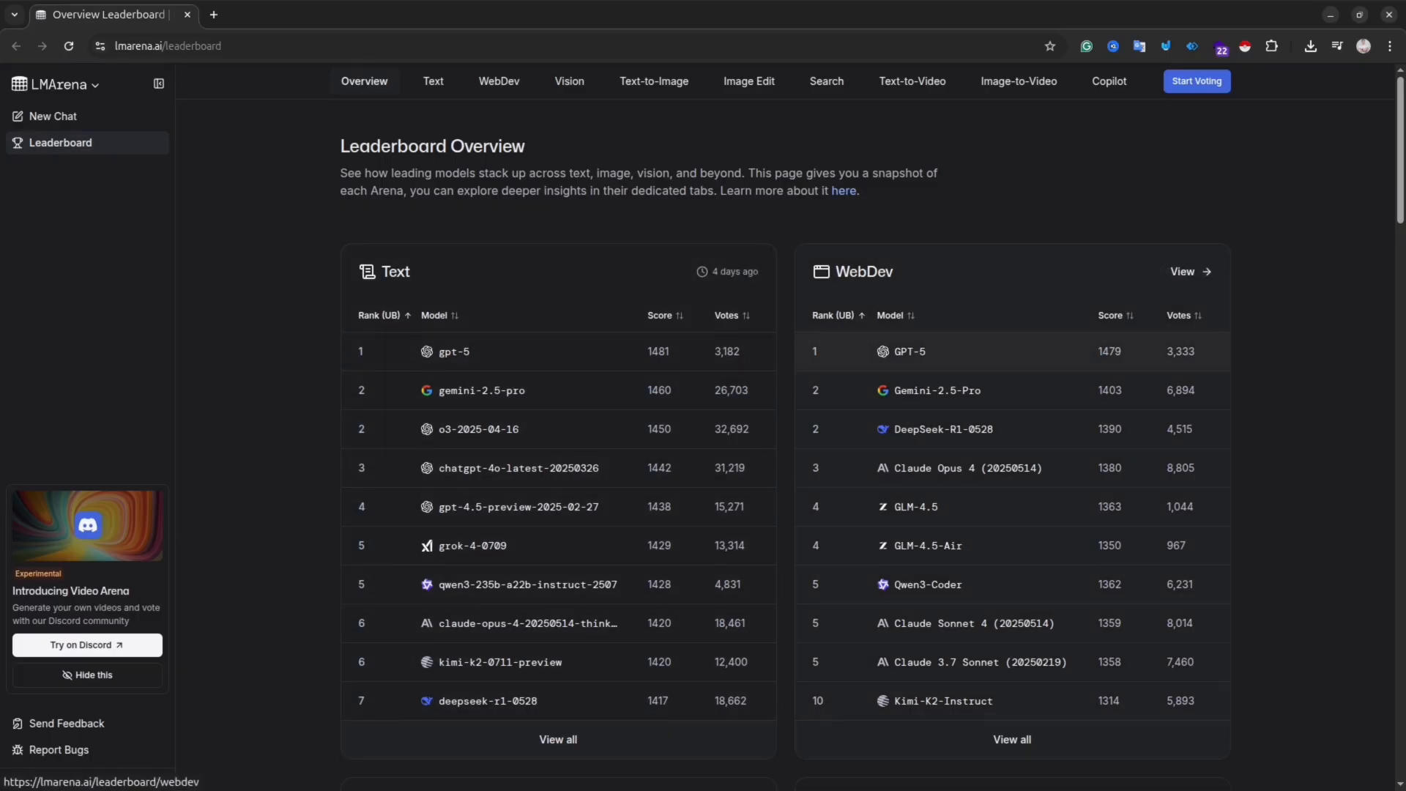
{"action": "scroll", "scroll_direction": "down", "scroll_amount": 3}
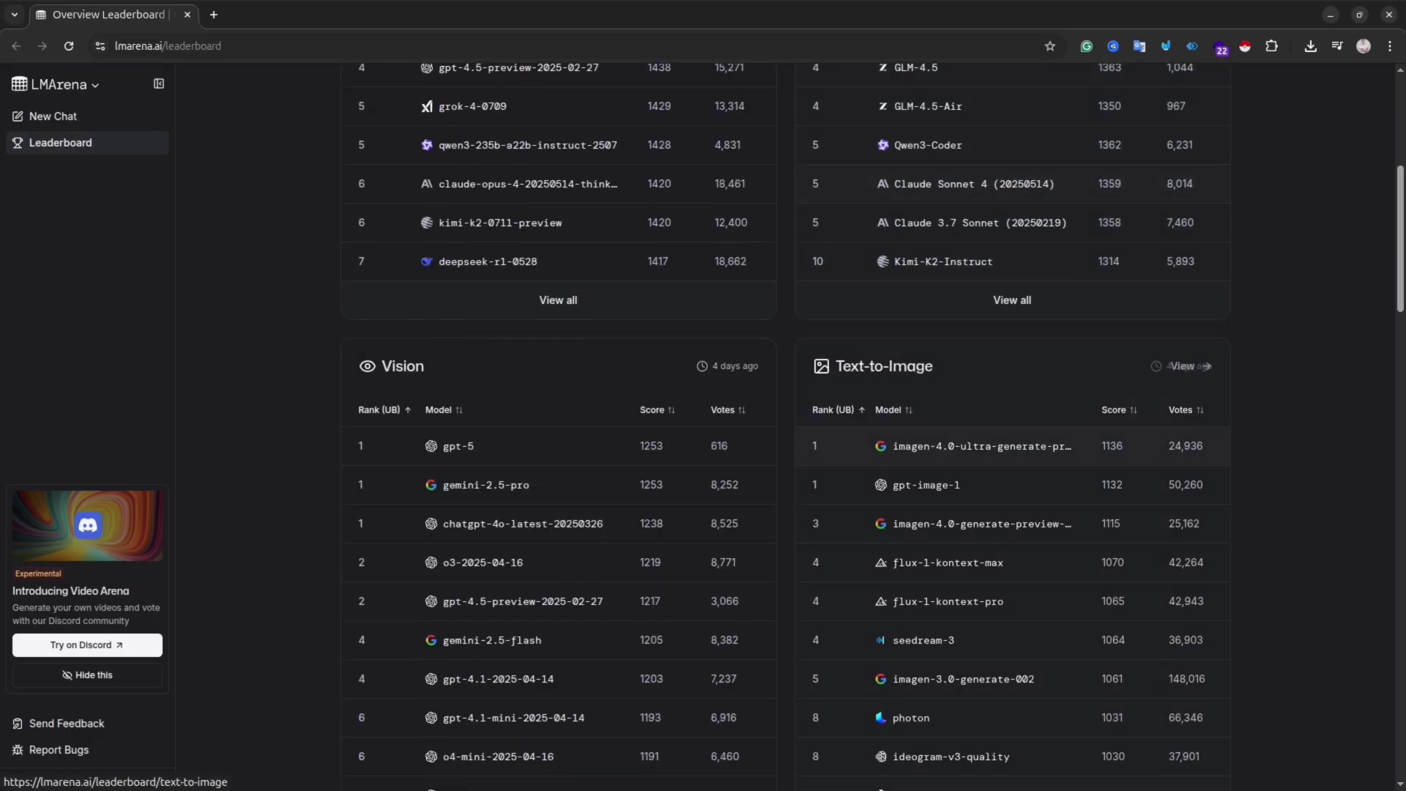
{"action": "mouse_move", "coordinate": [728, 366]}
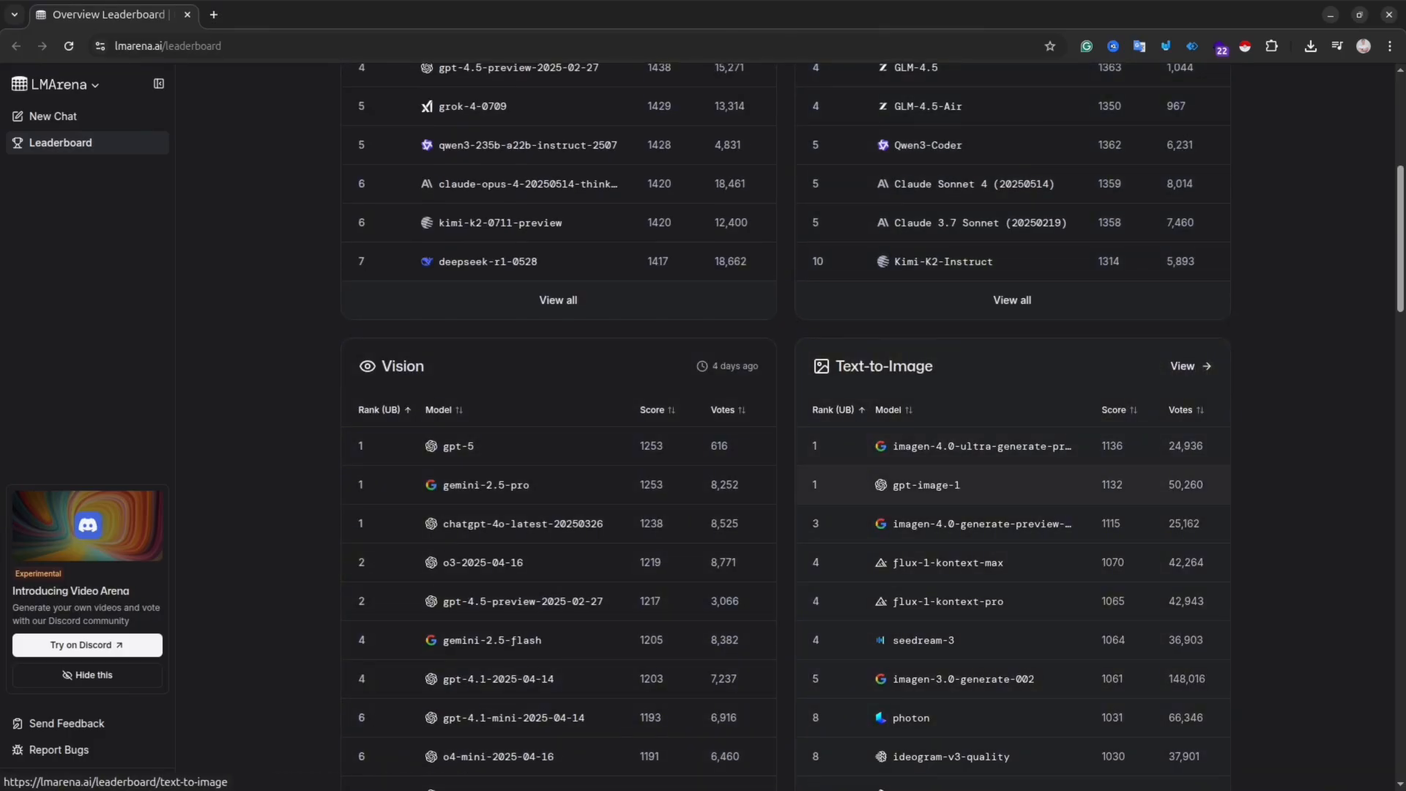
{"action": "scroll", "scroll_direction": "down", "scroll_amount": 3}
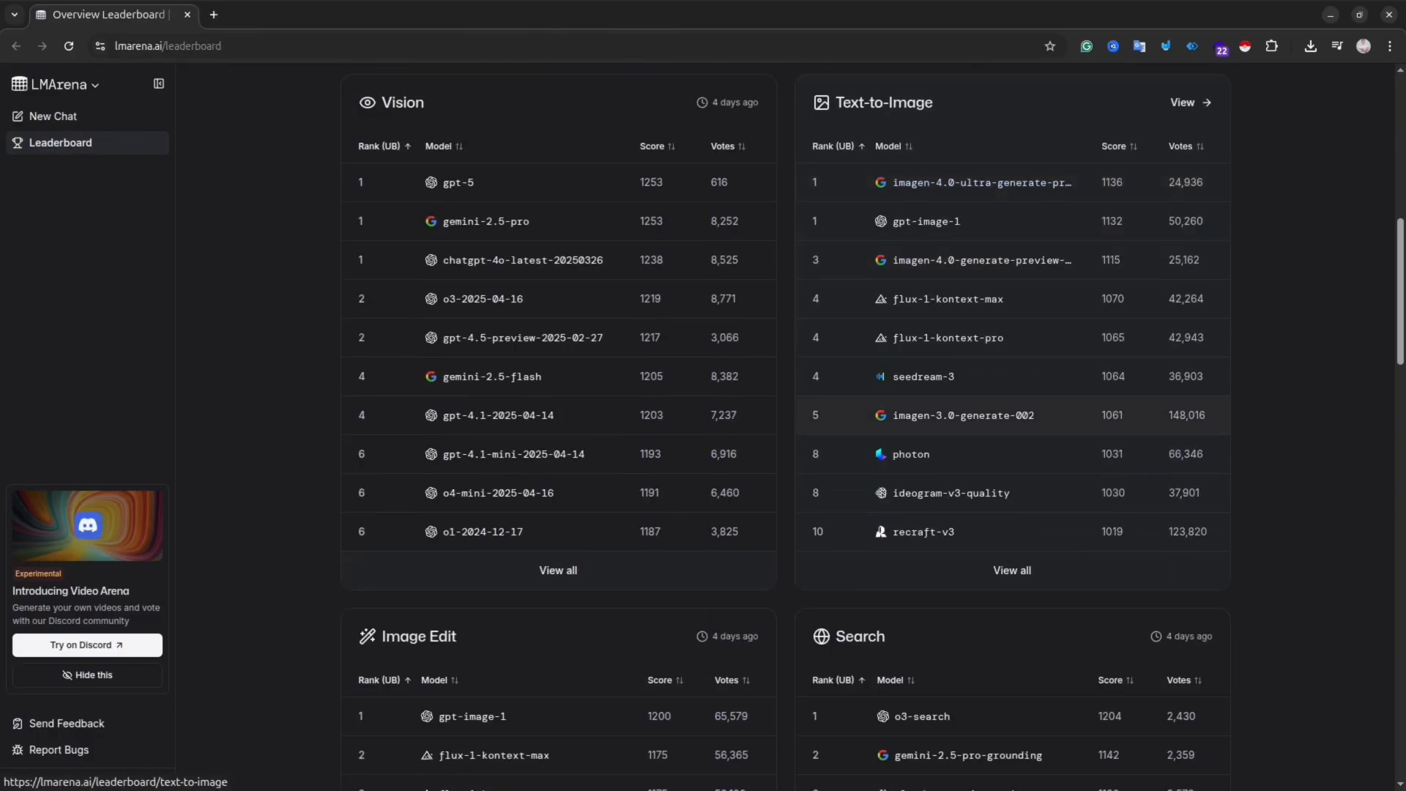
{"action": "scroll", "scroll_direction": "down", "scroll_amount": 3}
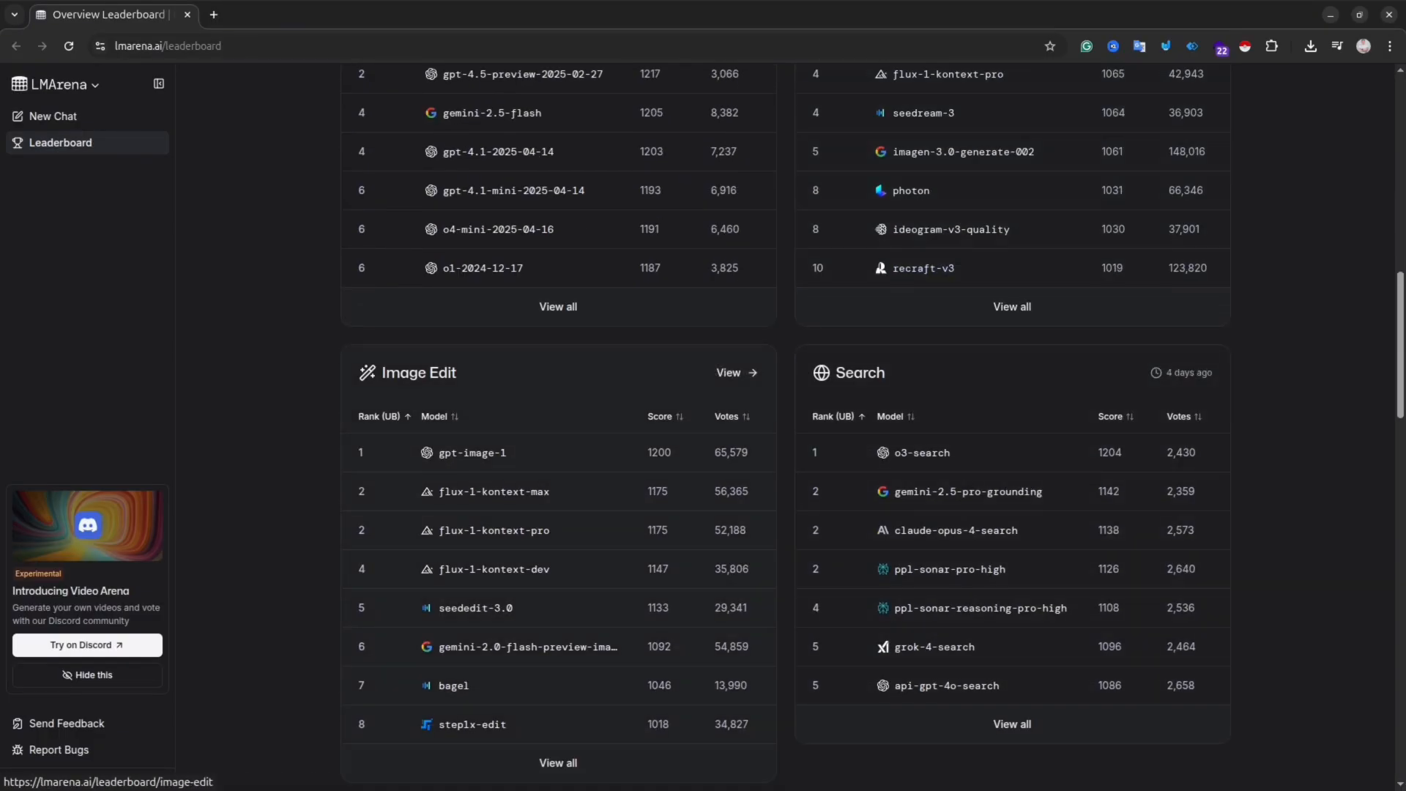
{"action": "scroll", "scroll_direction": "down", "scroll_amount": 3}
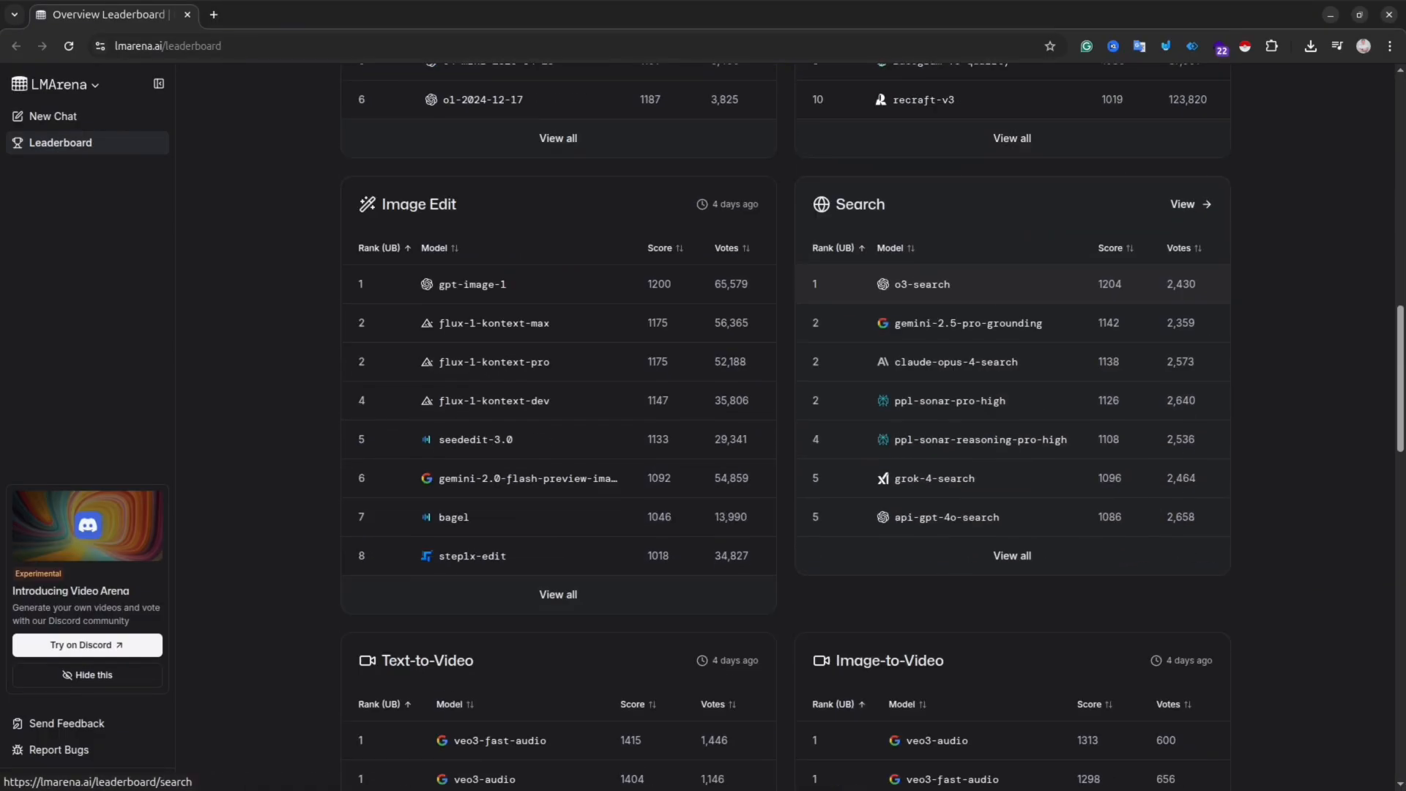
{"action": "scroll", "scroll_direction": "down", "scroll_amount": 3}
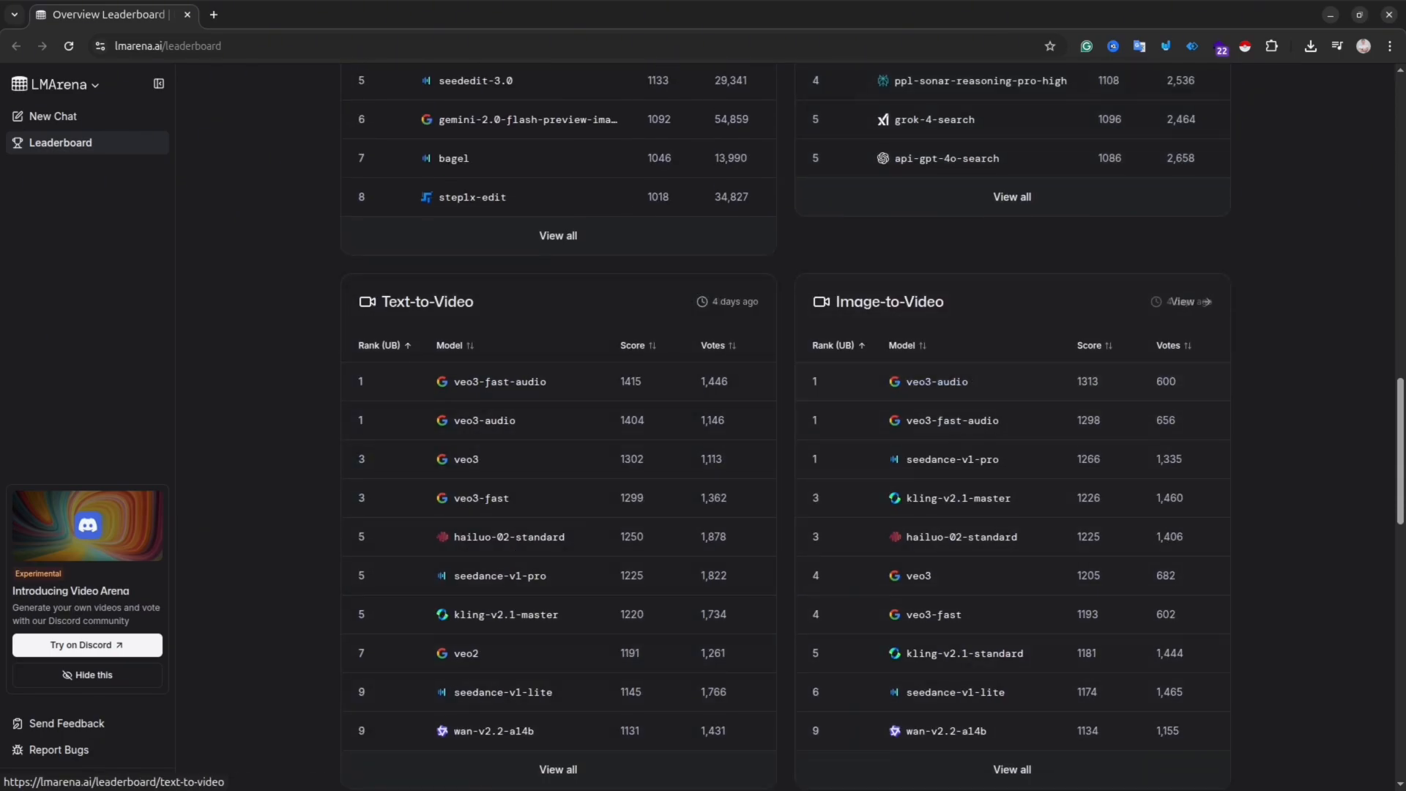
{"action": "scroll", "scroll_direction": "down", "scroll_amount": 3}
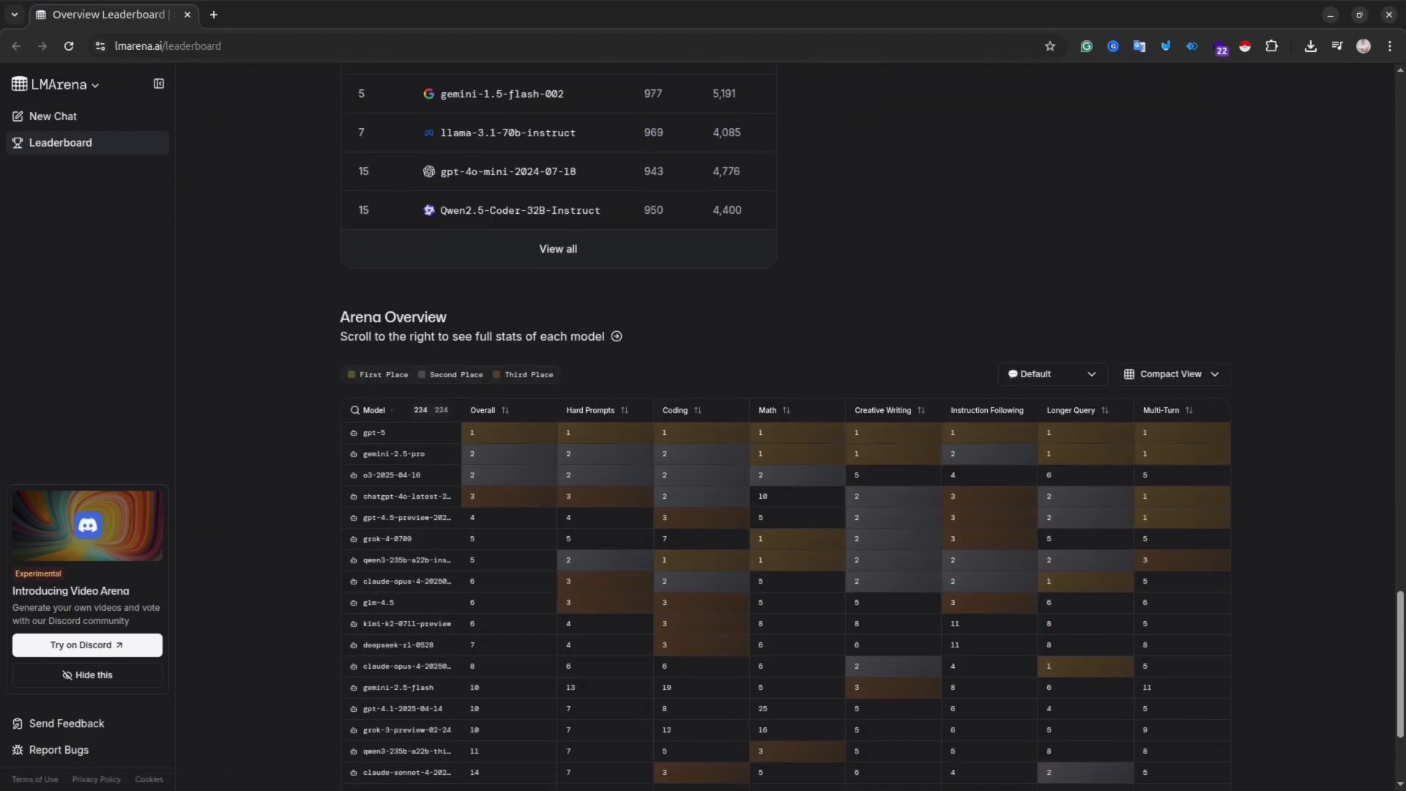